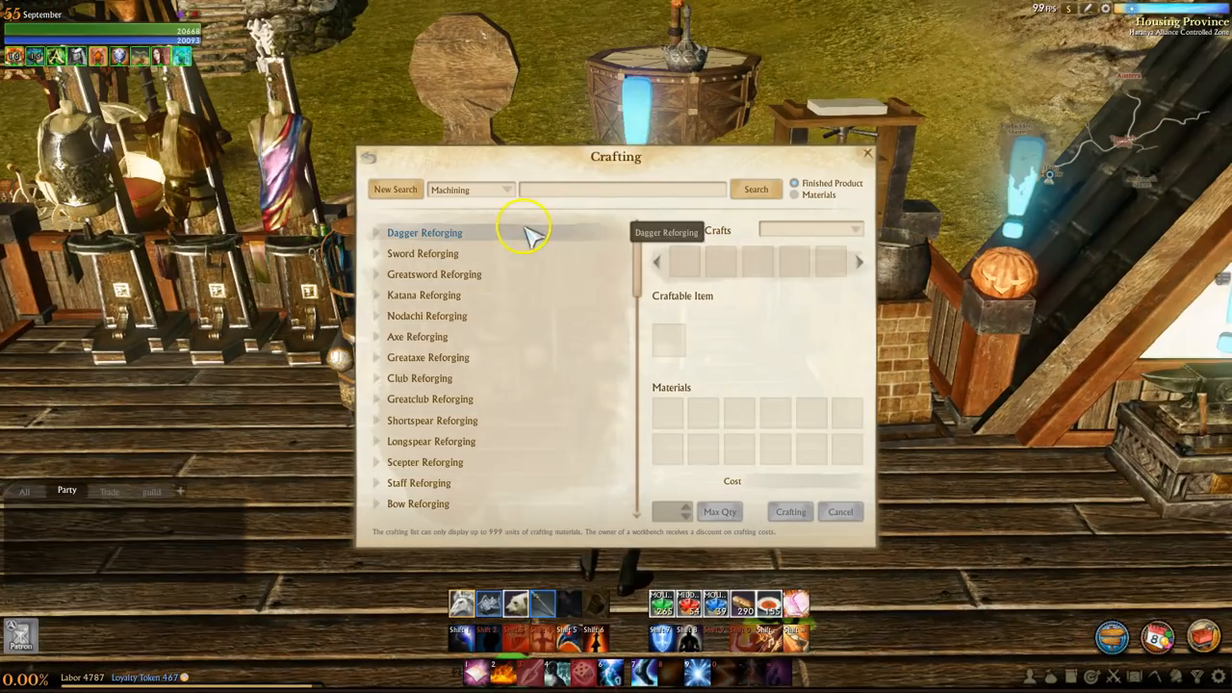
Browse Machining Hood Reforging recipes to the Sealed Ayanad Hood, close crafting, and walk on
{"action": "left_click", "coordinate": [425, 231]}
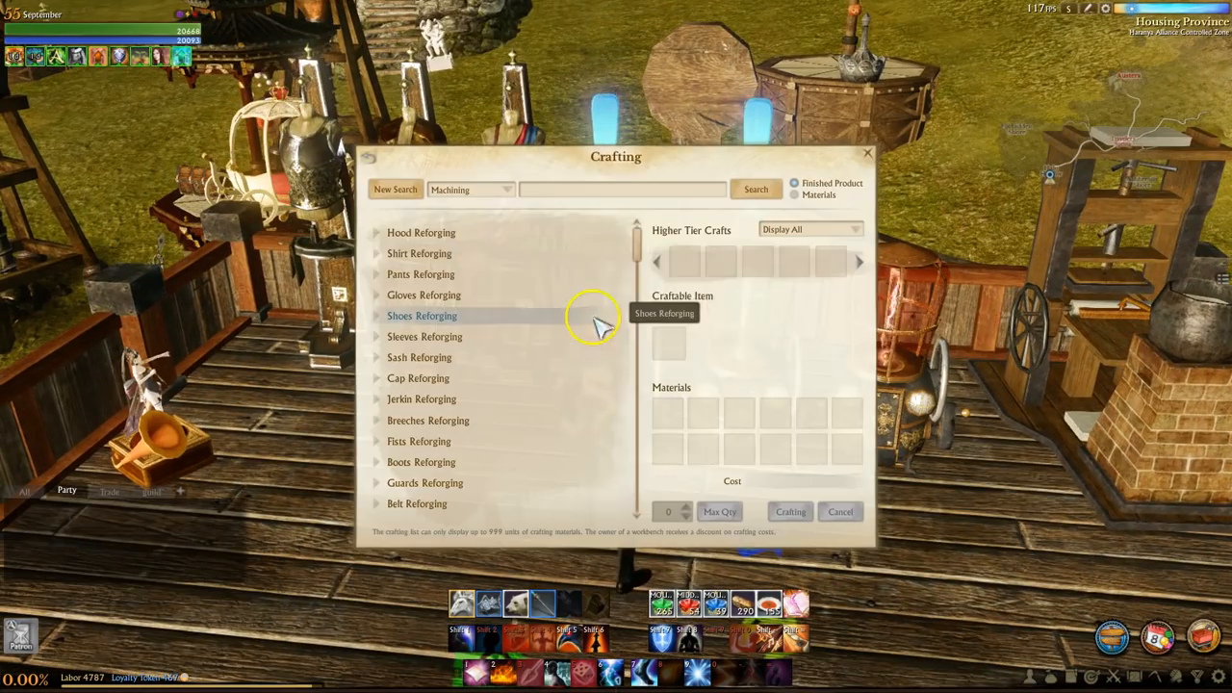
{"action": "left_click", "coordinate": [421, 232]}
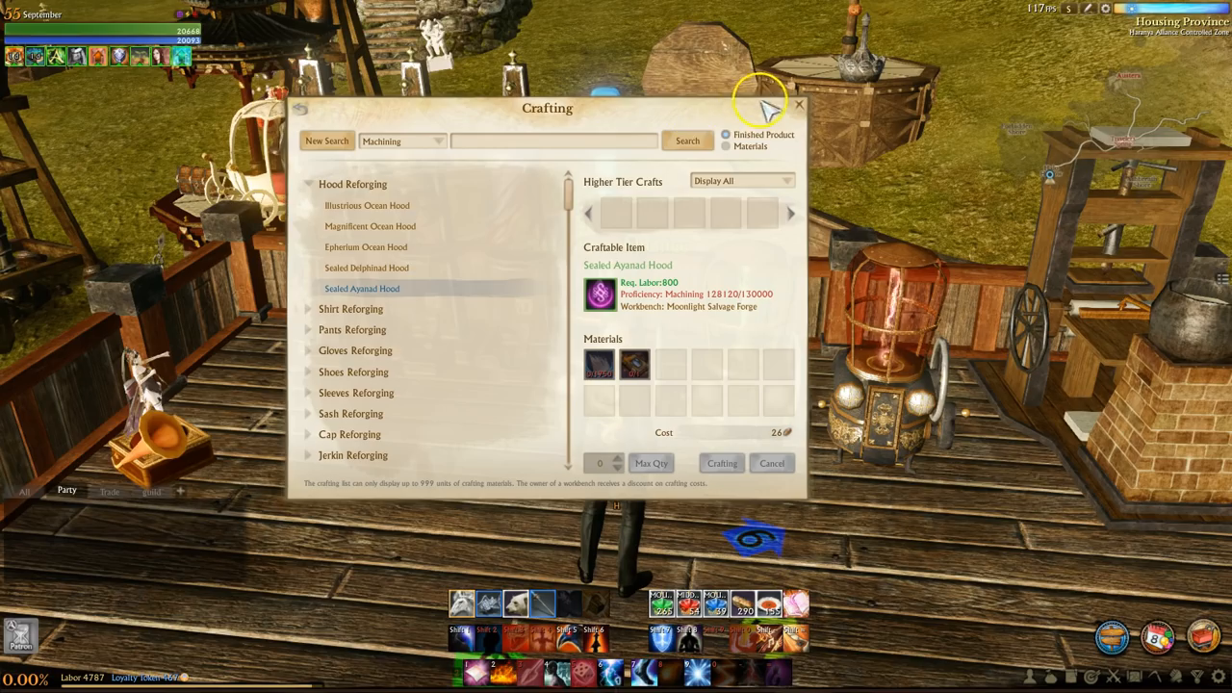
{"action": "left_click", "coordinate": [799, 104]}
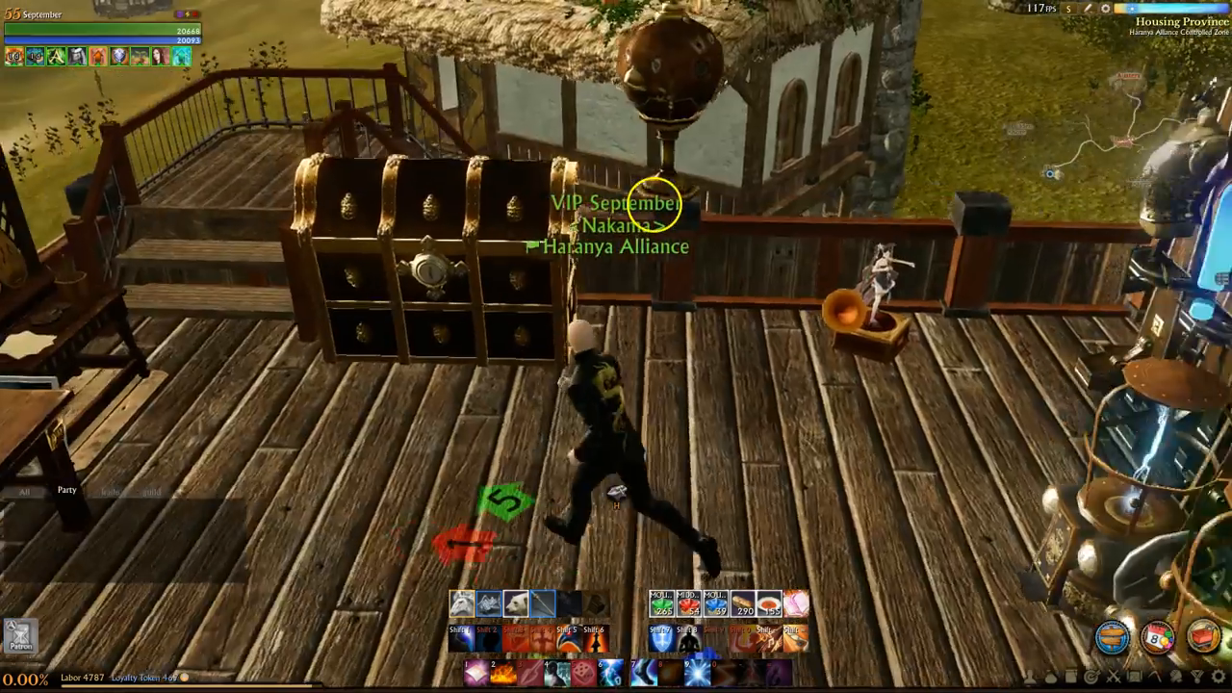
{"action": "left_click", "coordinate": [424, 260]}
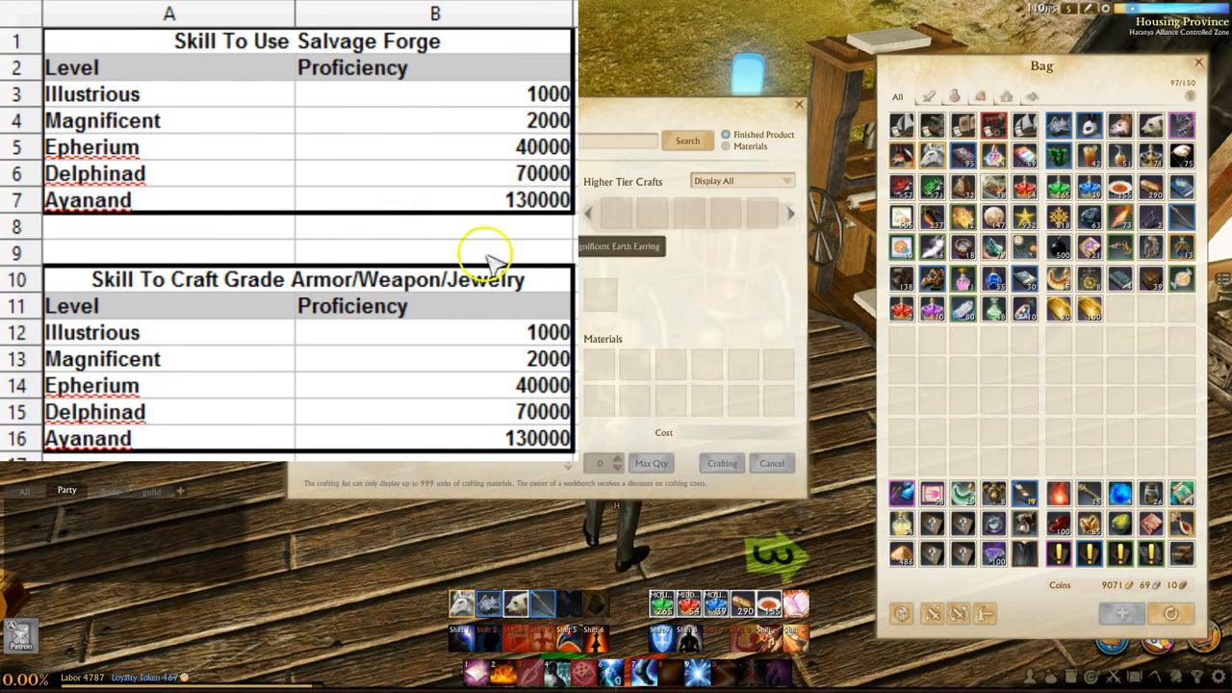
Craft 2 Epherium Earth Earrings and bring up the Handicrafts crafting categories
{"action": "left_click", "coordinate": [616, 212]}
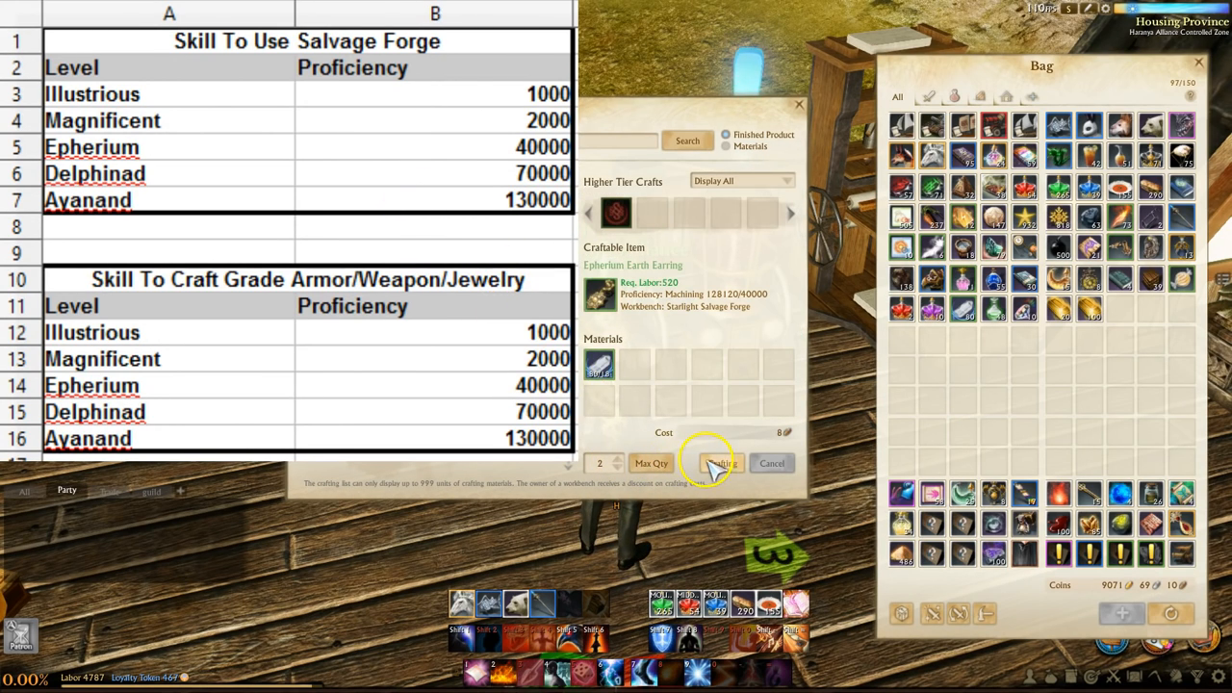
{"action": "left_click", "coordinate": [720, 463]}
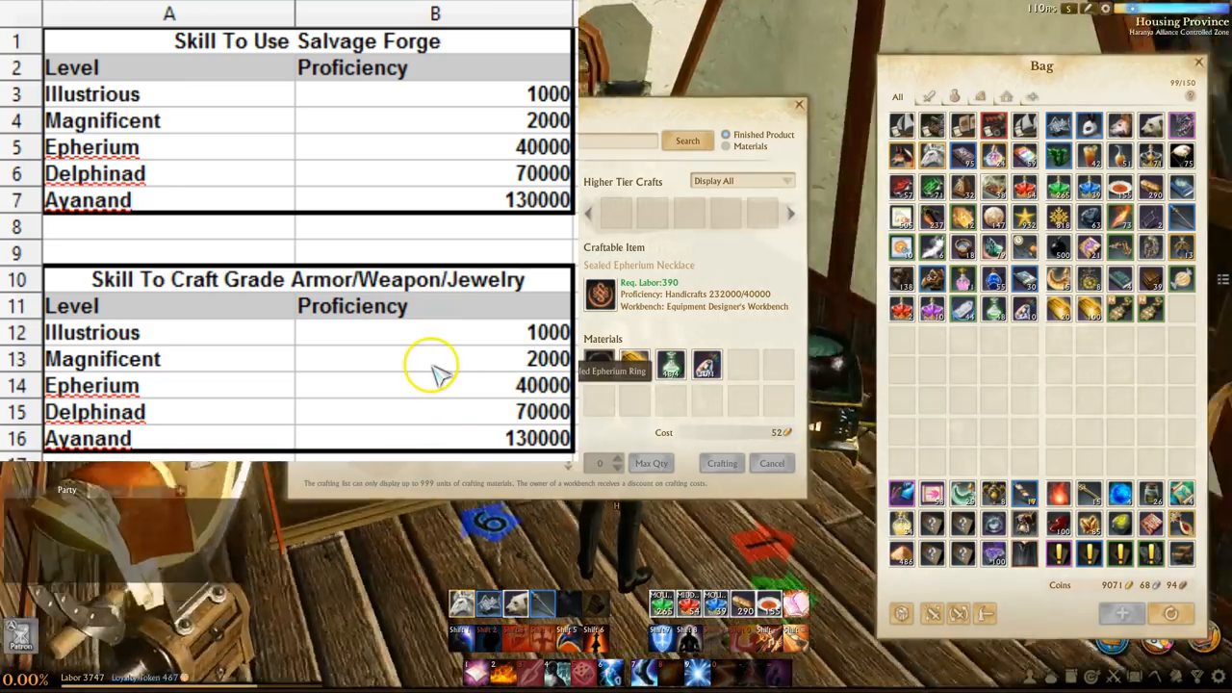
{"action": "left_click", "coordinate": [385, 413]}
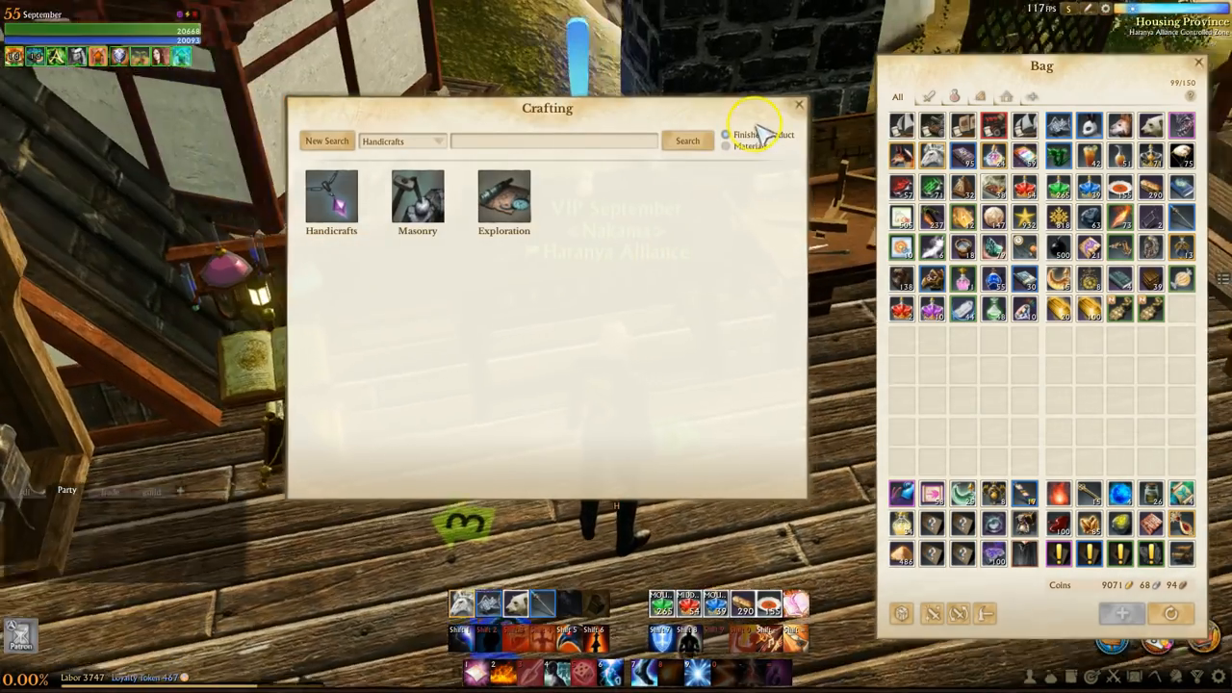
Start crafting at the Regal Handicraft Desk and expand Handicrafts > Rings
{"action": "left_click", "coordinate": [799, 103]}
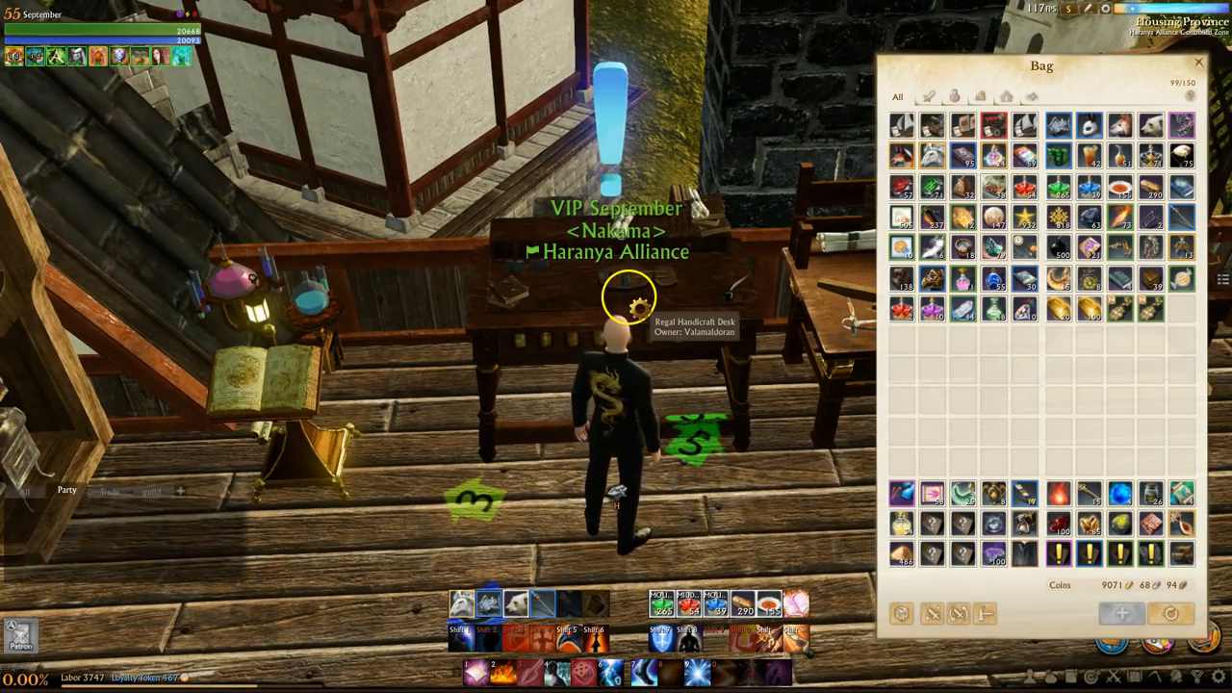
{"action": "left_click", "coordinate": [628, 302]}
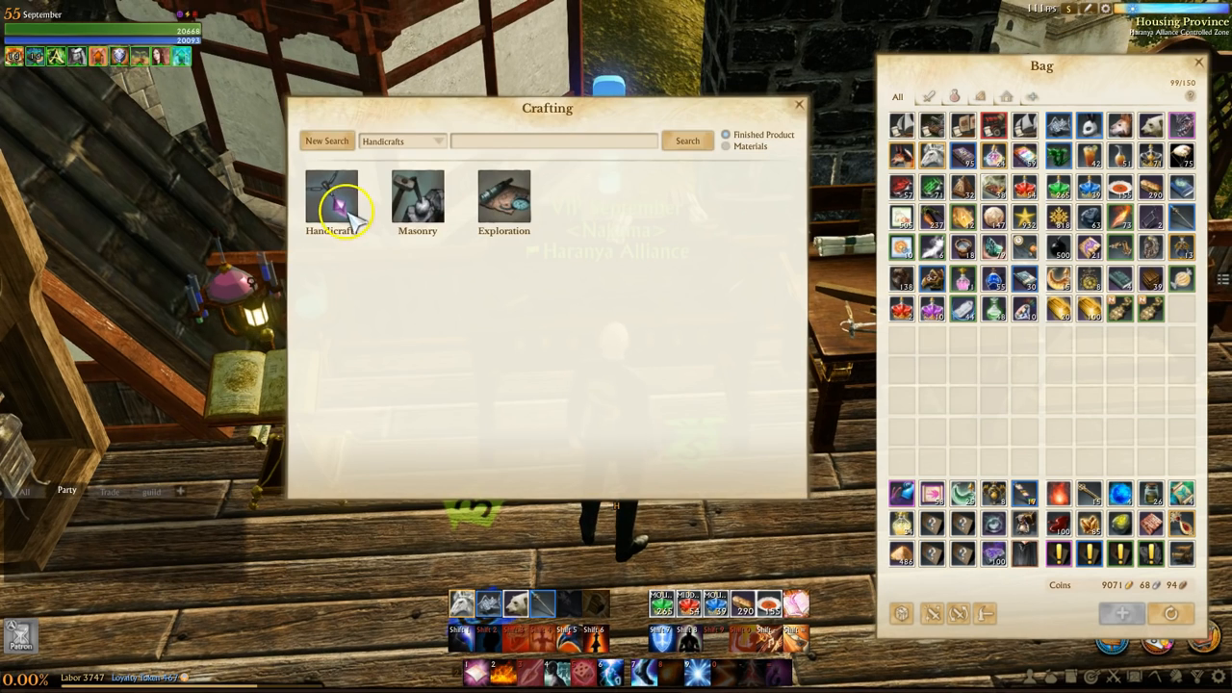
{"action": "left_click", "coordinate": [331, 202]}
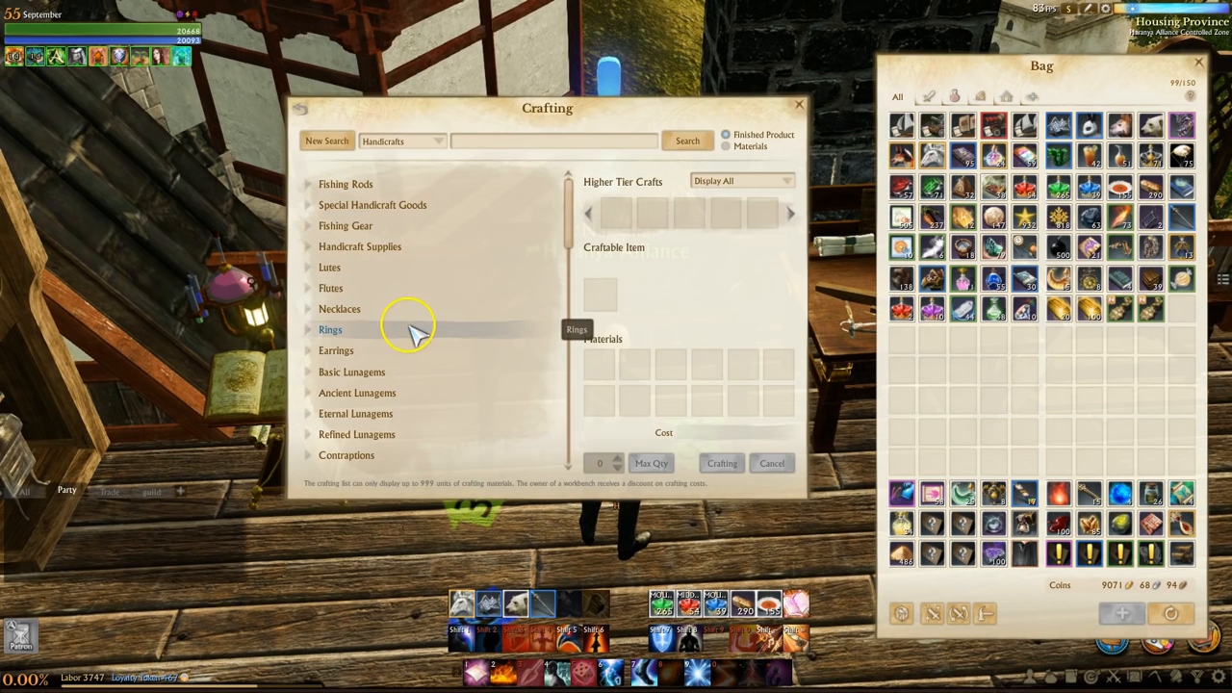
{"action": "left_click", "coordinate": [330, 330]}
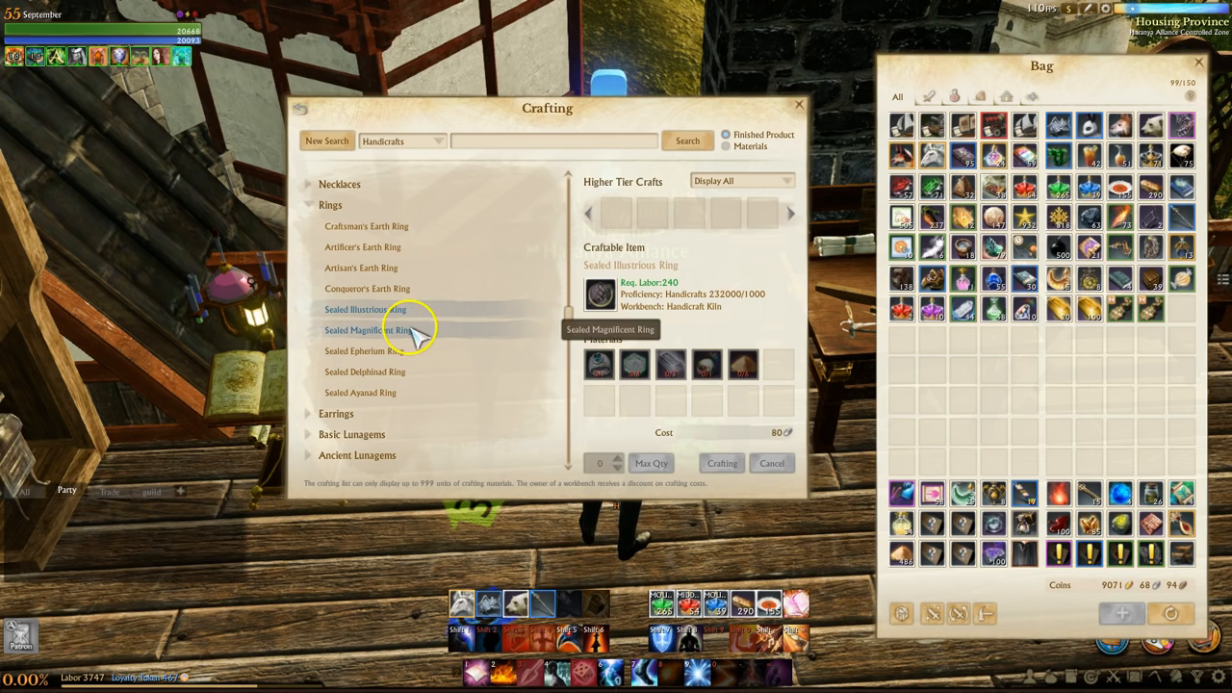
Review the Sealed Epherium, Delphinad and Ayanad Ring recipes, then close crafting
{"action": "left_click", "coordinate": [364, 350]}
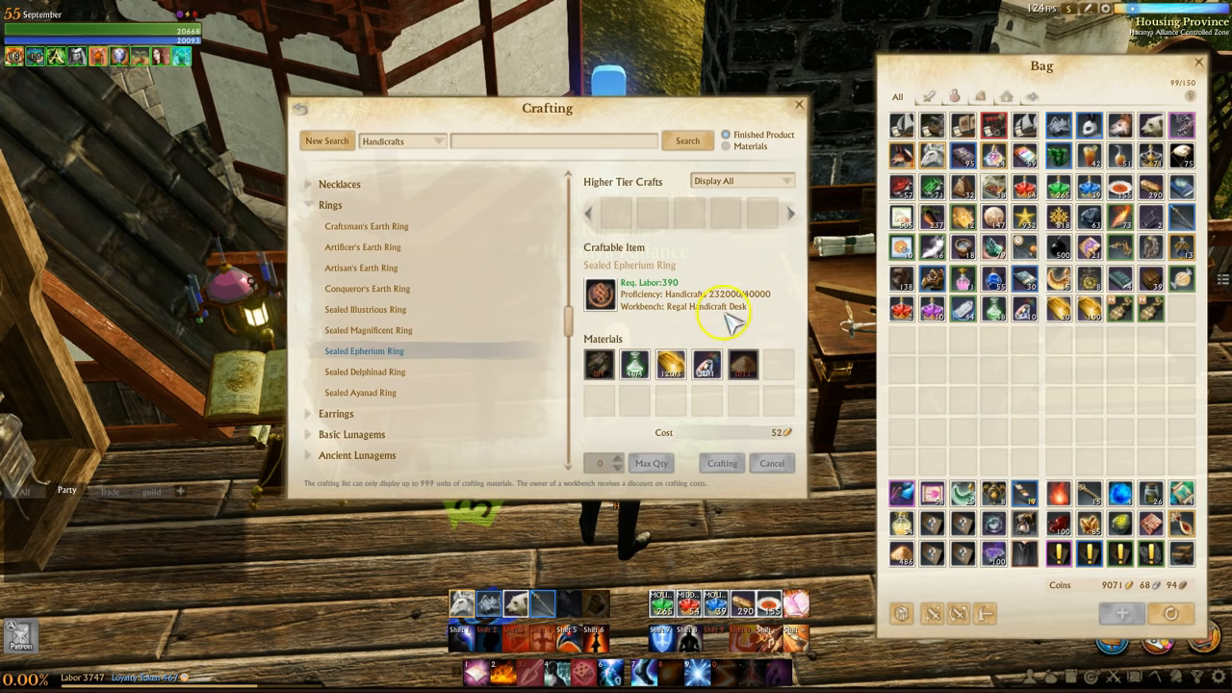
{"action": "left_click", "coordinate": [365, 372]}
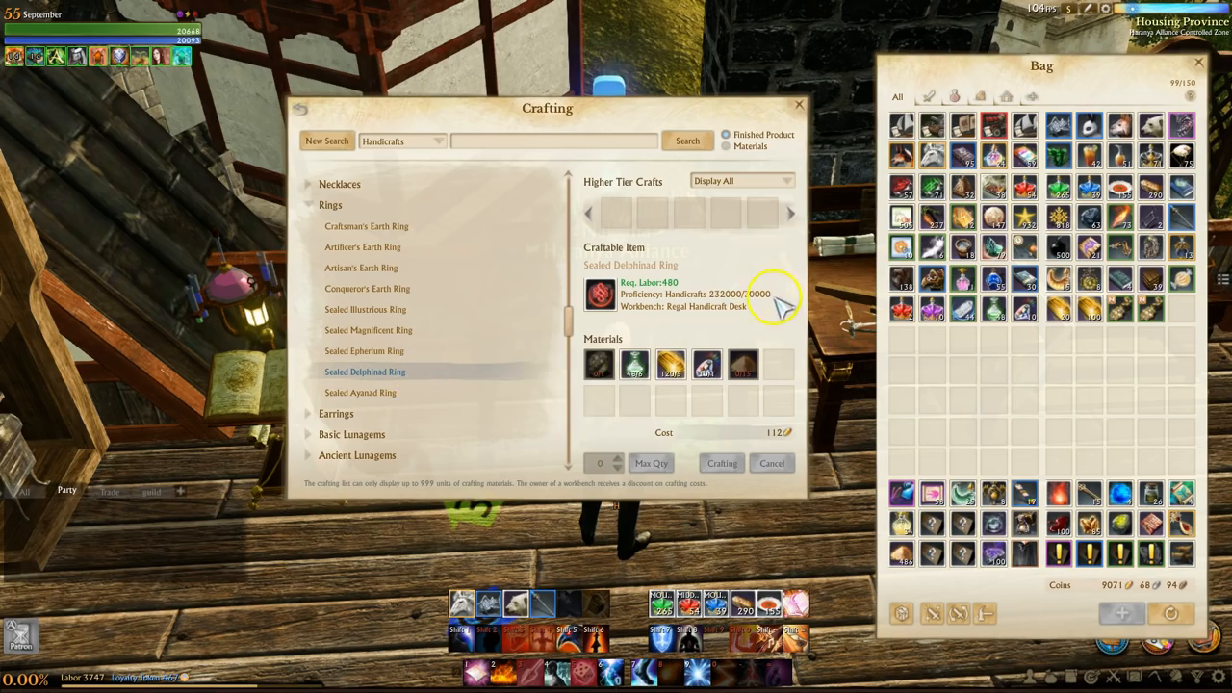
{"action": "left_click", "coordinate": [360, 392]}
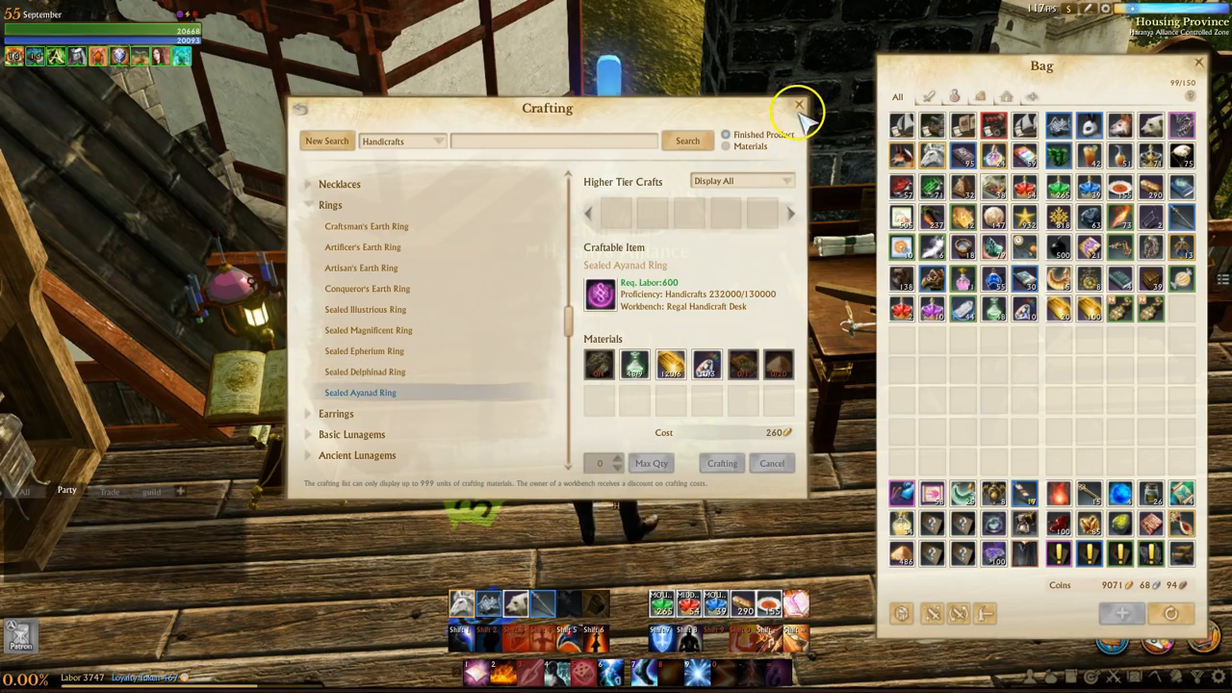
{"action": "left_click", "coordinate": [799, 103]}
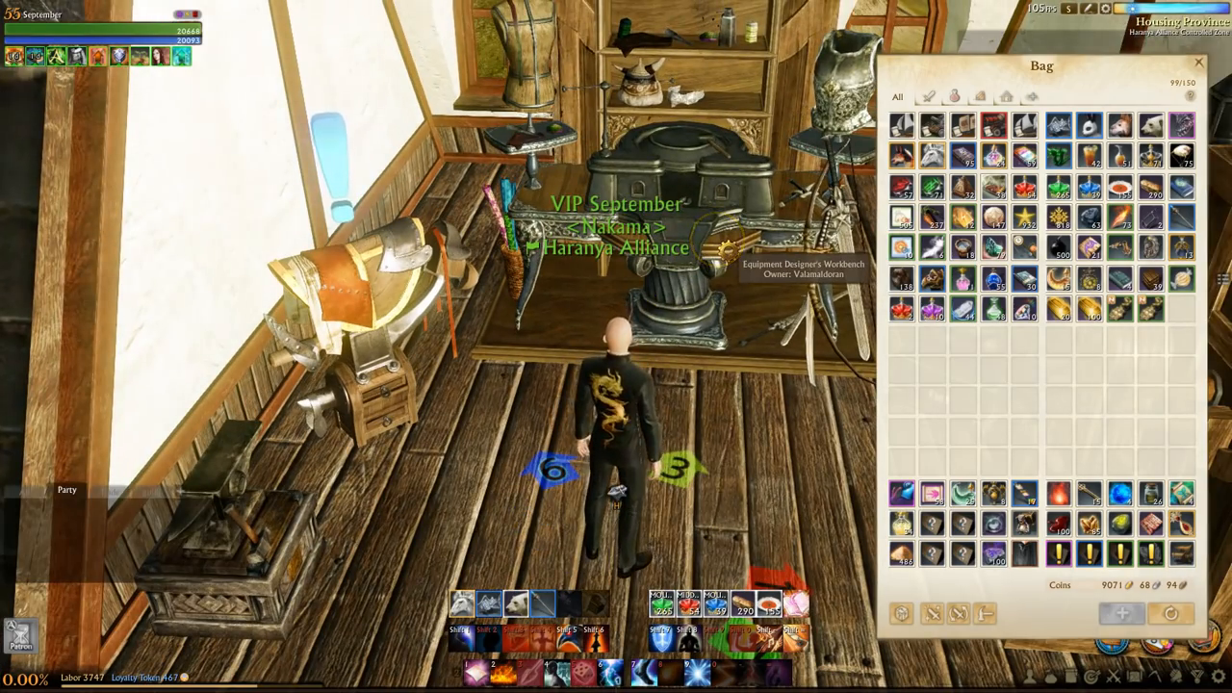
{"action": "left_click", "coordinate": [1198, 62]}
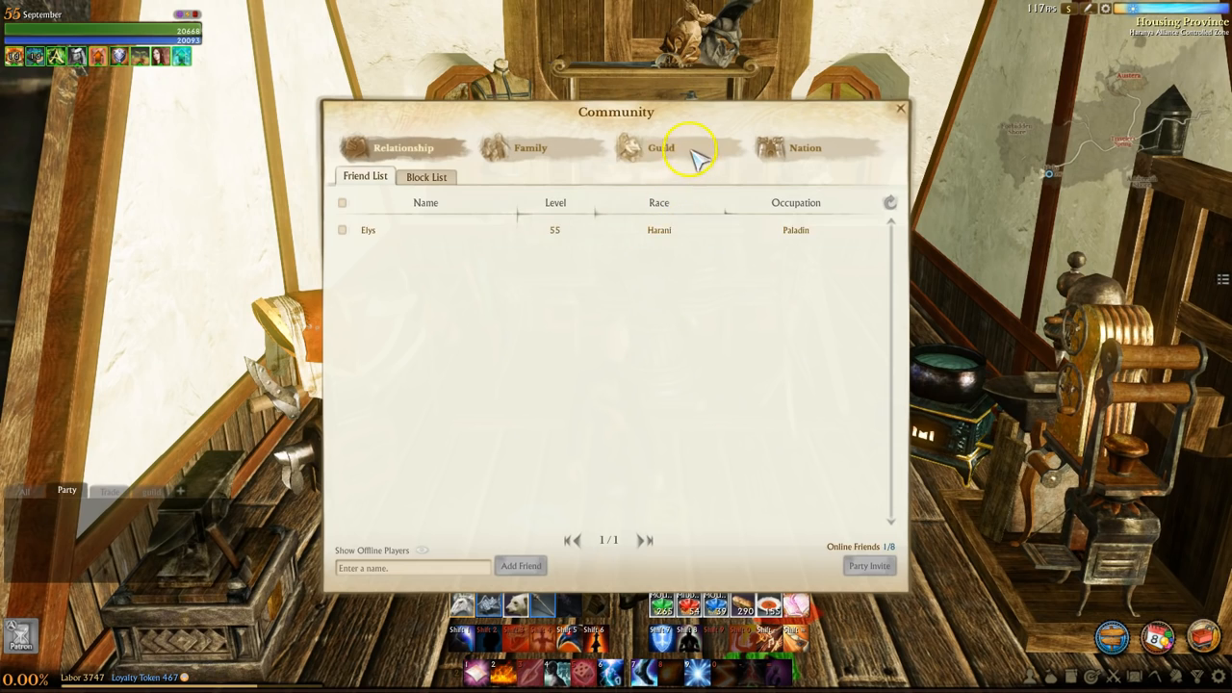
{"action": "left_click", "coordinate": [660, 147]}
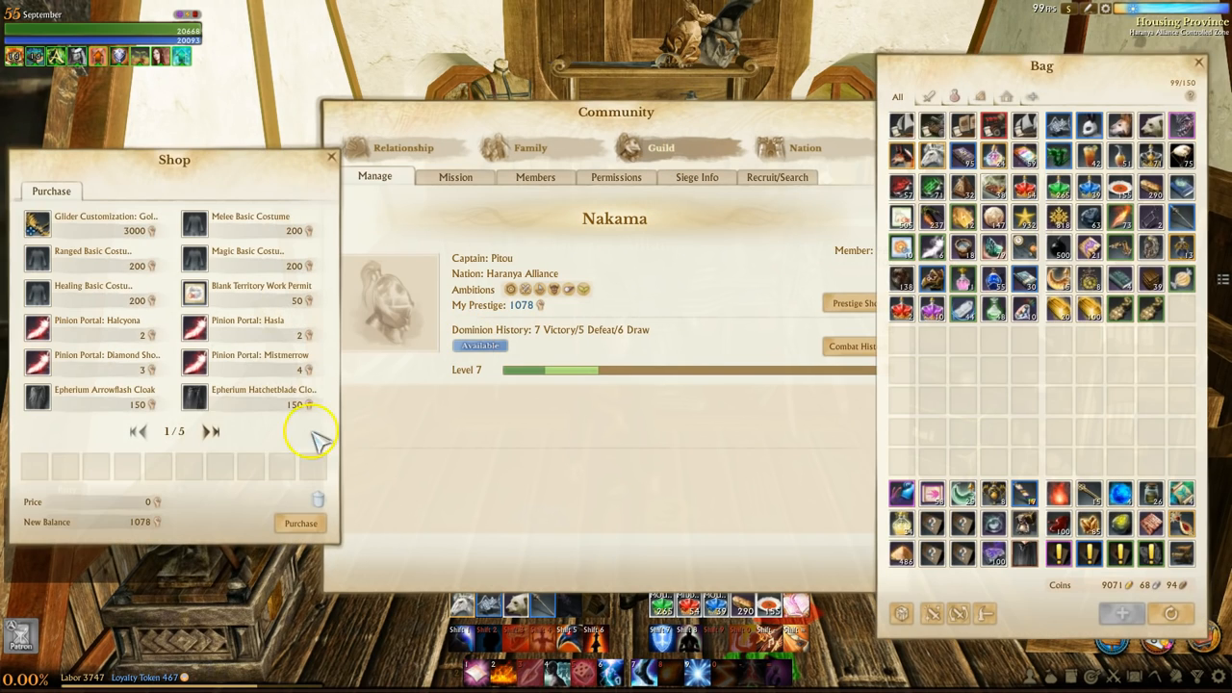
{"action": "left_click", "coordinate": [206, 431]}
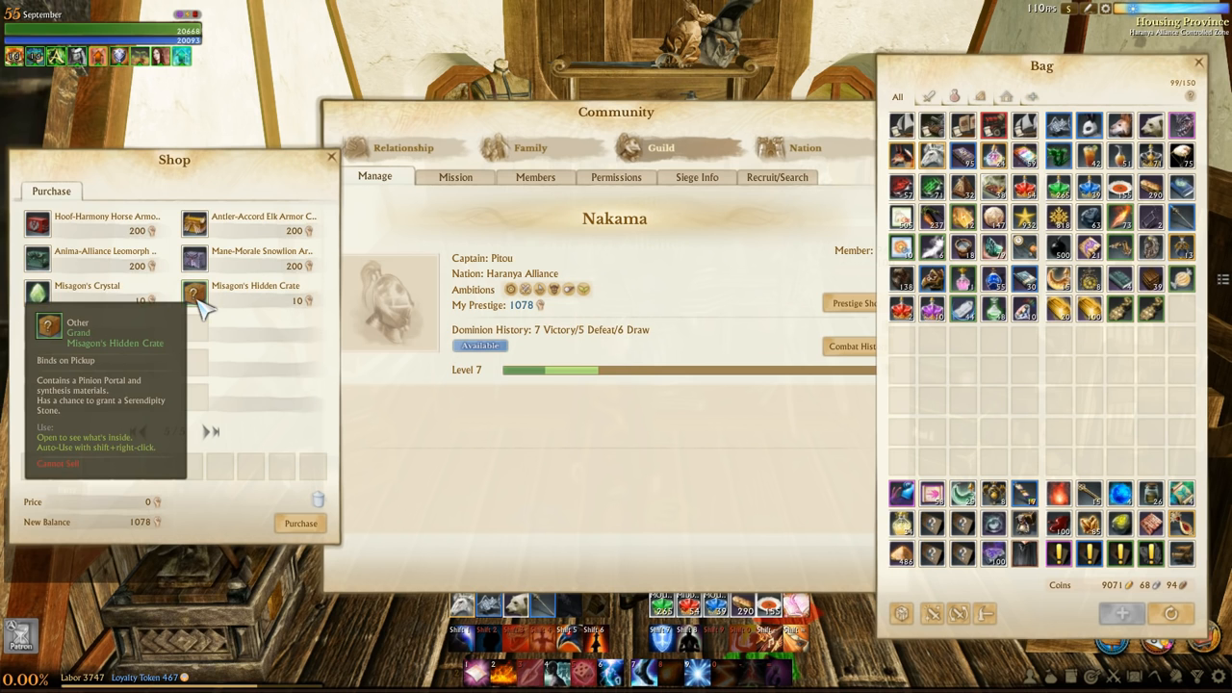
{"action": "left_click", "coordinate": [332, 156]}
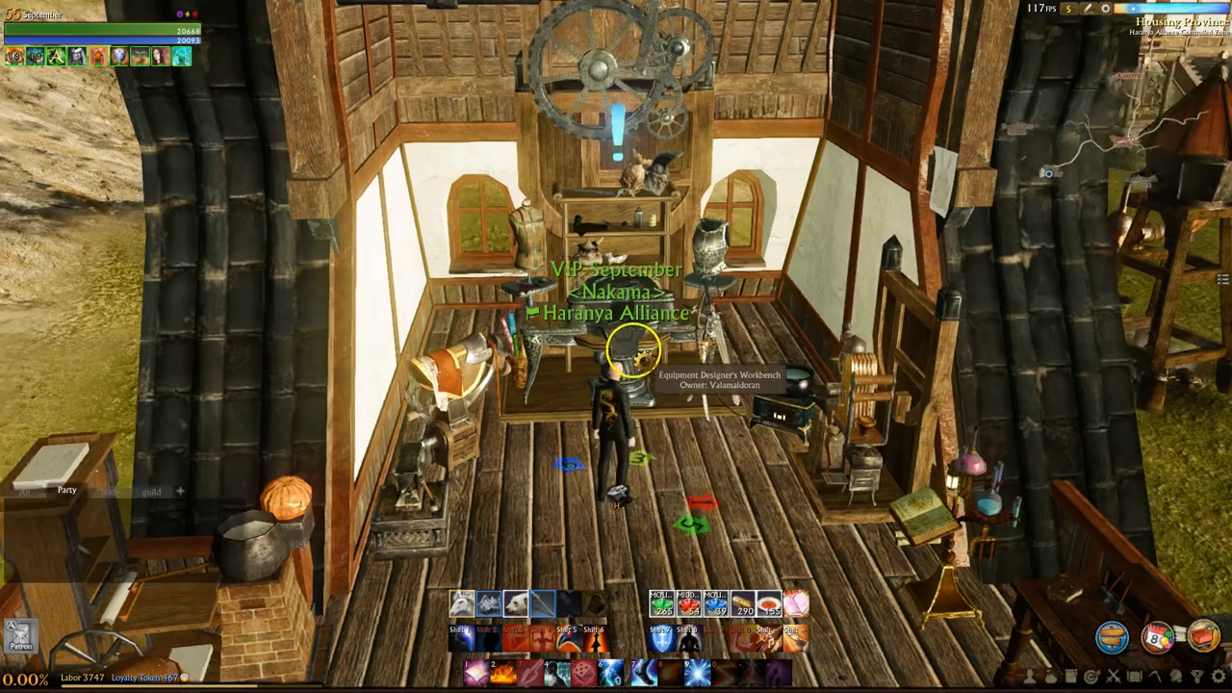
Craft max-quantity Sealed Delphinad Earrings from Accessories and salvage a Delphinad Flame Earring
{"action": "left_click", "coordinate": [631, 351]}
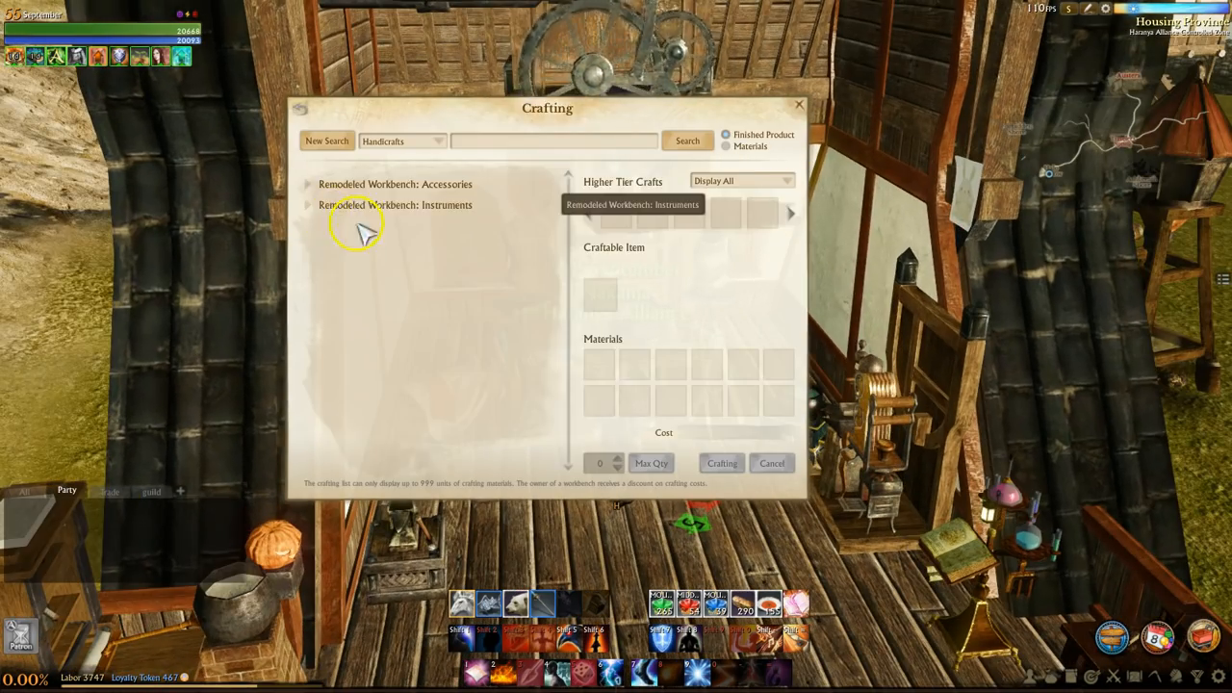
{"action": "left_click", "coordinate": [395, 183]}
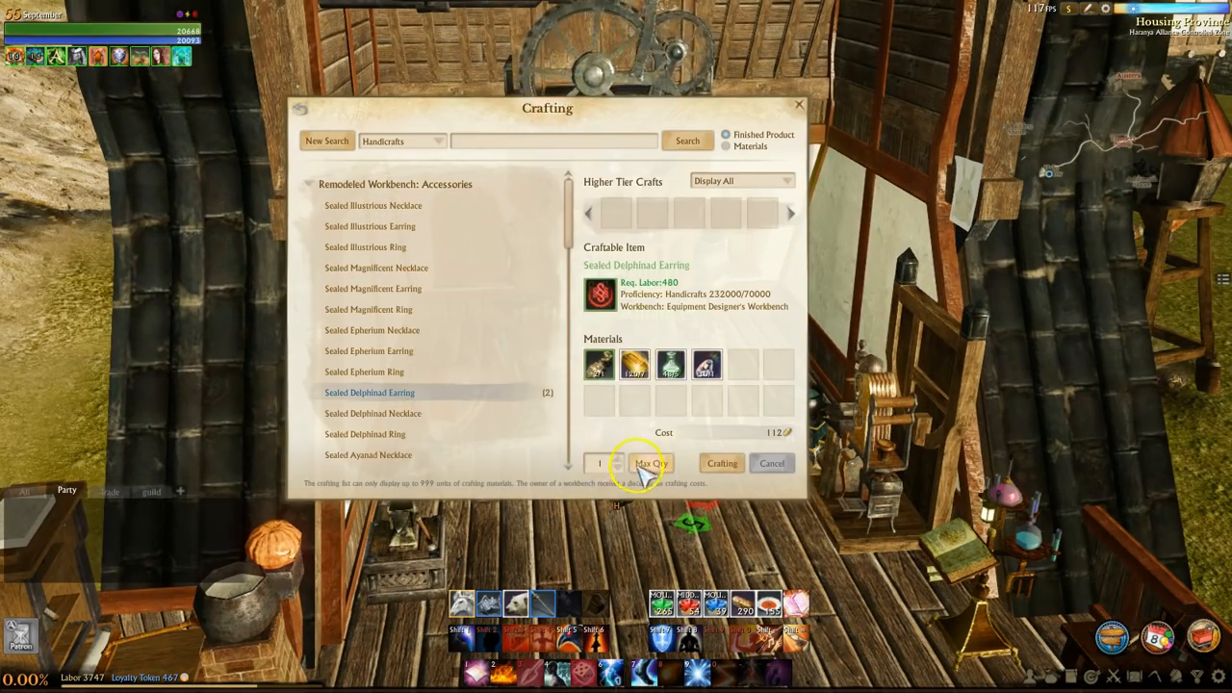
{"action": "left_click", "coordinate": [623, 458]}
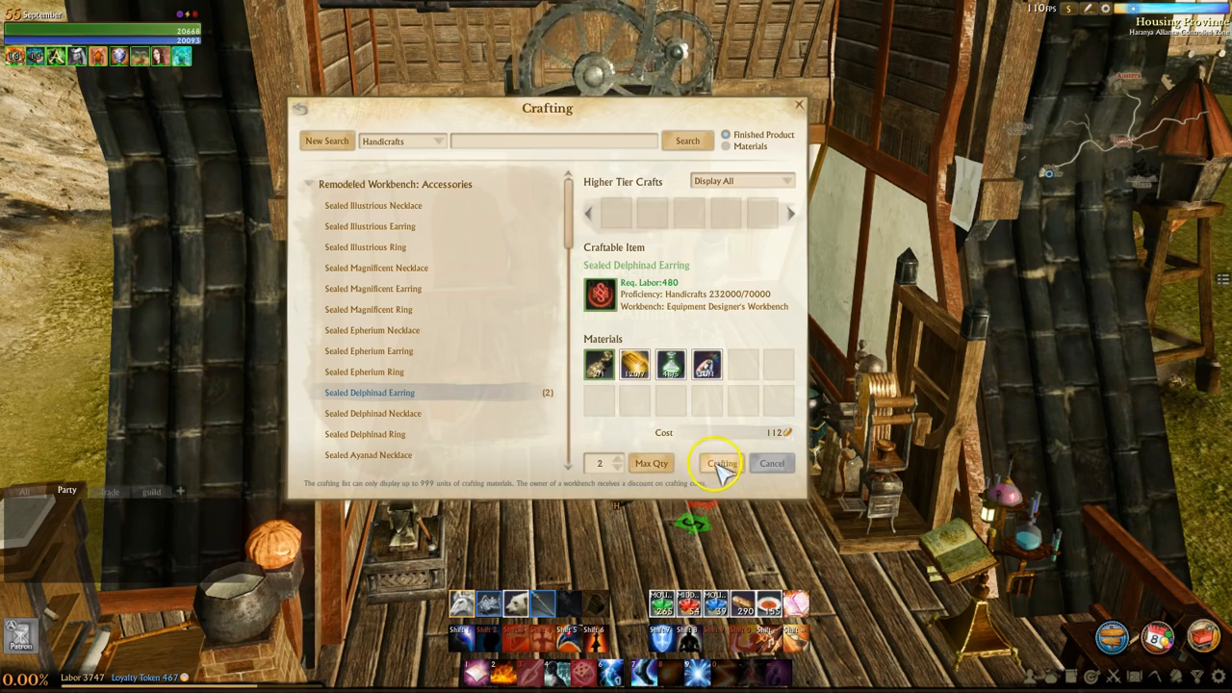
{"action": "left_click", "coordinate": [721, 463]}
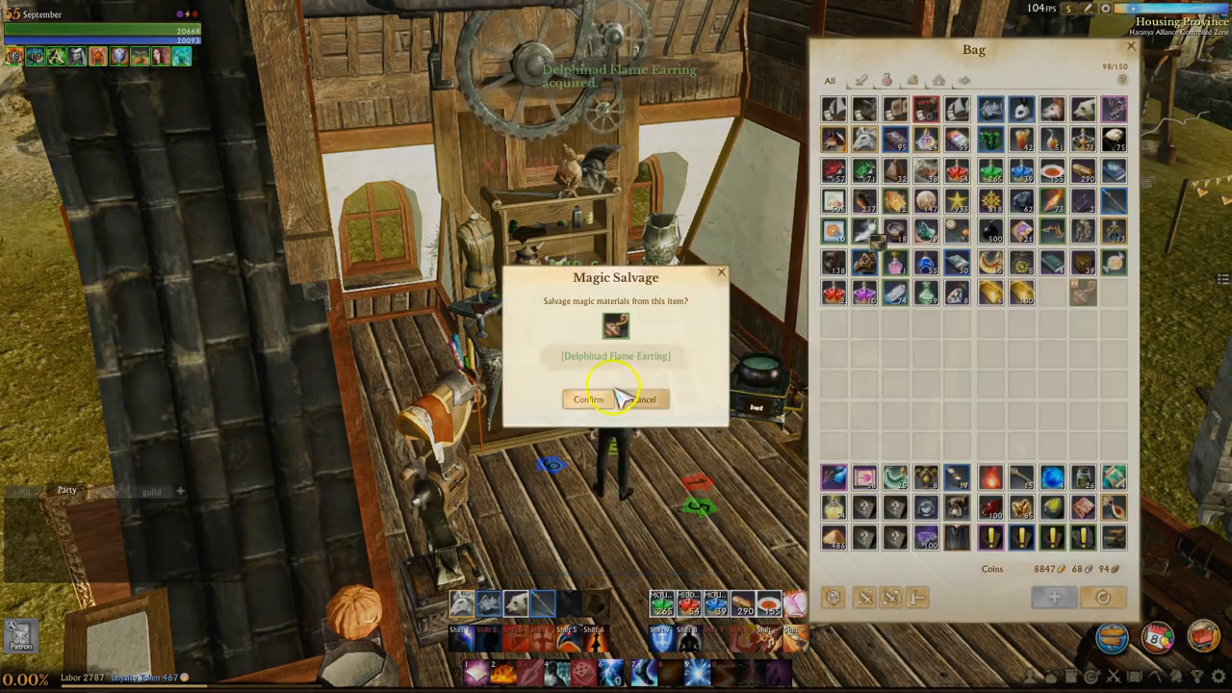
{"action": "left_click", "coordinate": [587, 400]}
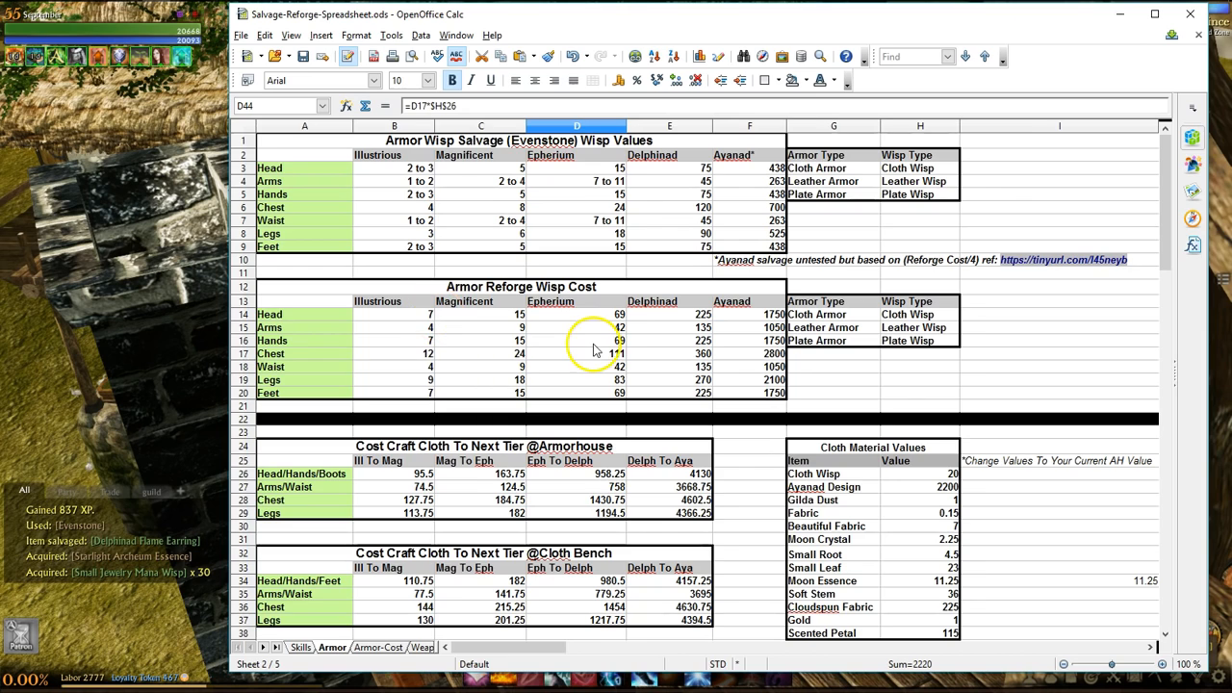
{"action": "mouse_move", "coordinate": [430, 223]}
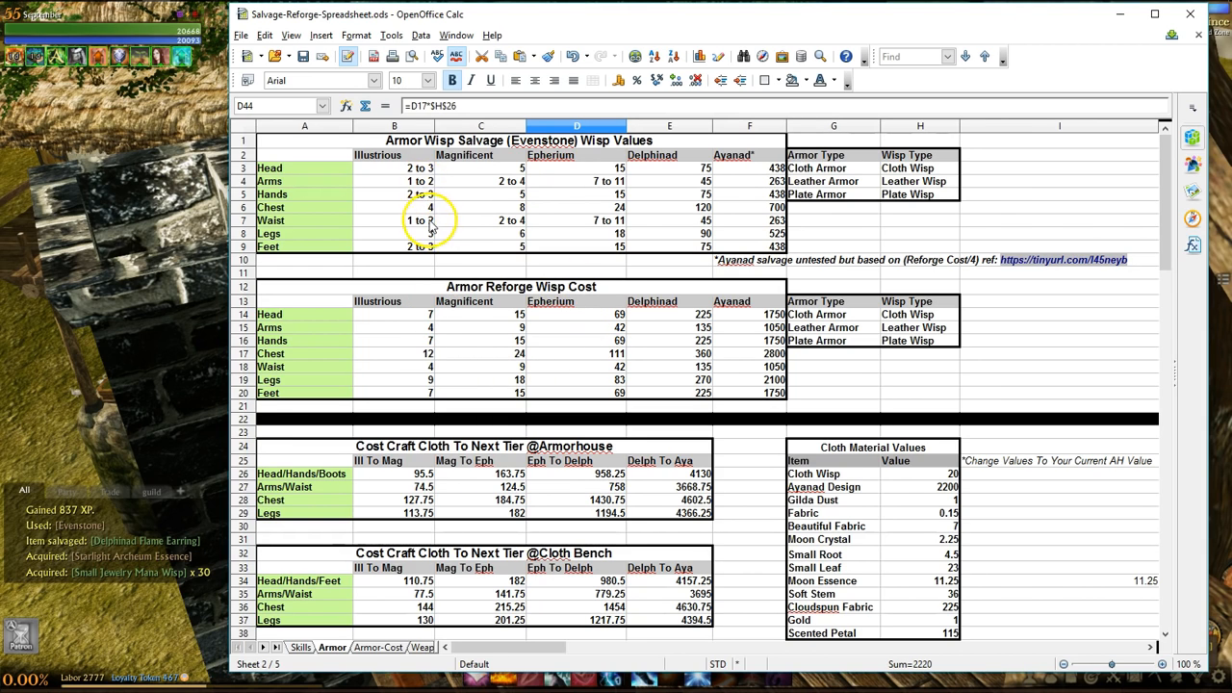
{"action": "left_click", "coordinate": [669, 207]}
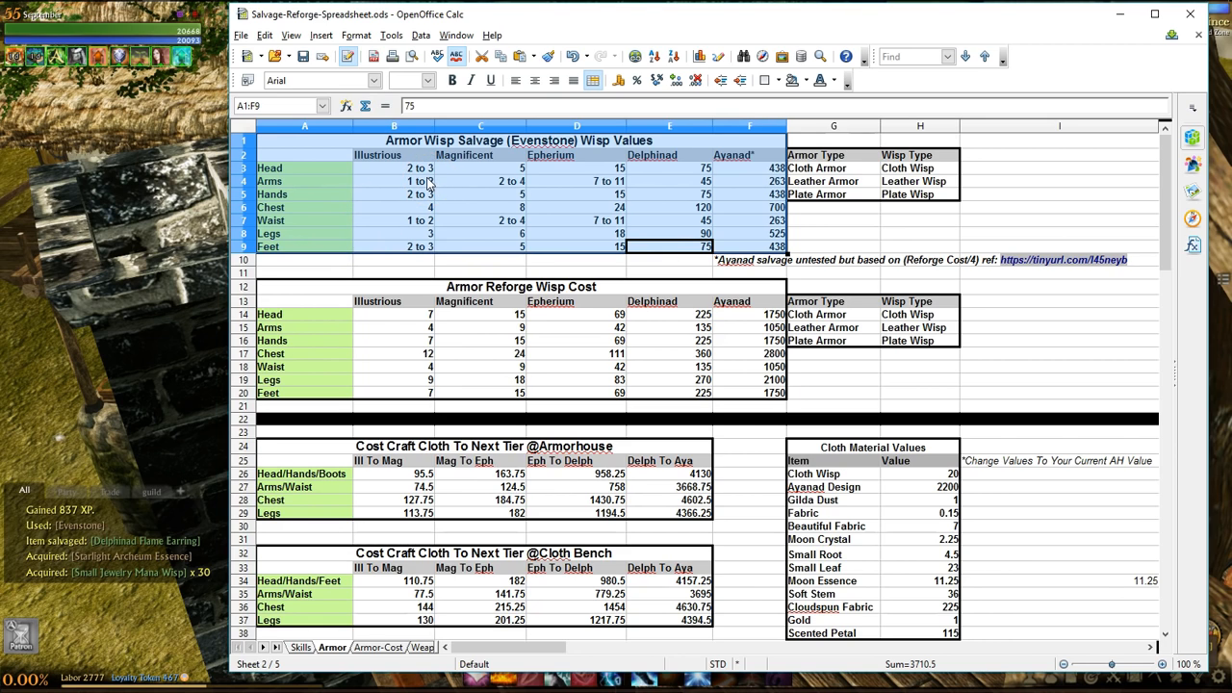
{"action": "left_click", "coordinate": [834, 233]}
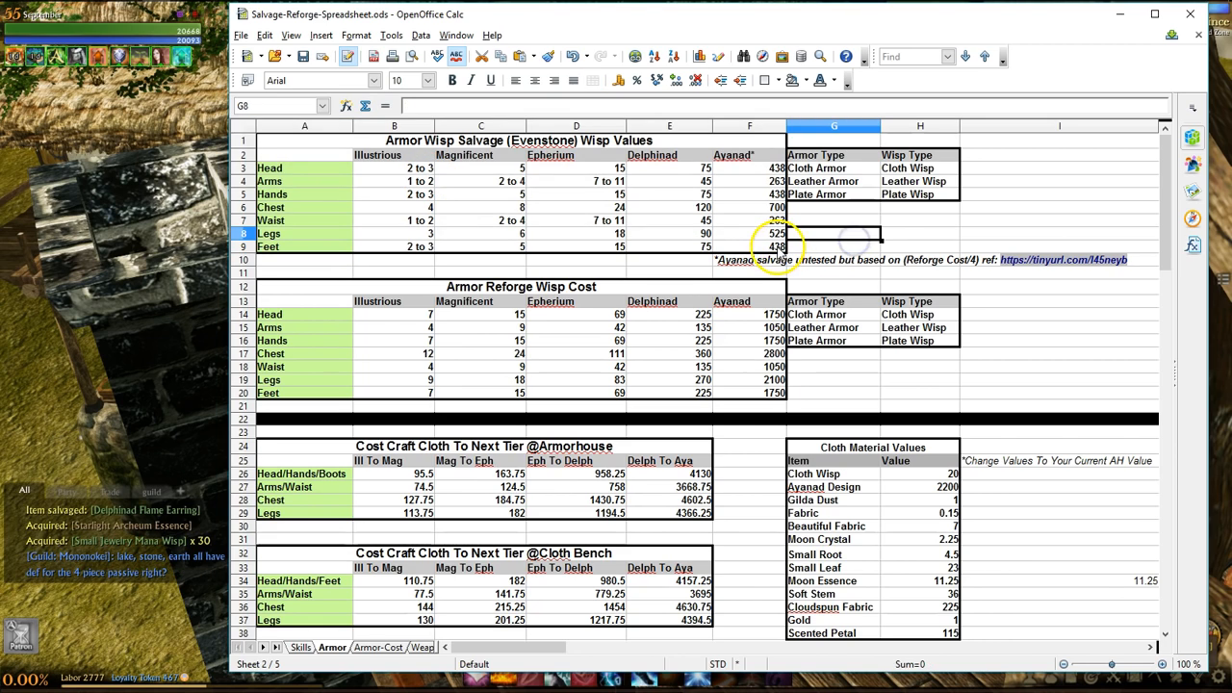
{"action": "left_click_drag", "start_coordinate": [304, 155], "coordinate": [749, 246]}
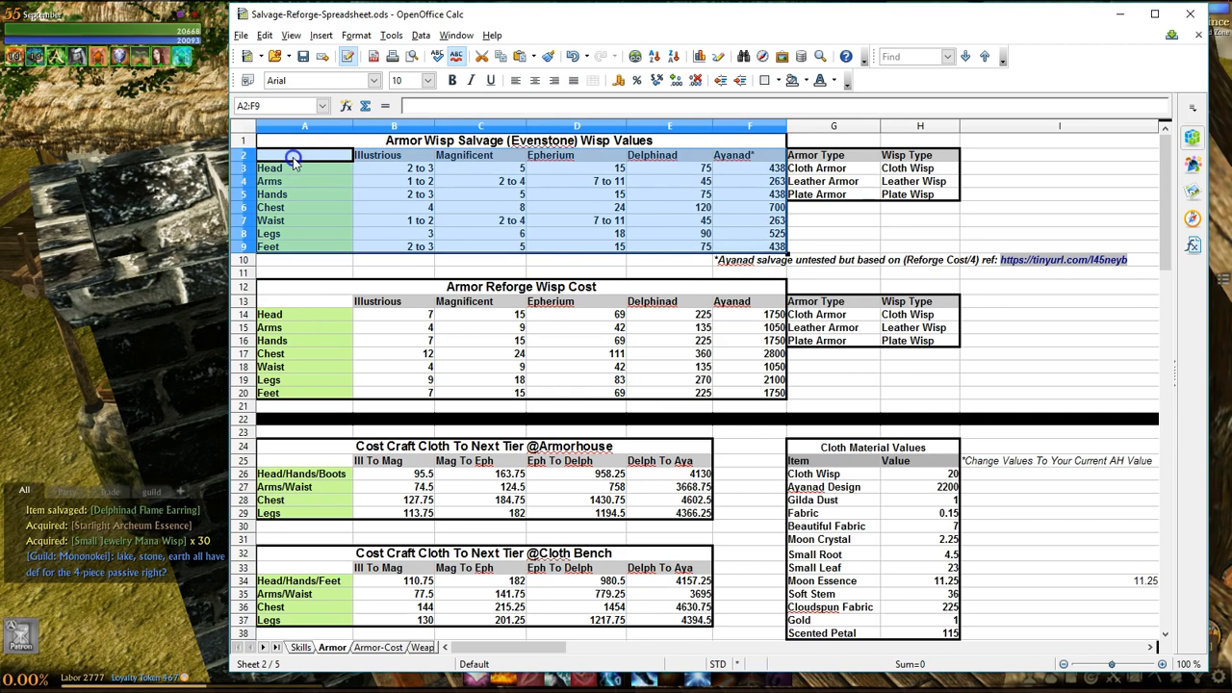
{"action": "left_click", "coordinate": [834, 233]}
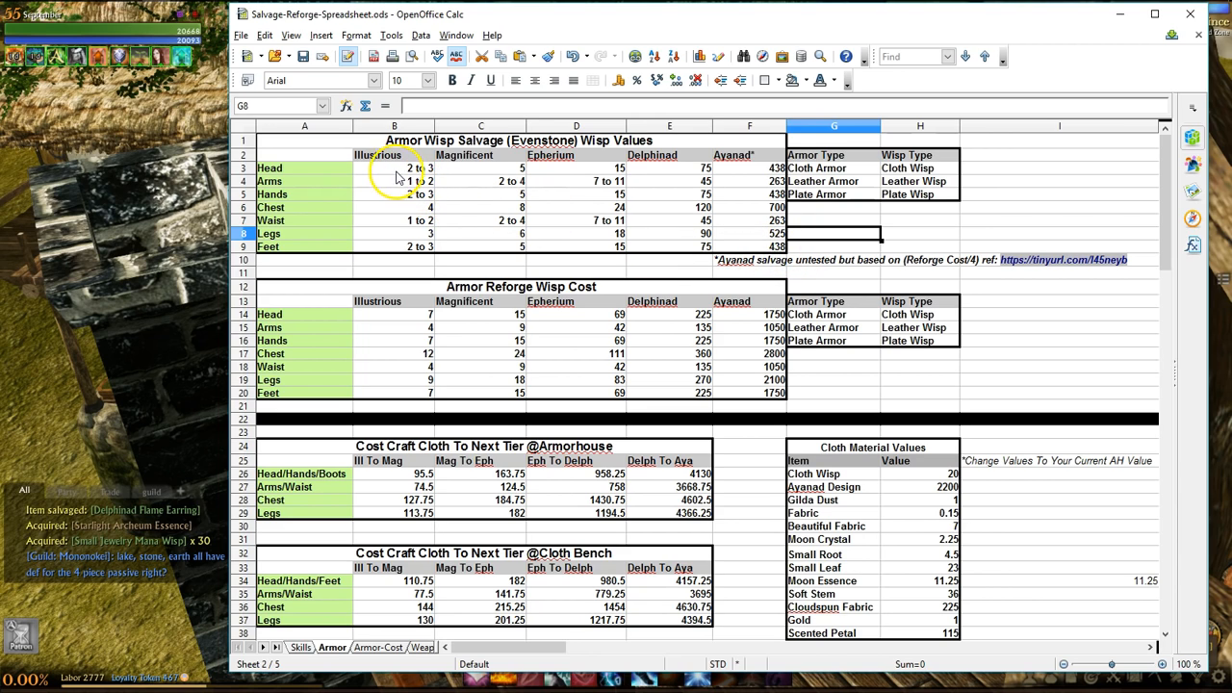
{"action": "left_click", "coordinate": [394, 167]}
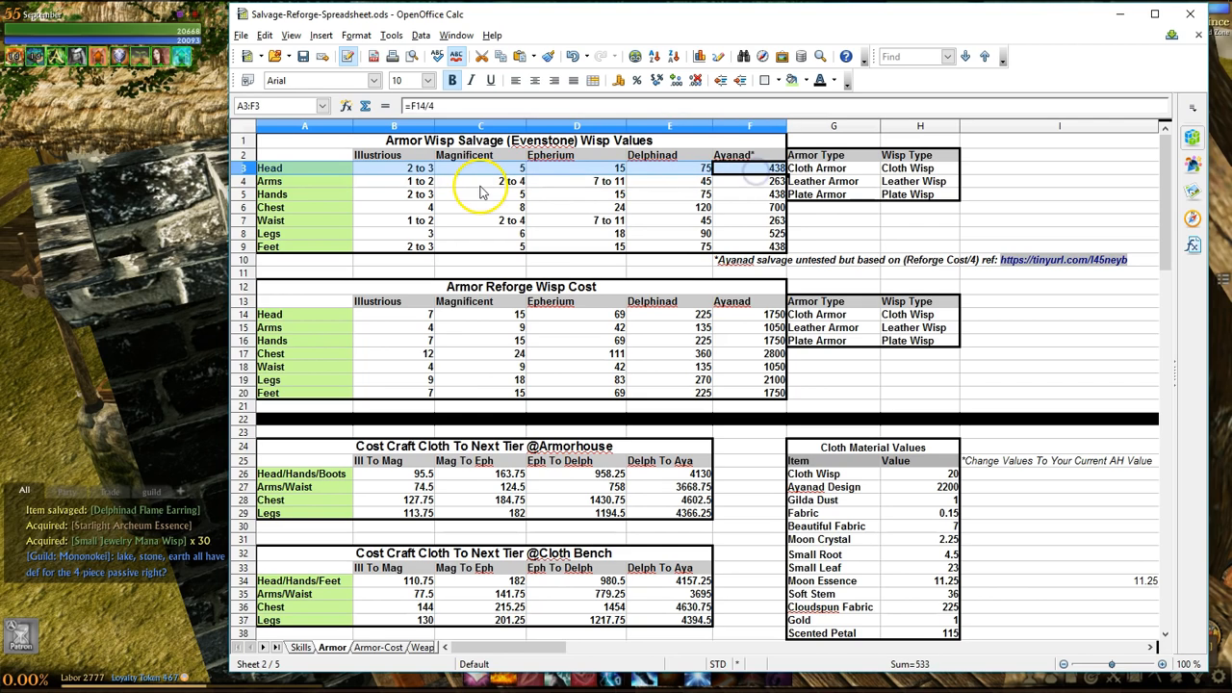
{"action": "left_click", "coordinate": [305, 167]}
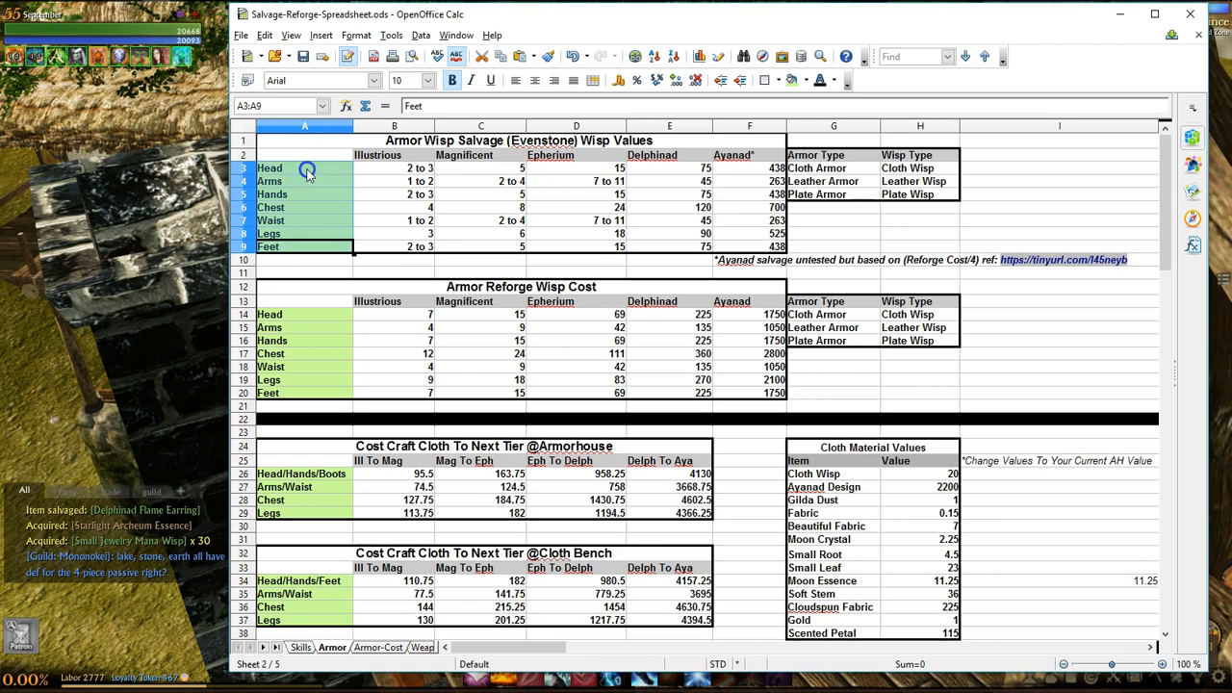
{"action": "left_click", "coordinate": [304, 167]}
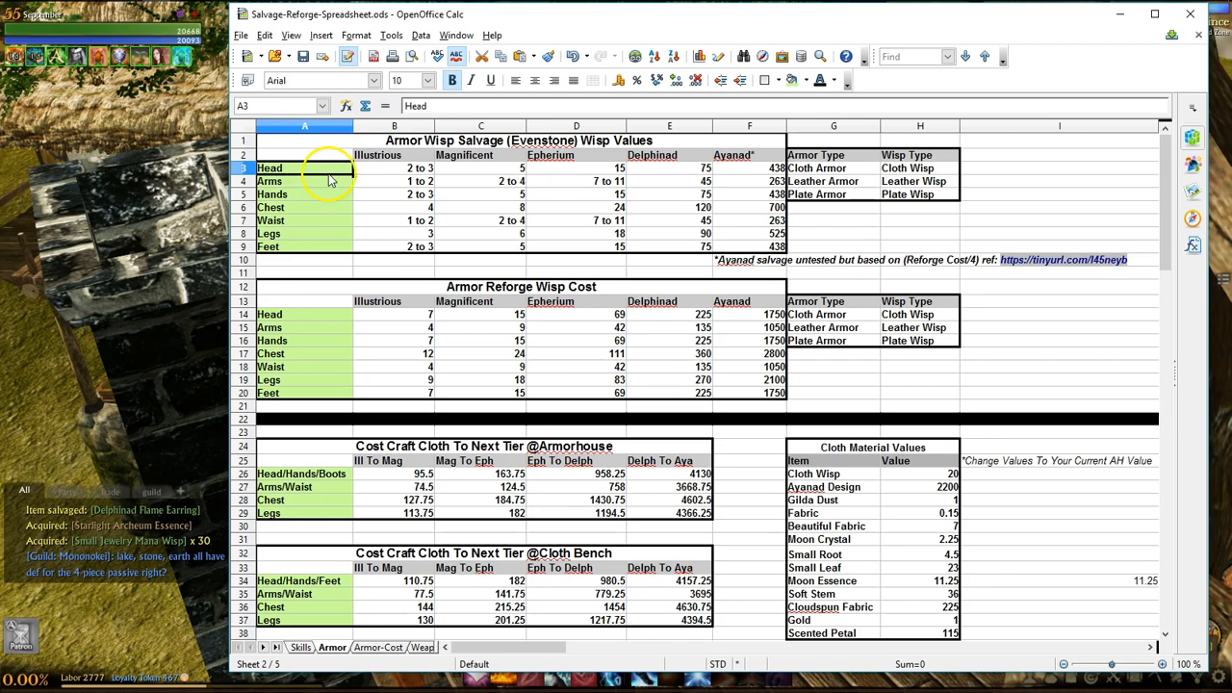
{"action": "left_click", "coordinate": [418, 167]}
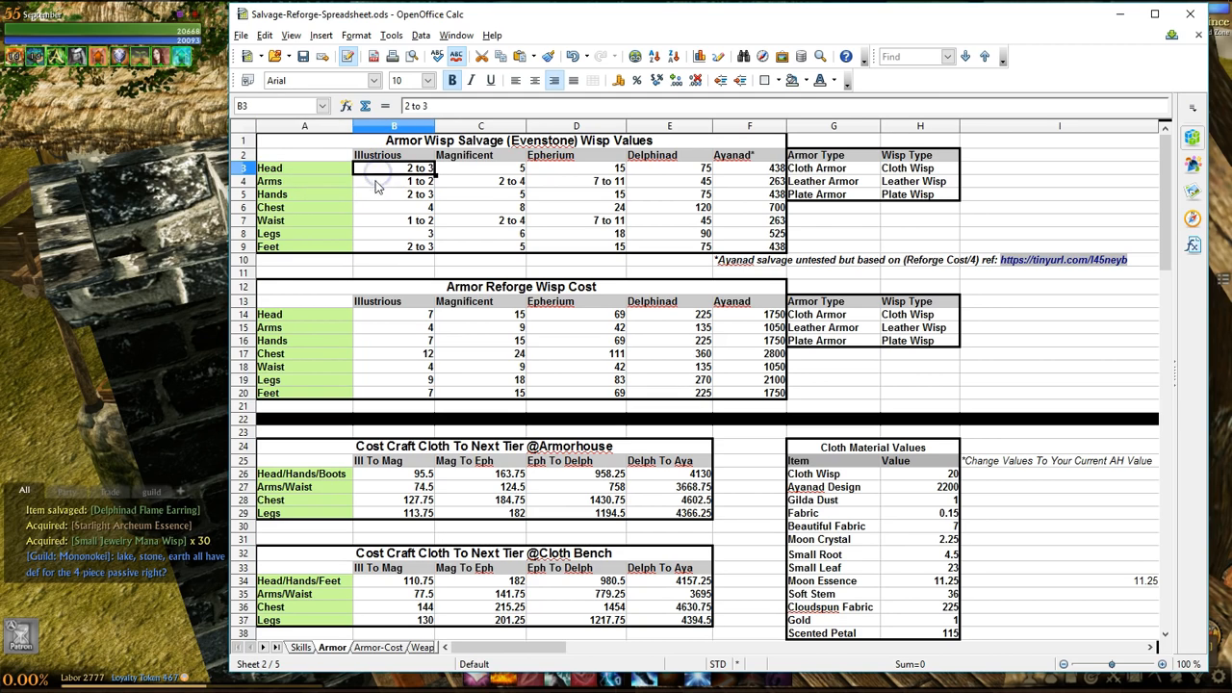
{"action": "mouse_move", "coordinate": [462, 189]}
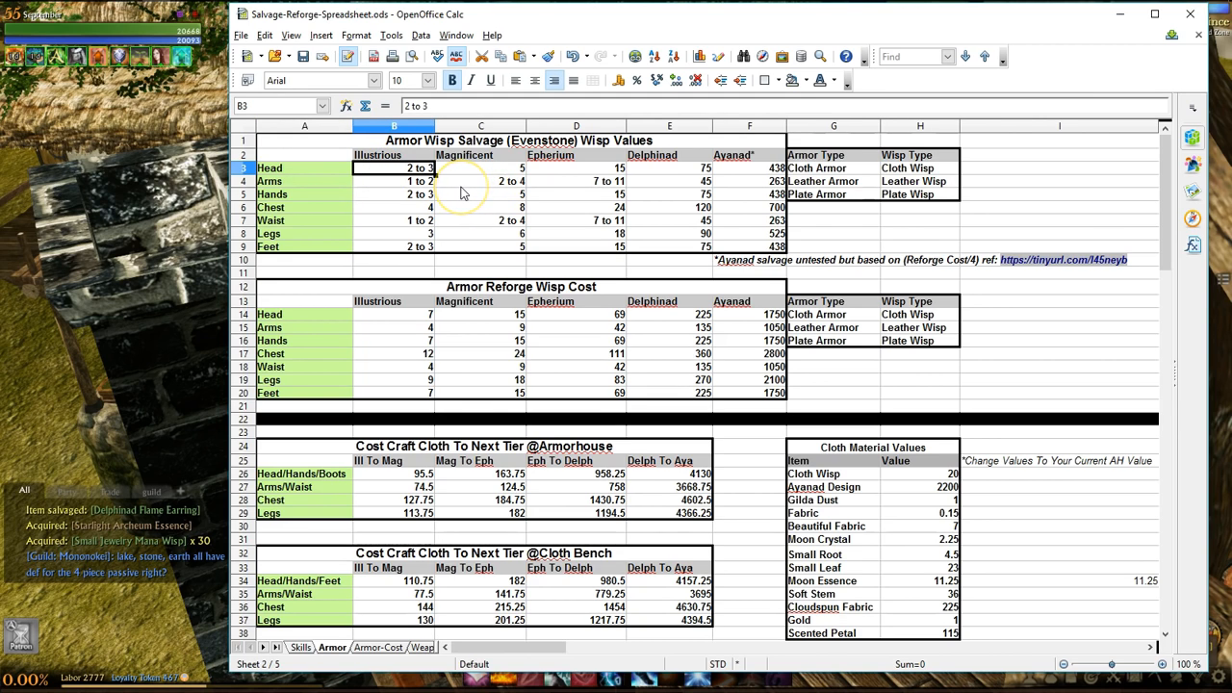
{"action": "mouse_move", "coordinate": [465, 219]}
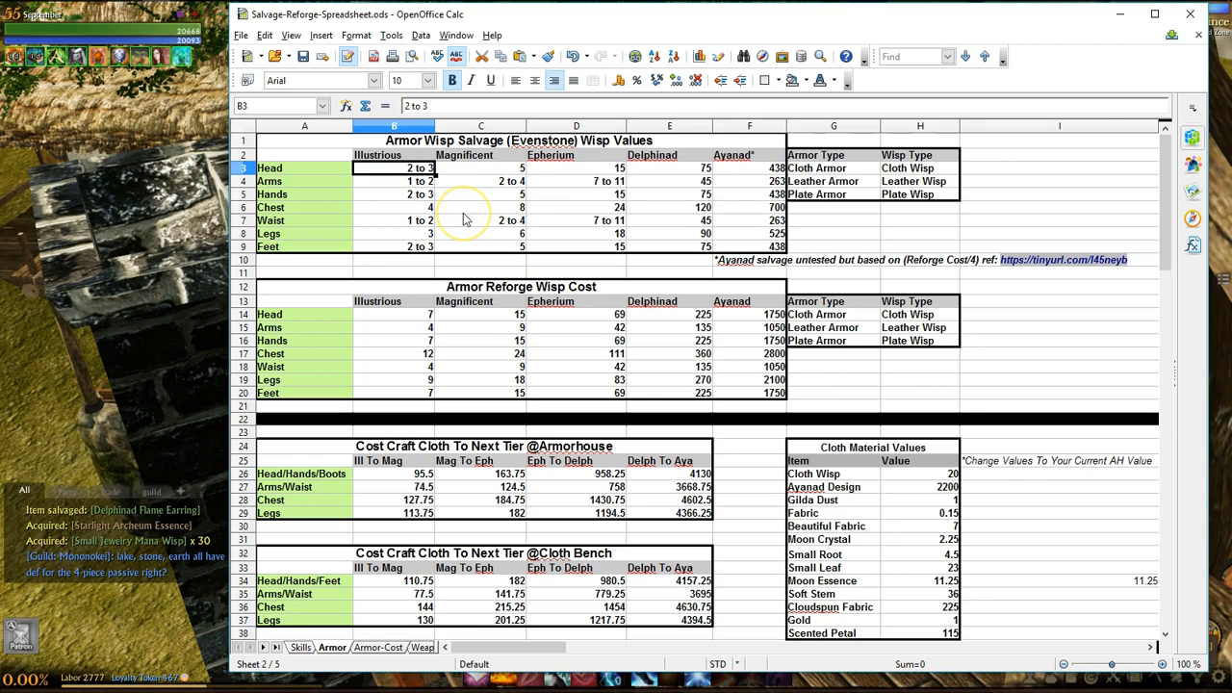
{"action": "mouse_move", "coordinate": [508, 171]}
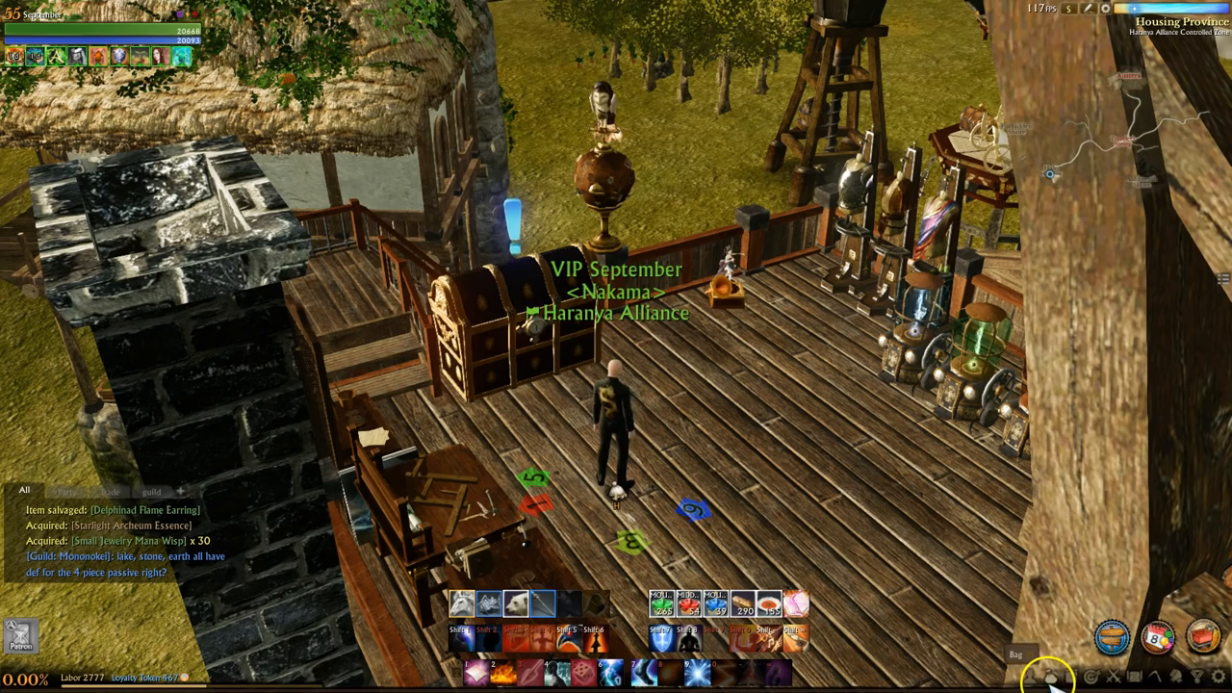
{"action": "left_click", "coordinate": [1015, 673]}
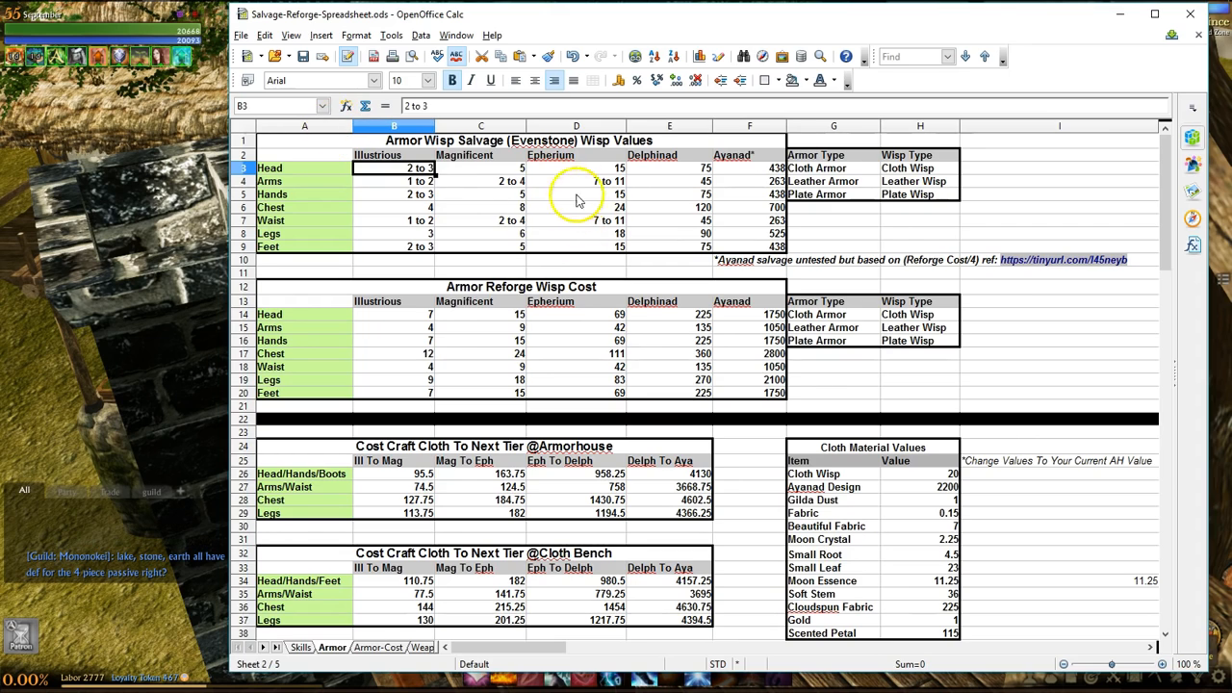
{"action": "left_click", "coordinate": [480, 168]}
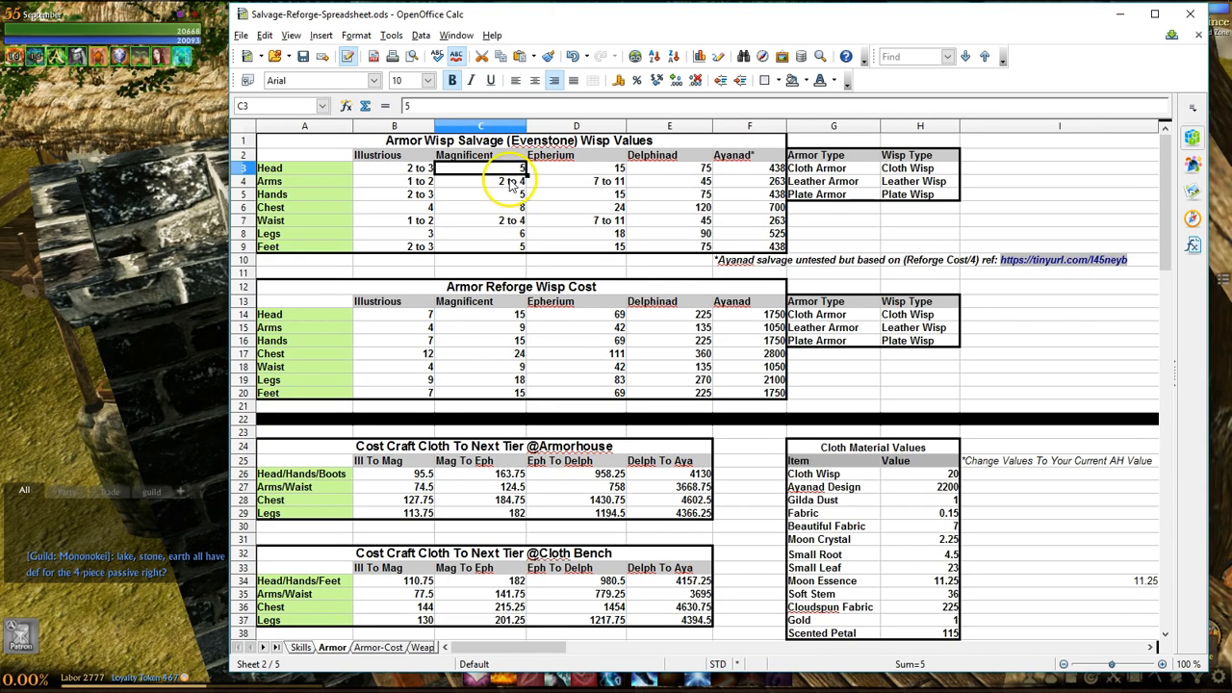
{"action": "left_click", "coordinate": [577, 181]}
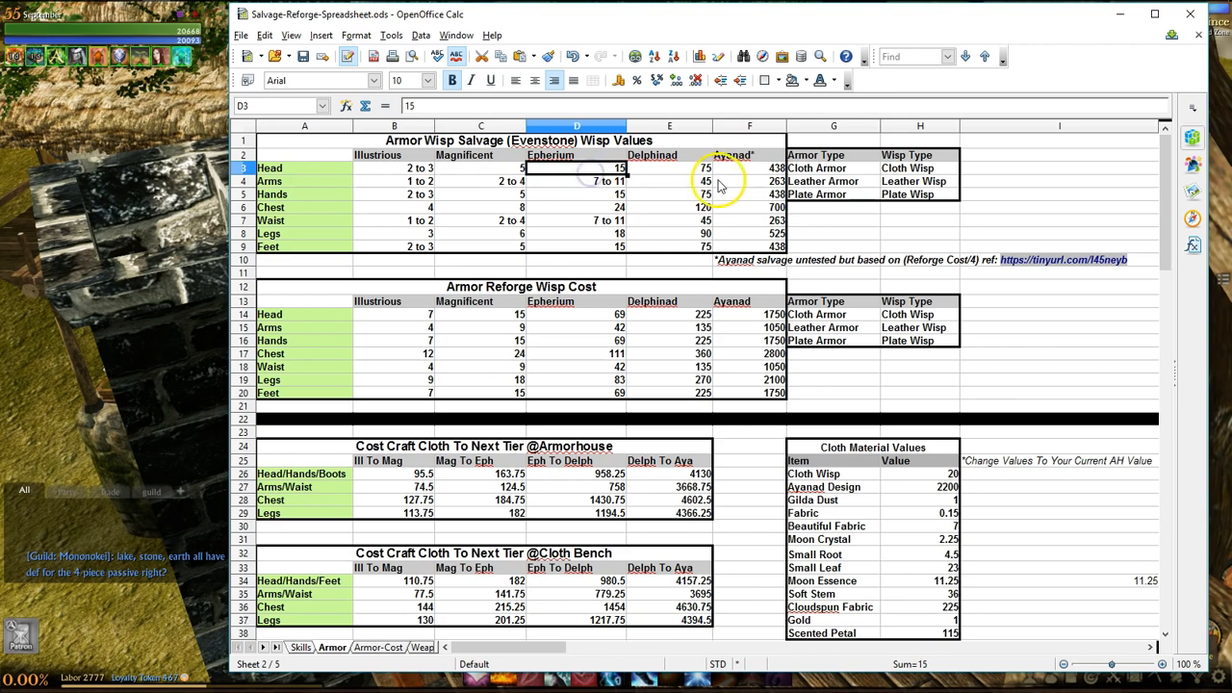
{"action": "left_click", "coordinate": [749, 168]}
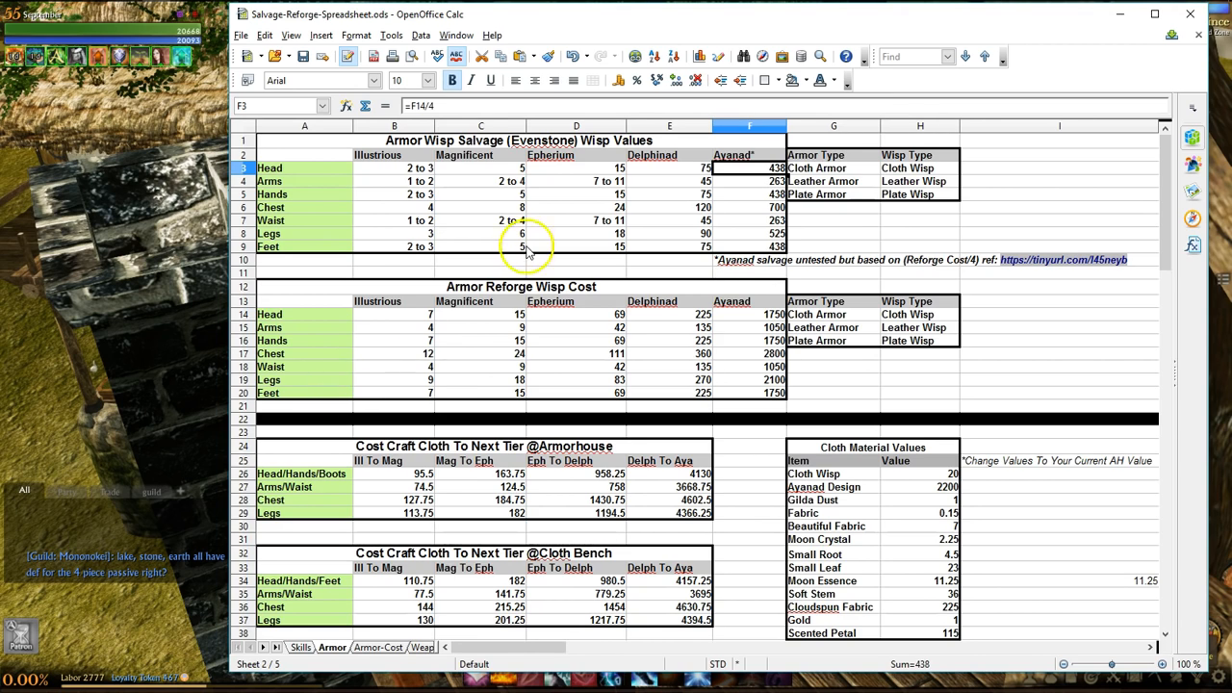
{"action": "mouse_move", "coordinate": [444, 253]}
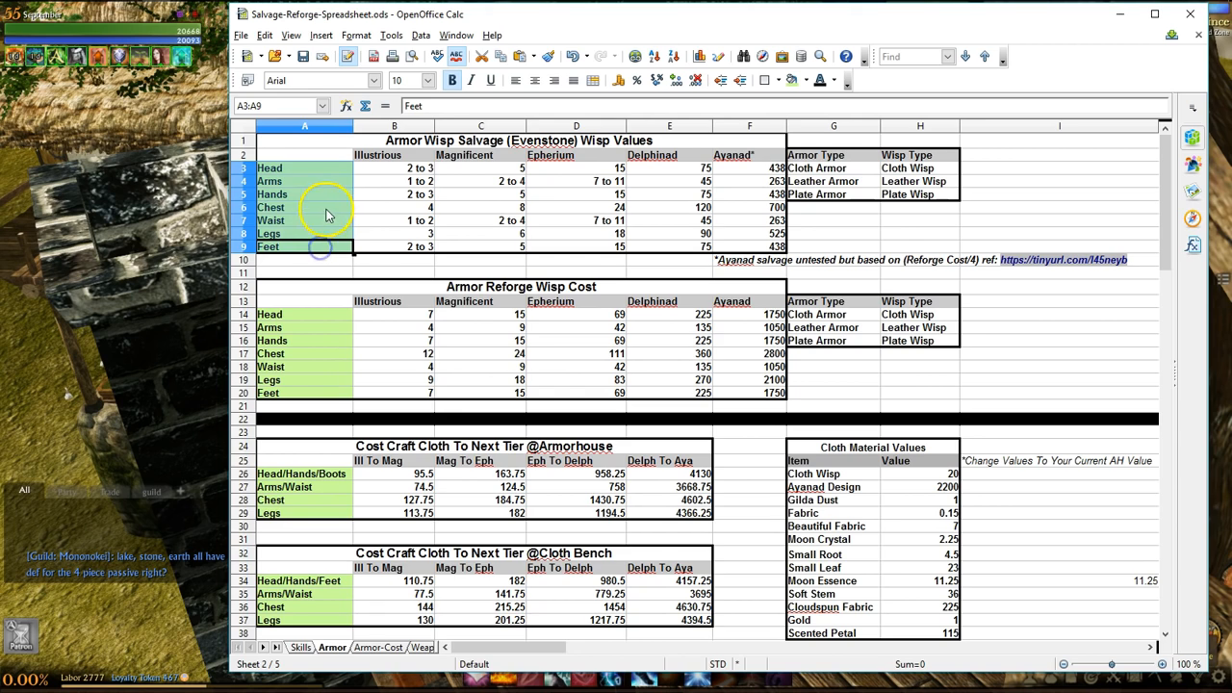
{"action": "left_click", "coordinate": [749, 207]}
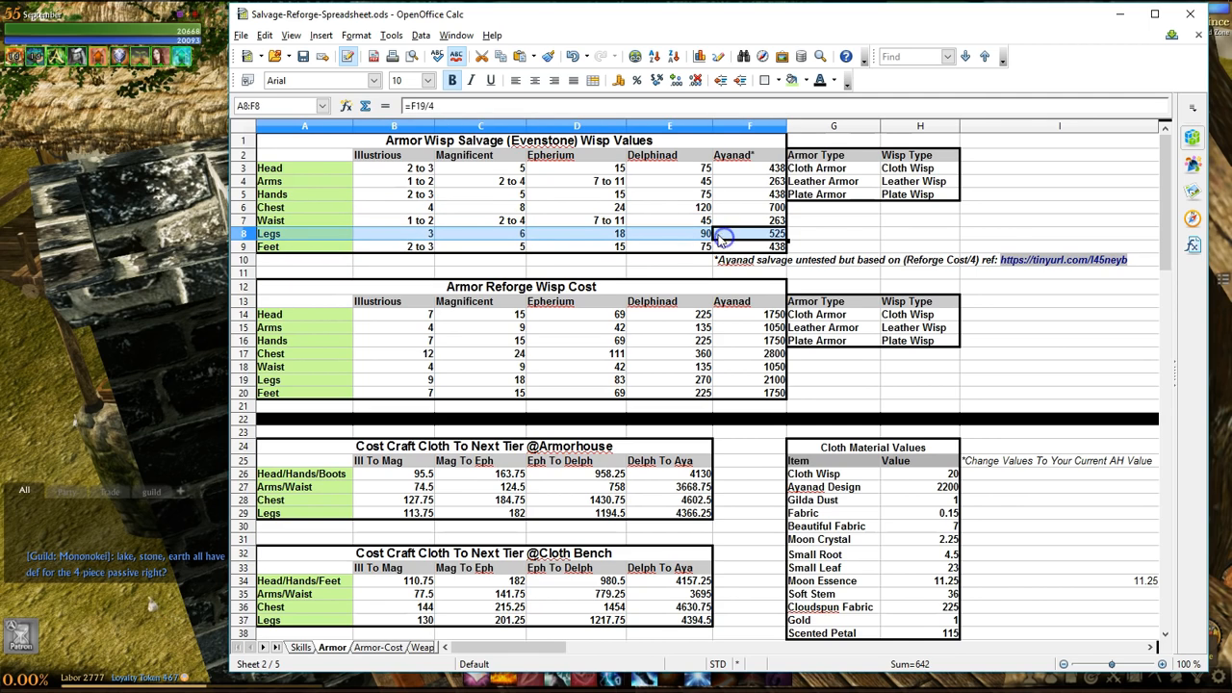
{"action": "mouse_move", "coordinate": [578, 306]}
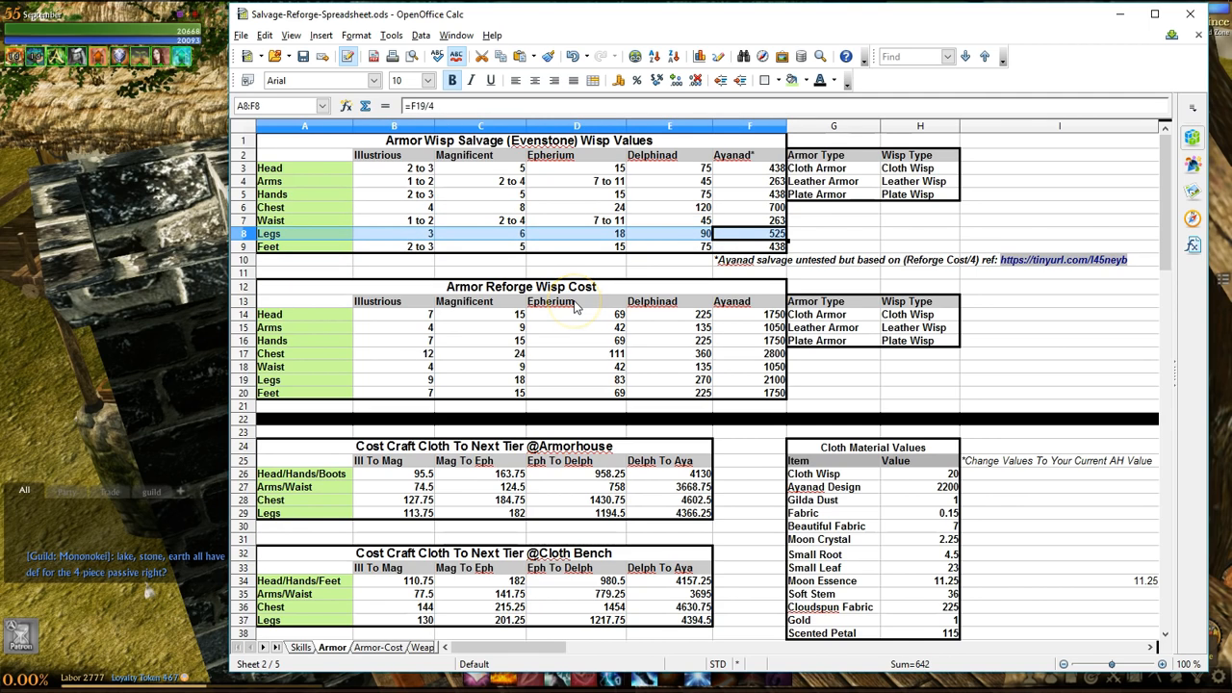
{"action": "left_click", "coordinate": [833, 233]}
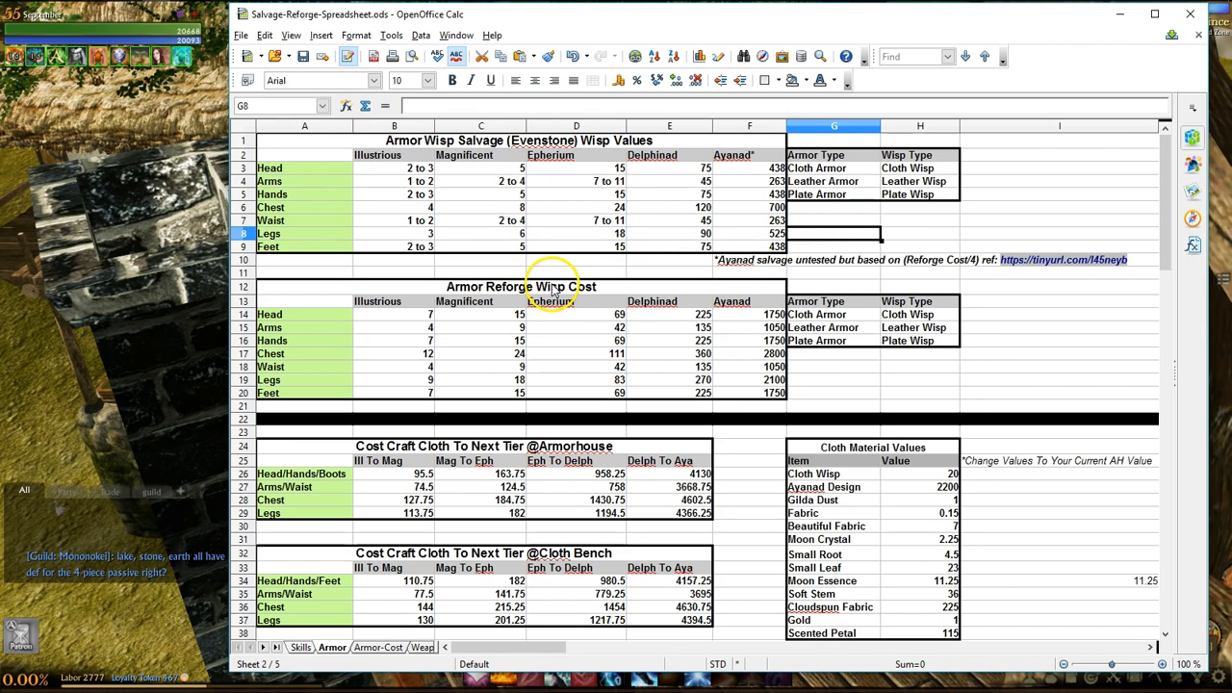
{"action": "mouse_move", "coordinate": [587, 248]}
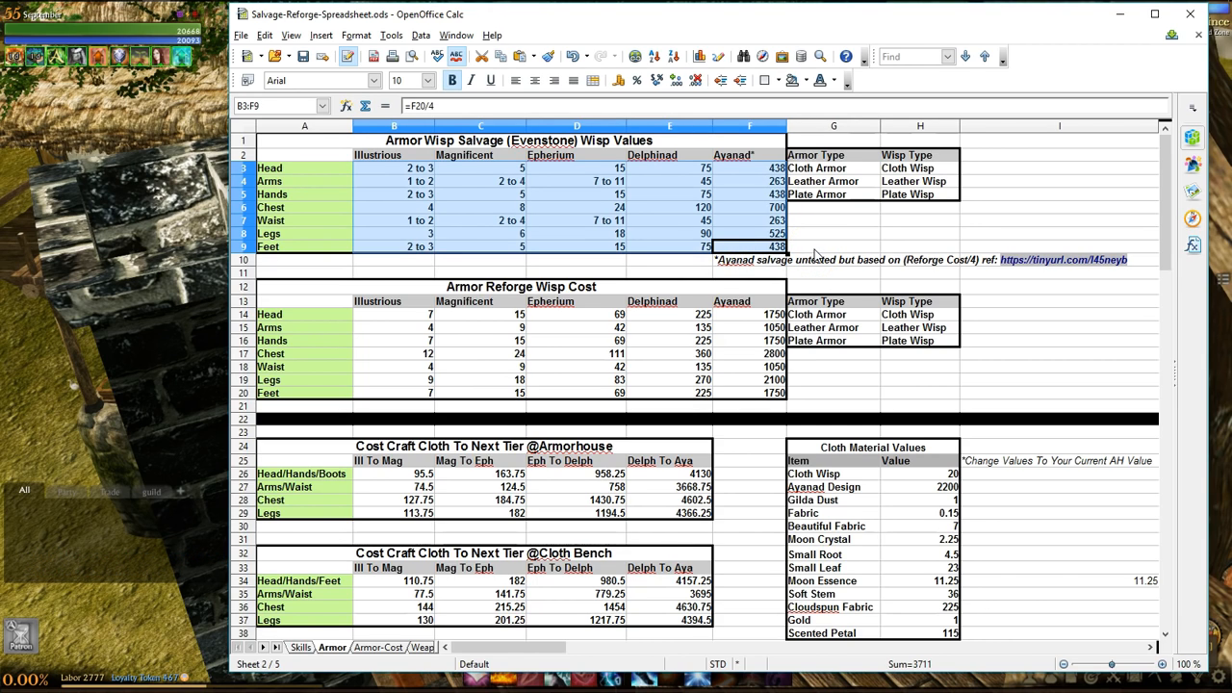
{"action": "left_click", "coordinate": [834, 234]}
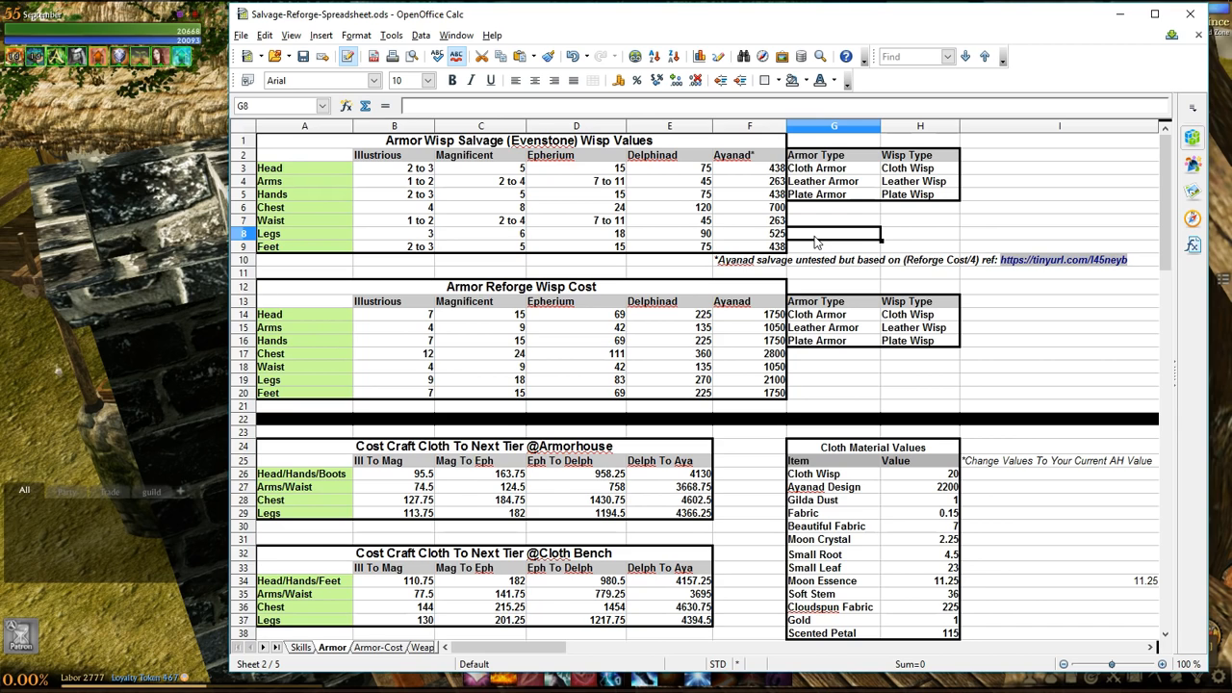
{"action": "mouse_move", "coordinate": [1085, 26]}
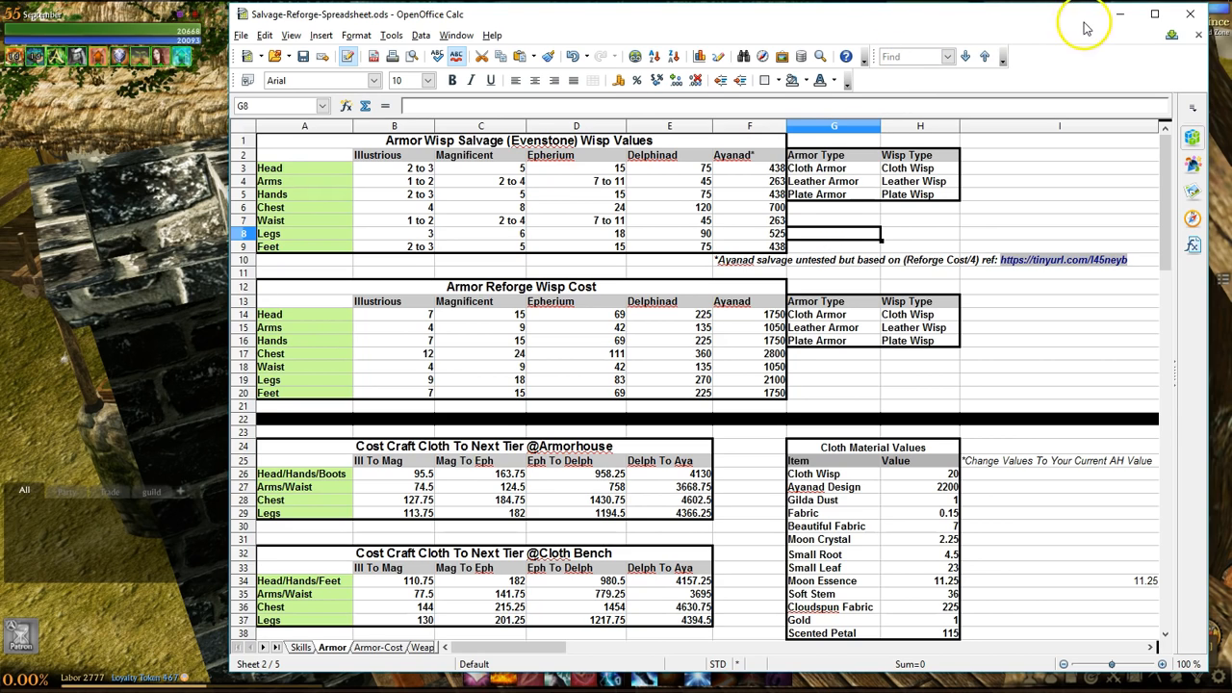
{"action": "mouse_move", "coordinate": [578, 234]}
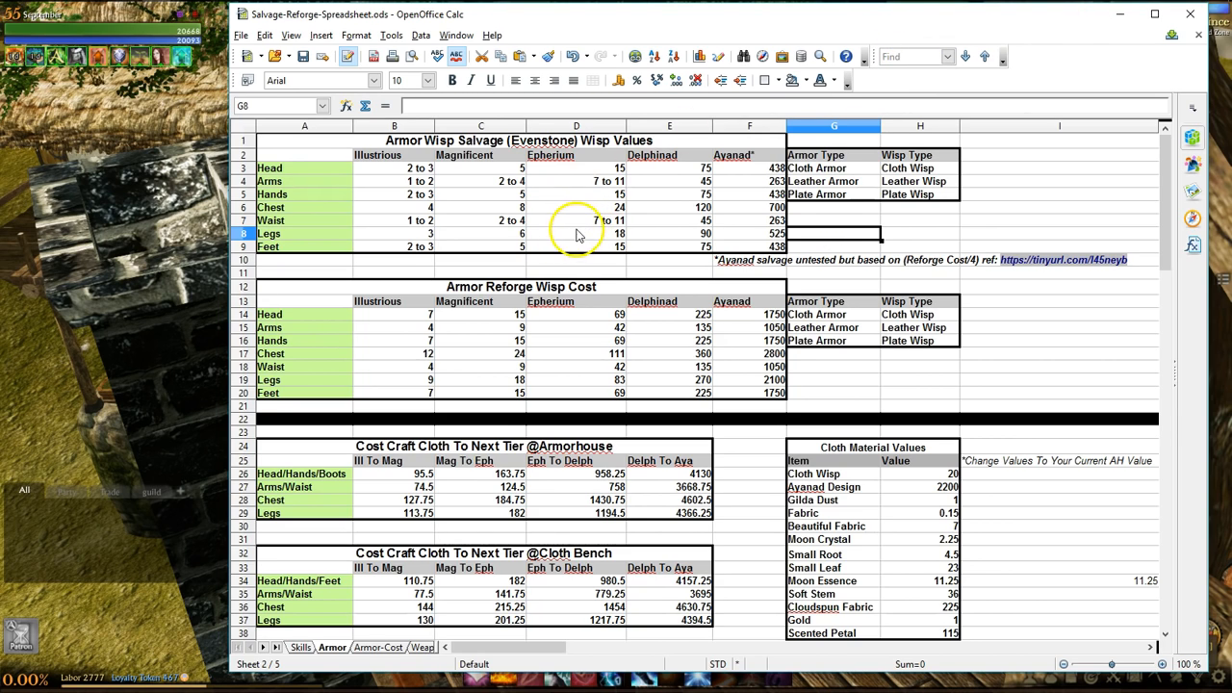
{"action": "mouse_move", "coordinate": [761, 253]}
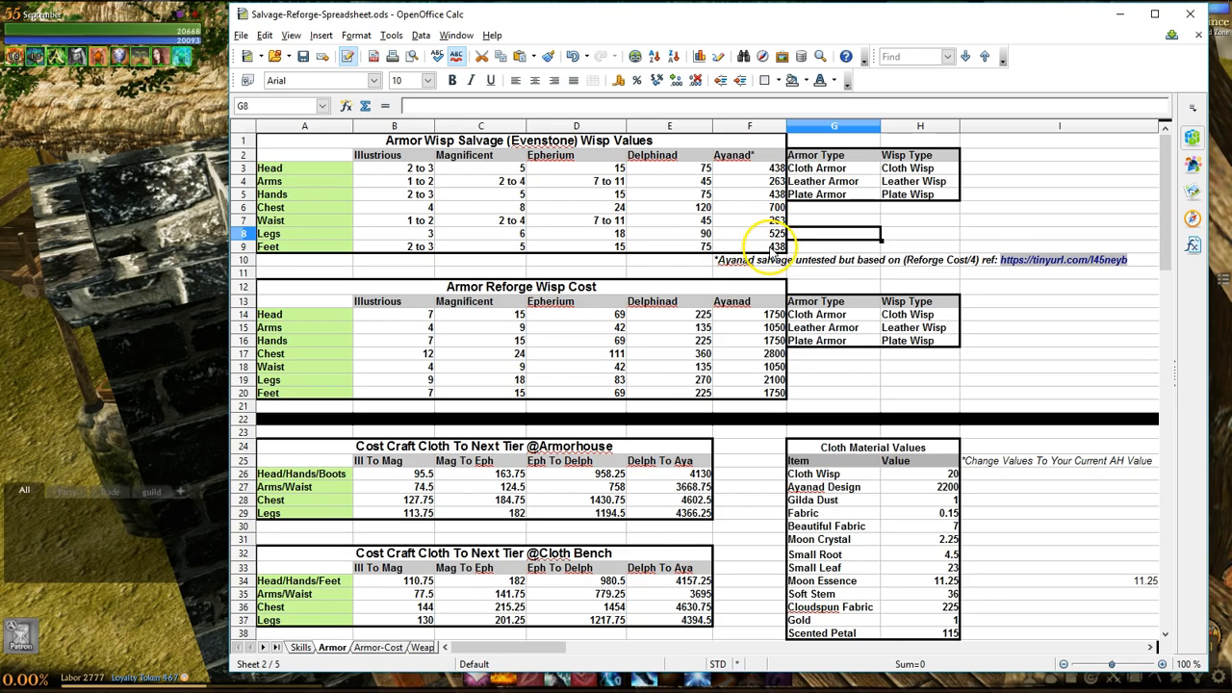
{"action": "key", "text": "alt+tab"}
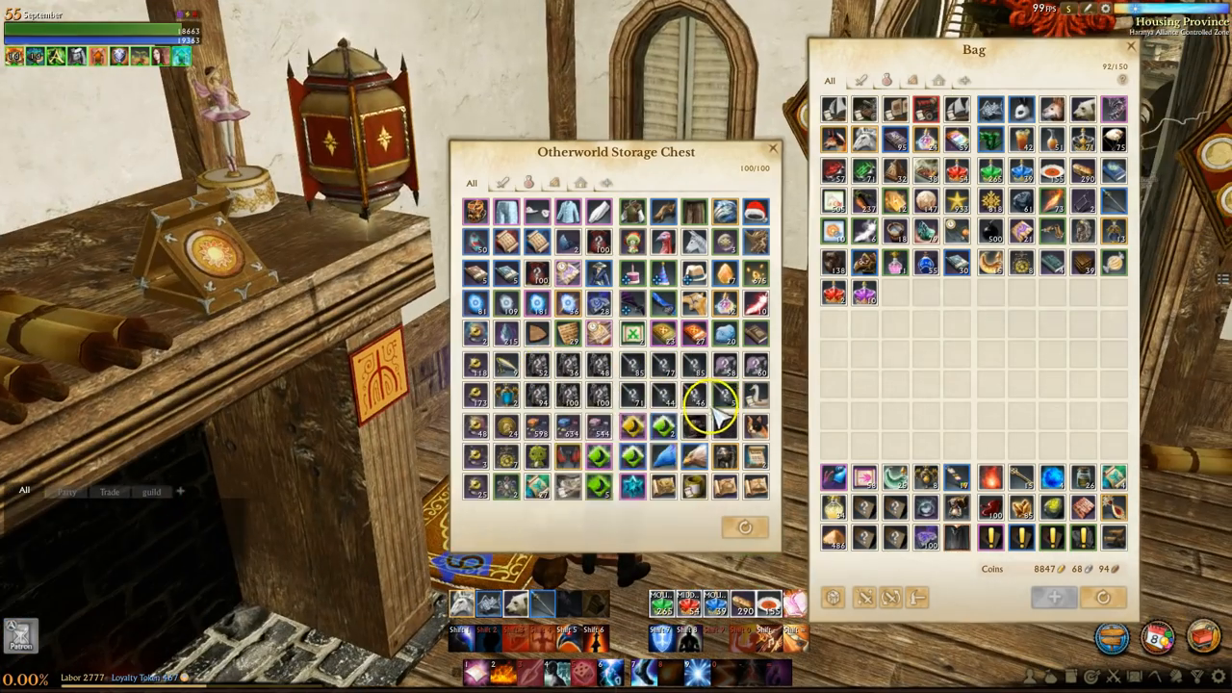
{"action": "mouse_move", "coordinate": [766, 150]}
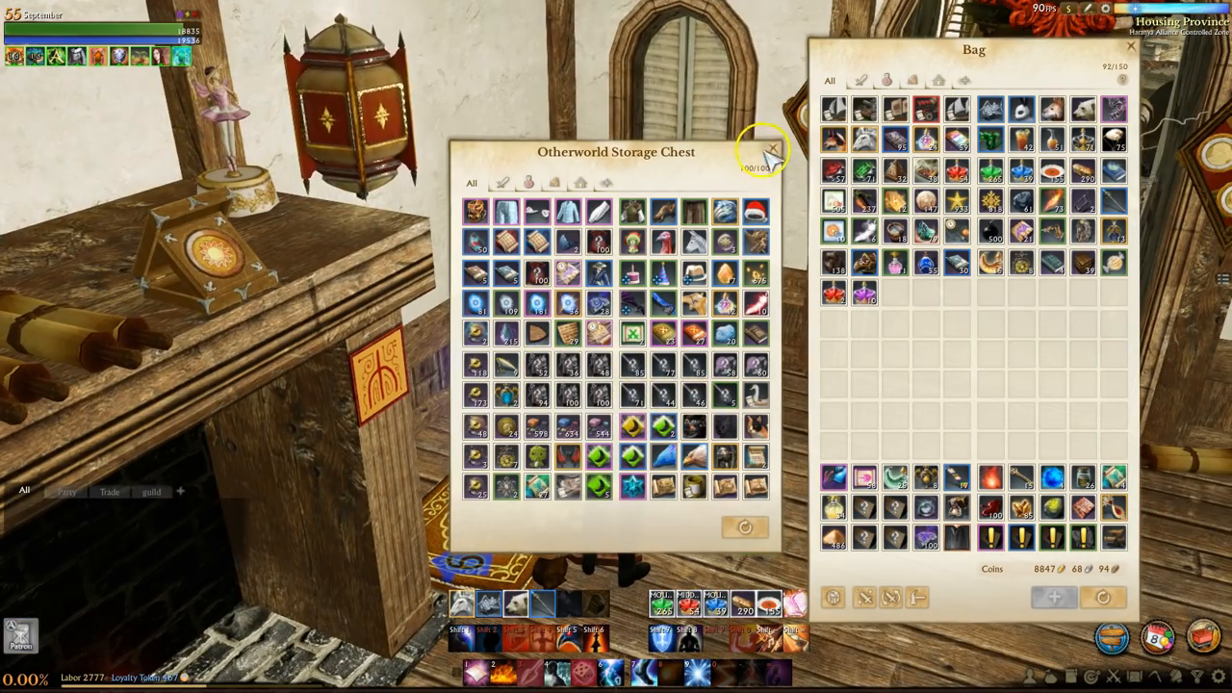
Close the Otherworld Storage Chest window
{"action": "left_click", "coordinate": [773, 149]}
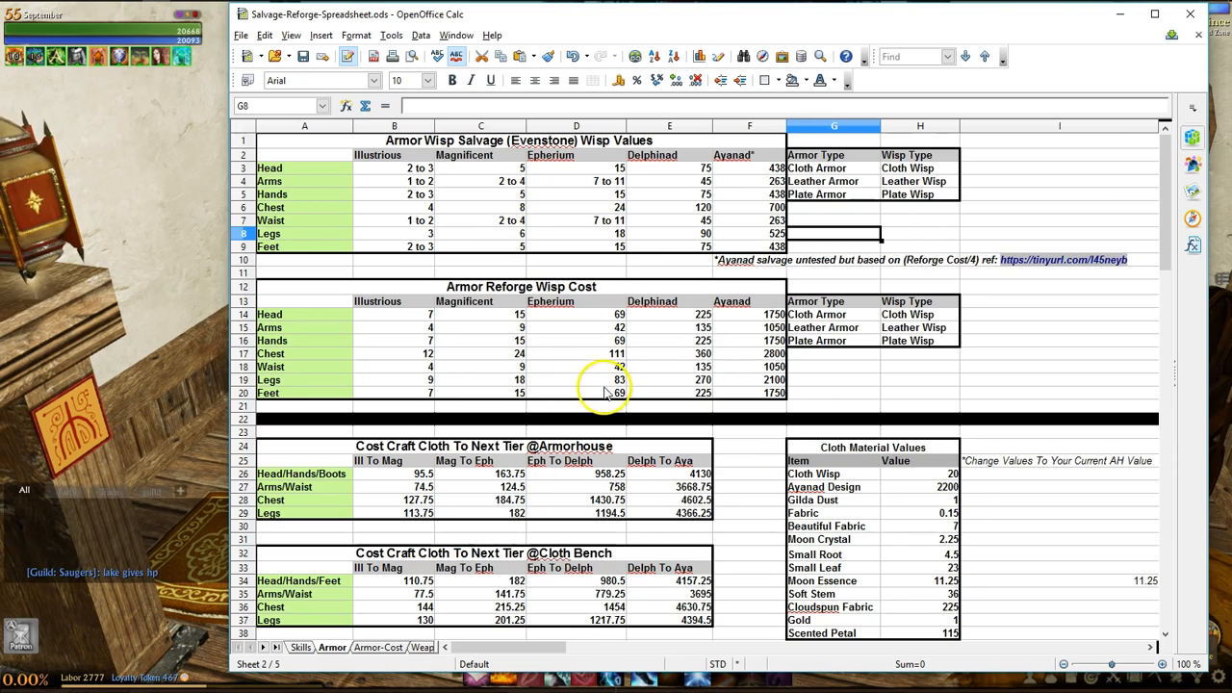
{"action": "left_click", "coordinate": [480, 327]}
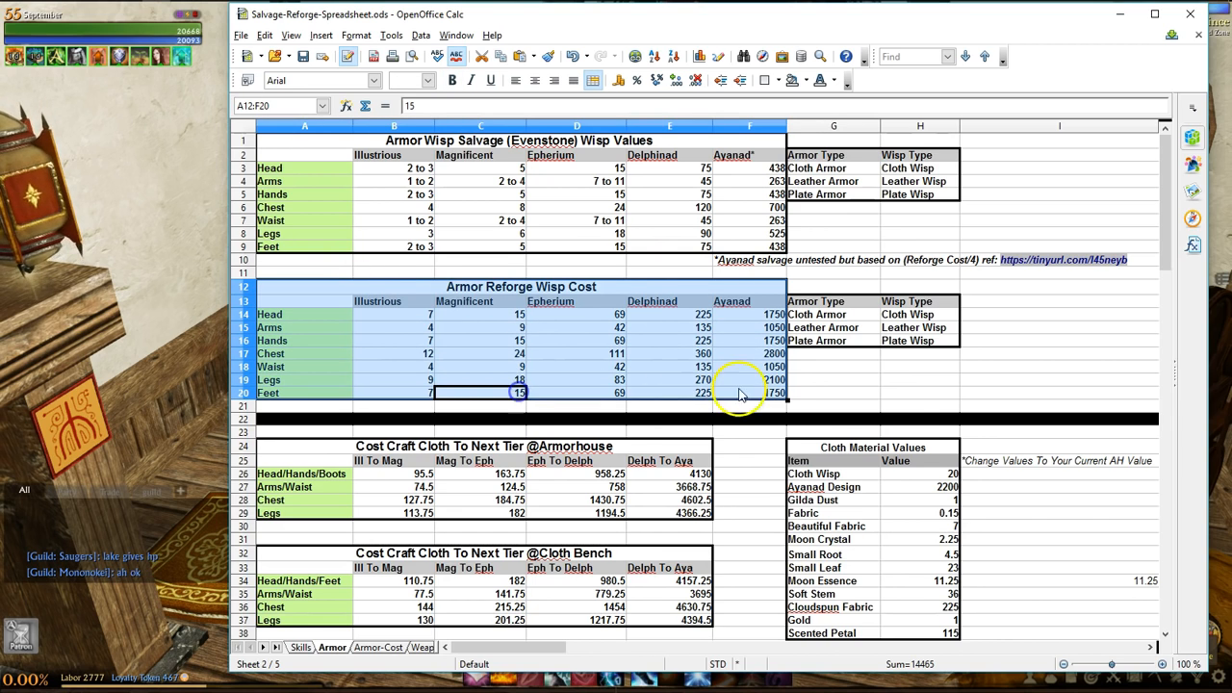
{"action": "left_click", "coordinate": [834, 380]}
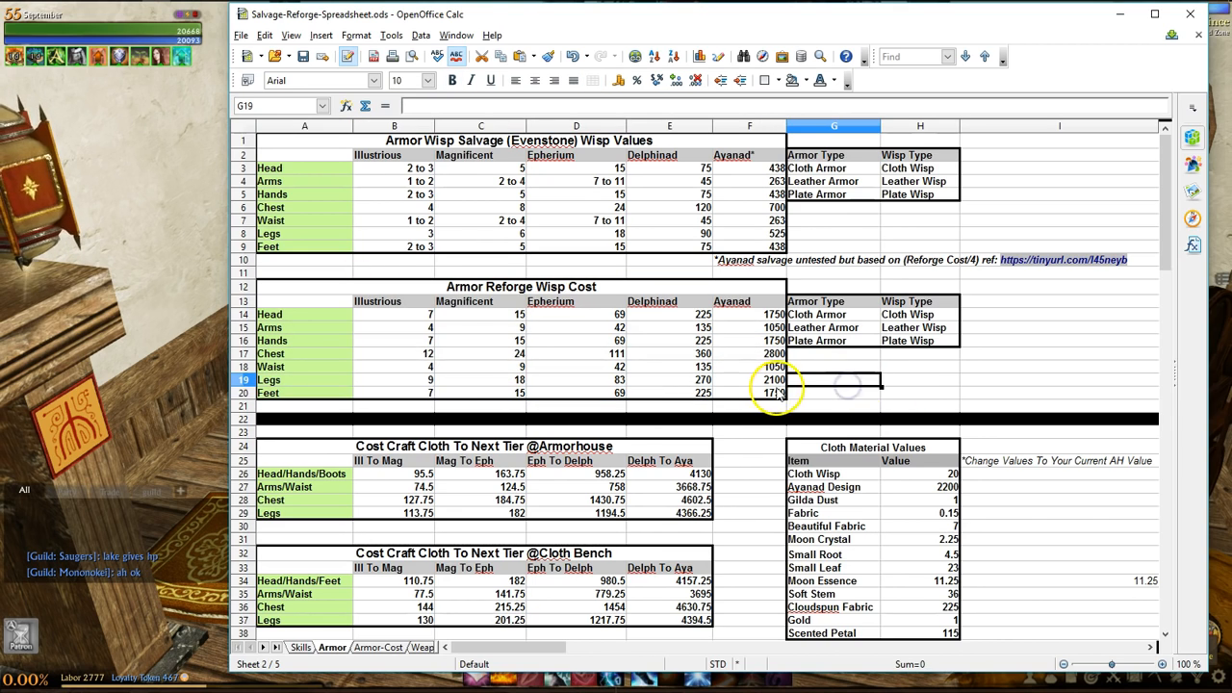
{"action": "left_click_drag", "start_coordinate": [304, 272], "coordinate": [749, 393]}
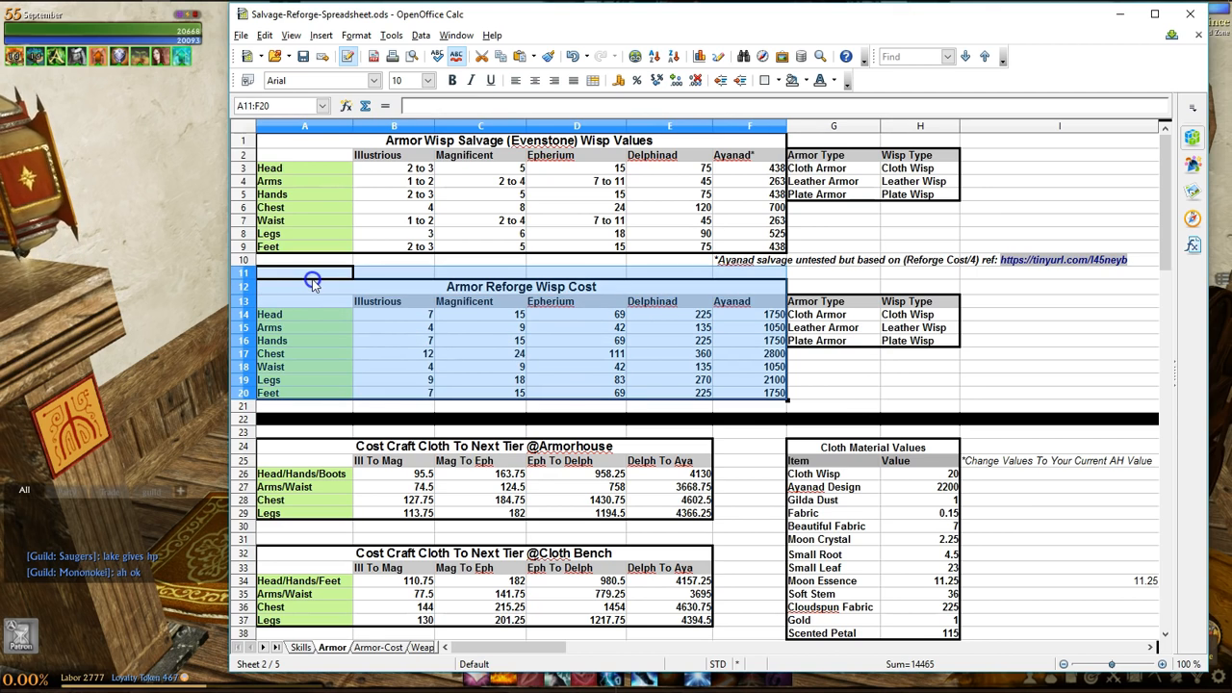
{"action": "left_click", "coordinate": [304, 286]}
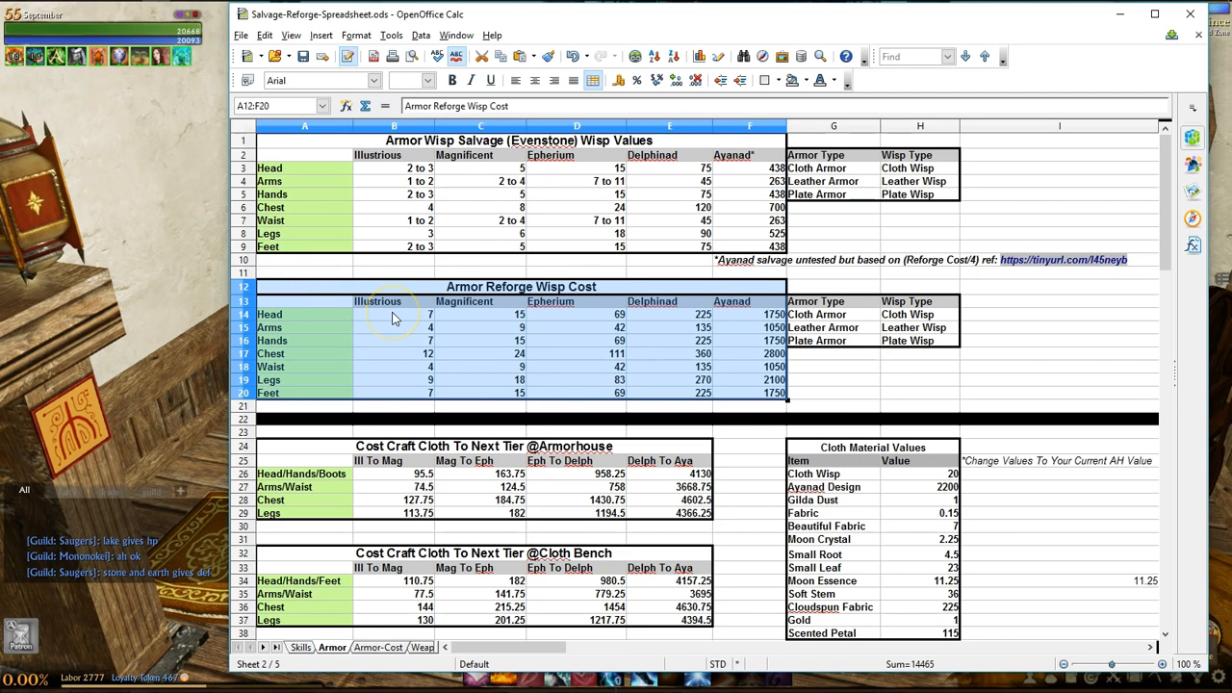
{"action": "mouse_move", "coordinate": [135, 313]}
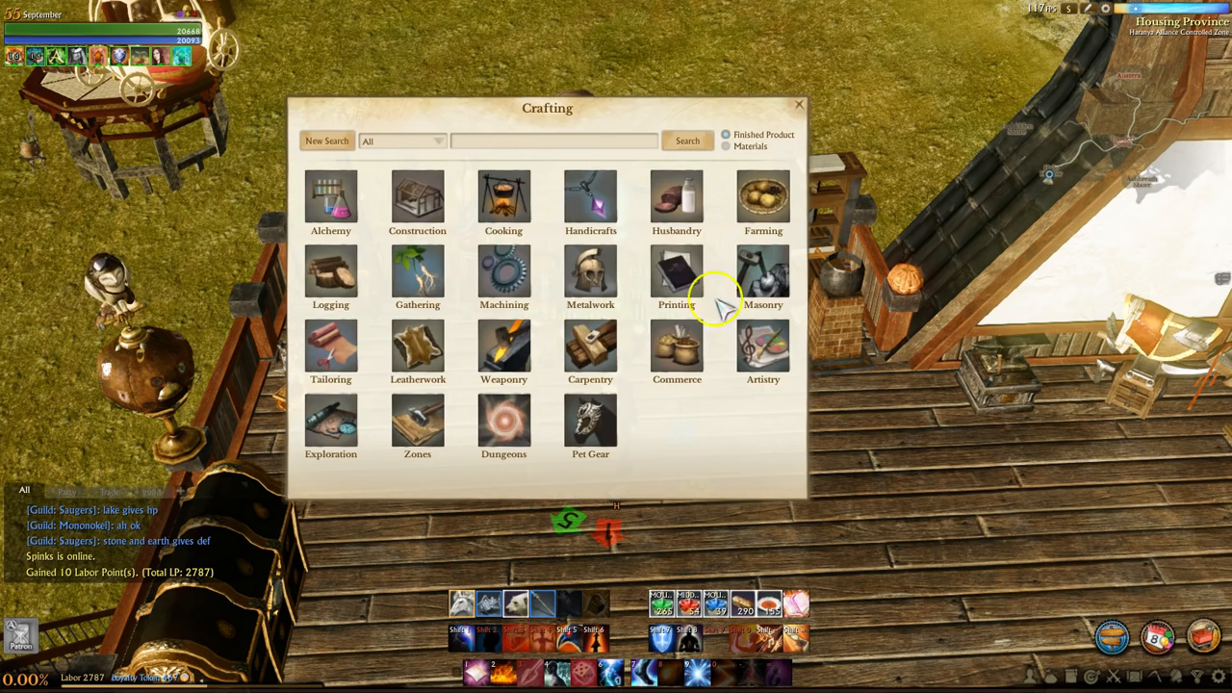
Search crafting for 'sal' and view the Moonlight and Starlight Salvage Forge recipes
{"action": "type", "text": "sal"}
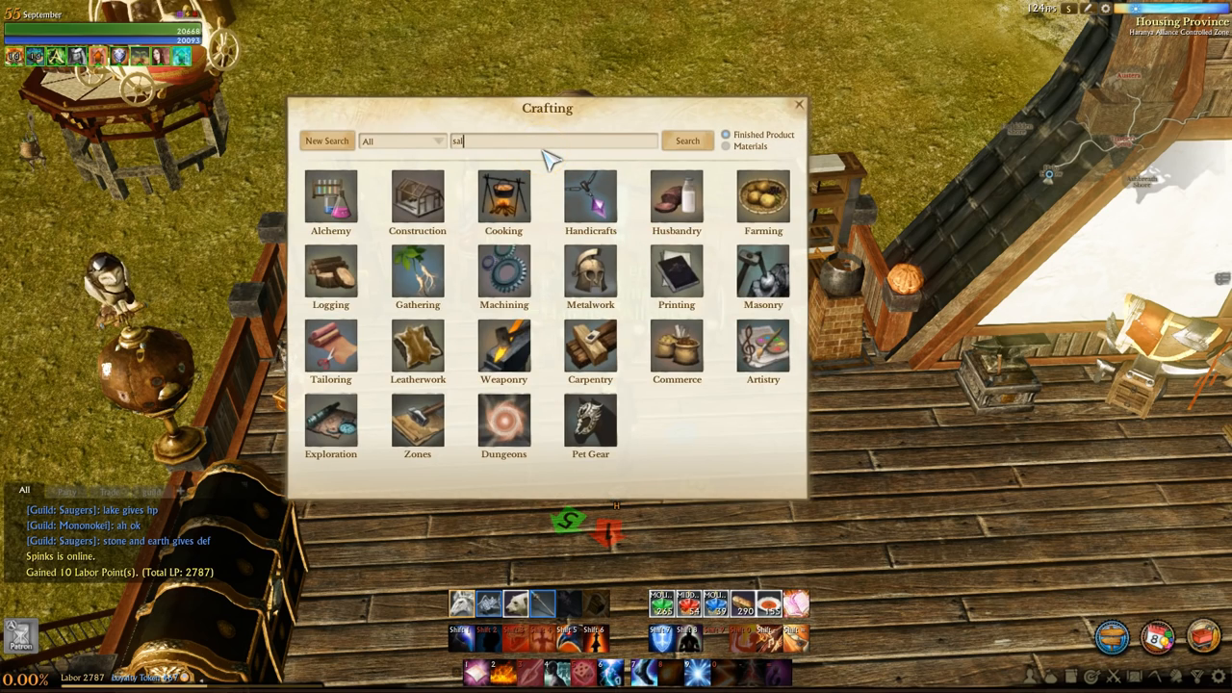
{"action": "left_click", "coordinate": [687, 140]}
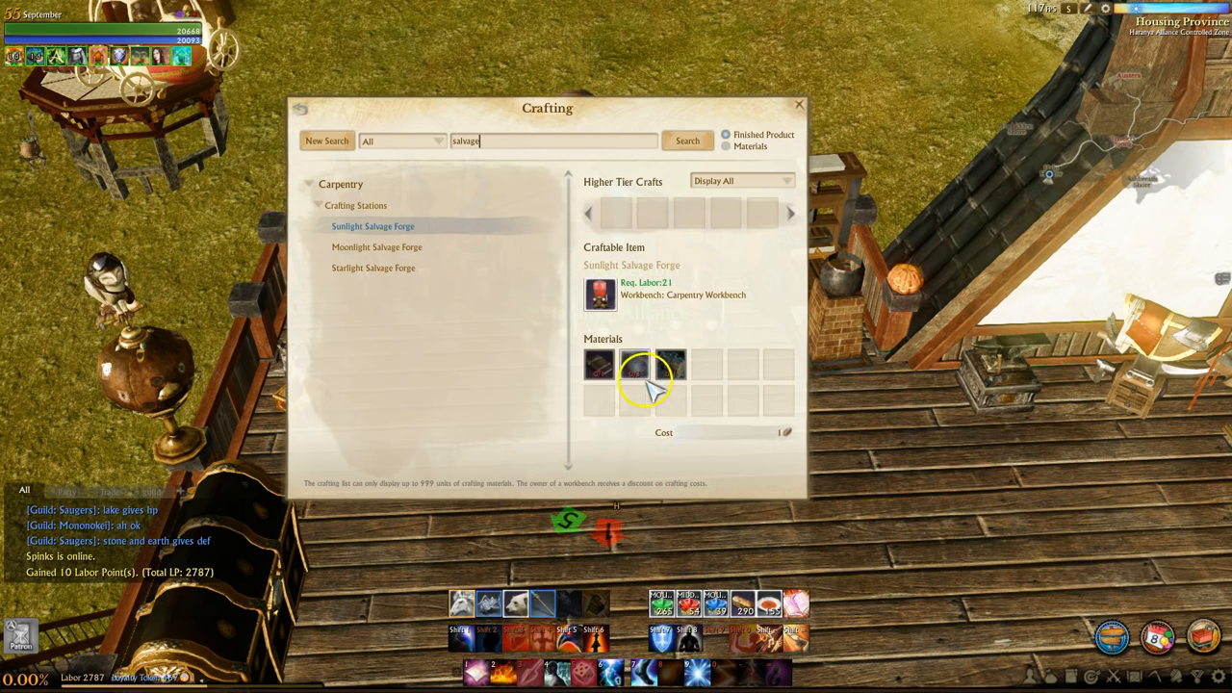
{"action": "left_click", "coordinate": [377, 247]}
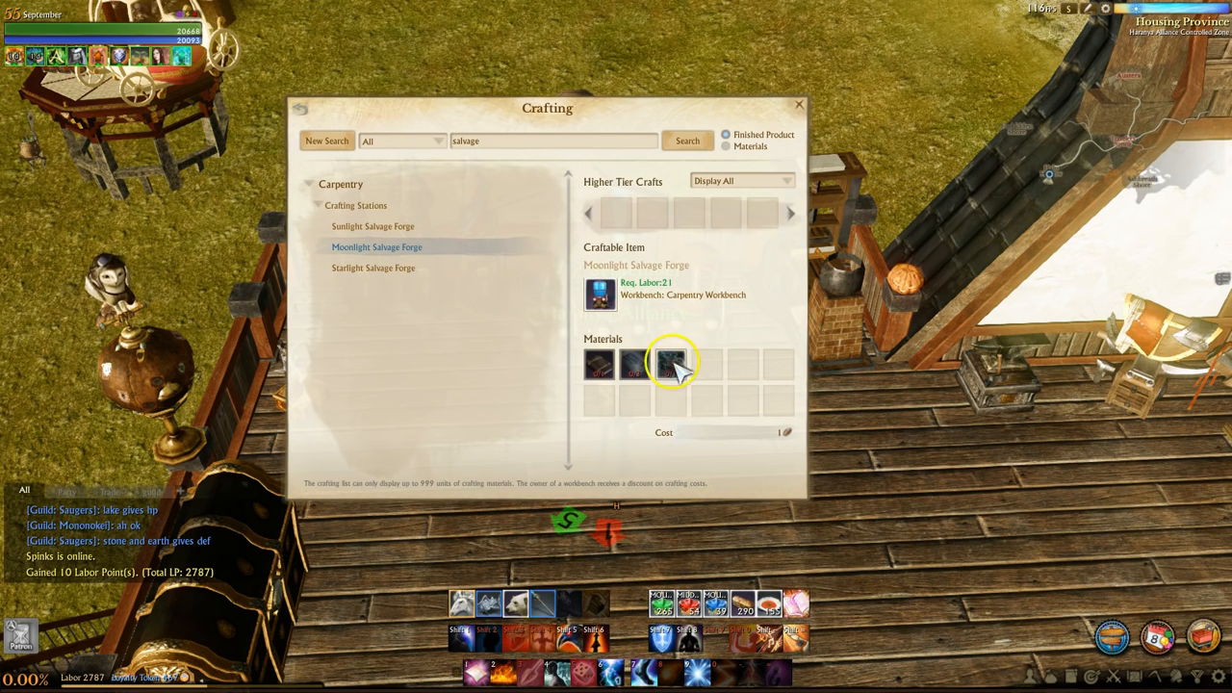
{"action": "left_click", "coordinate": [374, 268]}
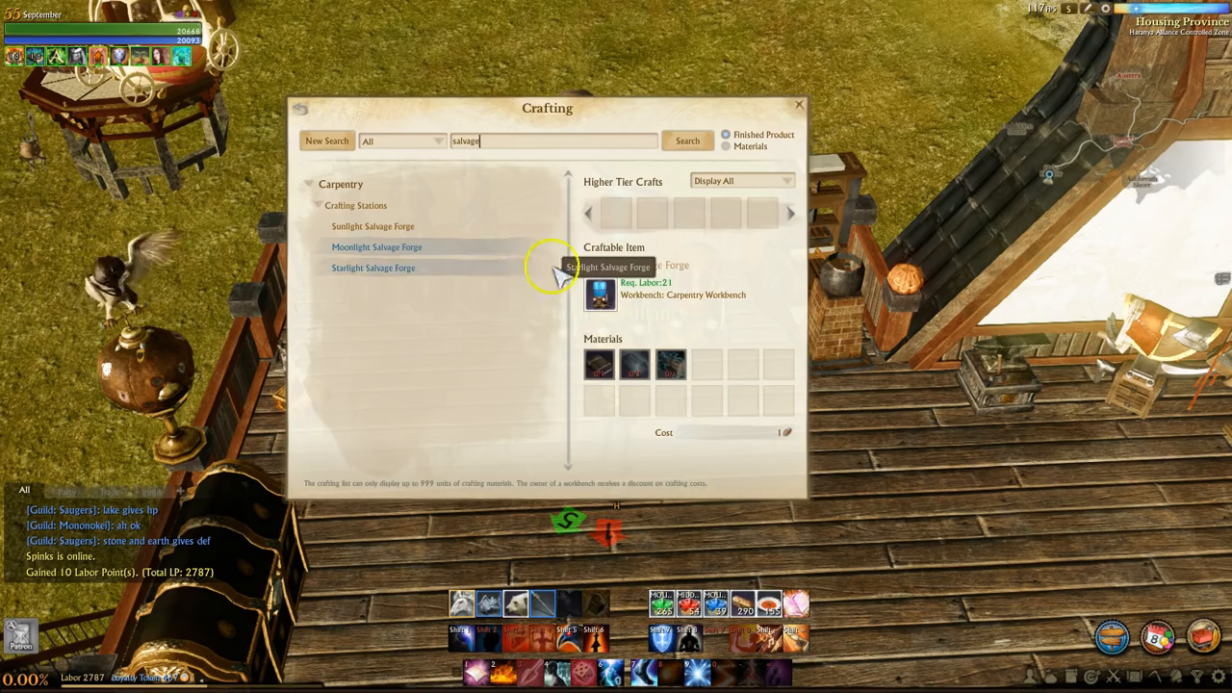
{"action": "mouse_move", "coordinate": [645, 363]}
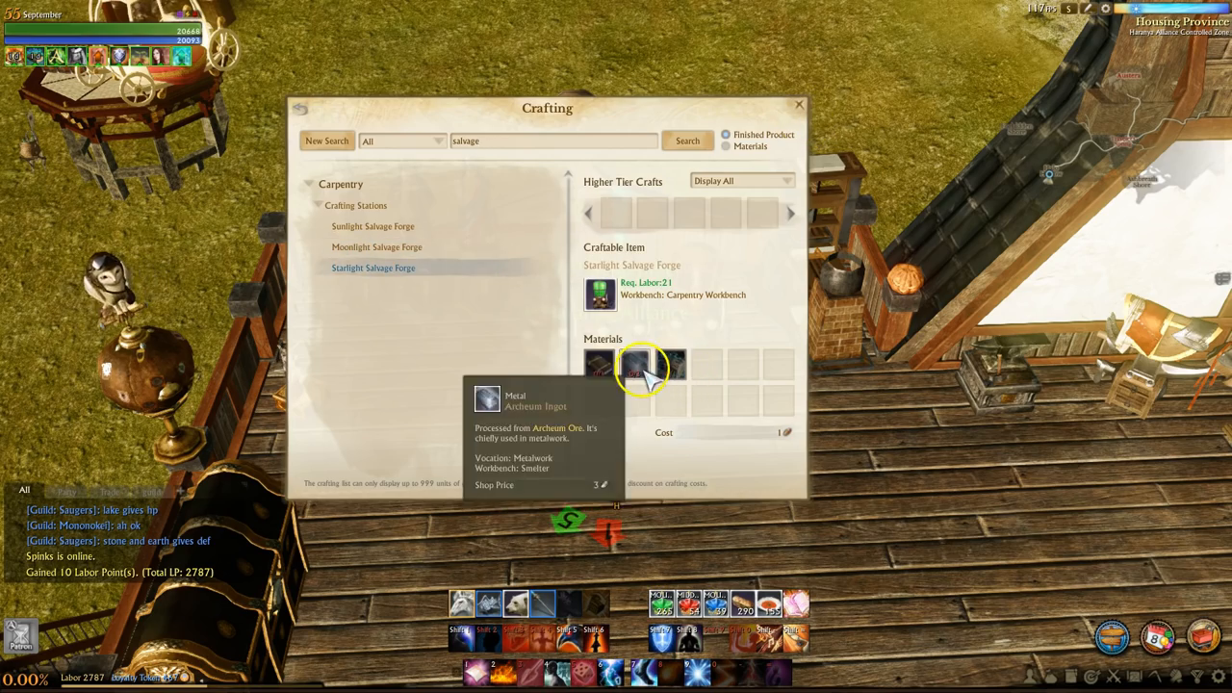
{"action": "left_click", "coordinate": [798, 104]}
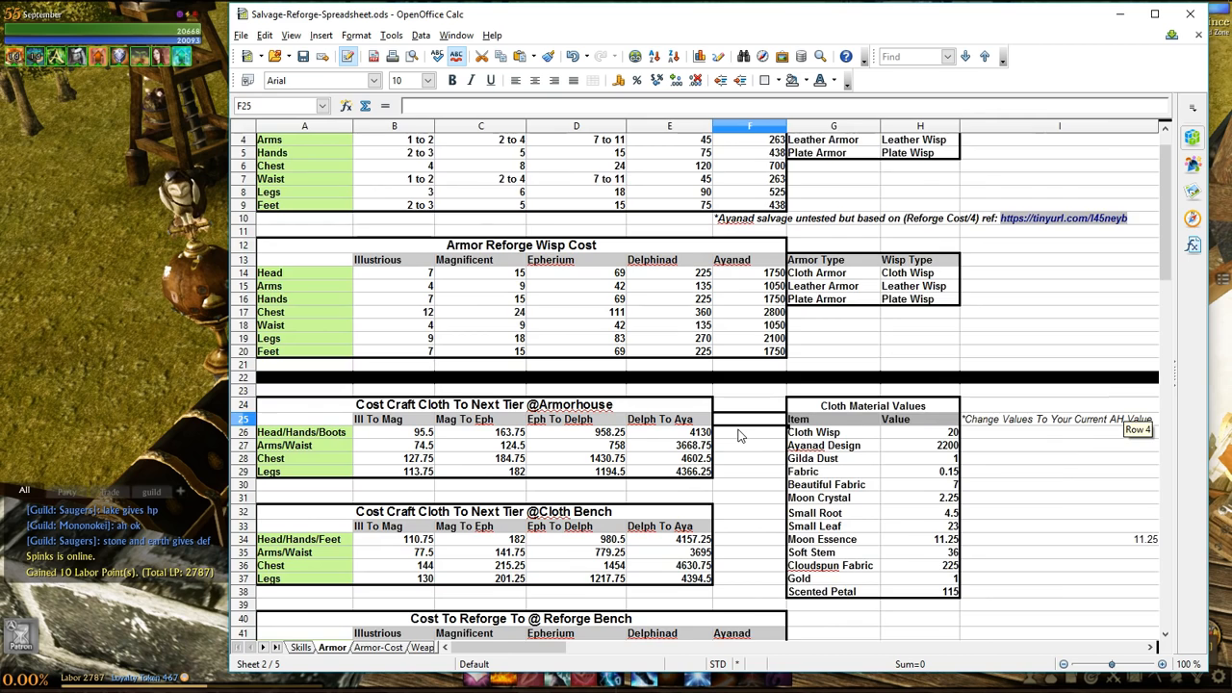
{"action": "scroll", "scroll_direction": "down", "scroll_amount": 3}
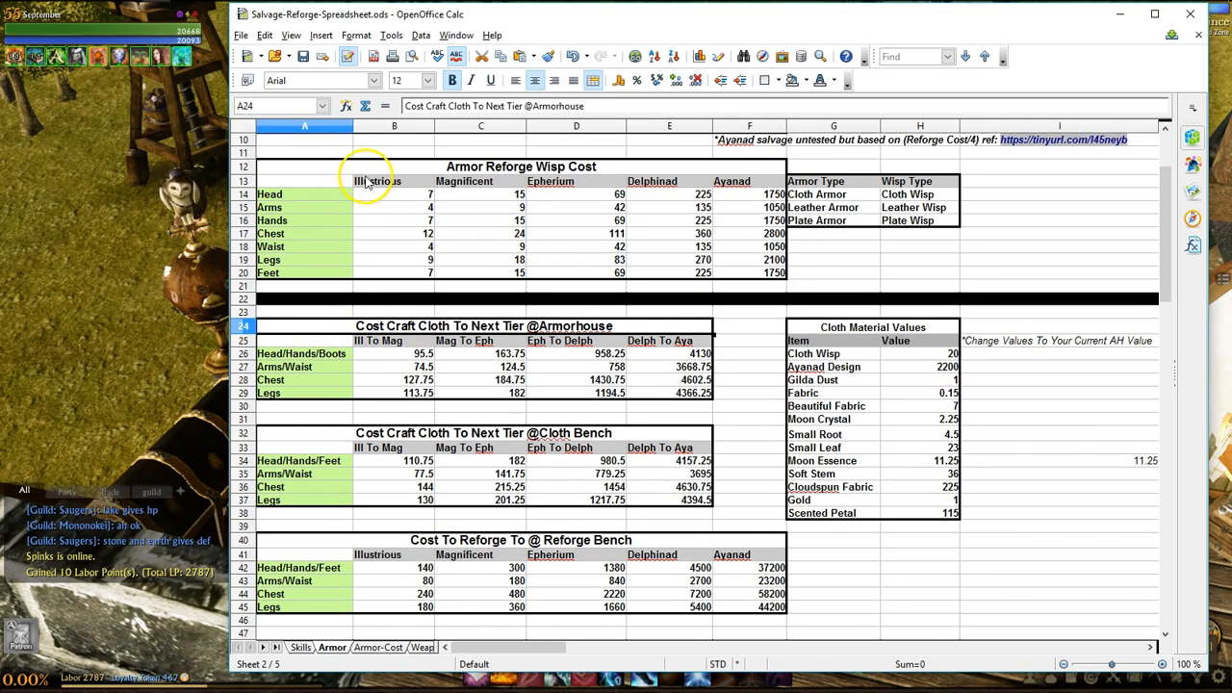
{"action": "left_click", "coordinate": [304, 165]}
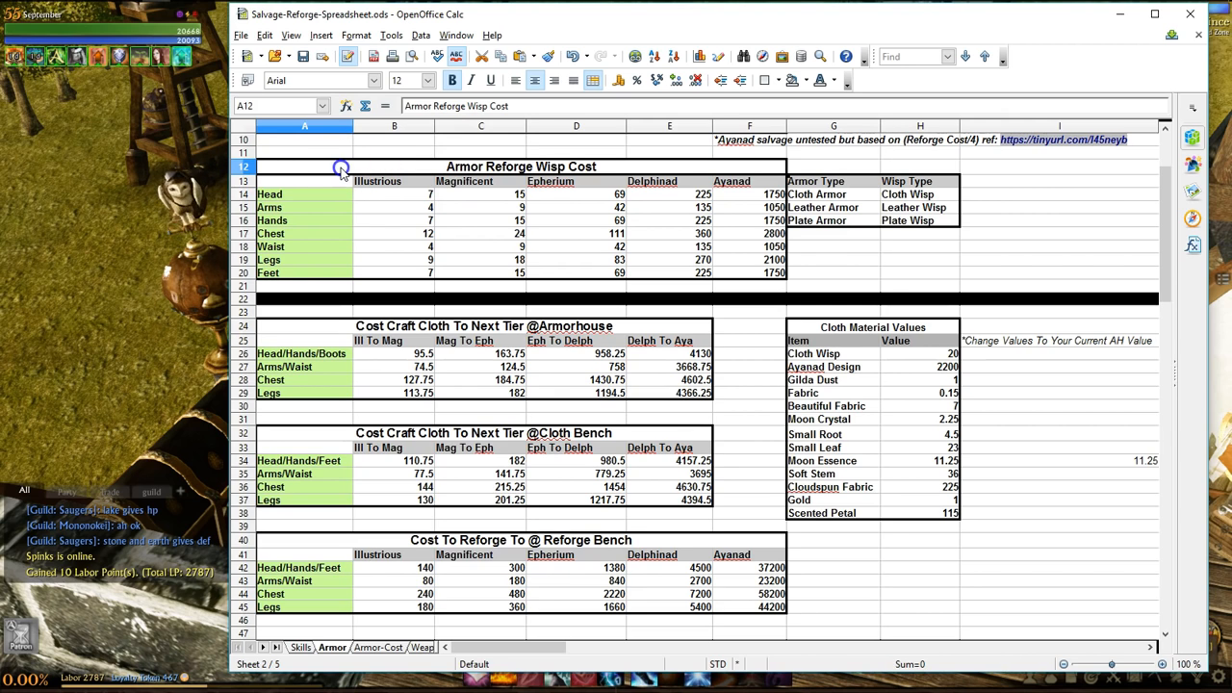
{"action": "left_click", "coordinate": [394, 194]}
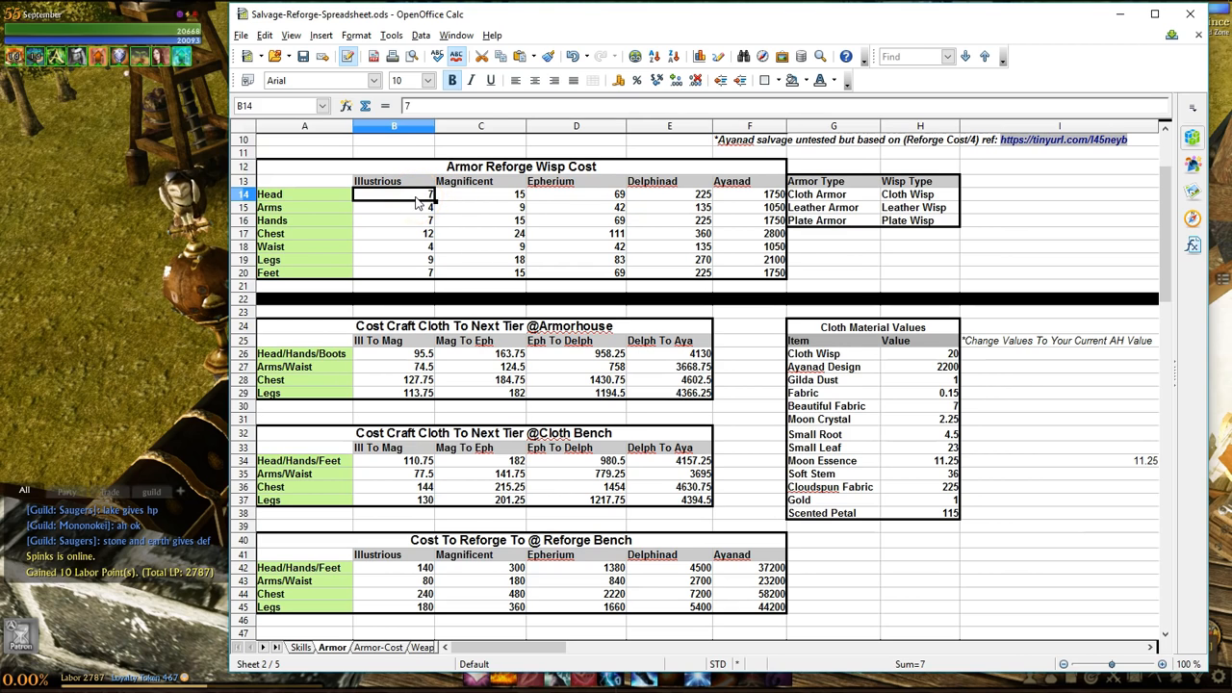
{"action": "mouse_move", "coordinate": [472, 202]}
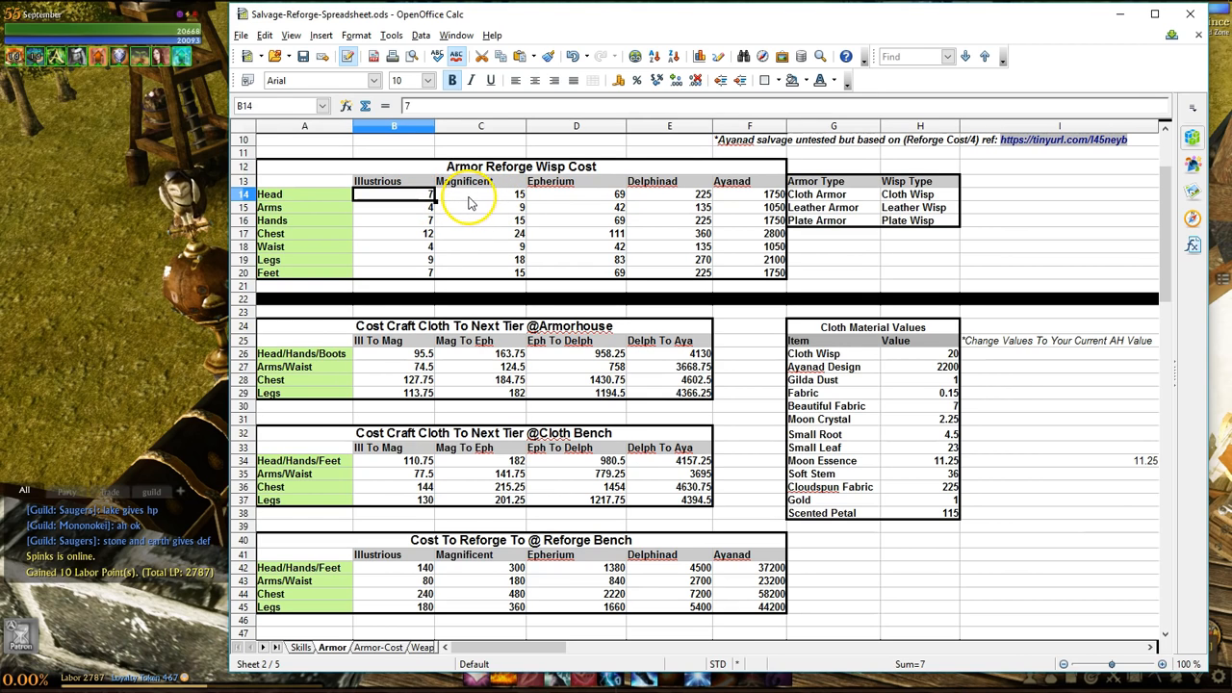
{"action": "left_click", "coordinate": [480, 193]}
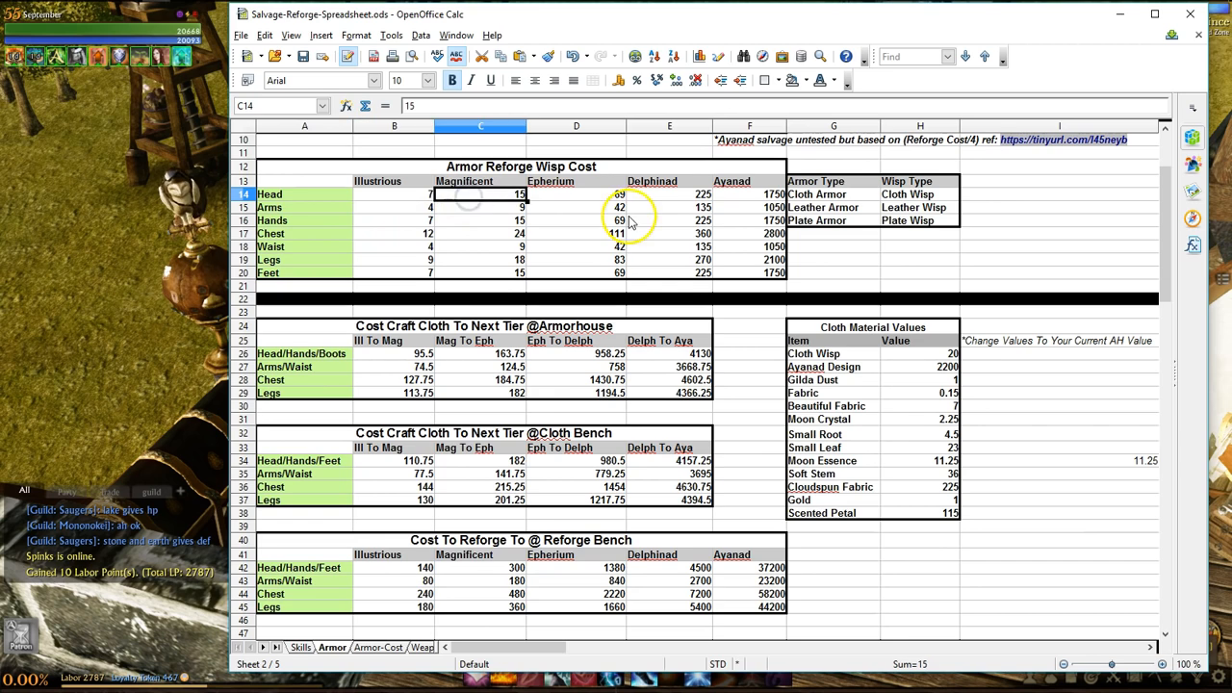
{"action": "left_click", "coordinate": [670, 193]}
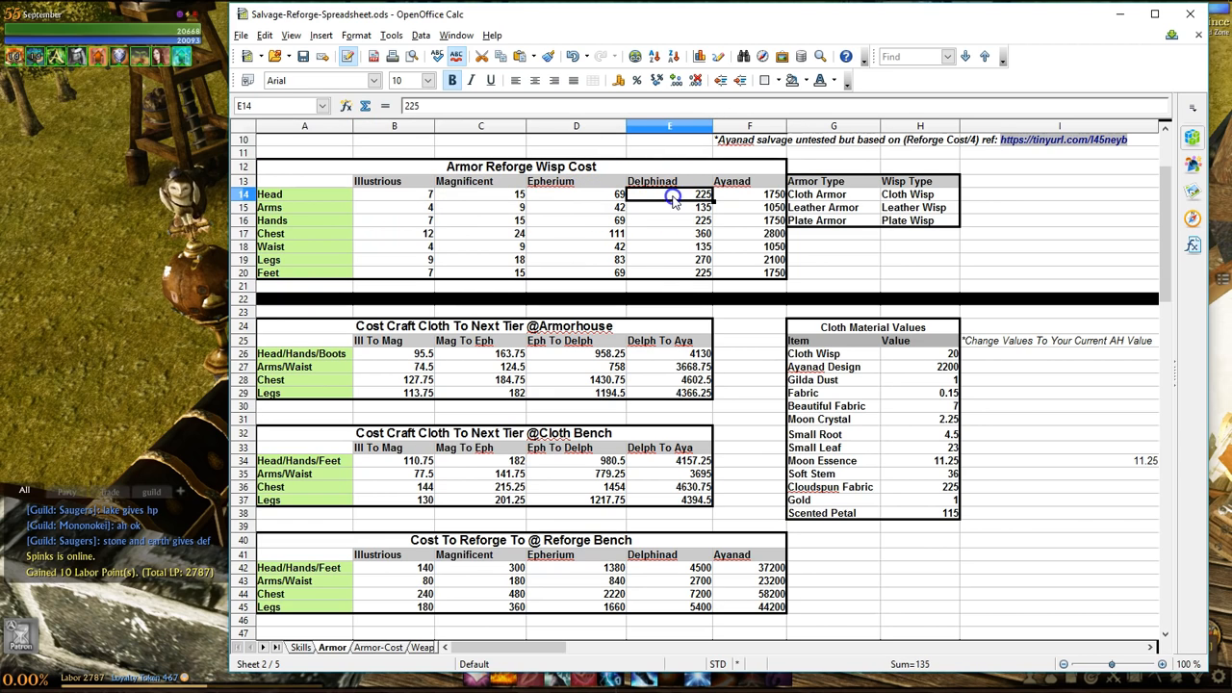
{"action": "left_click", "coordinate": [750, 193]}
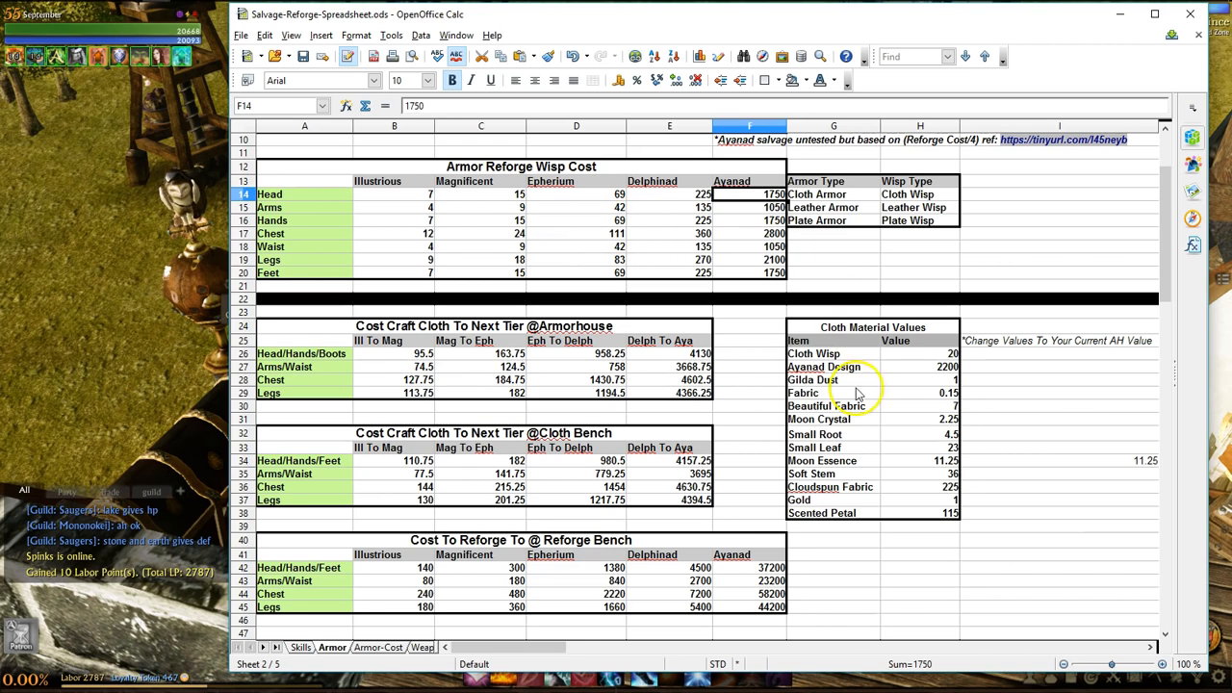
{"action": "left_click", "coordinate": [929, 367]}
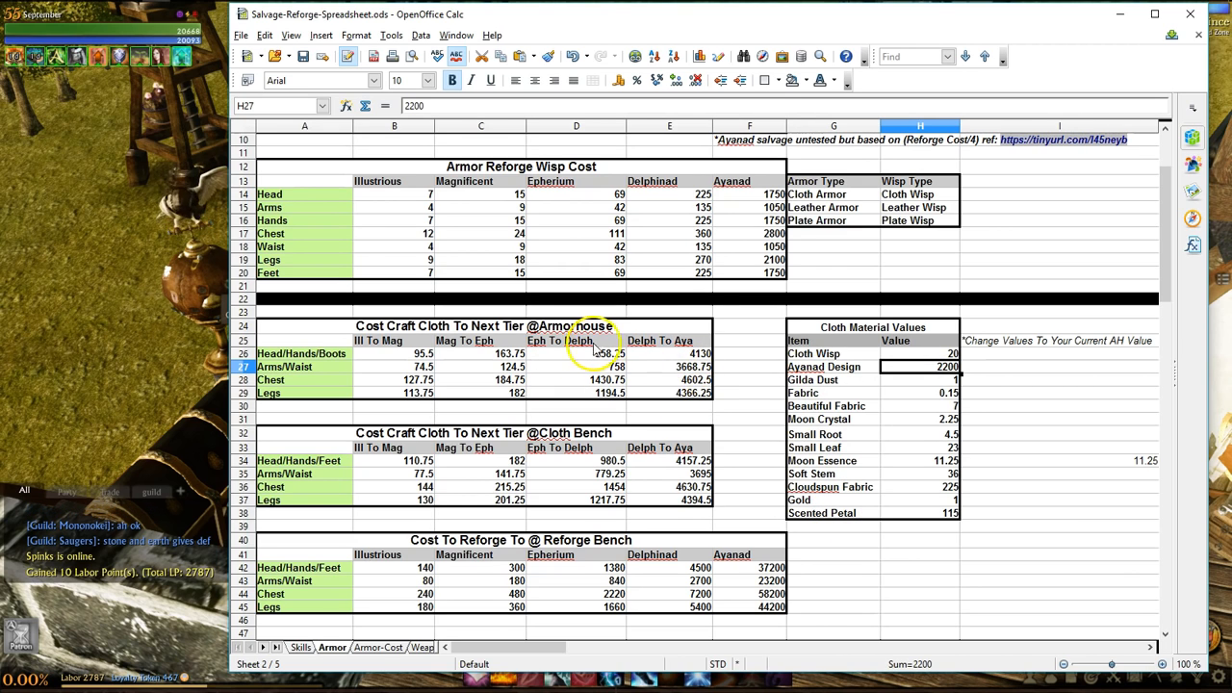
{"action": "mouse_move", "coordinate": [741, 236]}
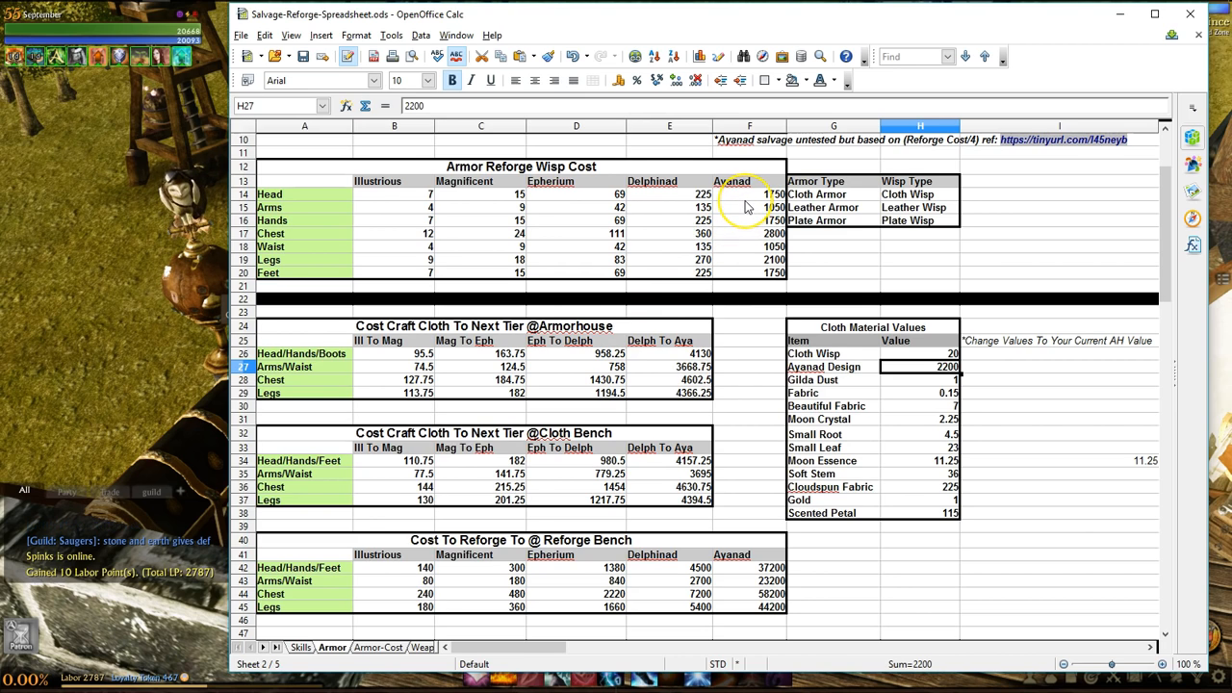
{"action": "mouse_move", "coordinate": [481, 209]}
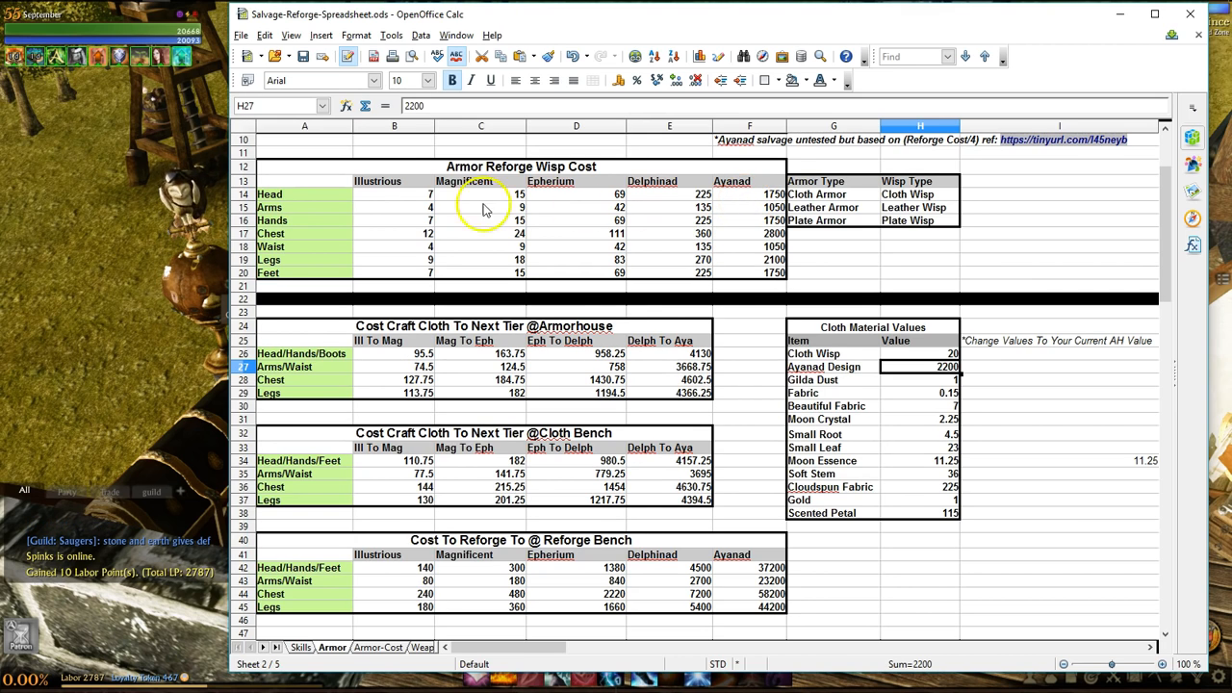
{"action": "left_click_drag", "start_coordinate": [305, 194], "coordinate": [774, 272]}
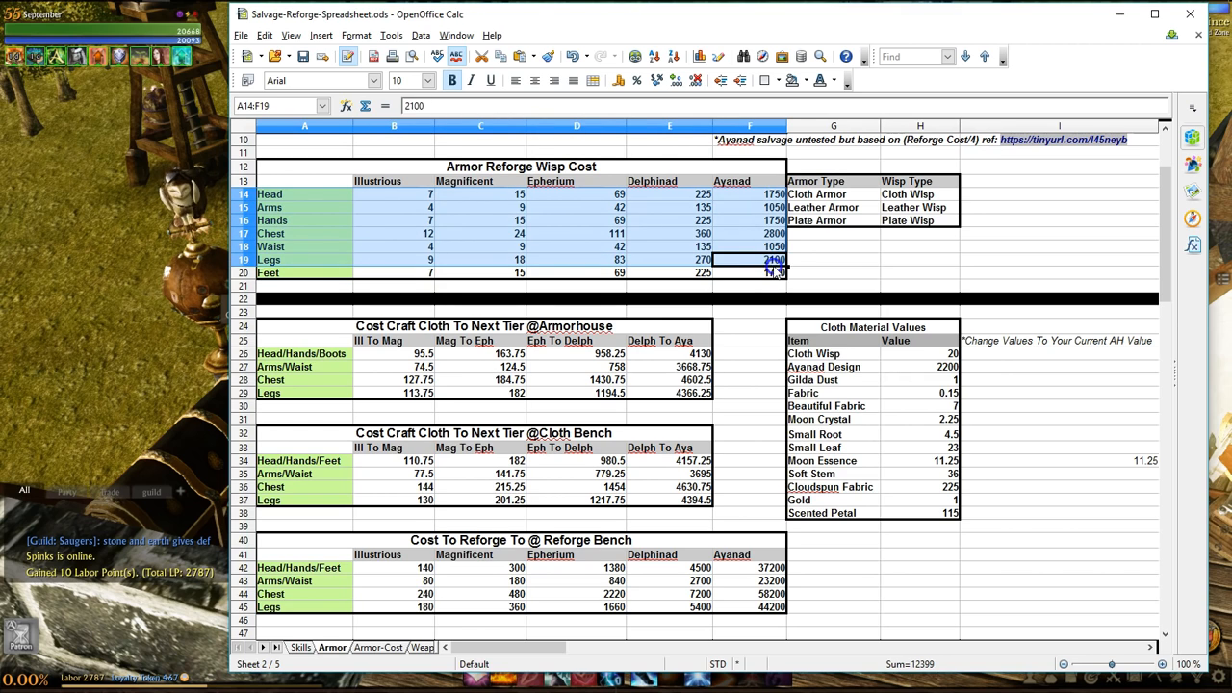
{"action": "left_click", "coordinate": [303, 233]}
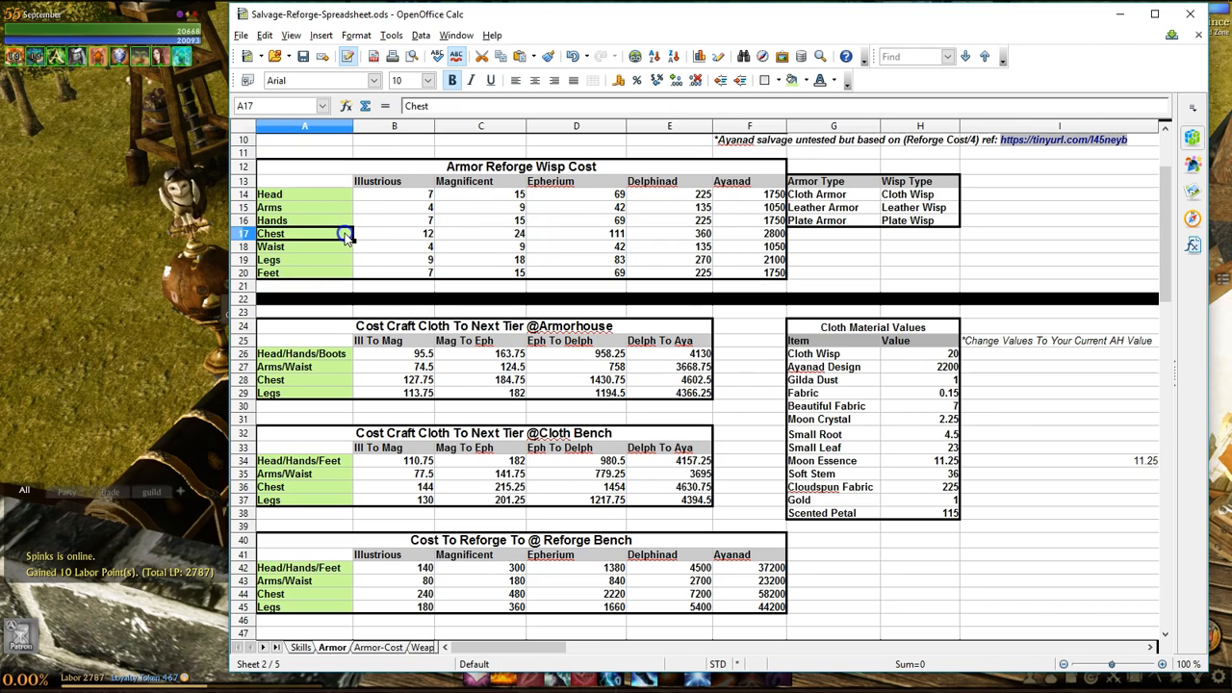
{"action": "left_click_drag", "start_coordinate": [345, 234], "coordinate": [519, 246]}
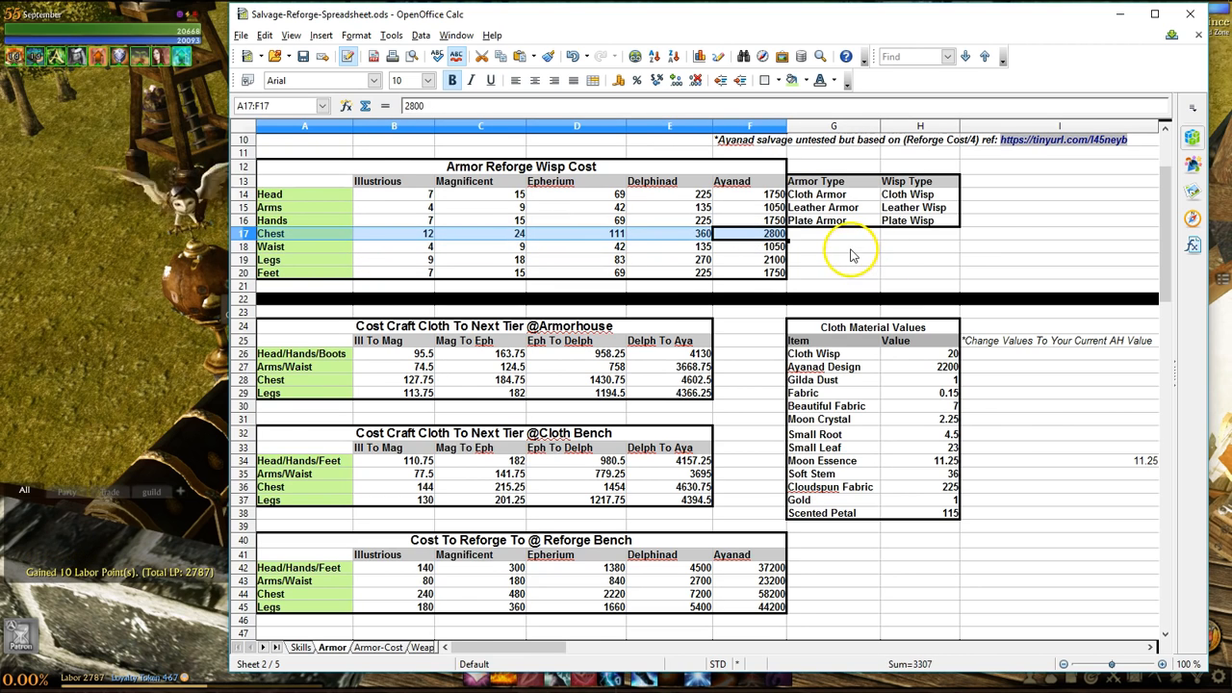
{"action": "mouse_move", "coordinate": [311, 273]}
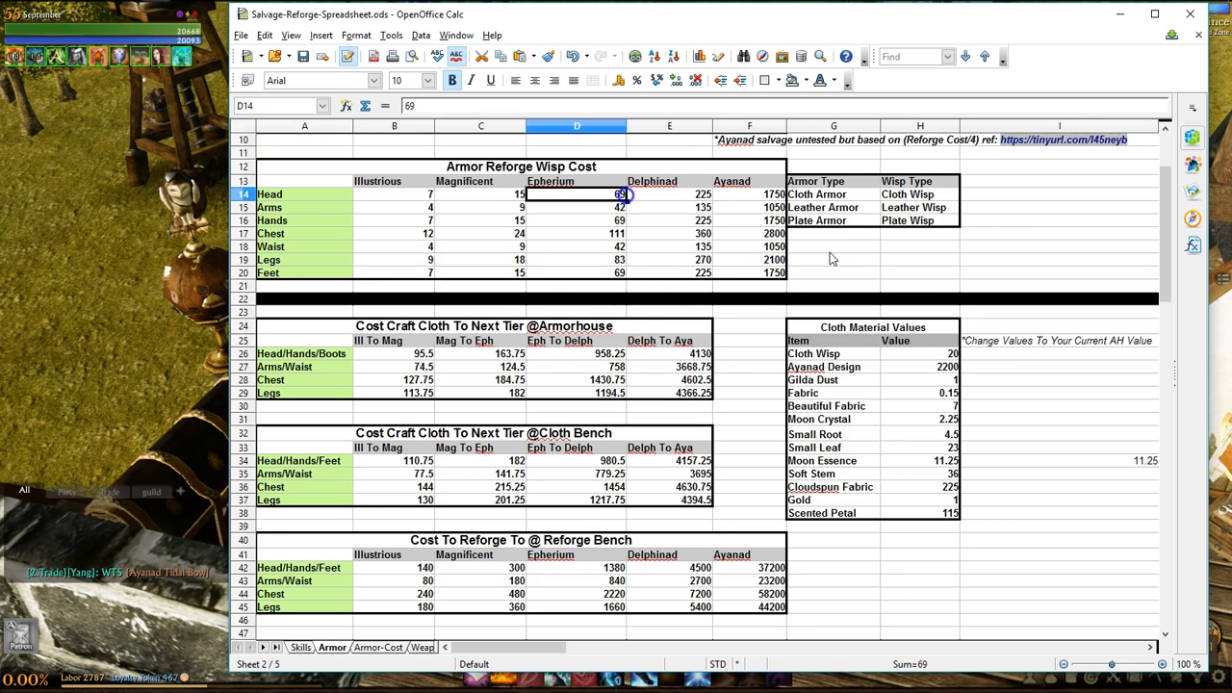
{"action": "scroll", "scroll_direction": "up", "scroll_amount": 3}
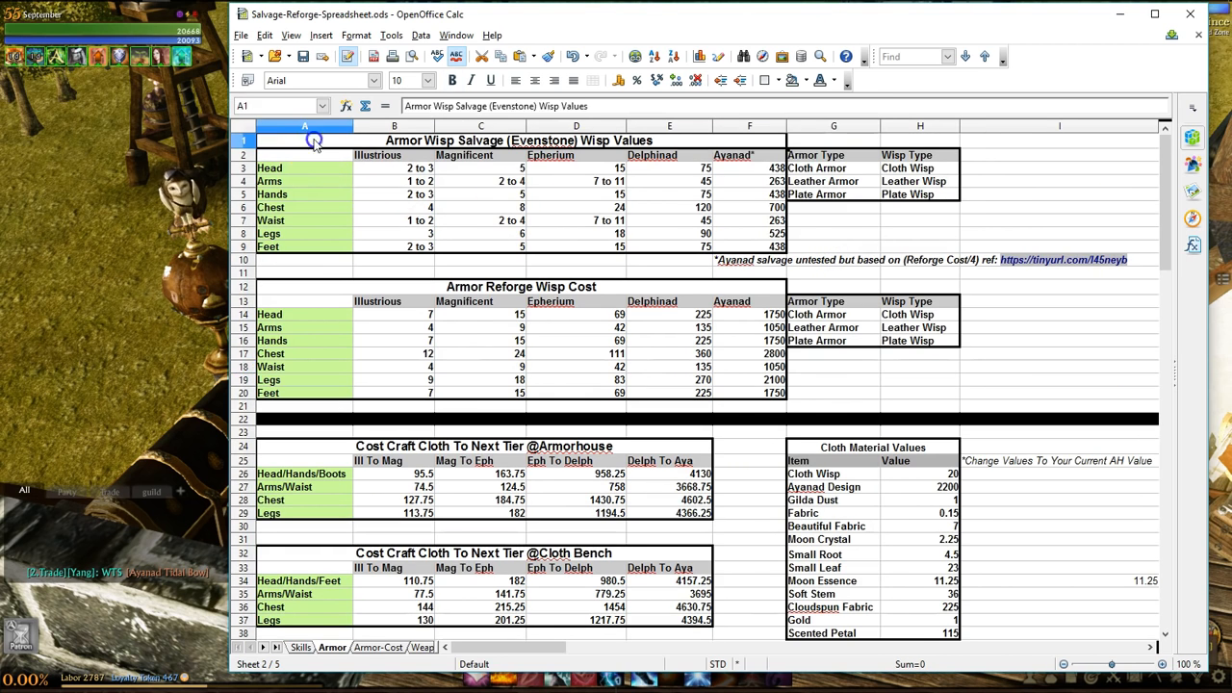
{"action": "left_click_drag", "start_coordinate": [304, 140], "coordinate": [750, 393]}
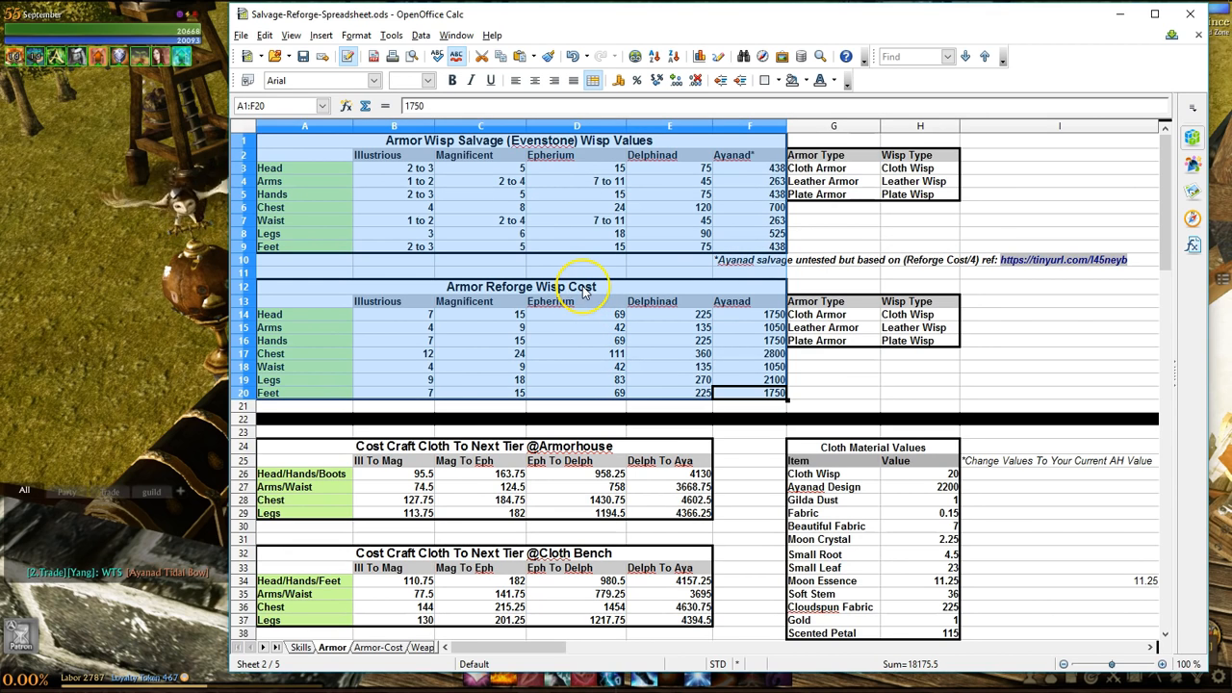
{"action": "mouse_move", "coordinate": [857, 345]}
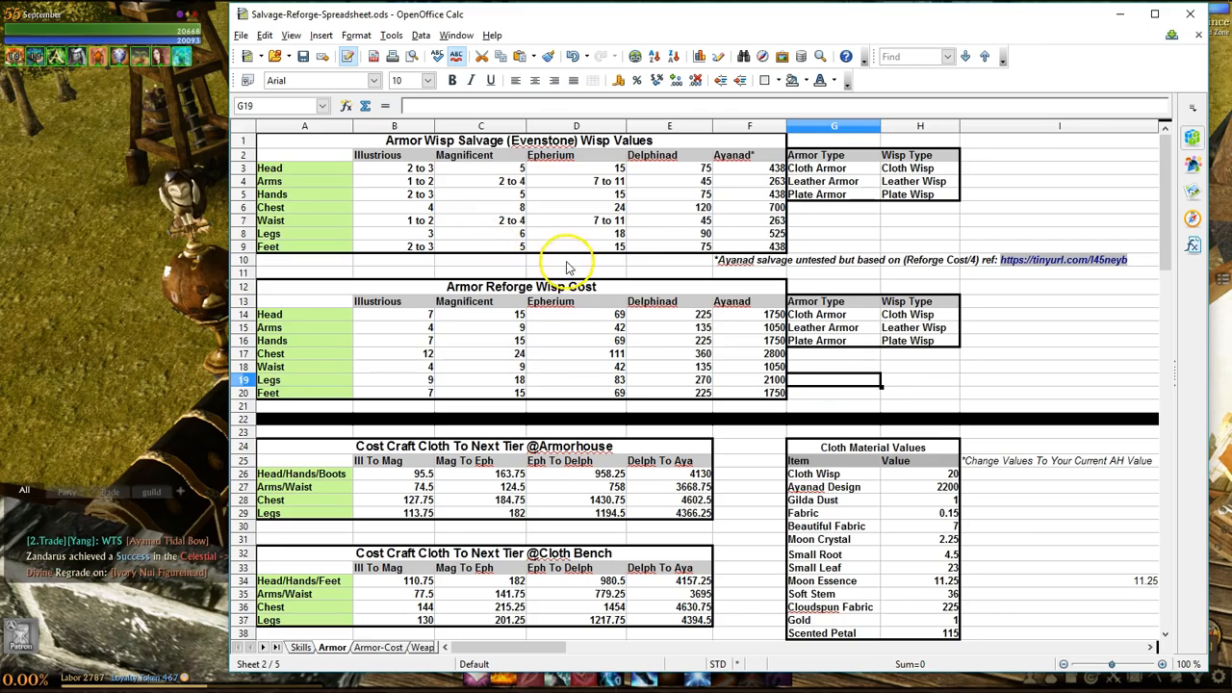
{"action": "scroll", "scroll_direction": "down", "scroll_amount": 3}
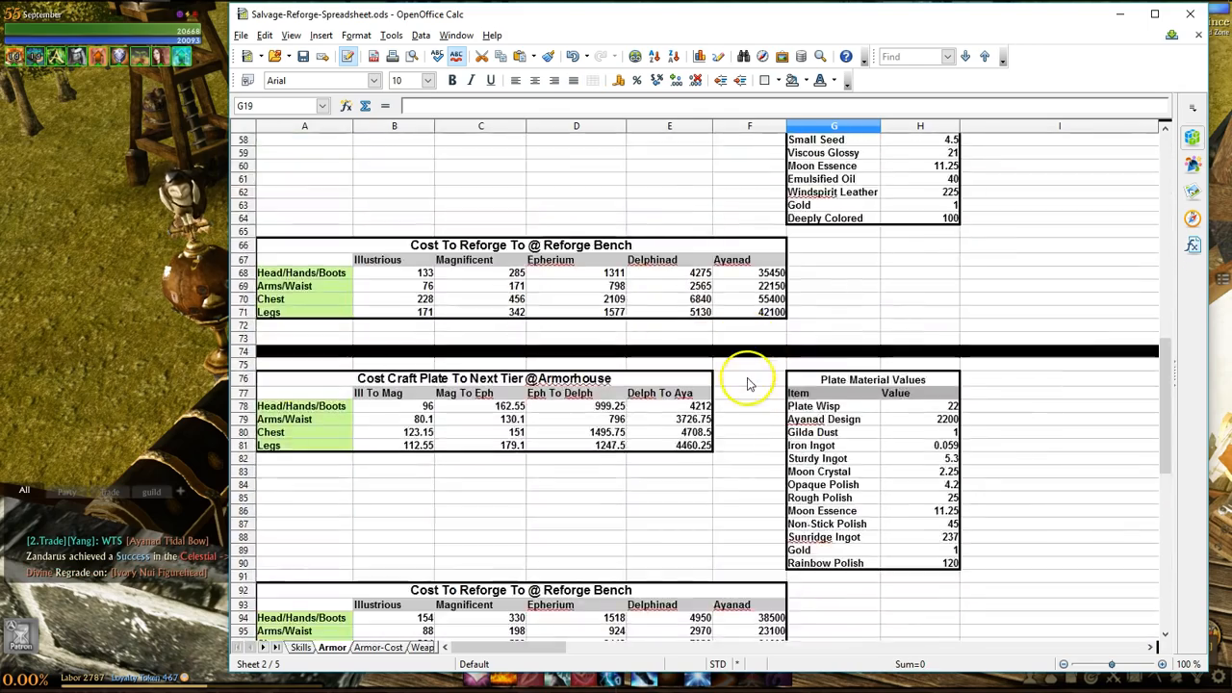
{"action": "scroll", "scroll_direction": "up", "scroll_amount": 3}
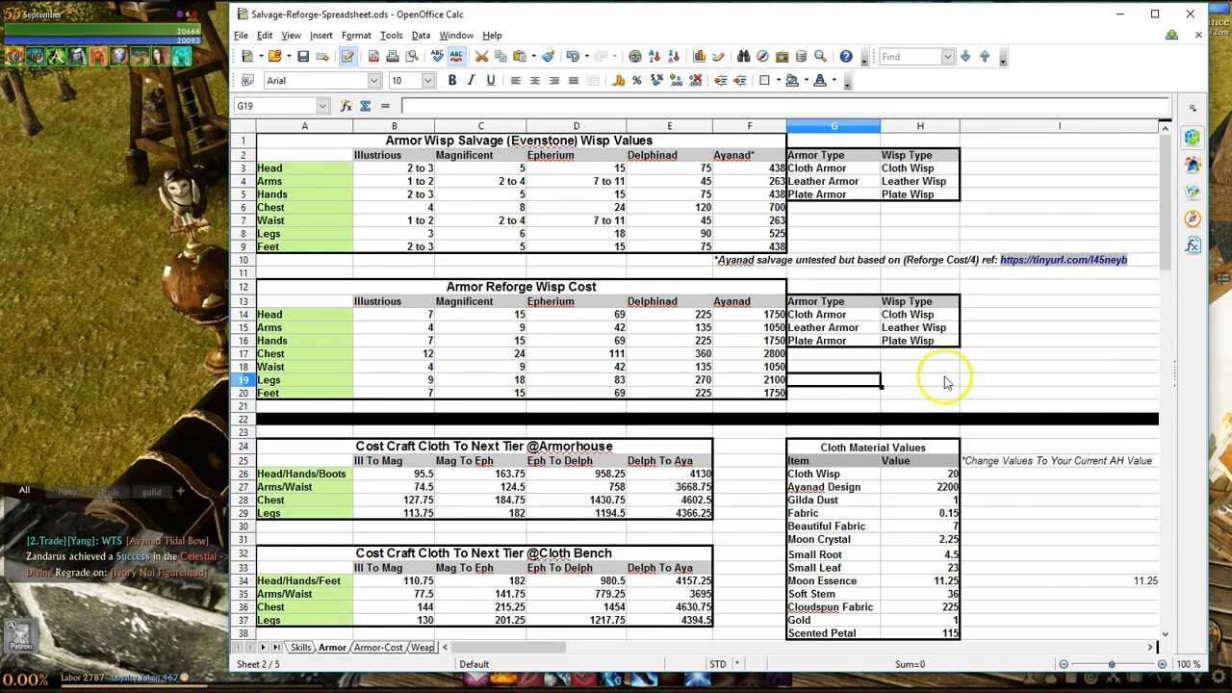
{"action": "left_click", "coordinate": [919, 380]}
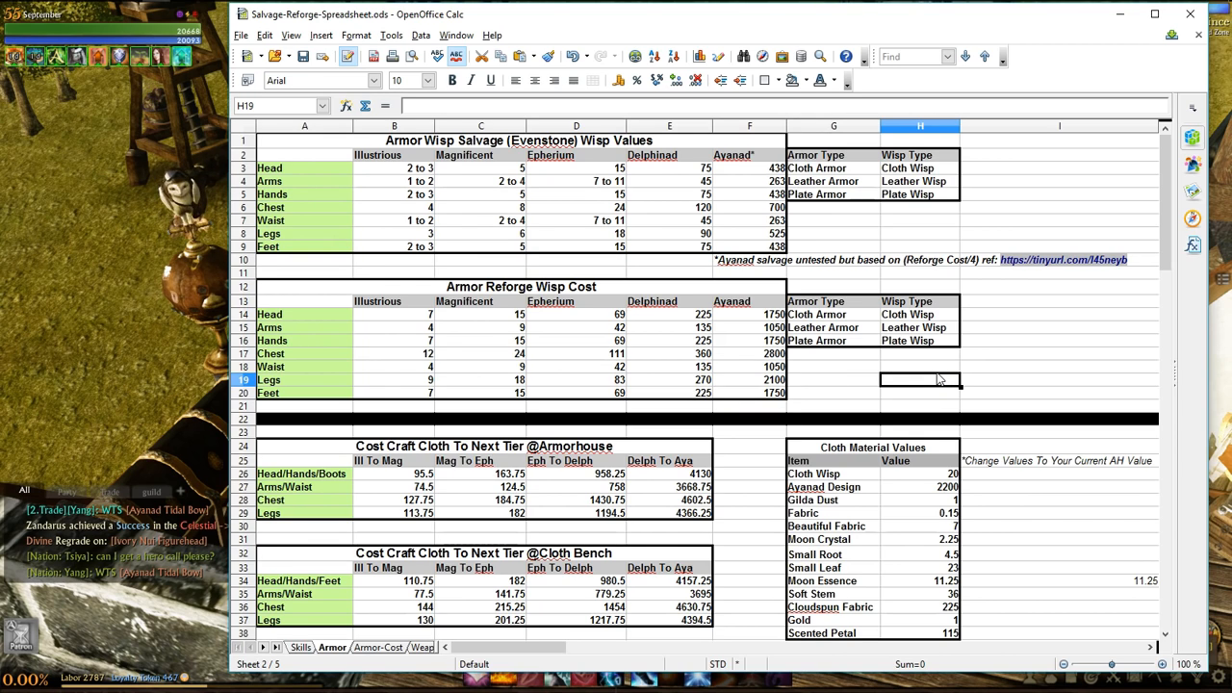
{"action": "mouse_move", "coordinate": [884, 366]}
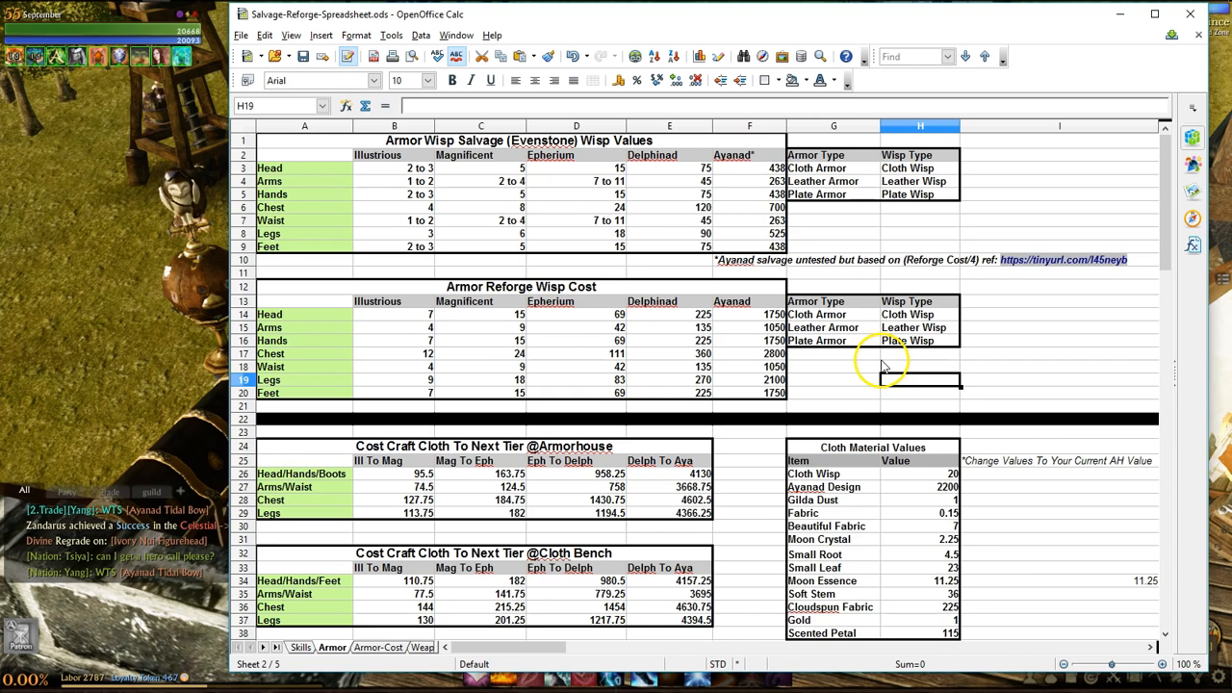
{"action": "scroll", "scroll_direction": "down", "scroll_amount": 3}
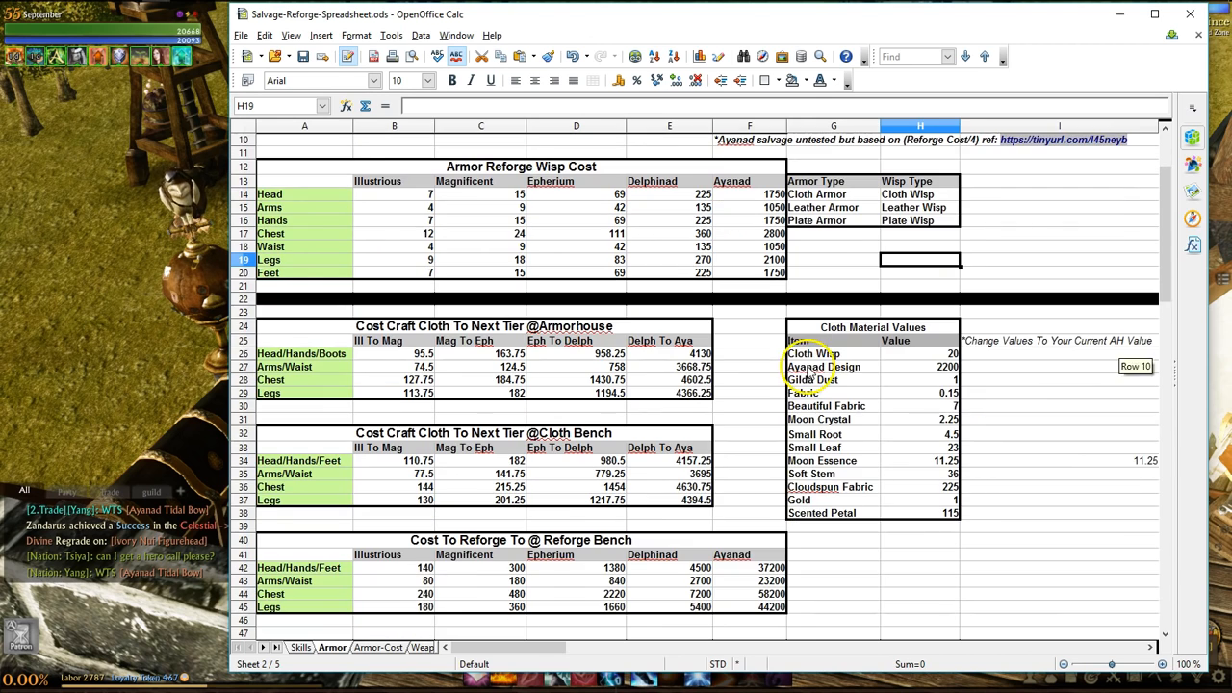
{"action": "scroll", "scroll_direction": "down", "scroll_amount": 3}
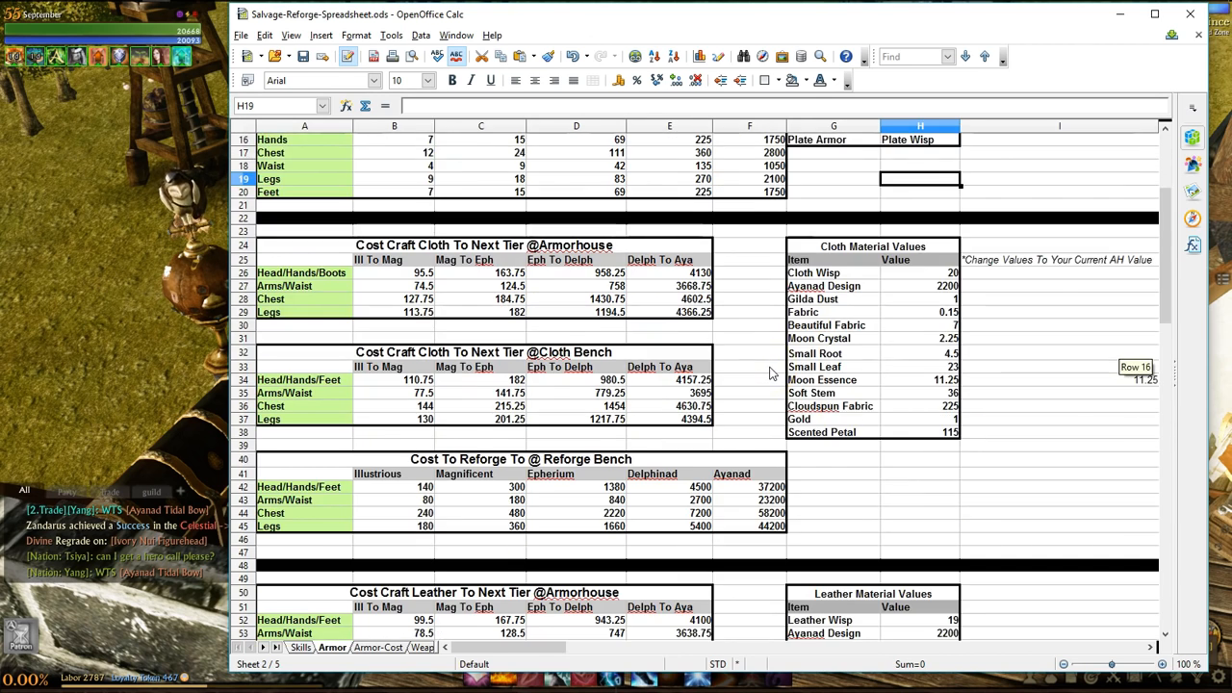
{"action": "scroll", "scroll_direction": "down", "scroll_amount": 3}
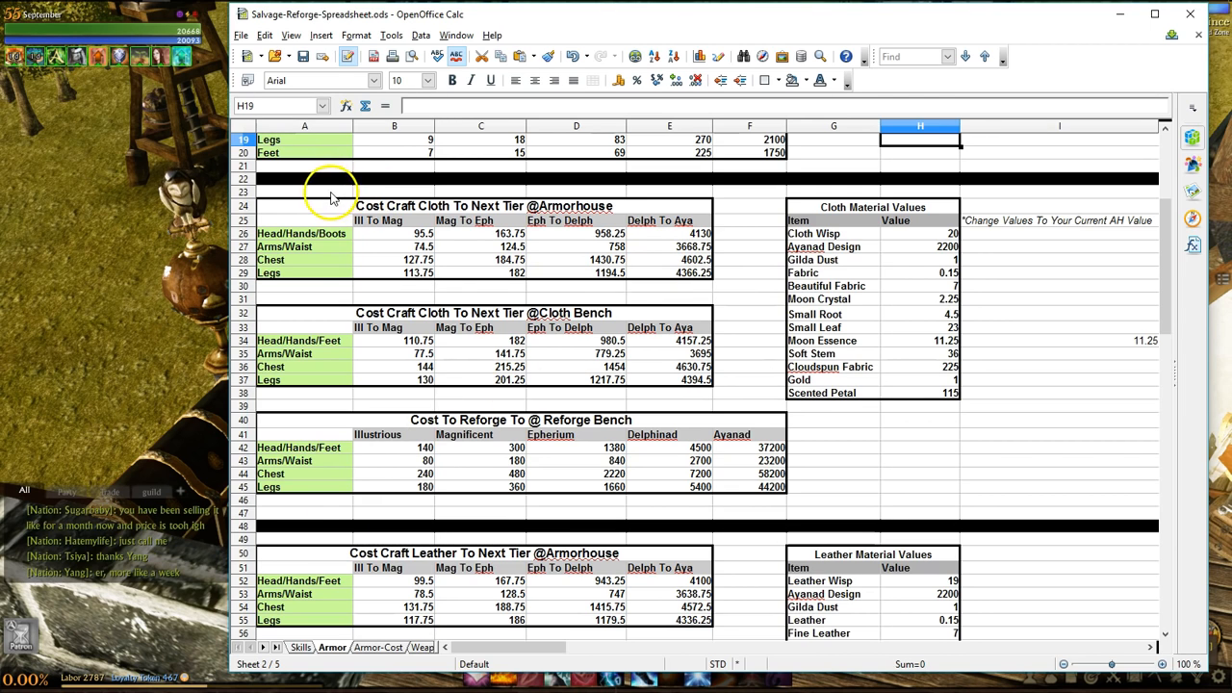
{"action": "left_click_drag", "start_coordinate": [304, 193], "coordinate": [702, 392]}
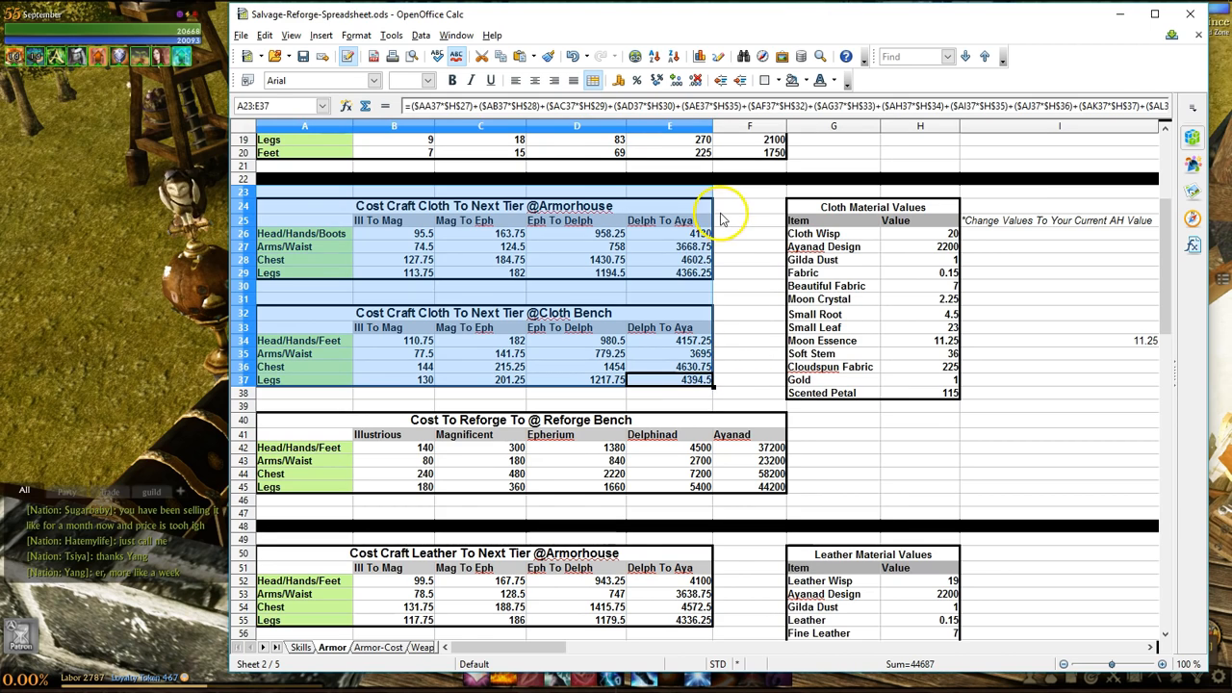
{"action": "left_click", "coordinate": [750, 205]}
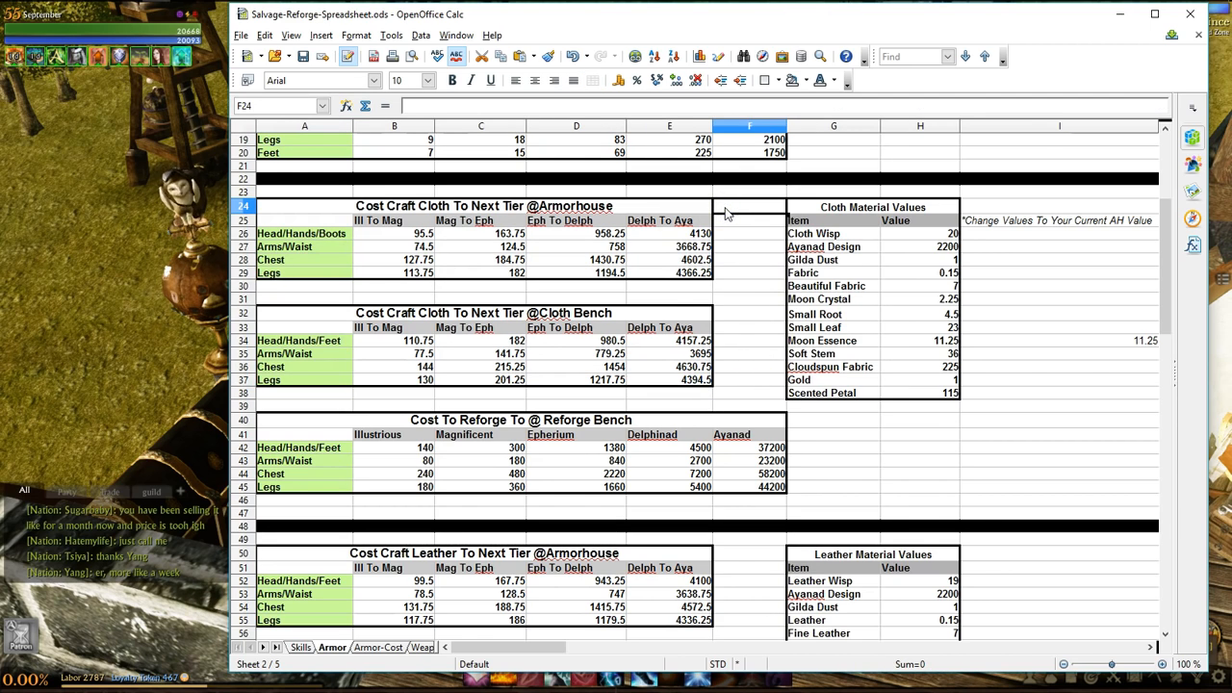
{"action": "left_click", "coordinate": [750, 312]}
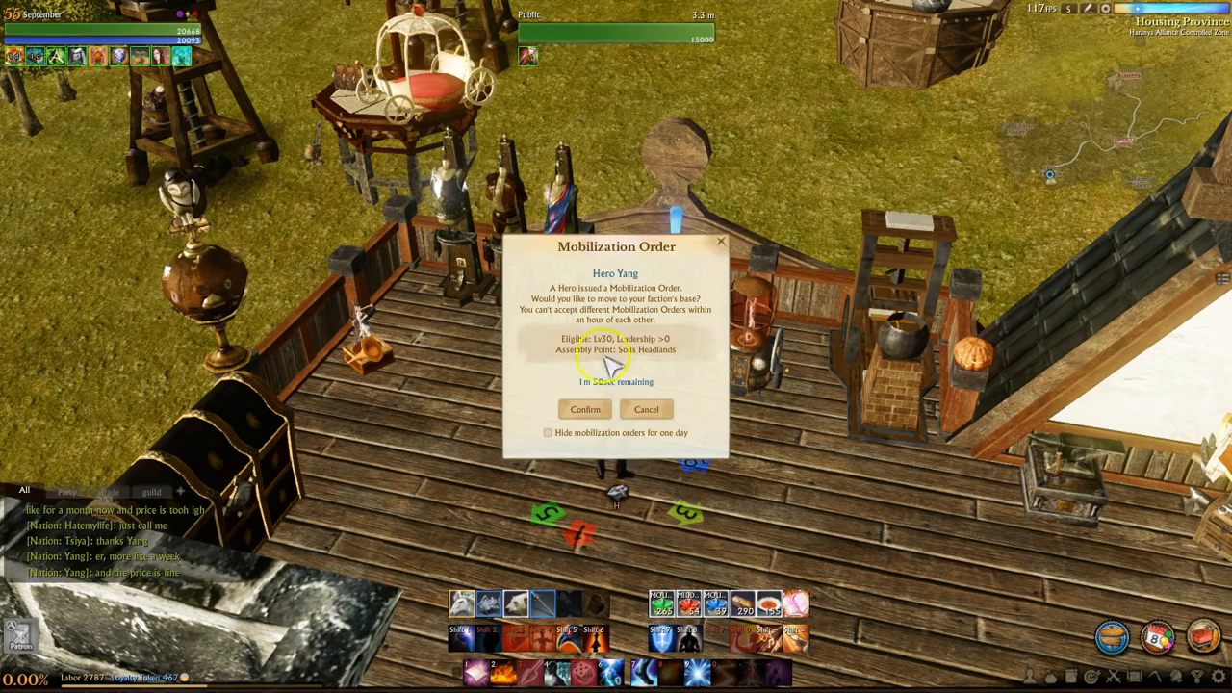
Cancel the Mobilization Order, view the Sealed Delphinad Hood and Remodeled Workbench: Hoods recipes
{"action": "left_click", "coordinate": [646, 409]}
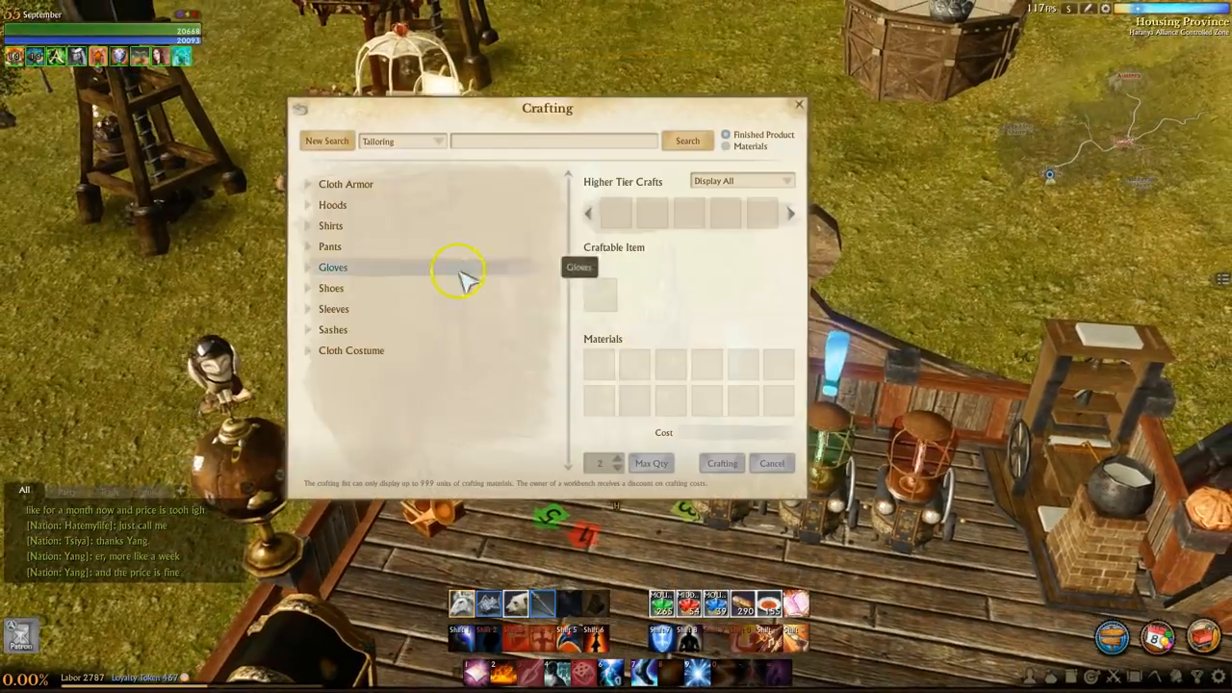
{"action": "left_click", "coordinate": [332, 205]}
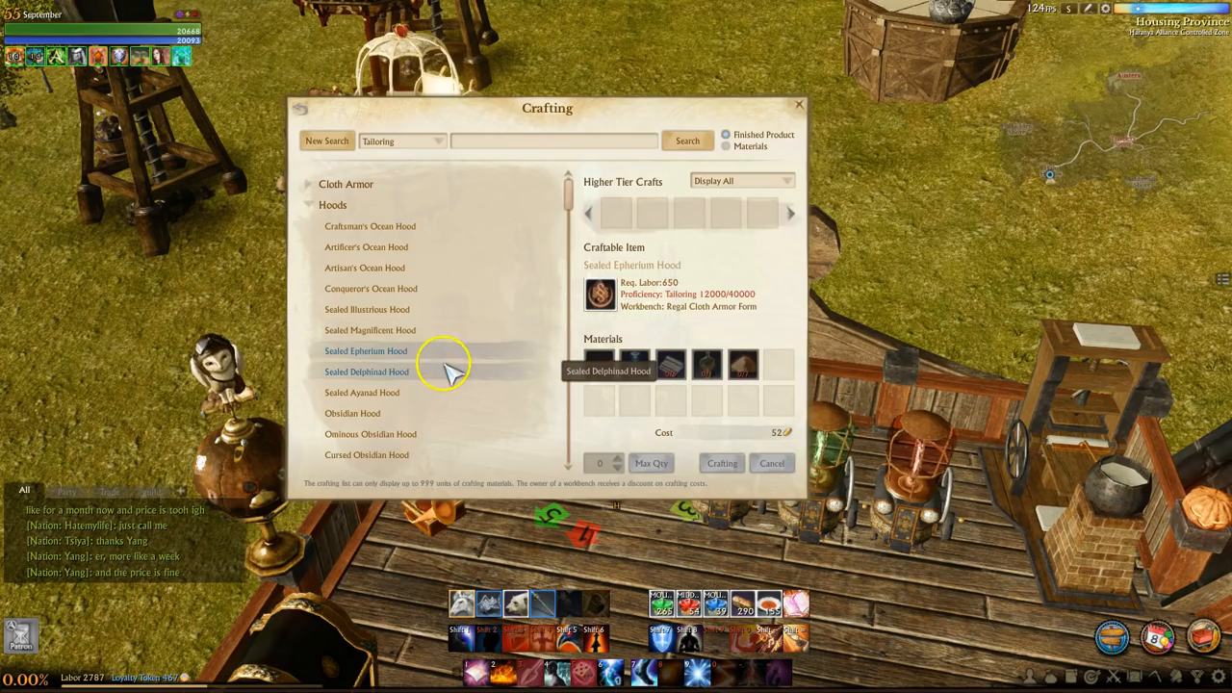
{"action": "left_click", "coordinate": [367, 371]}
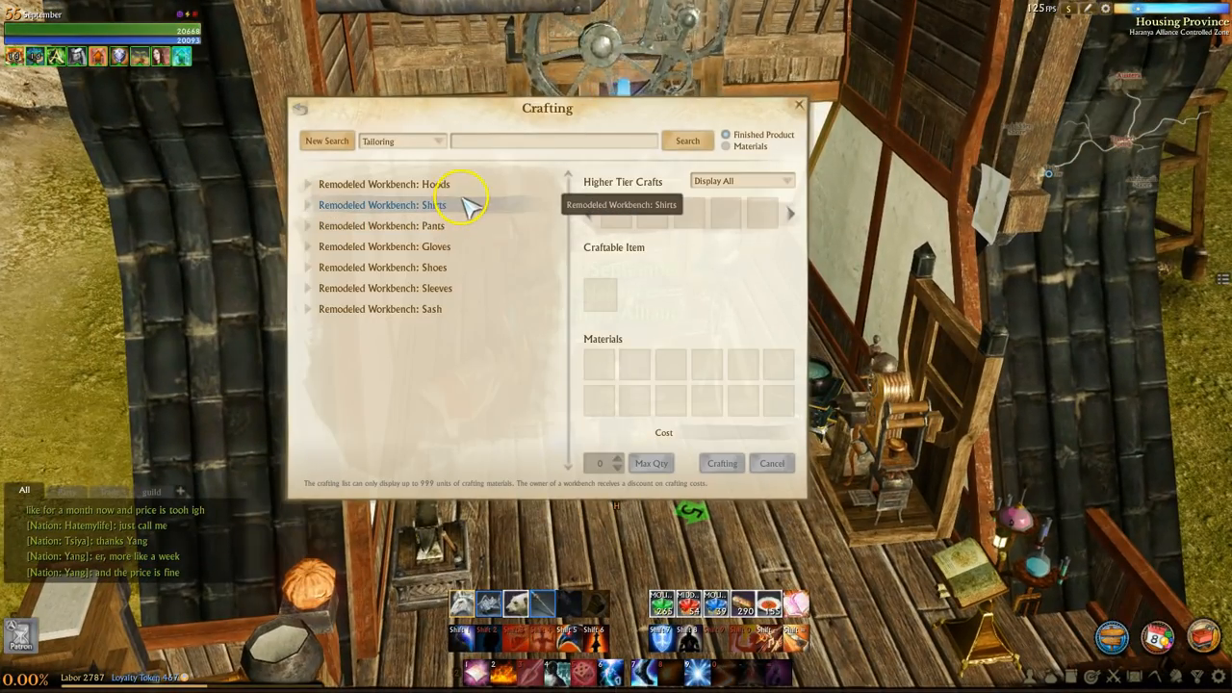
{"action": "left_click", "coordinate": [384, 184]}
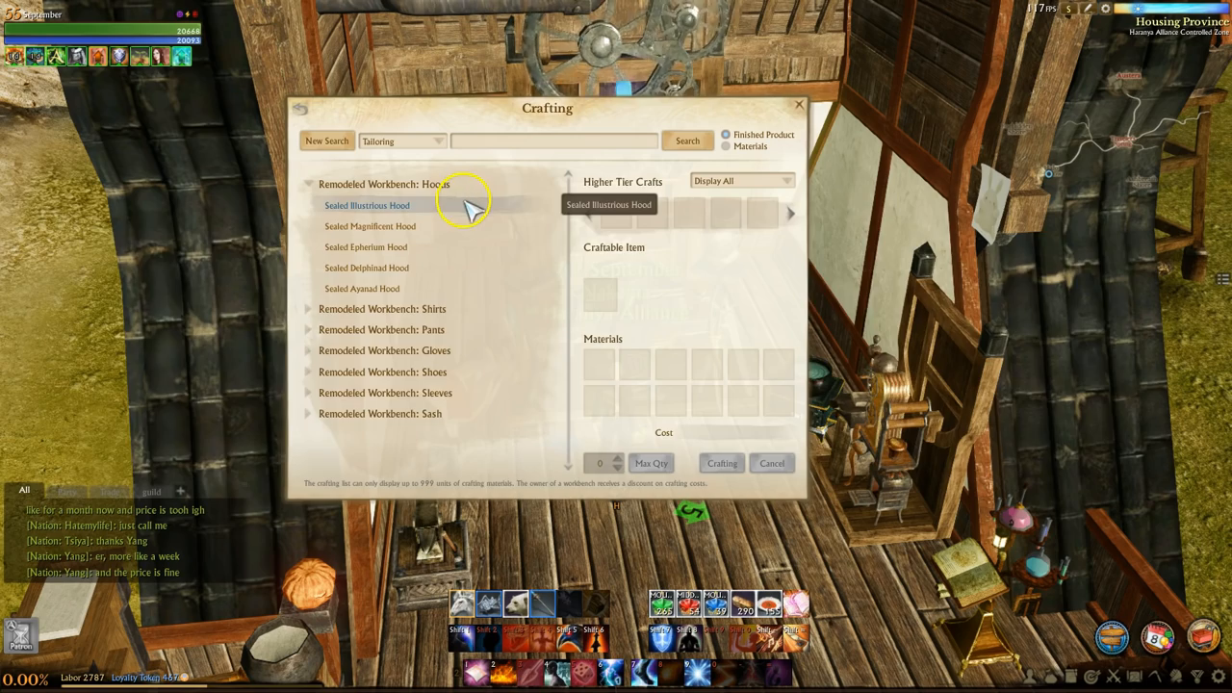
{"action": "key", "text": "alt+tab"}
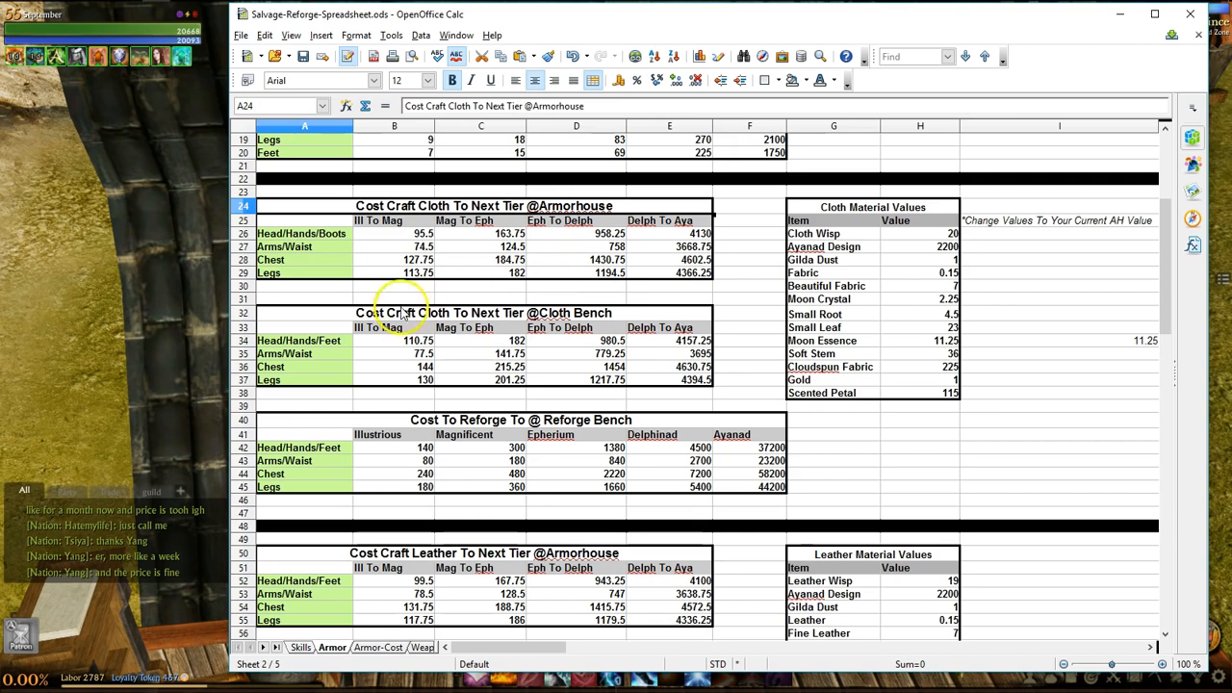
{"action": "left_click", "coordinate": [393, 341]}
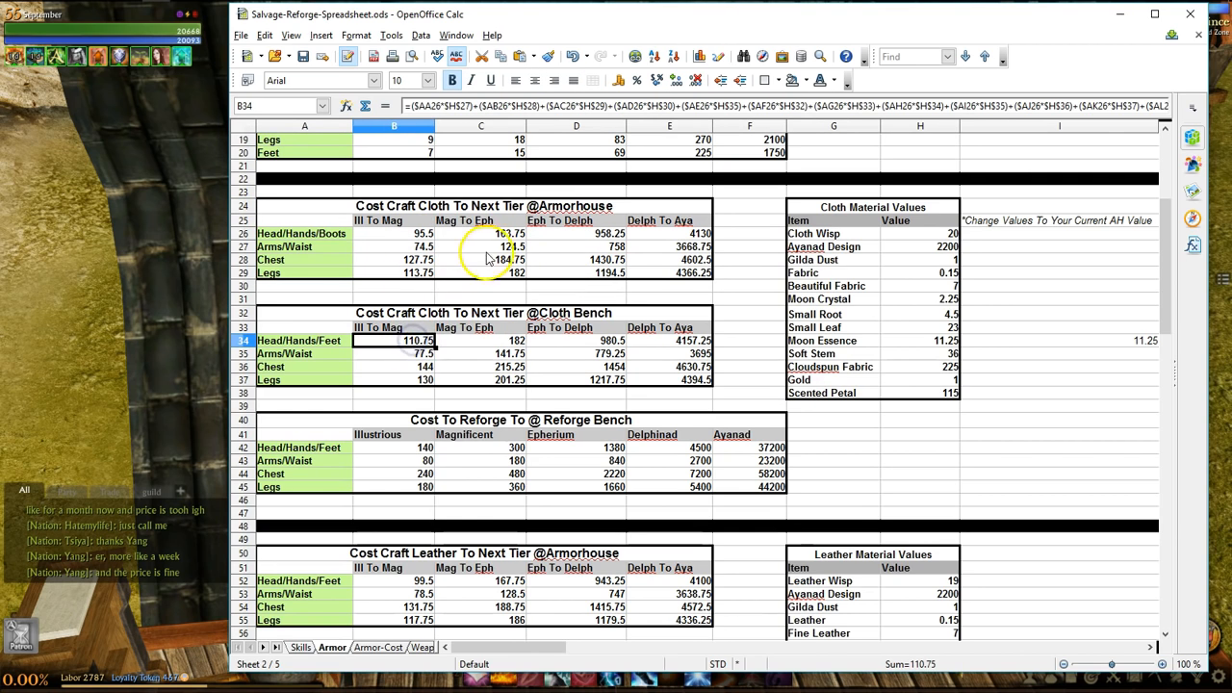
{"action": "left_click", "coordinate": [480, 339]}
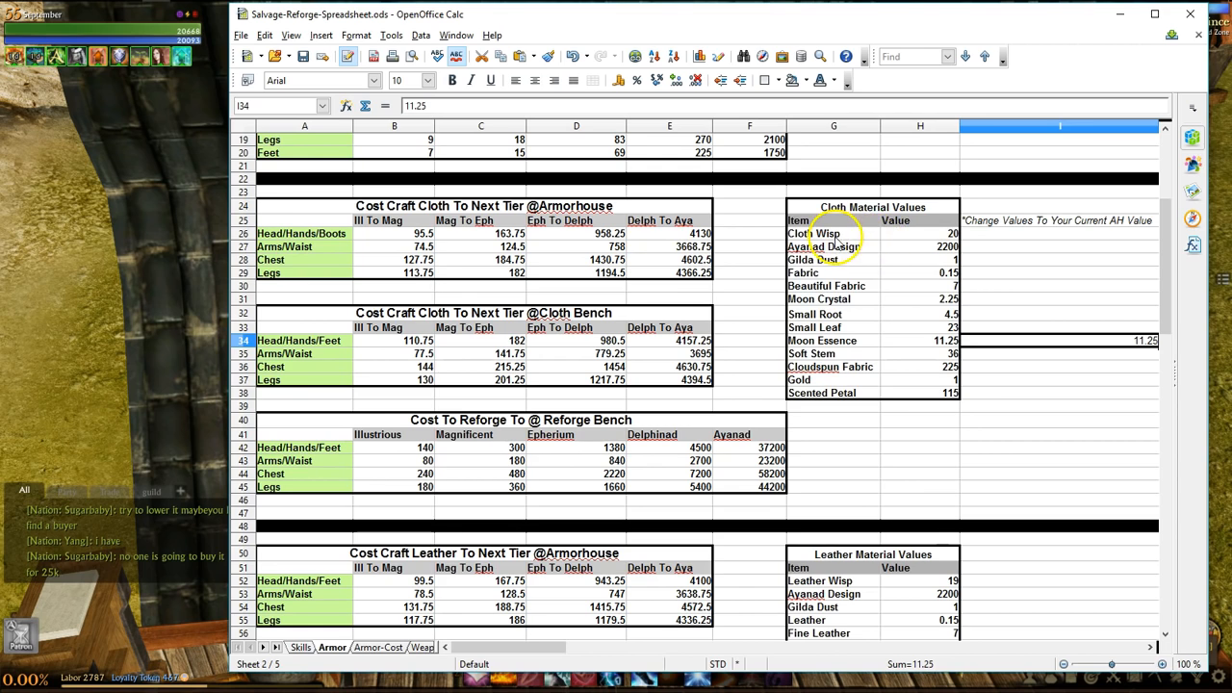
{"action": "left_click", "coordinate": [919, 234]}
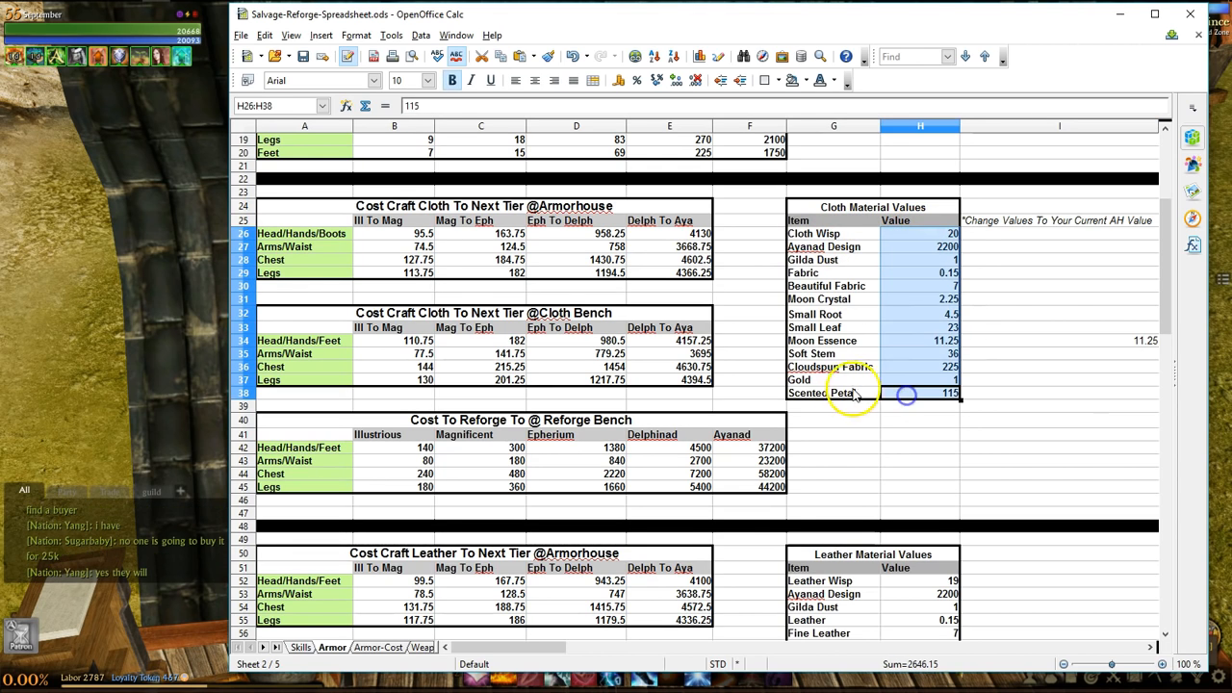
{"action": "left_click", "coordinate": [833, 392]}
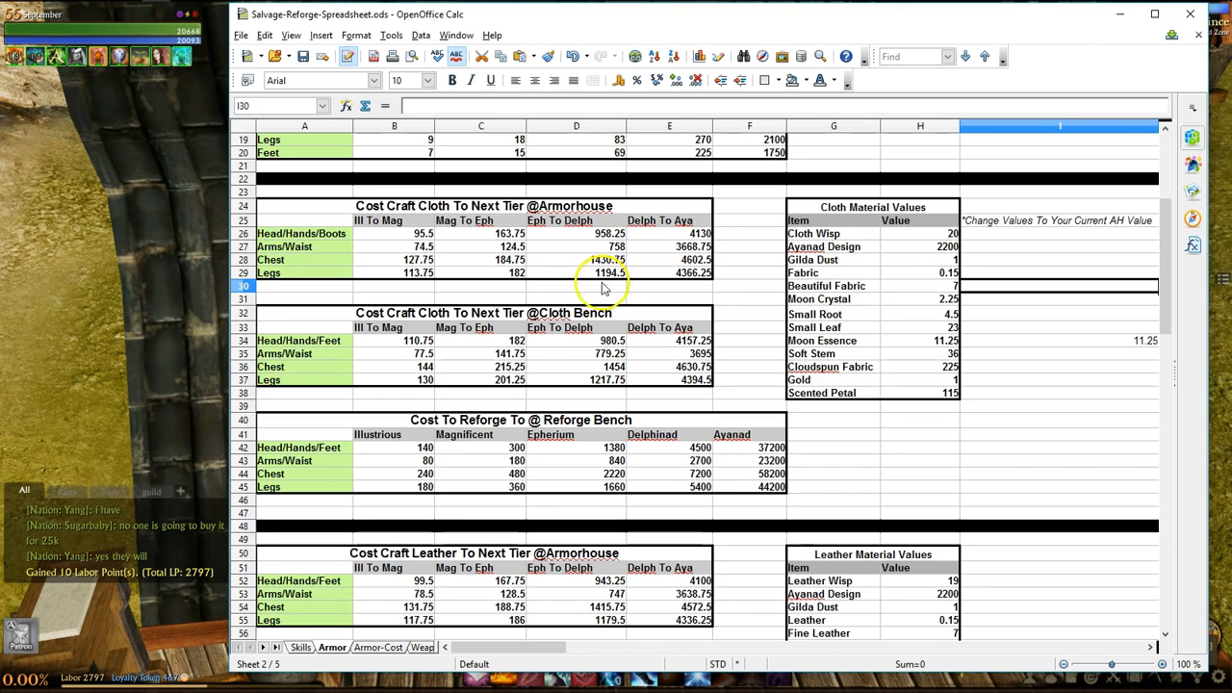
{"action": "mouse_move", "coordinate": [383, 296]}
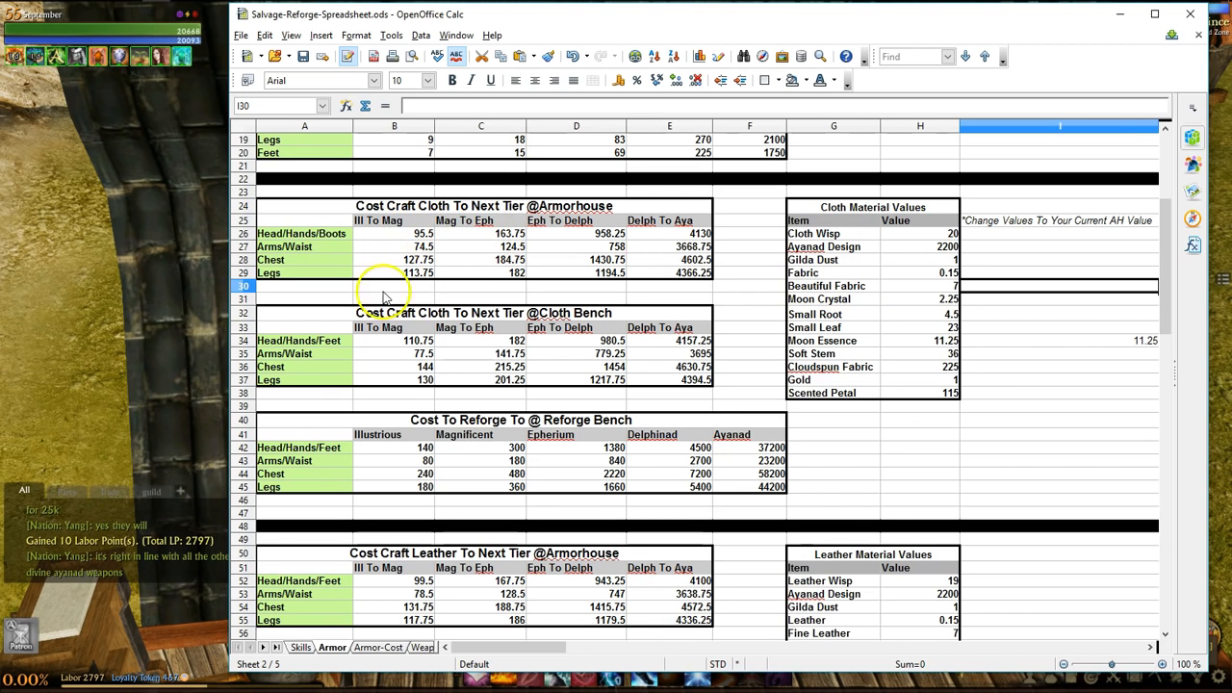
{"action": "mouse_move", "coordinate": [395, 332]}
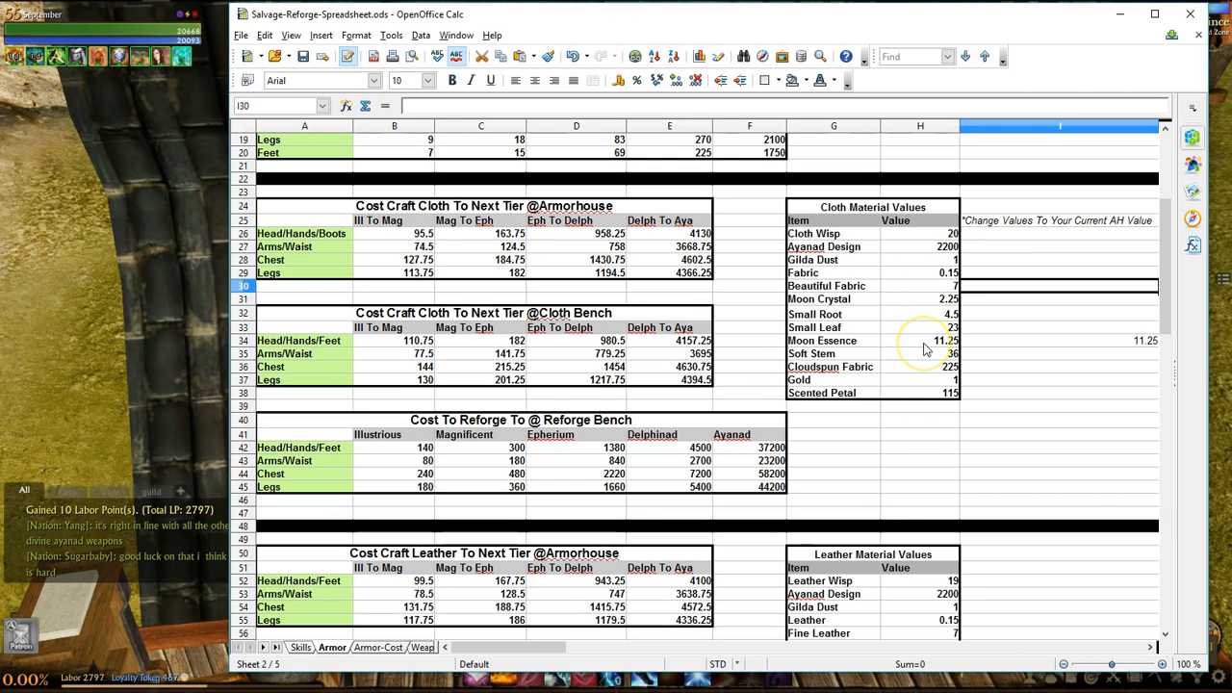
{"action": "left_click", "coordinate": [919, 340]}
{"action": "type", "text": "15"}
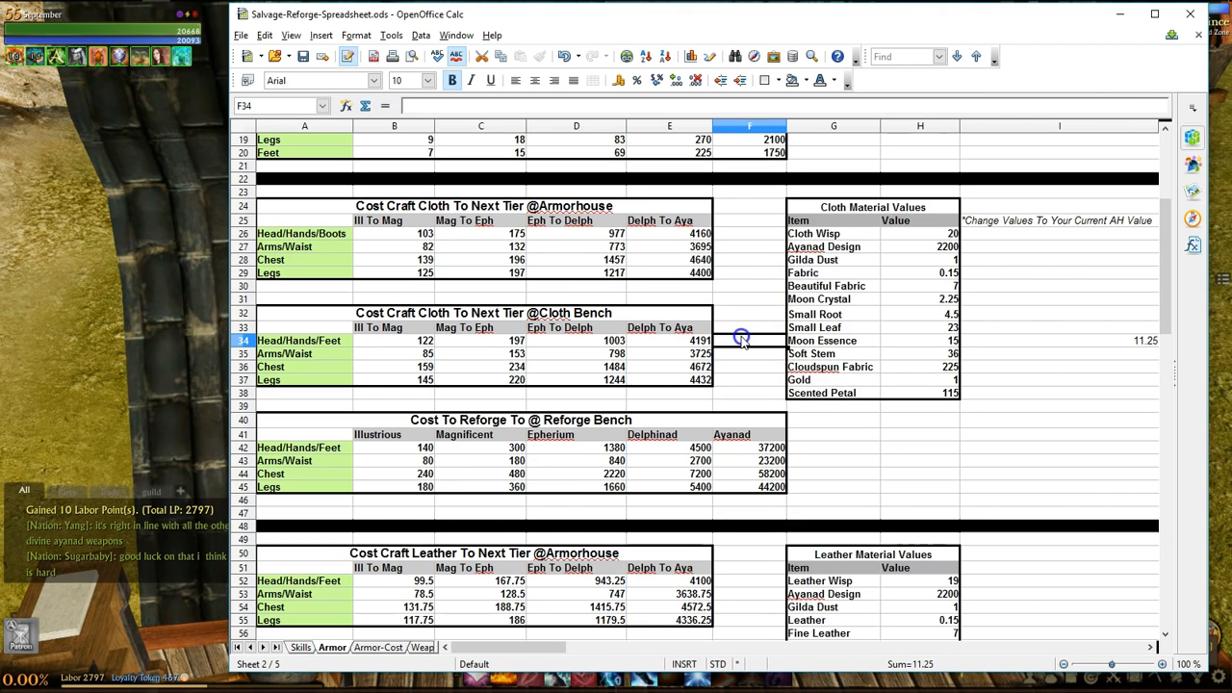
{"action": "left_click", "coordinate": [669, 234]}
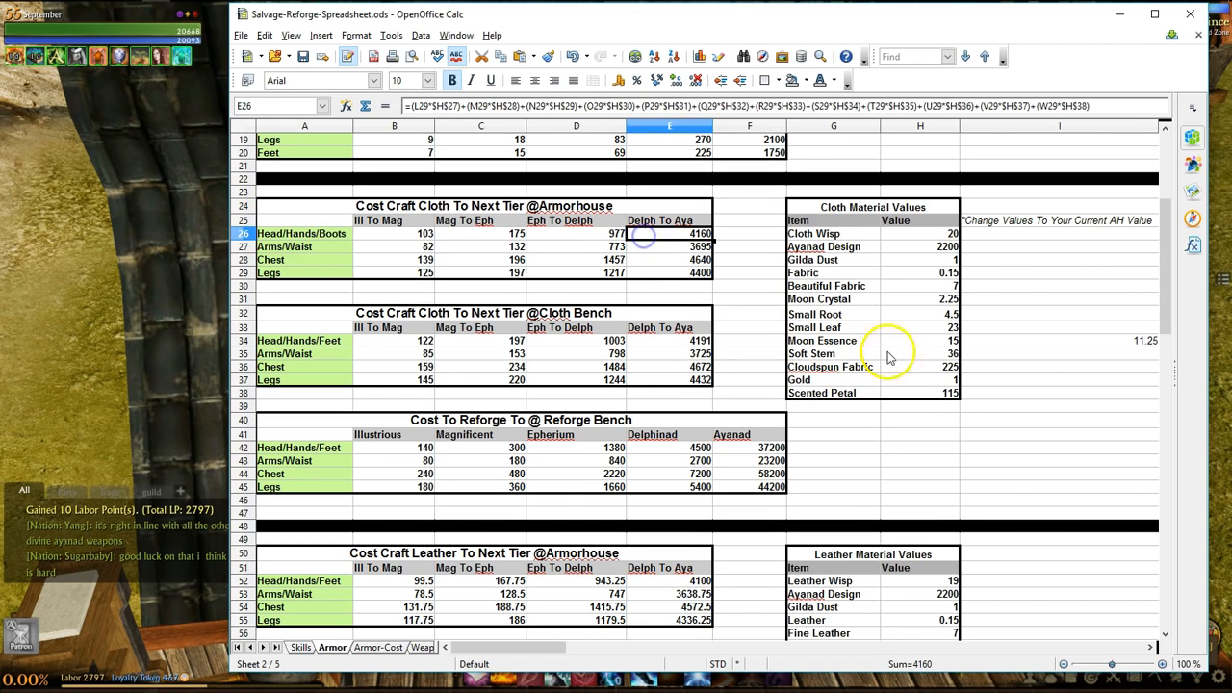
{"action": "left_click", "coordinate": [919, 340]}
{"action": "type", "text": "11.25"}
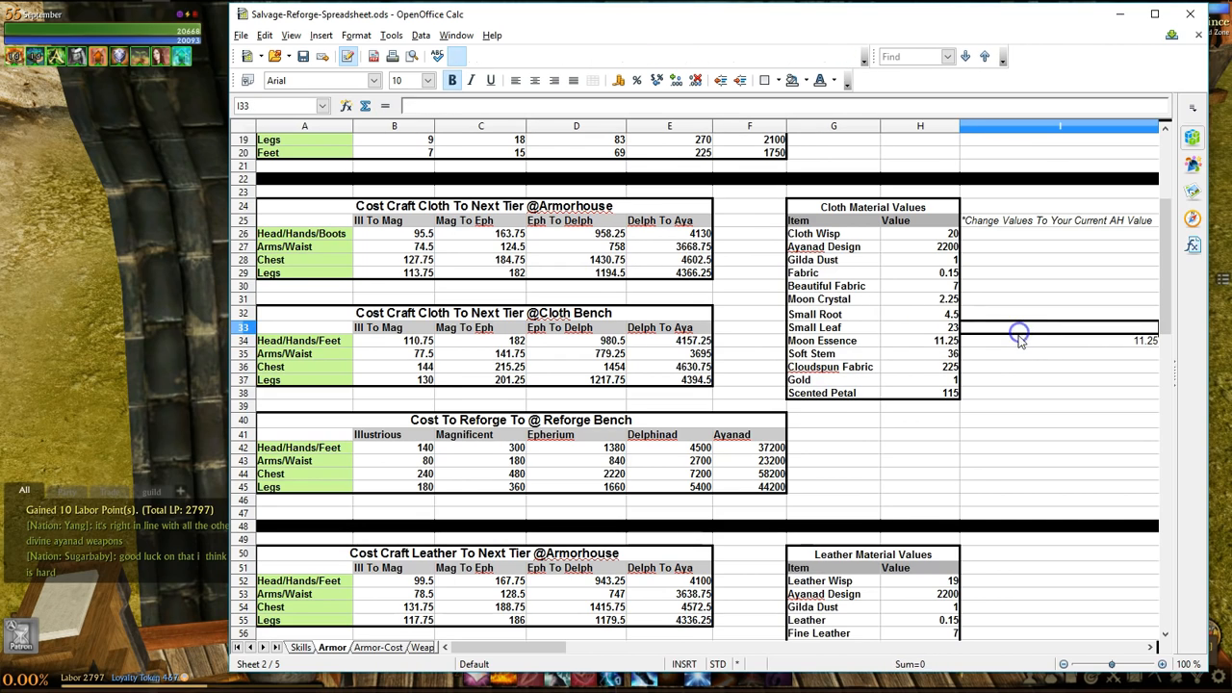
{"action": "left_click", "coordinate": [919, 340]}
{"action": "type", "text": "25"}
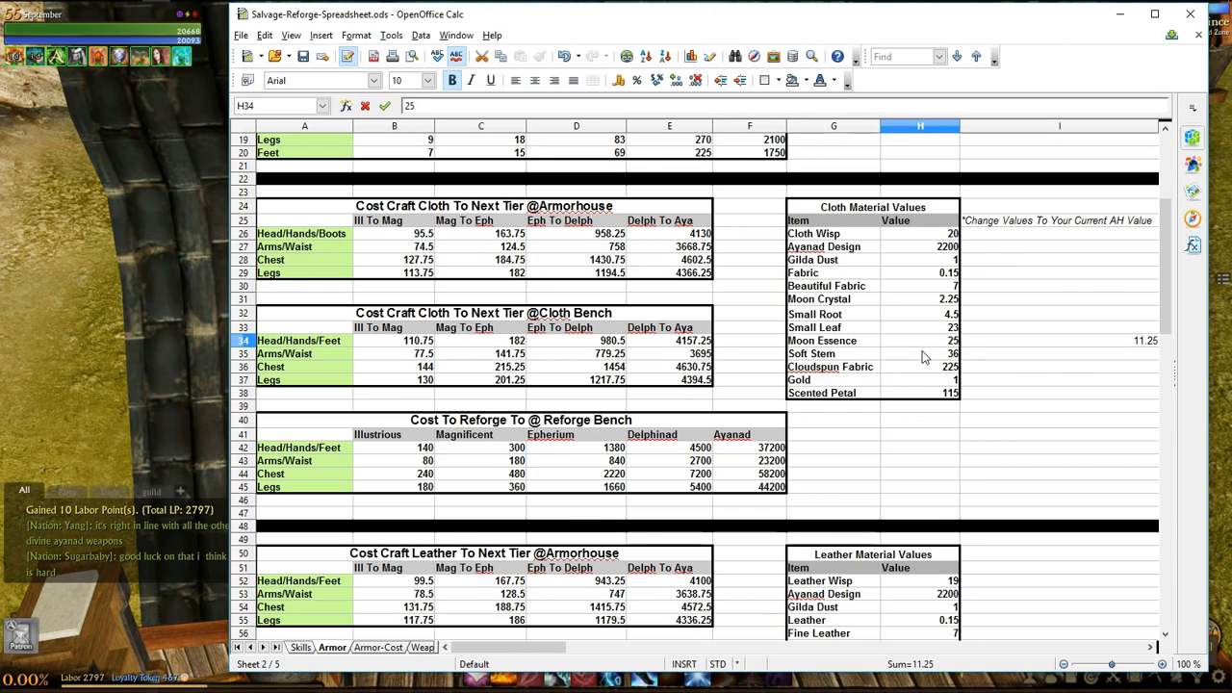
{"action": "left_click", "coordinate": [669, 234]}
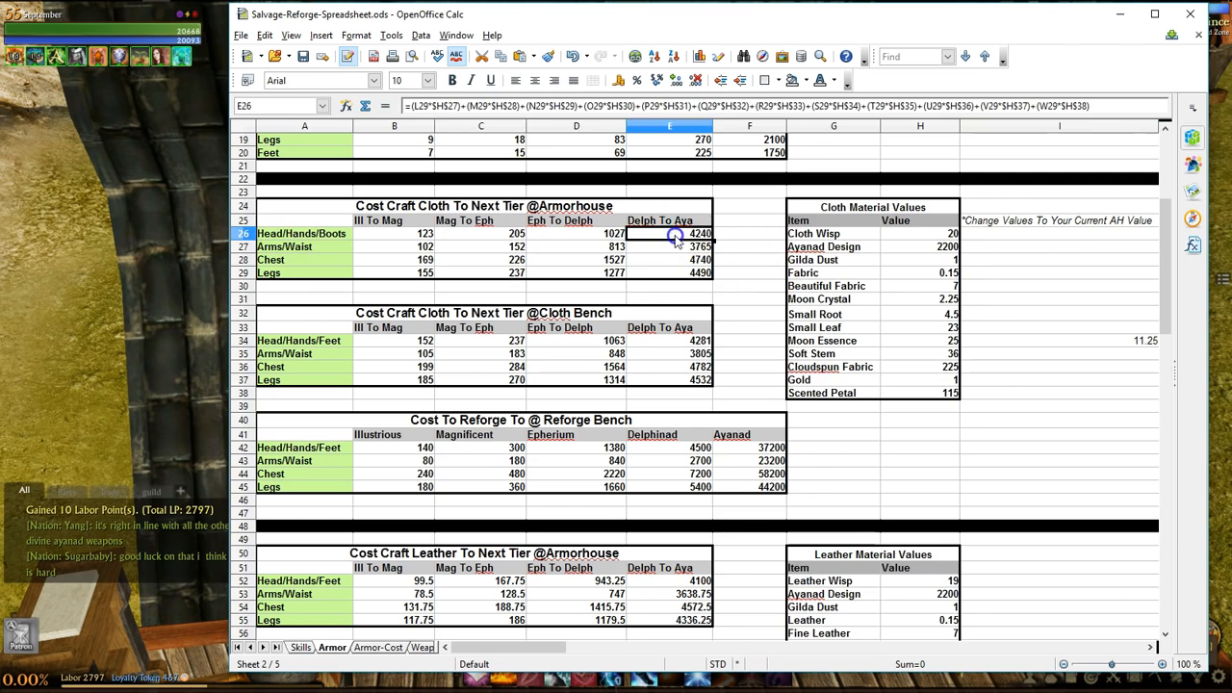
{"action": "left_click", "coordinate": [393, 233]}
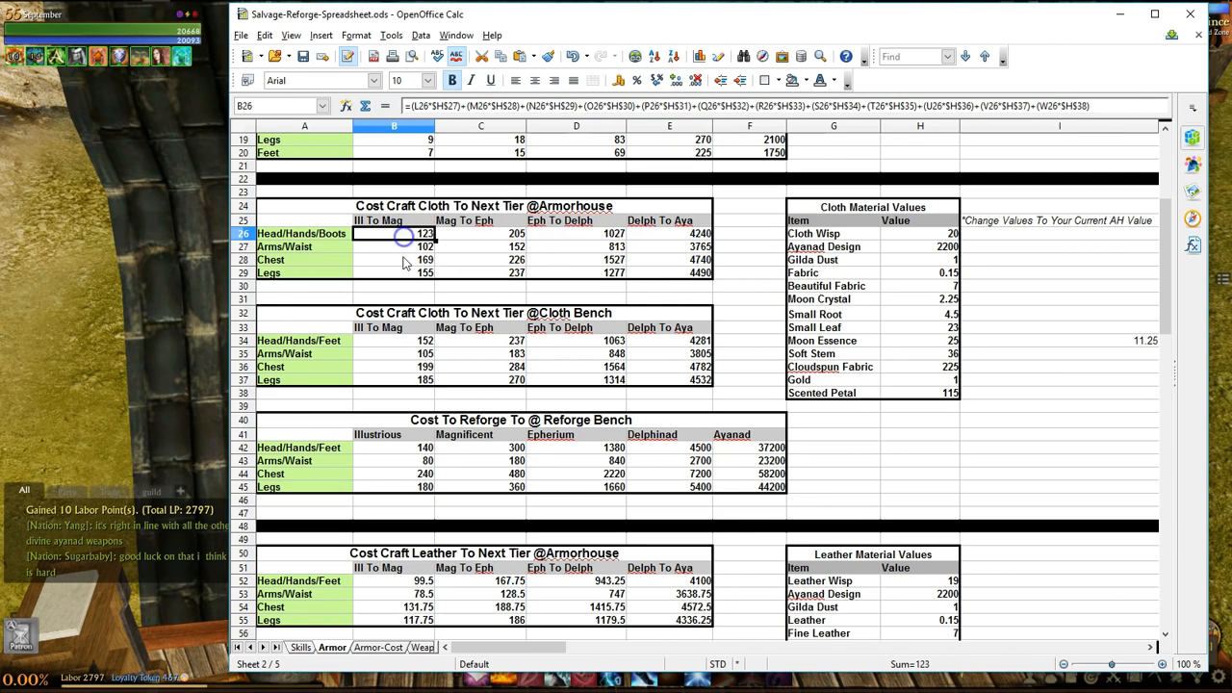
{"action": "left_click", "coordinate": [393, 272]}
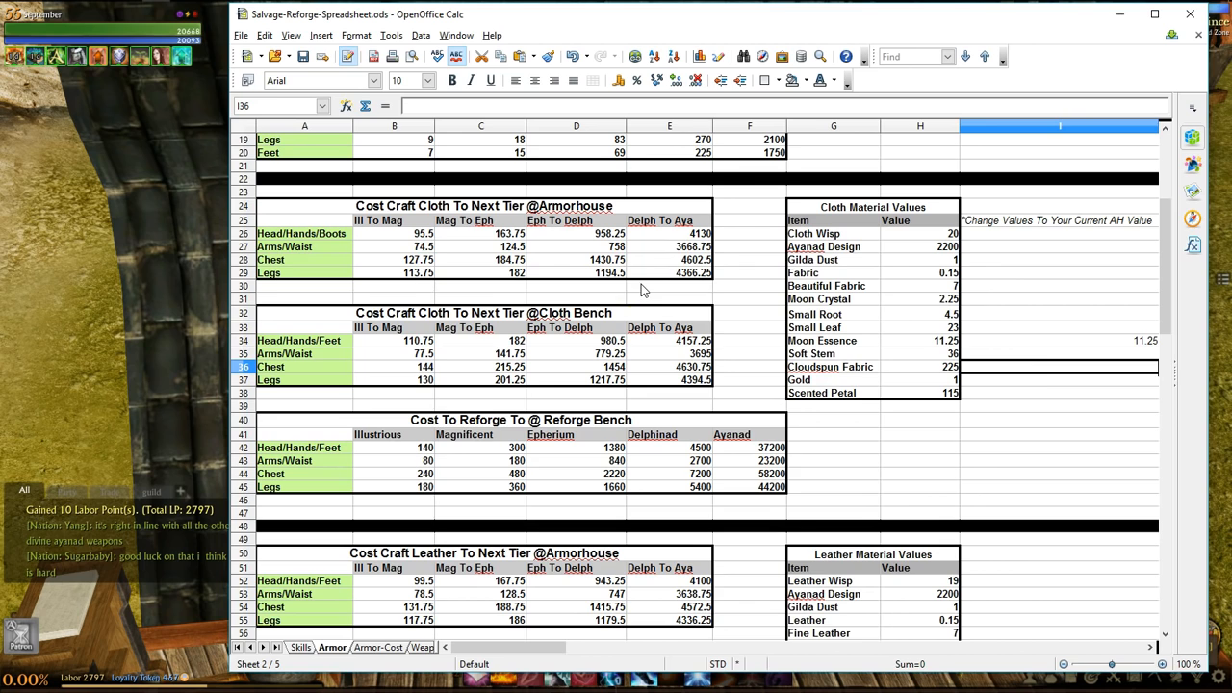
{"action": "scroll", "scroll_direction": "down", "scroll_amount": 3}
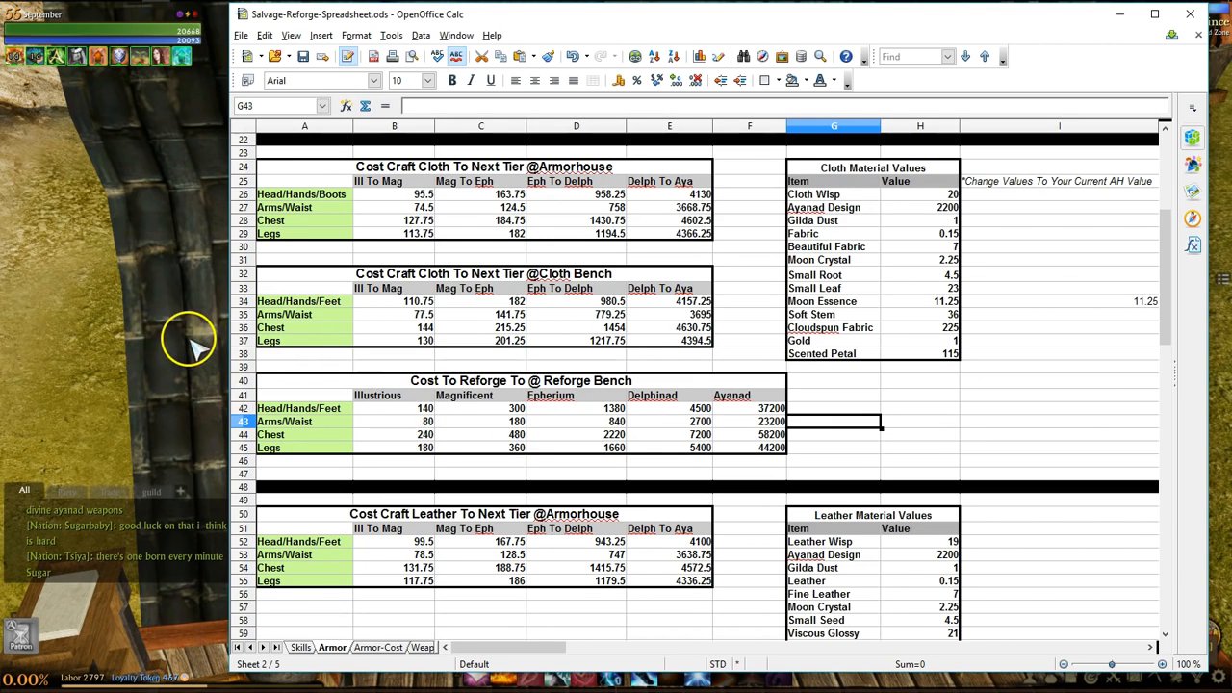
{"action": "mouse_move", "coordinate": [392, 412]}
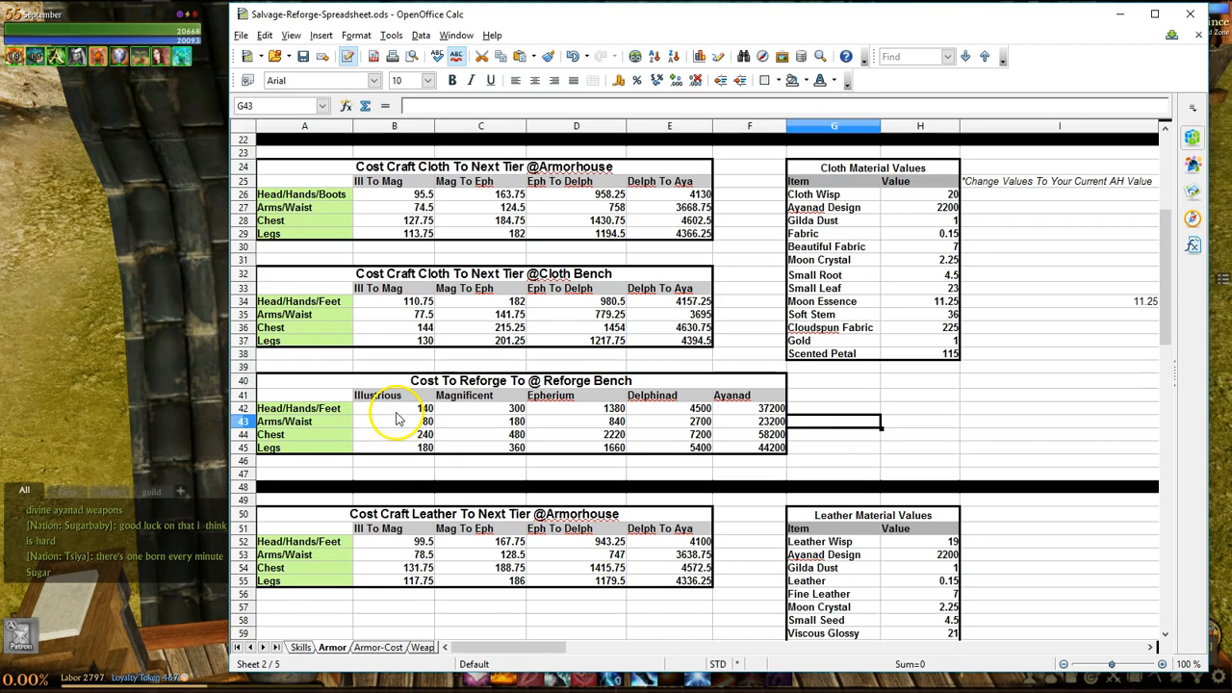
{"action": "left_click", "coordinate": [394, 408]}
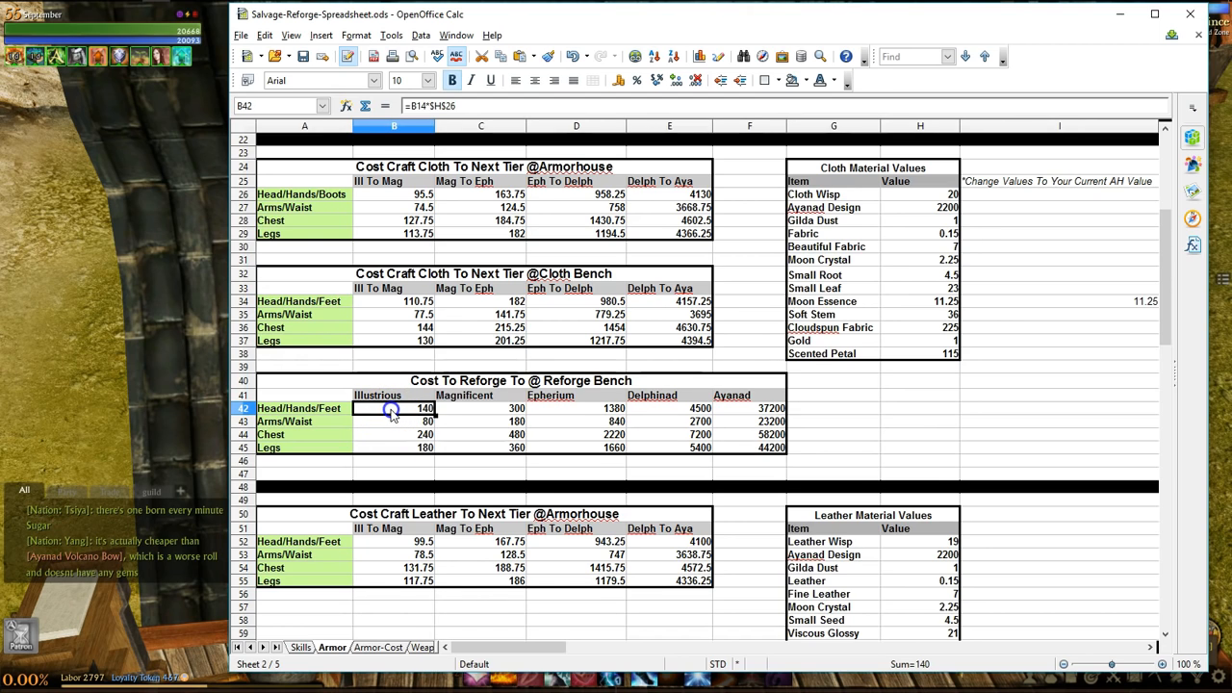
{"action": "mouse_move", "coordinate": [472, 347]}
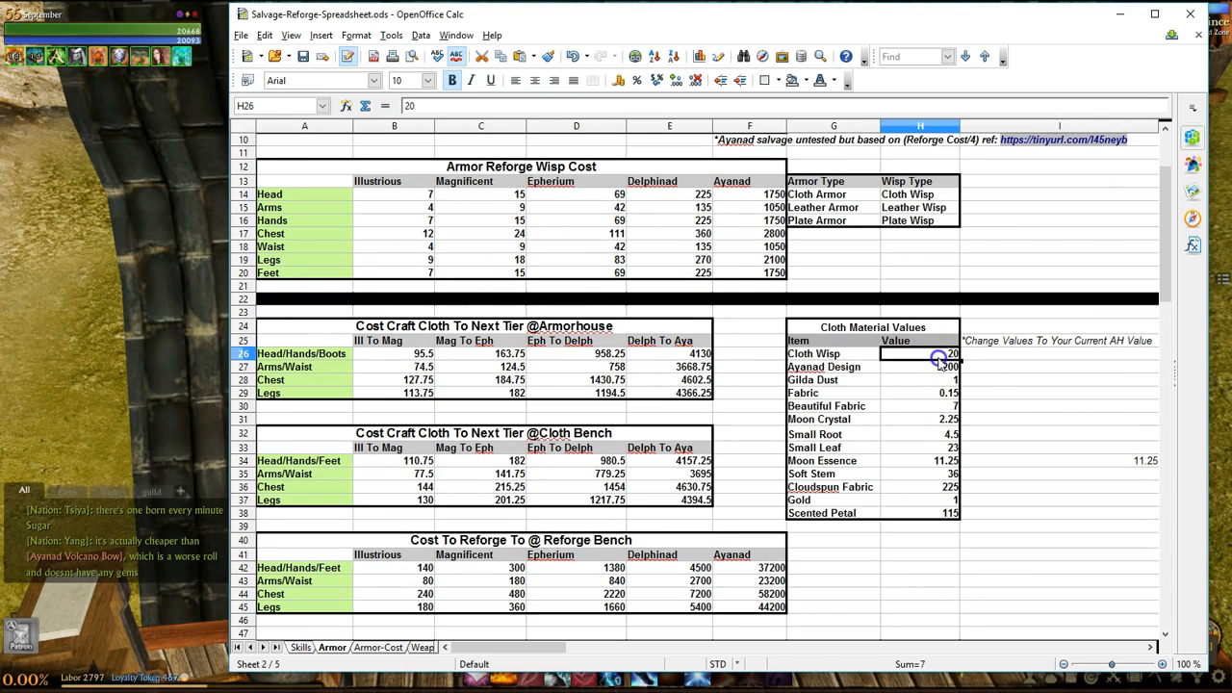
{"action": "left_click", "coordinate": [392, 193]}
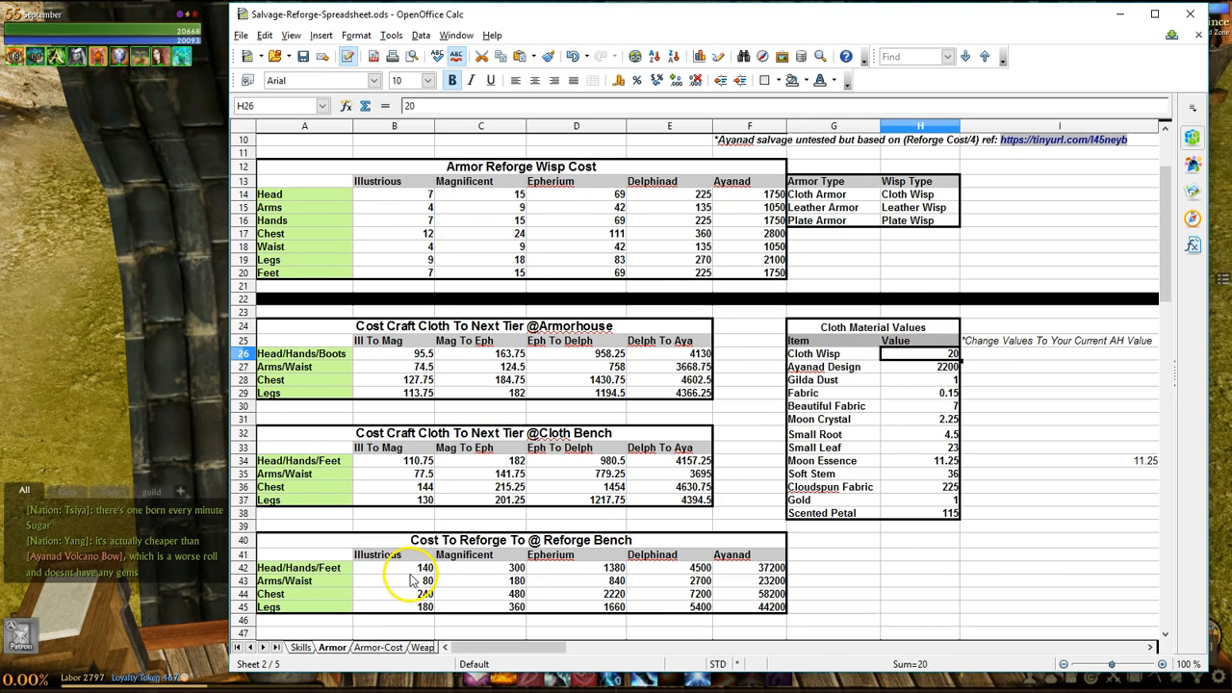
{"action": "left_click", "coordinate": [394, 567]}
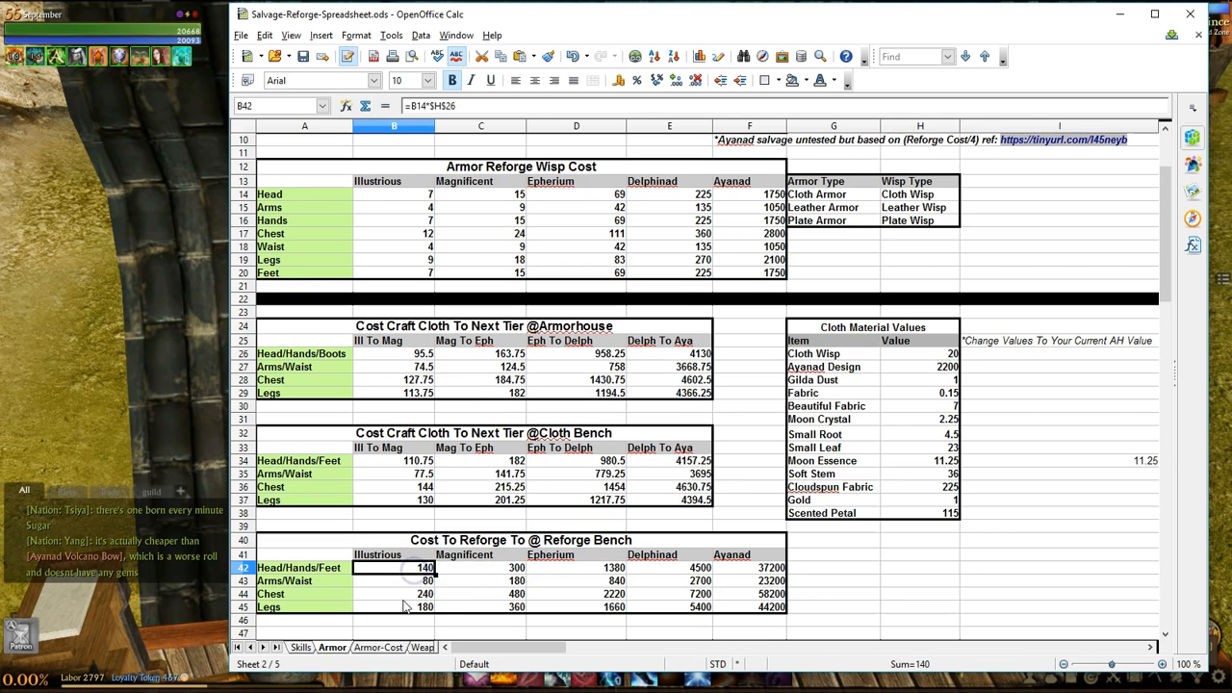
{"action": "scroll", "scroll_direction": "down", "scroll_amount": 3}
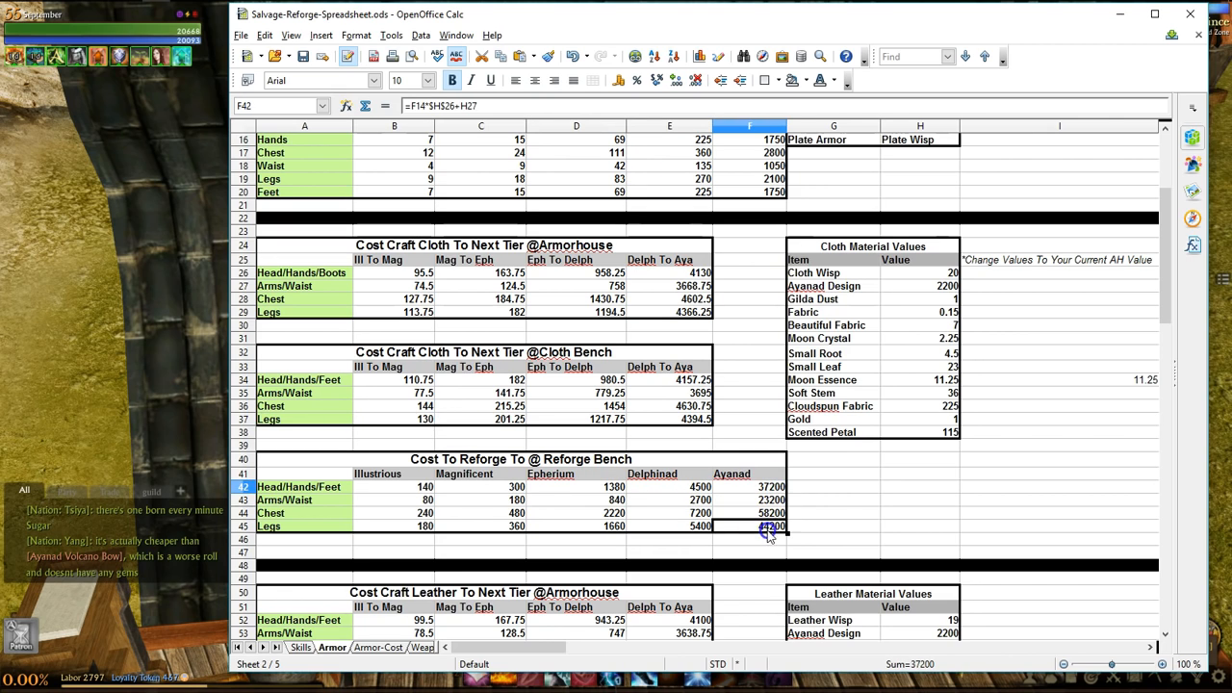
{"action": "left_click", "coordinate": [773, 527]}
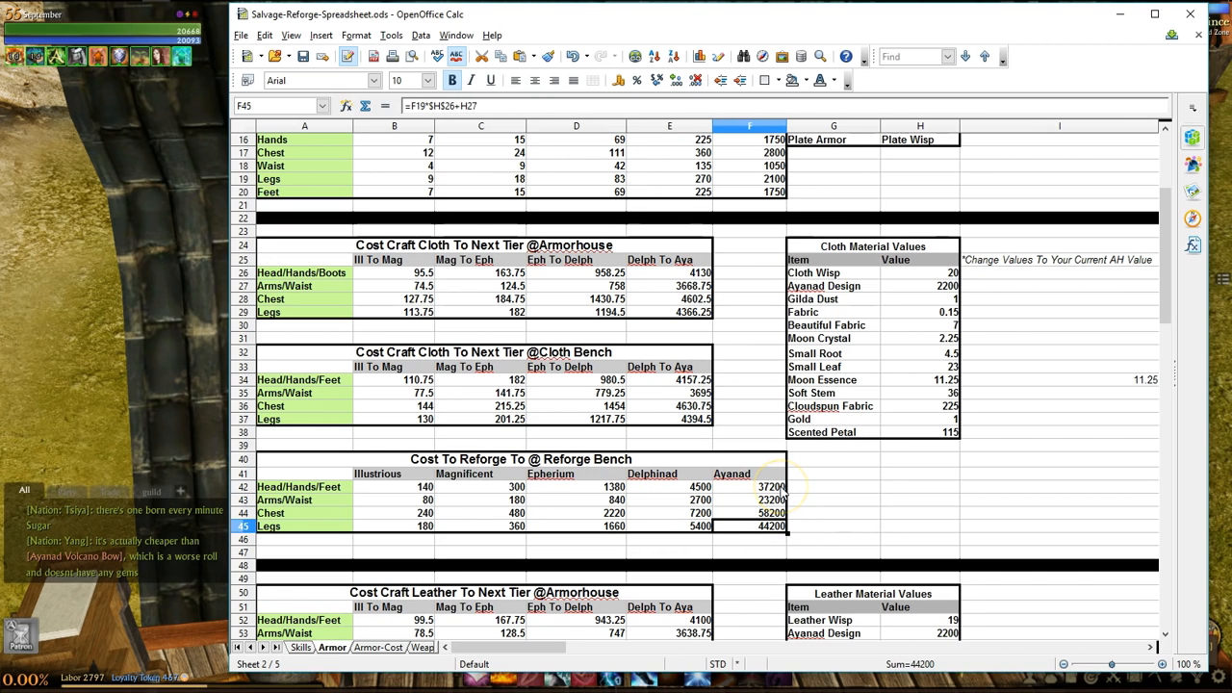
{"action": "left_click", "coordinate": [750, 352]}
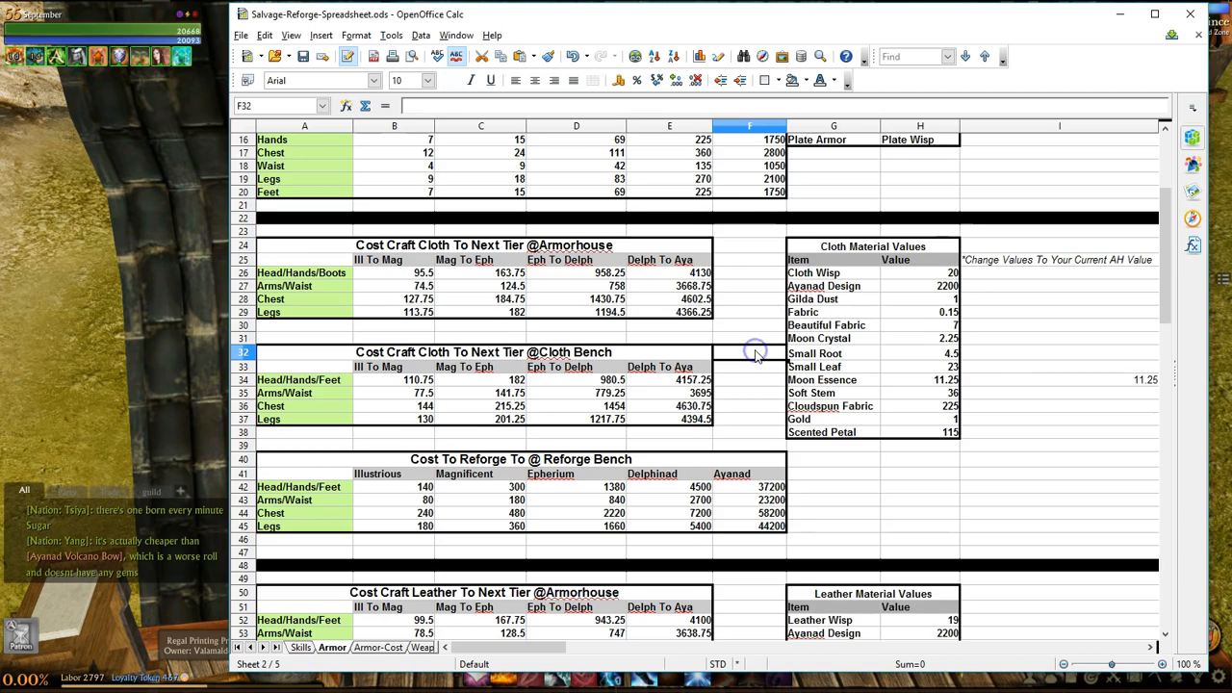
{"action": "scroll", "scroll_direction": "down", "scroll_amount": 3}
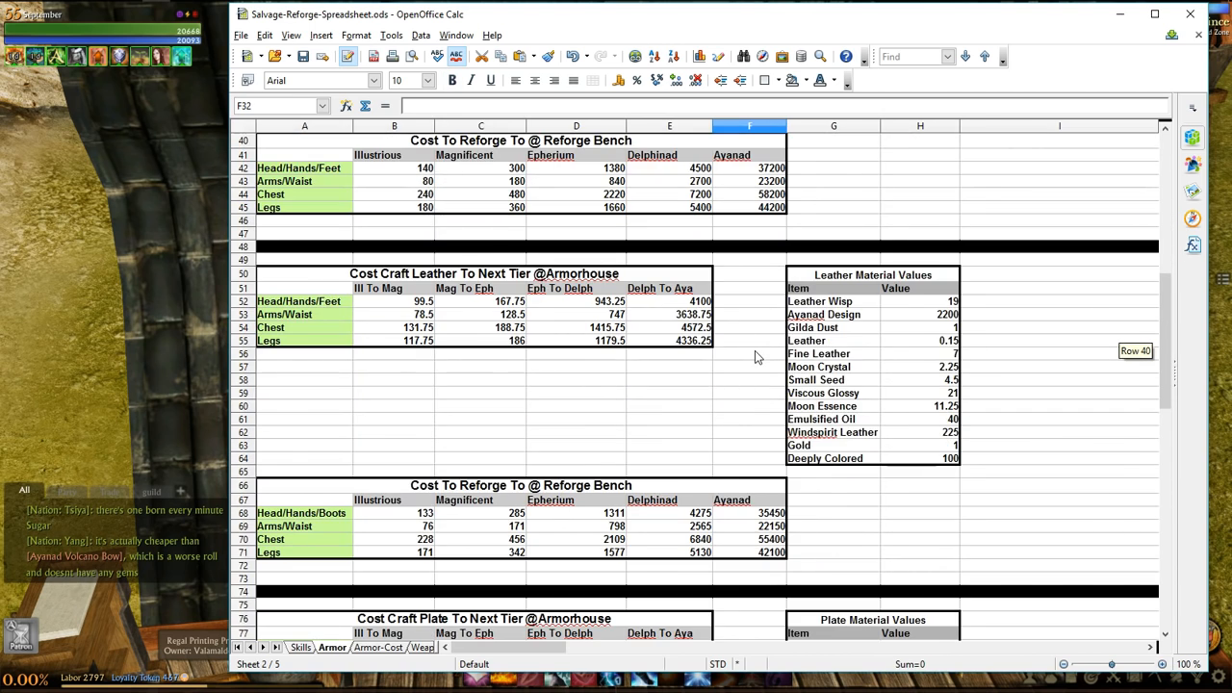
{"action": "scroll", "scroll_direction": "down", "scroll_amount": 3}
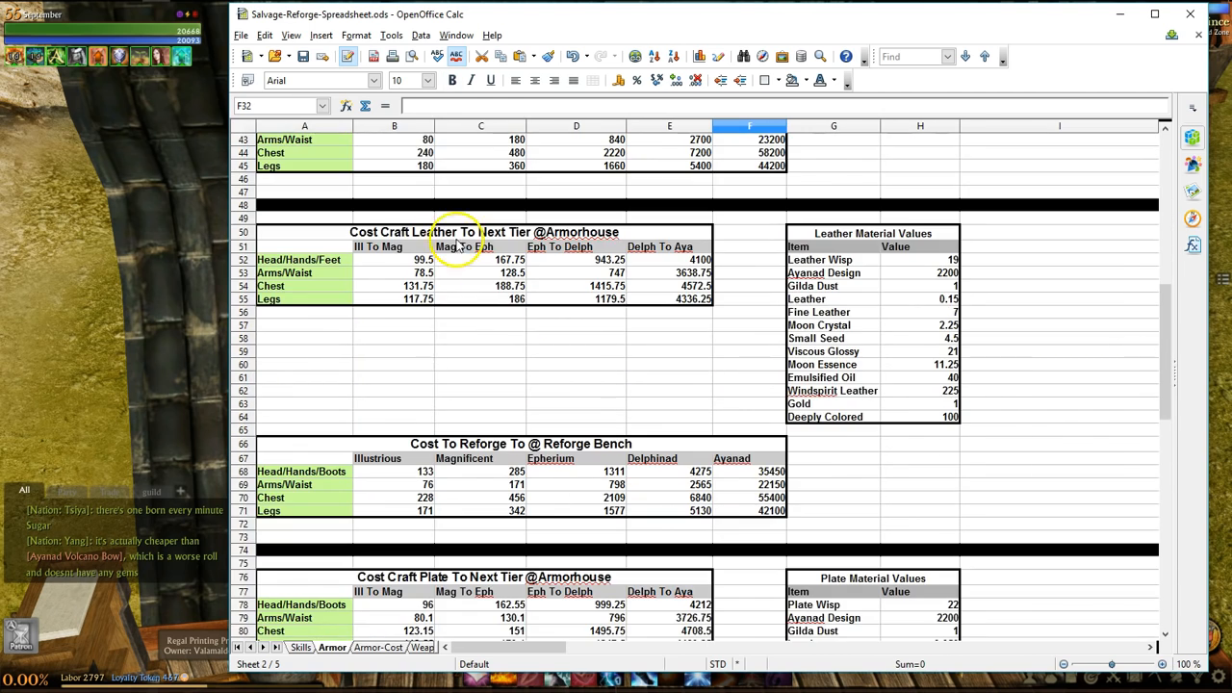
{"action": "left_click", "coordinate": [304, 232]}
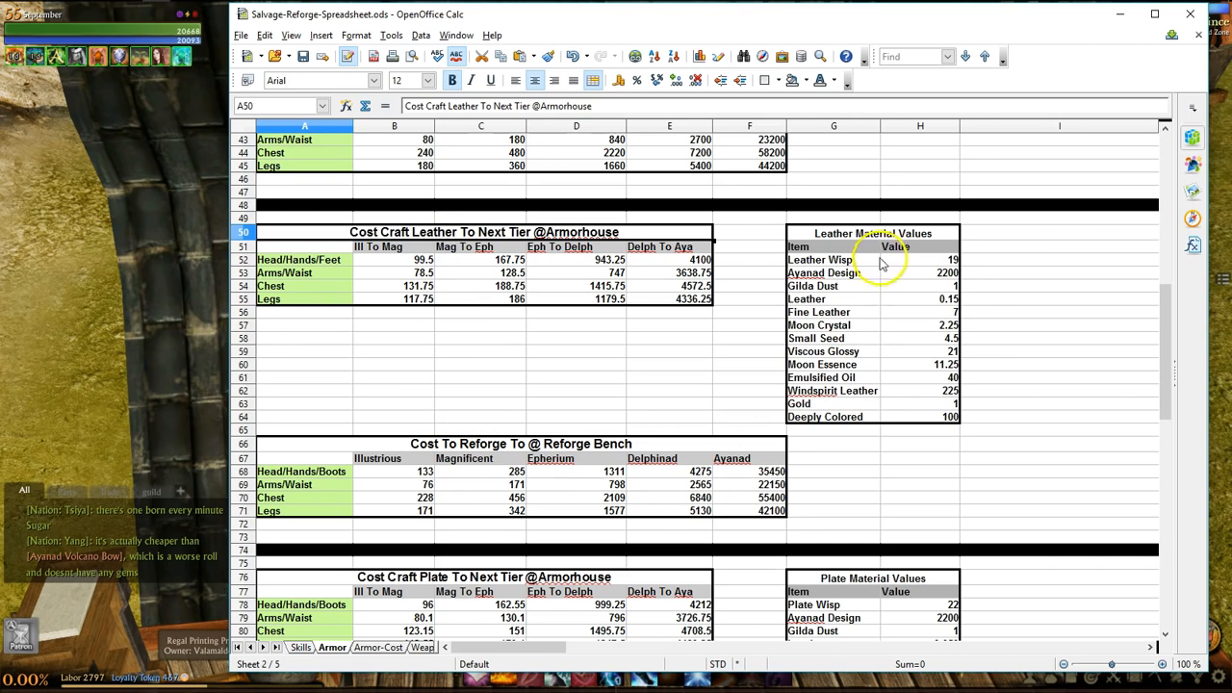
{"action": "mouse_move", "coordinate": [556, 311]}
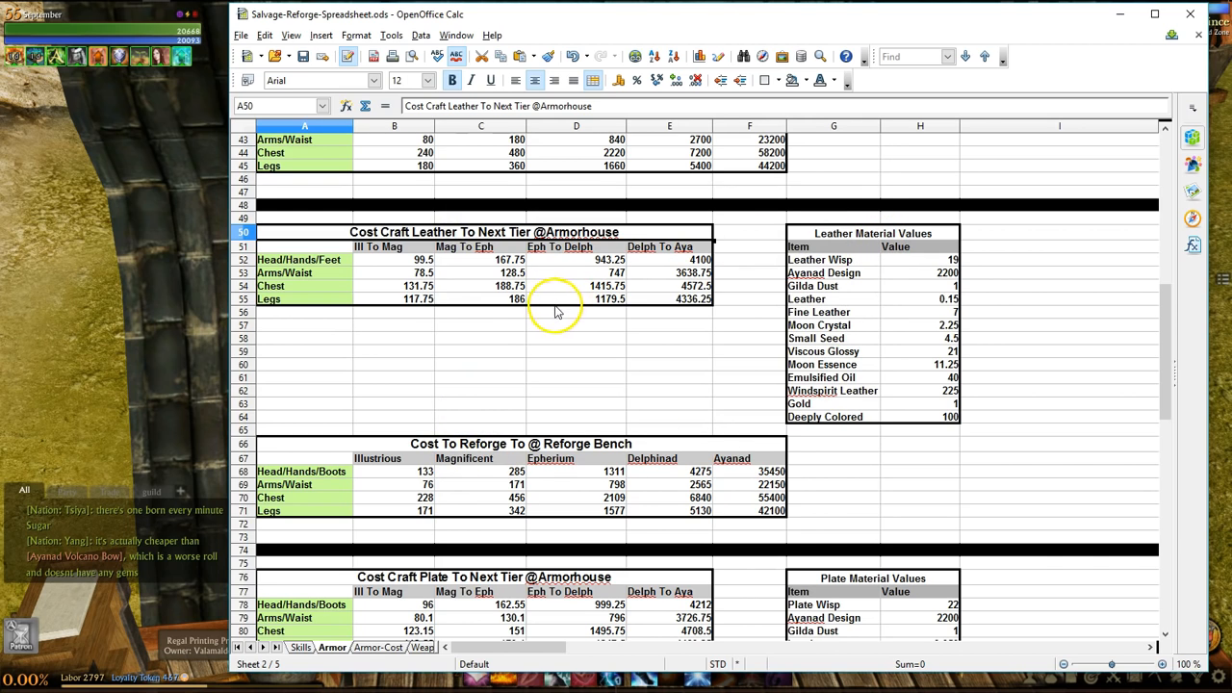
{"action": "left_click_drag", "start_coordinate": [554, 312], "coordinate": [710, 416]}
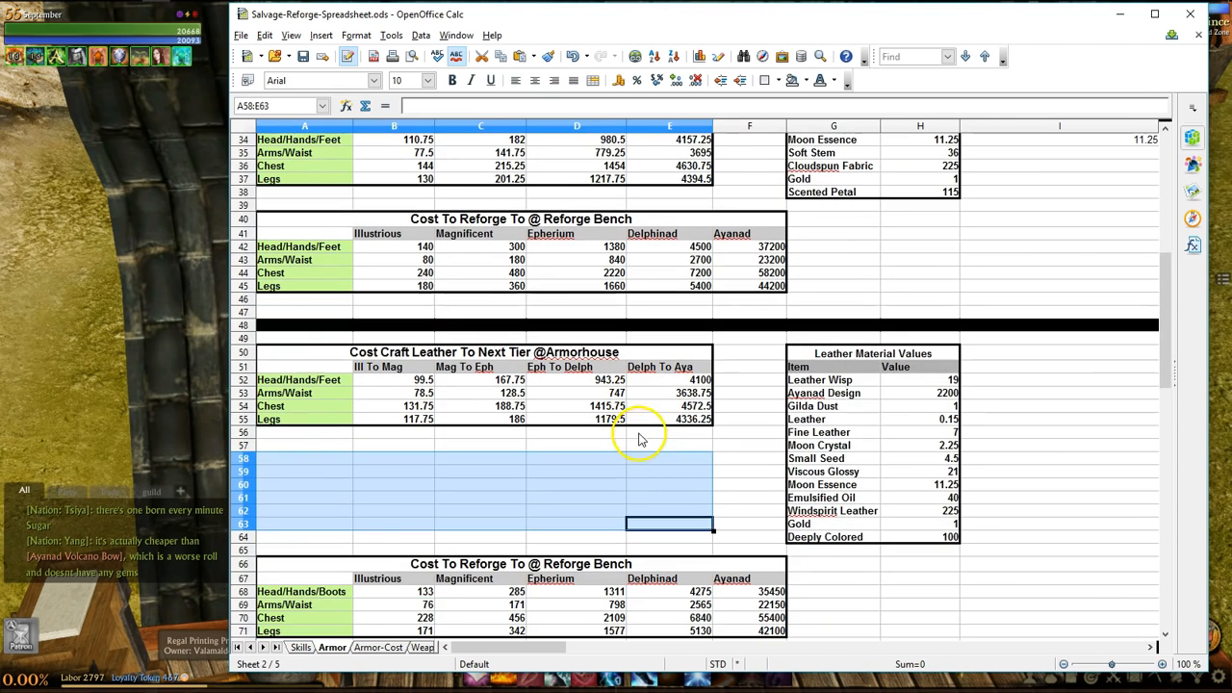
{"action": "left_click", "coordinate": [749, 351]}
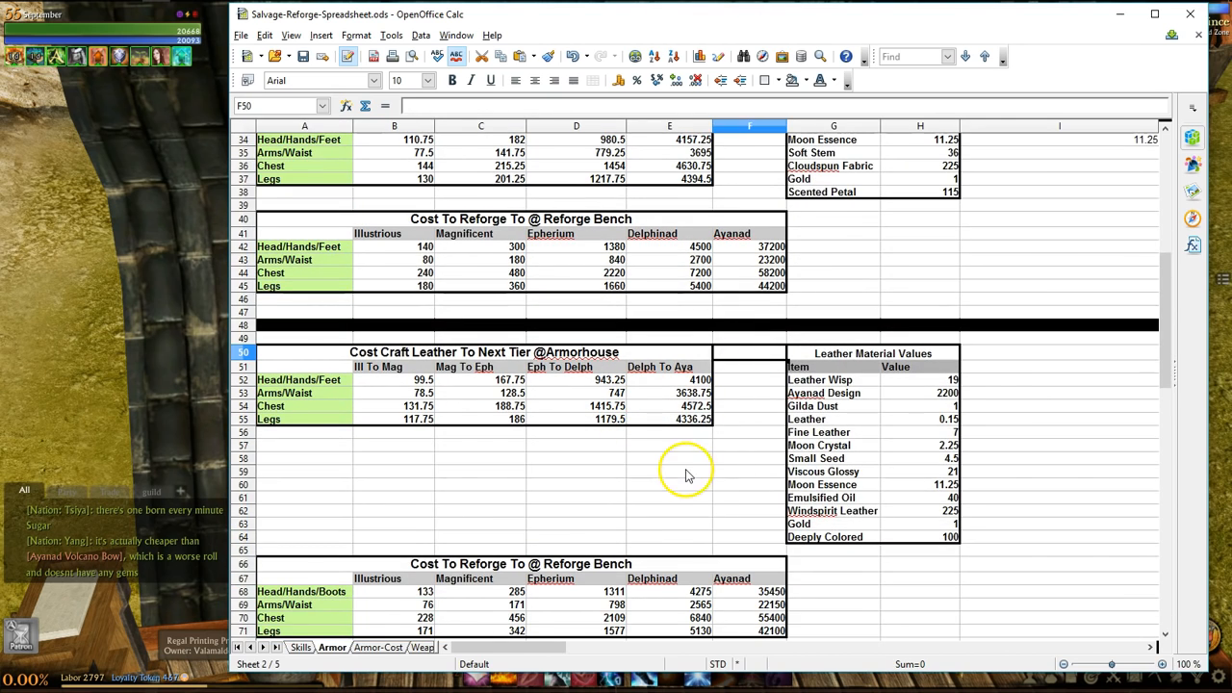
{"action": "scroll", "scroll_direction": "down", "scroll_amount": 3}
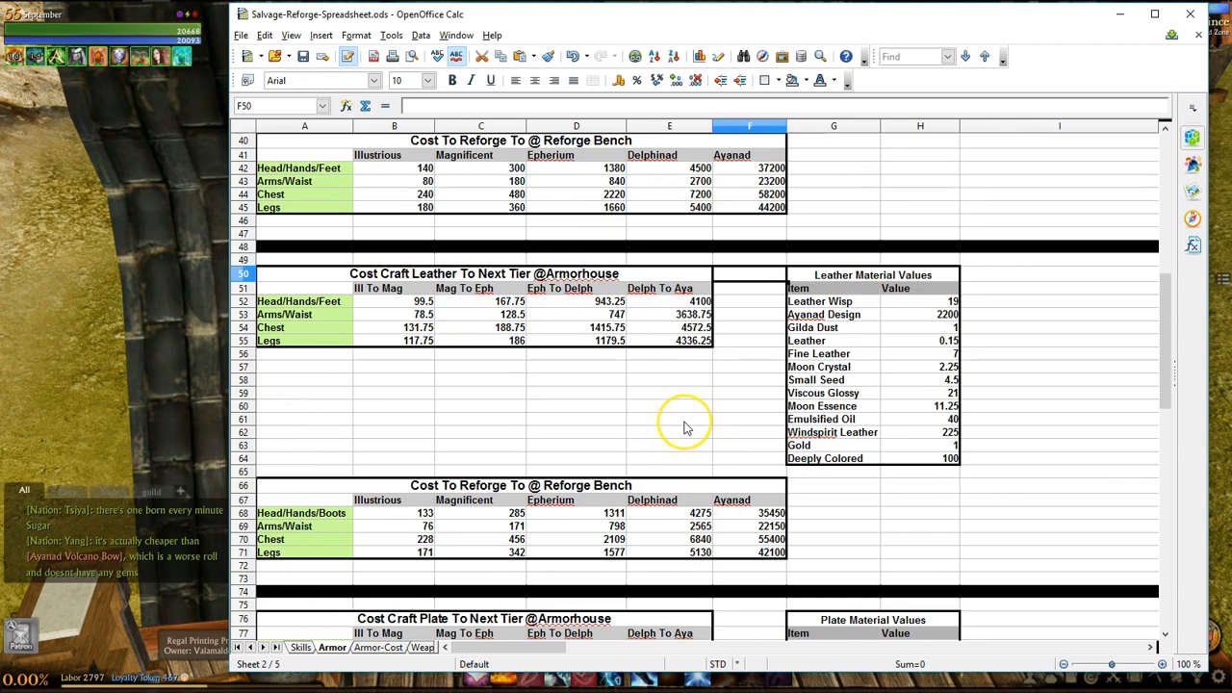
{"action": "mouse_move", "coordinate": [792, 349]}
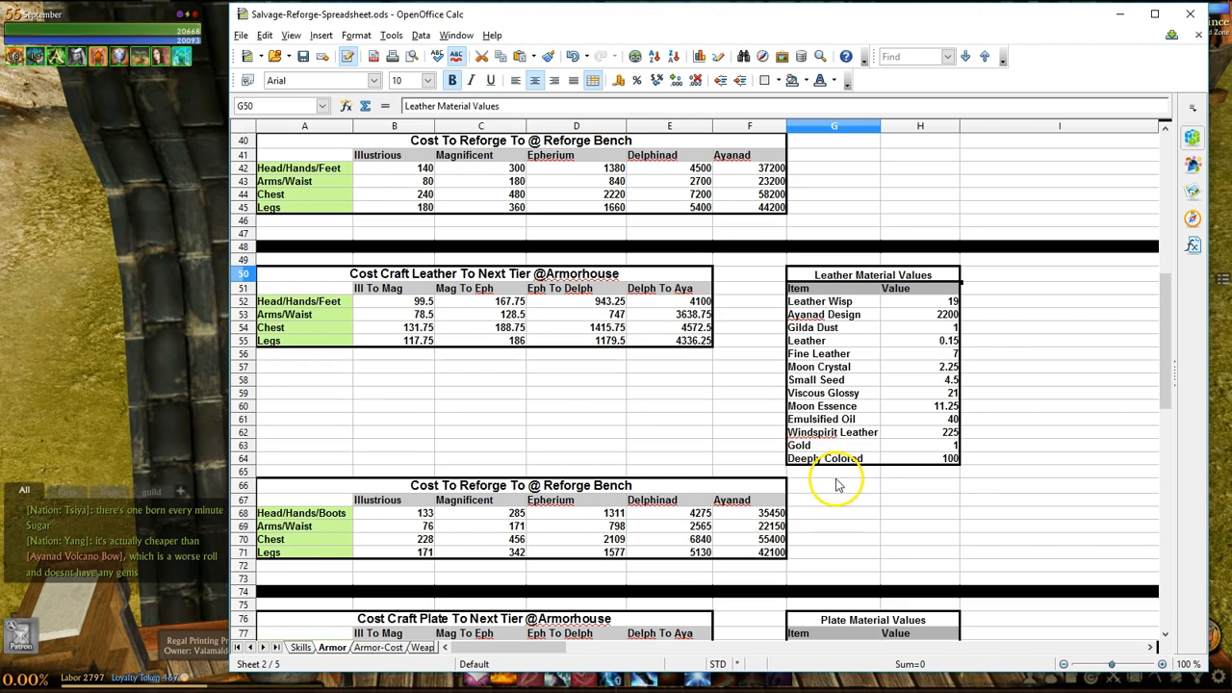
{"action": "mouse_move", "coordinate": [809, 458]}
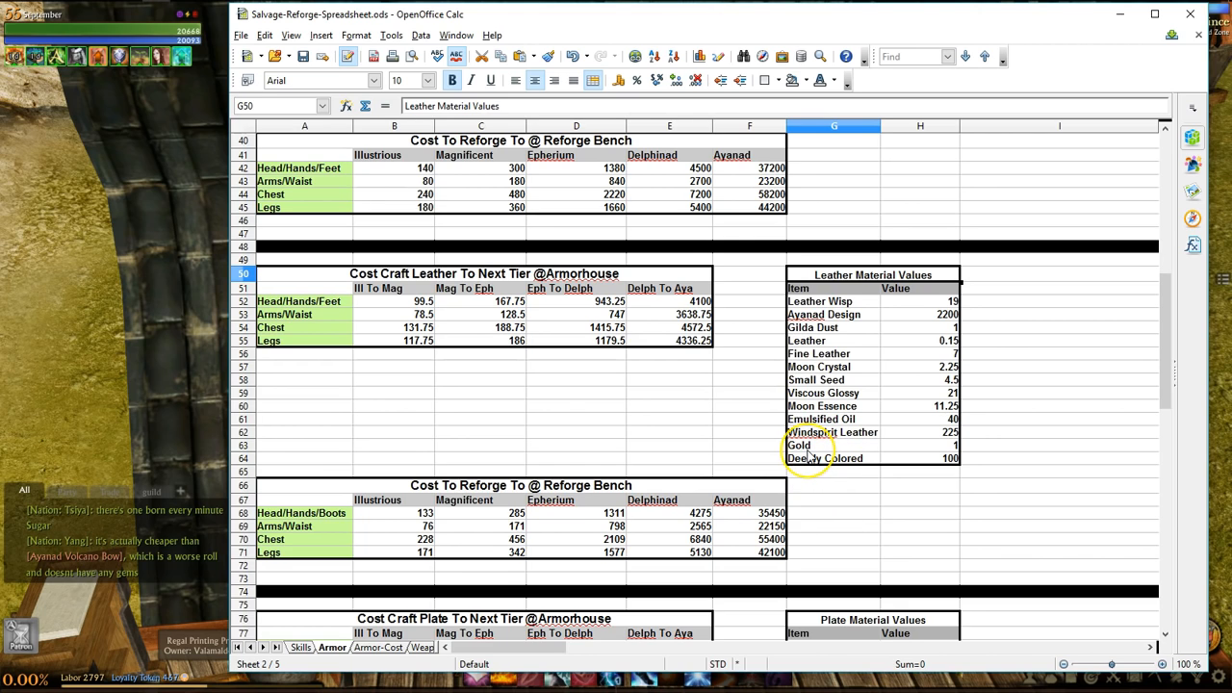
{"action": "mouse_move", "coordinate": [809, 451]}
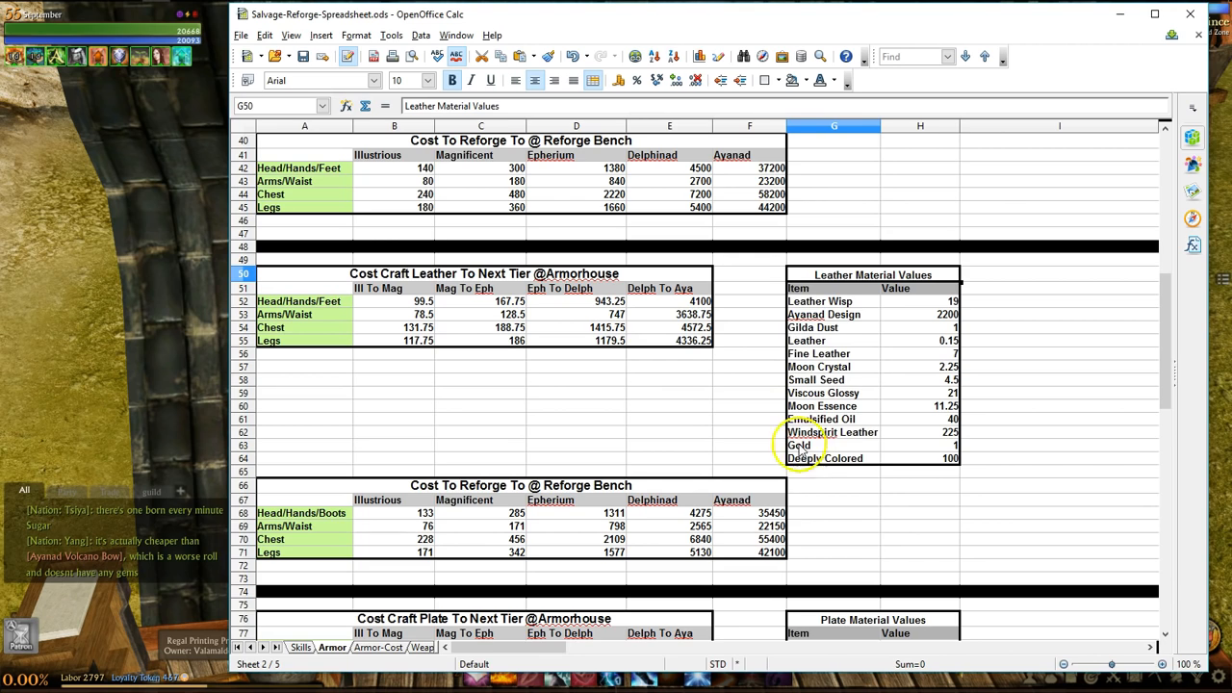
{"action": "mouse_move", "coordinate": [939, 428]}
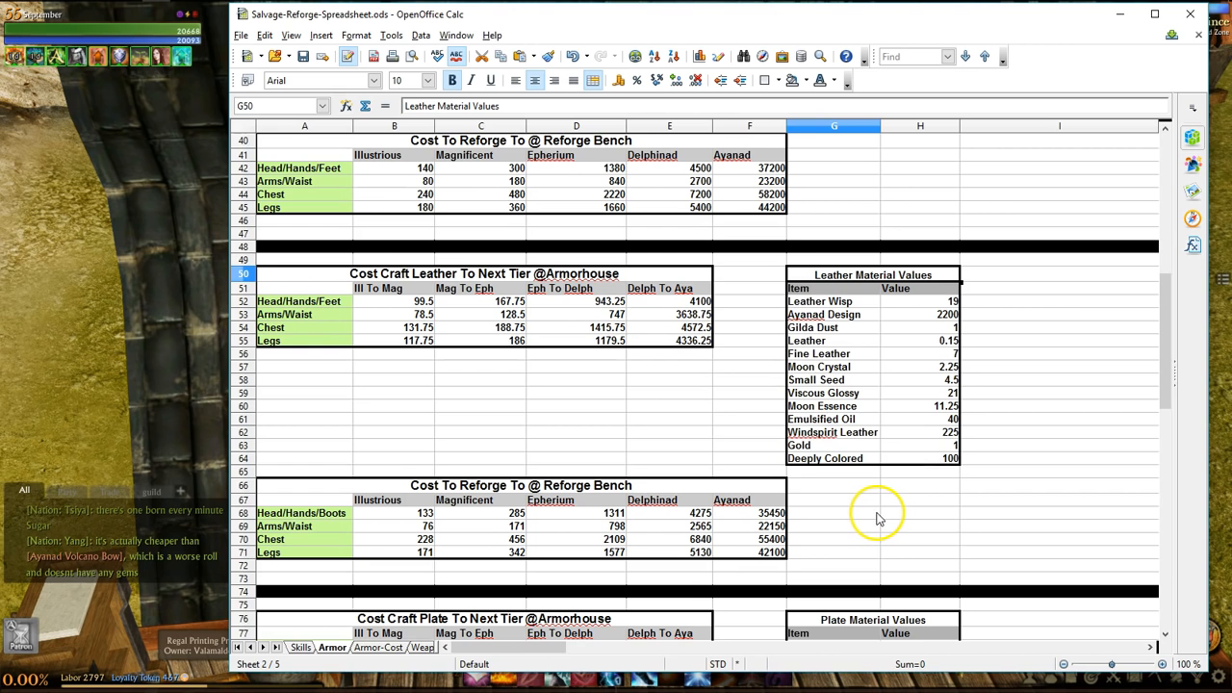
{"action": "scroll", "scroll_direction": "down", "scroll_amount": 3}
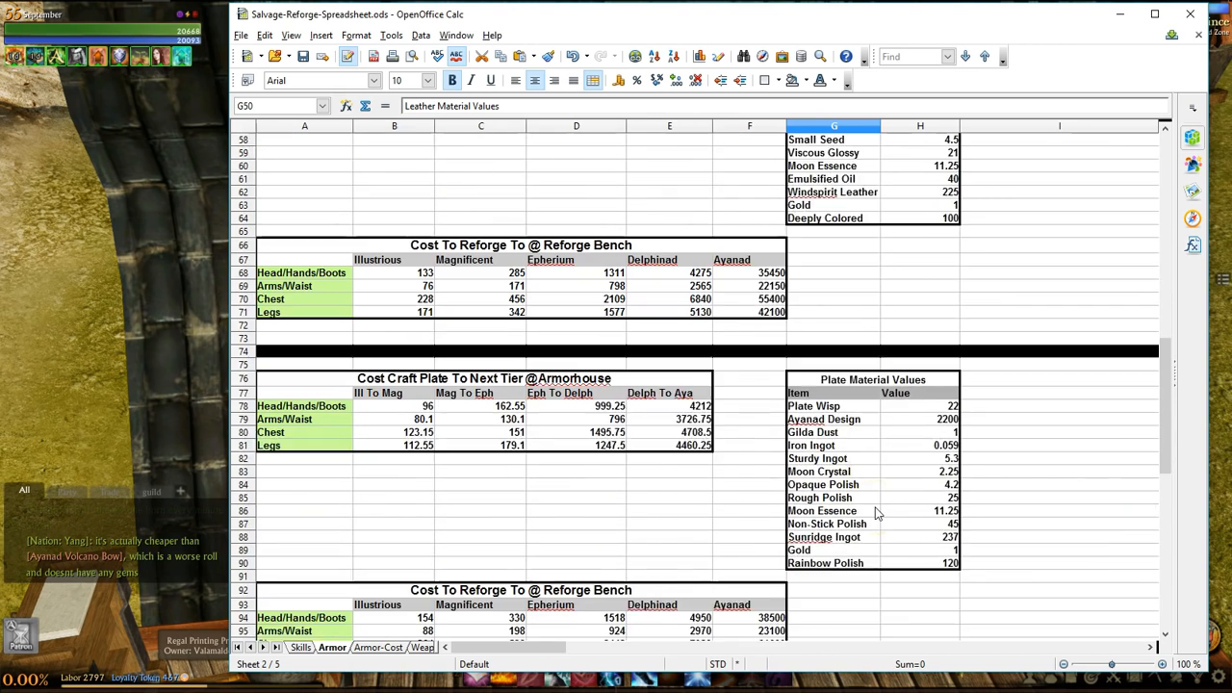
{"action": "scroll", "scroll_direction": "down", "scroll_amount": 3}
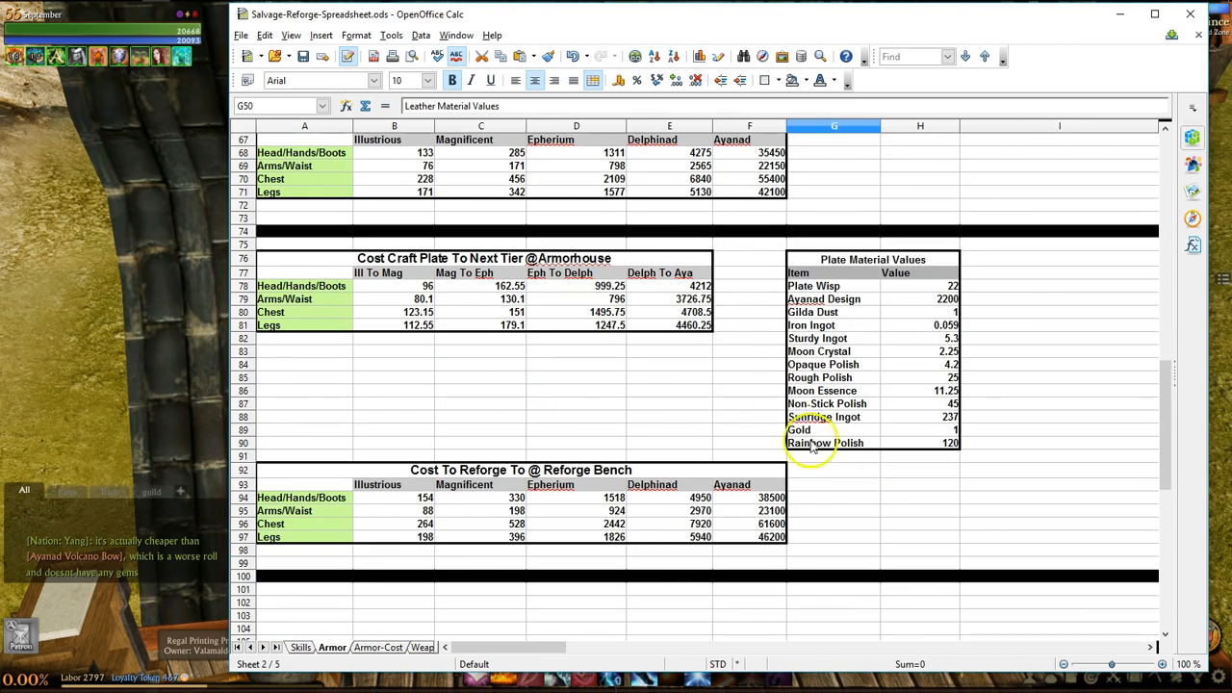
{"action": "mouse_move", "coordinate": [842, 479]}
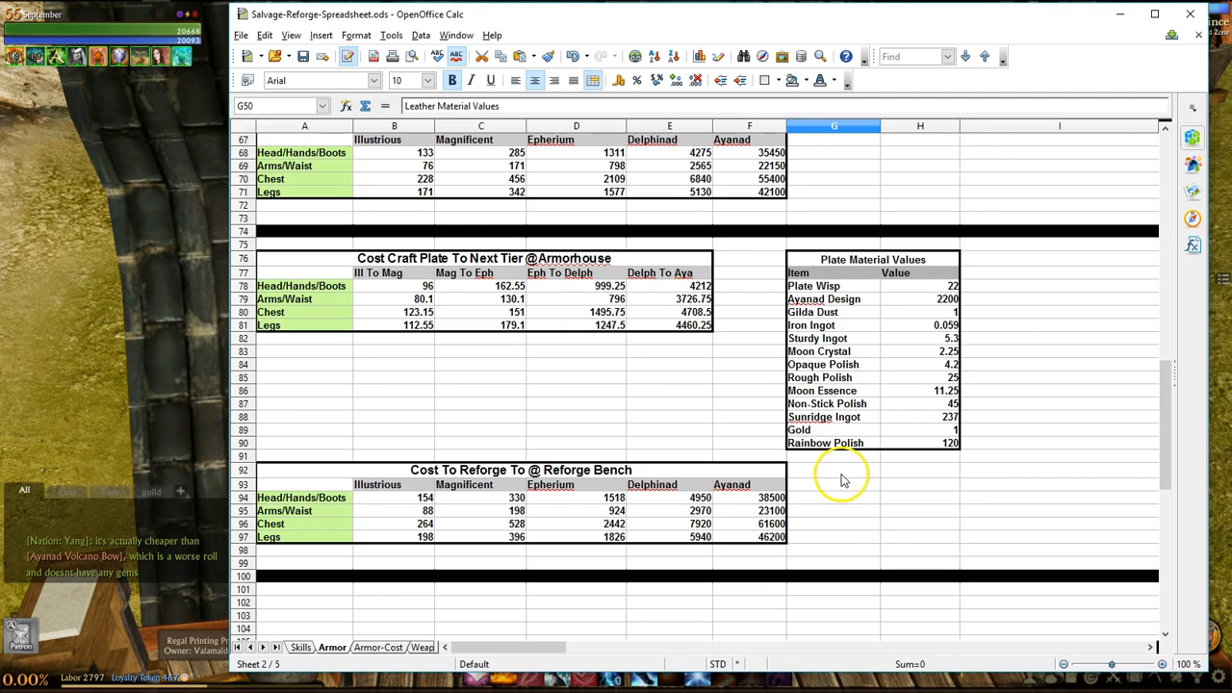
{"action": "mouse_move", "coordinate": [823, 472]}
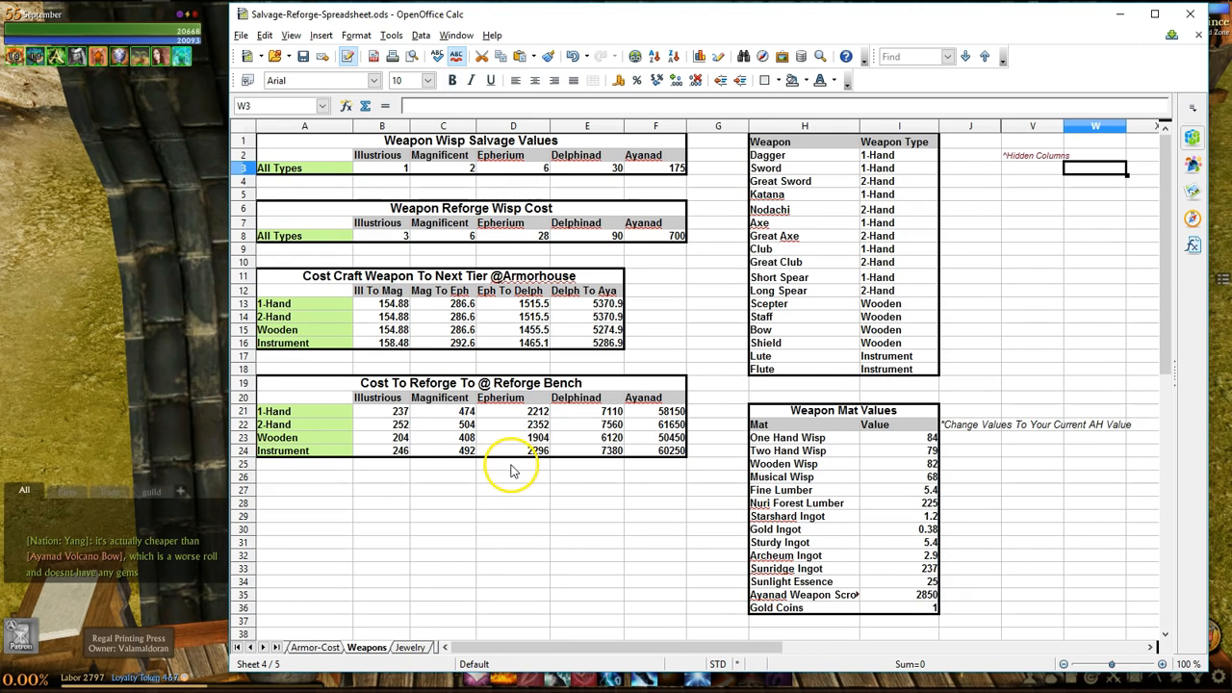
{"action": "mouse_move", "coordinate": [568, 455]}
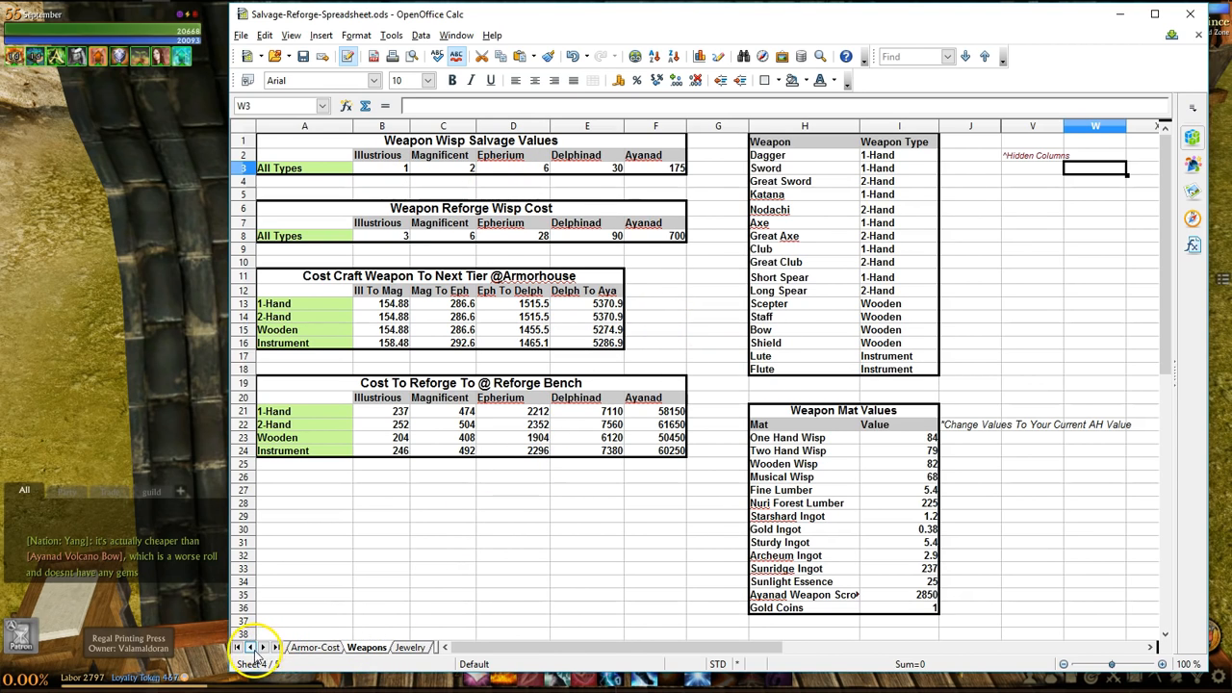
Revisit the Armor sheet, return to Weapons, then move on to the Jewelry sheet
{"action": "left_click", "coordinate": [303, 647]}
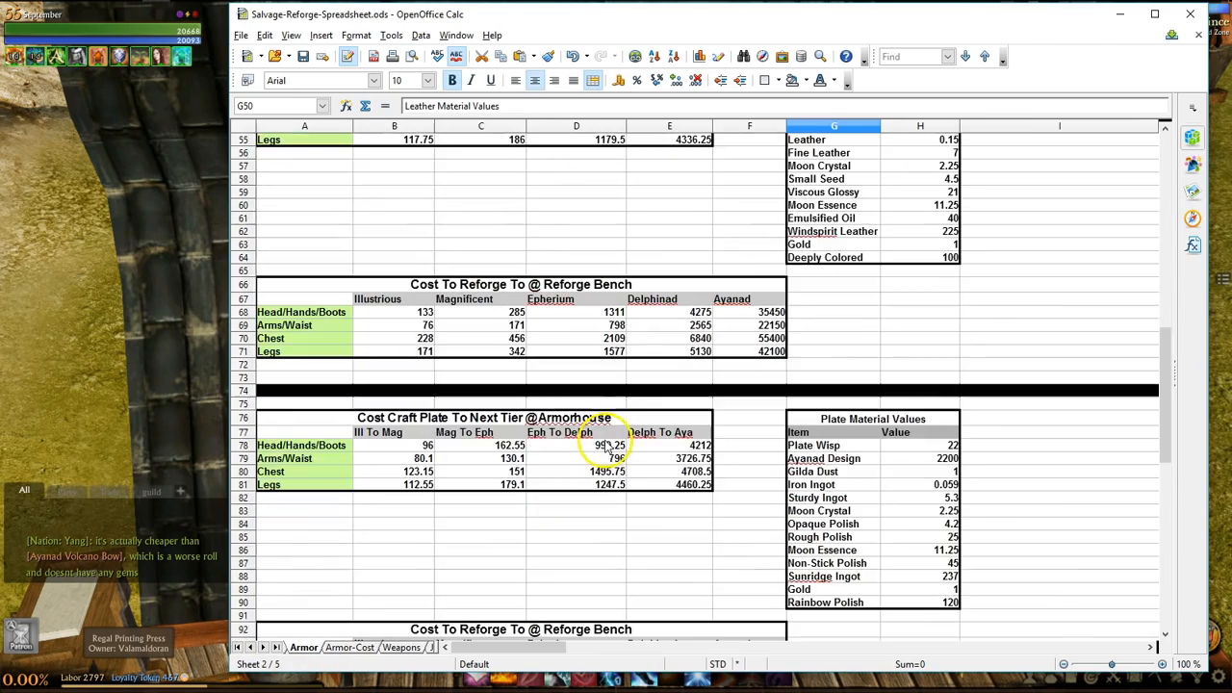
{"action": "scroll", "scroll_direction": "up", "scroll_amount": 3}
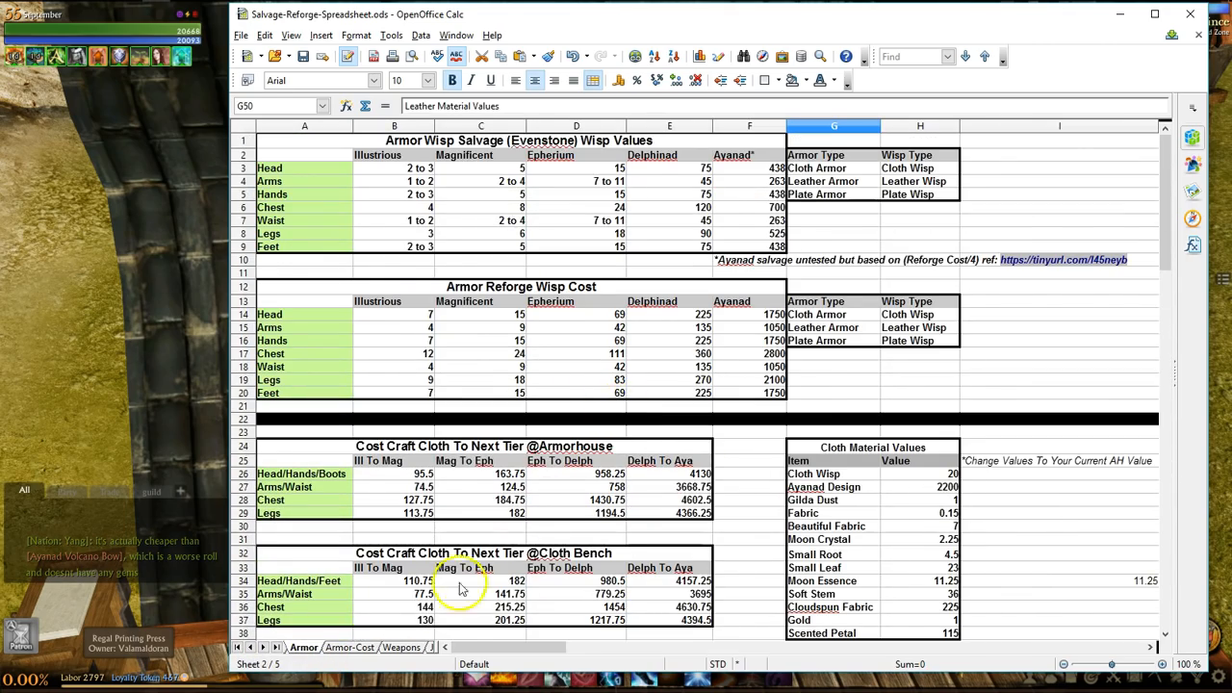
{"action": "left_click", "coordinate": [366, 647]}
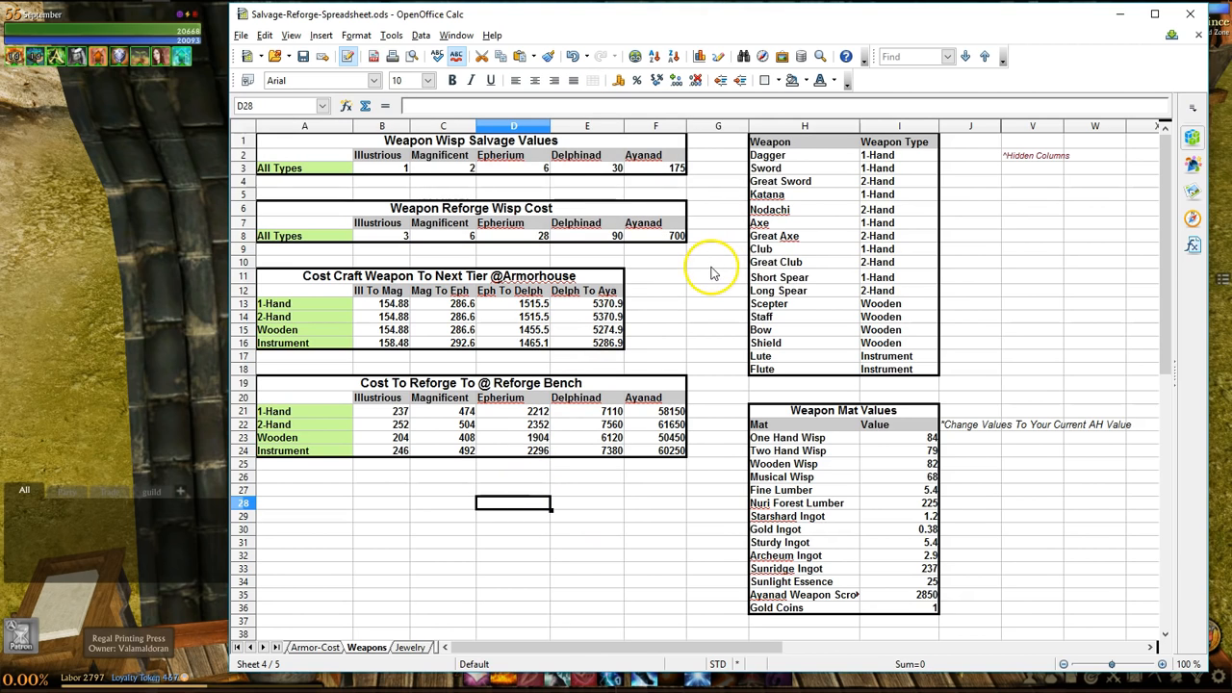
{"action": "mouse_move", "coordinate": [674, 240]}
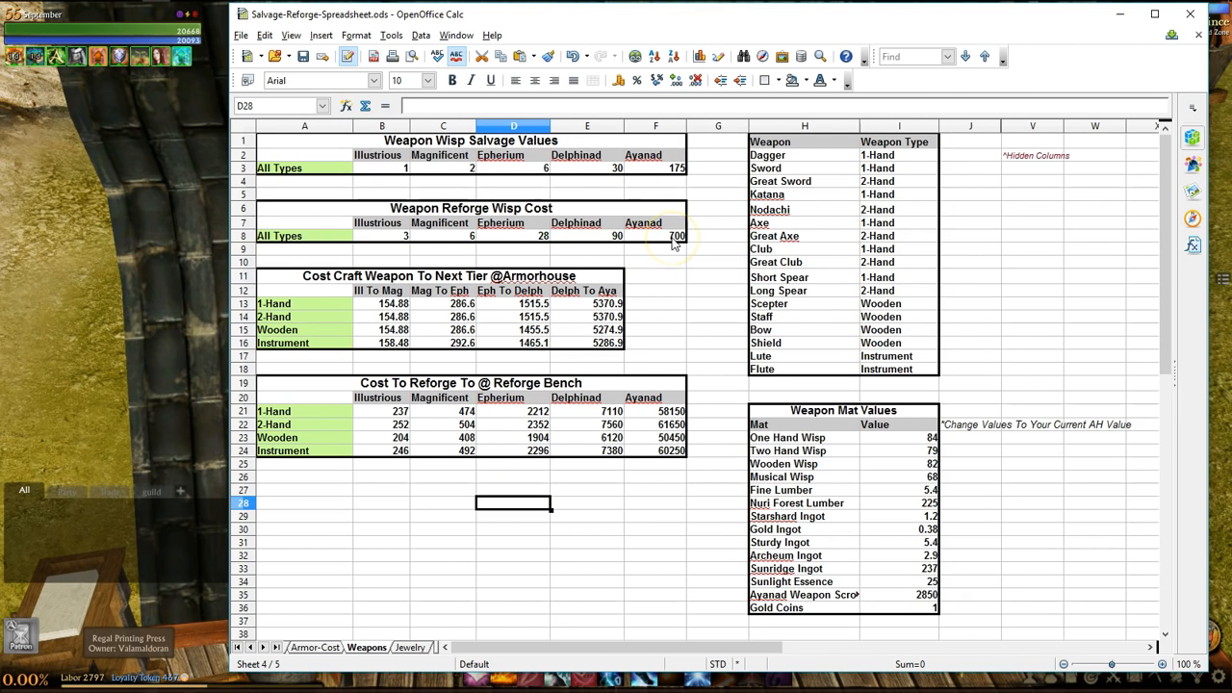
{"action": "mouse_move", "coordinate": [330, 176]}
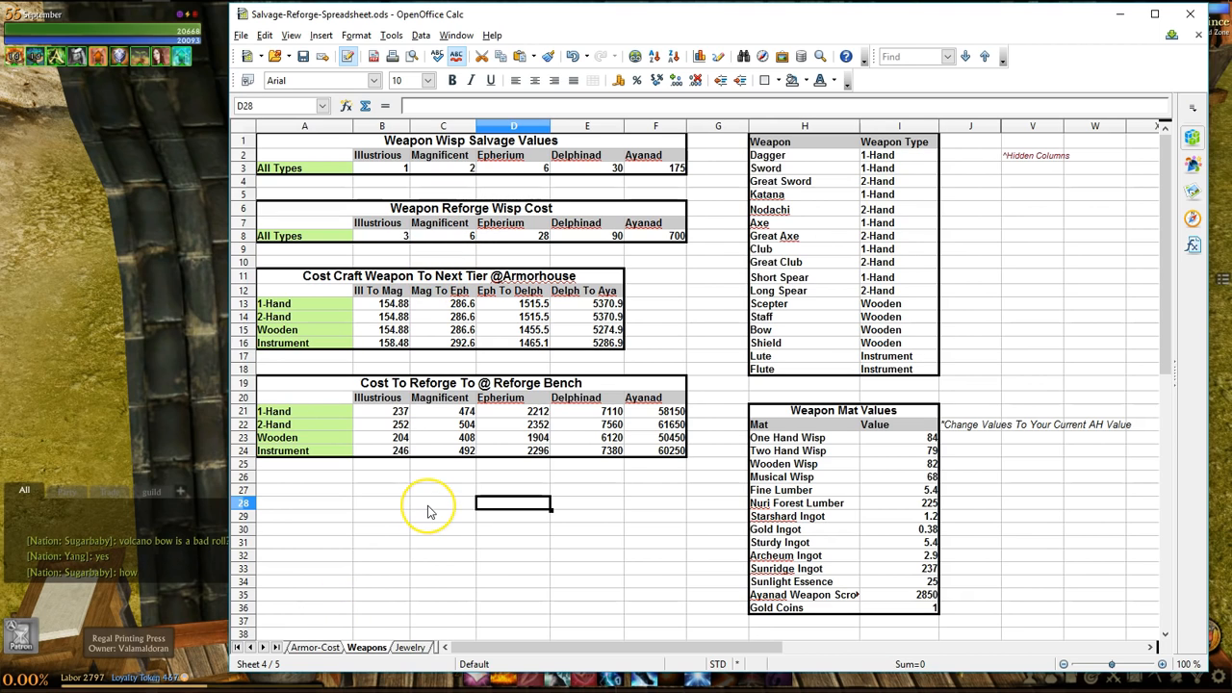
{"action": "mouse_move", "coordinate": [544, 506]}
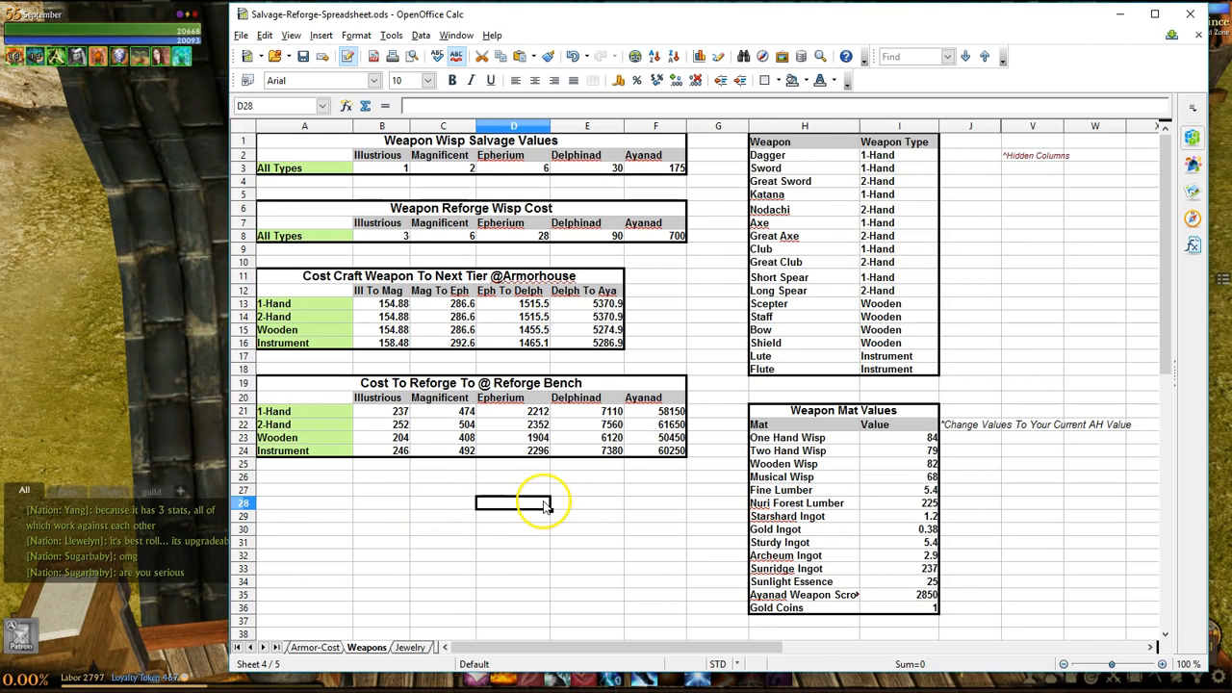
{"action": "left_click", "coordinate": [352, 647]}
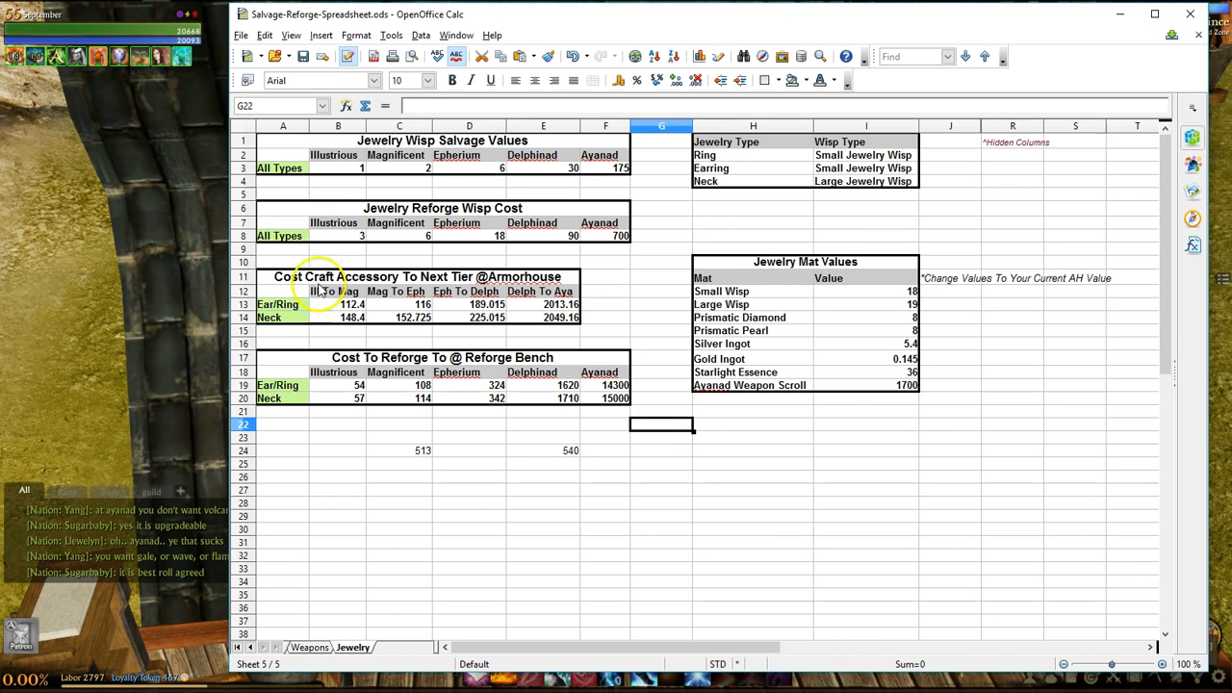
{"action": "left_click", "coordinate": [282, 317]}
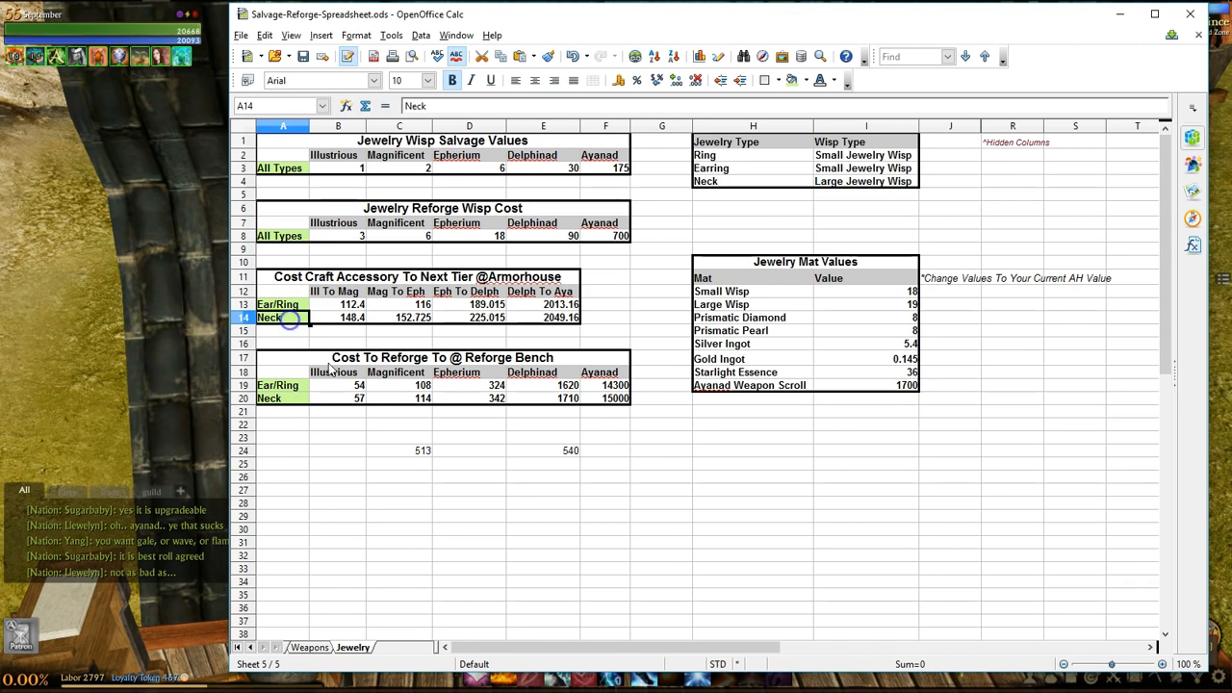
{"action": "left_click", "coordinate": [753, 291]}
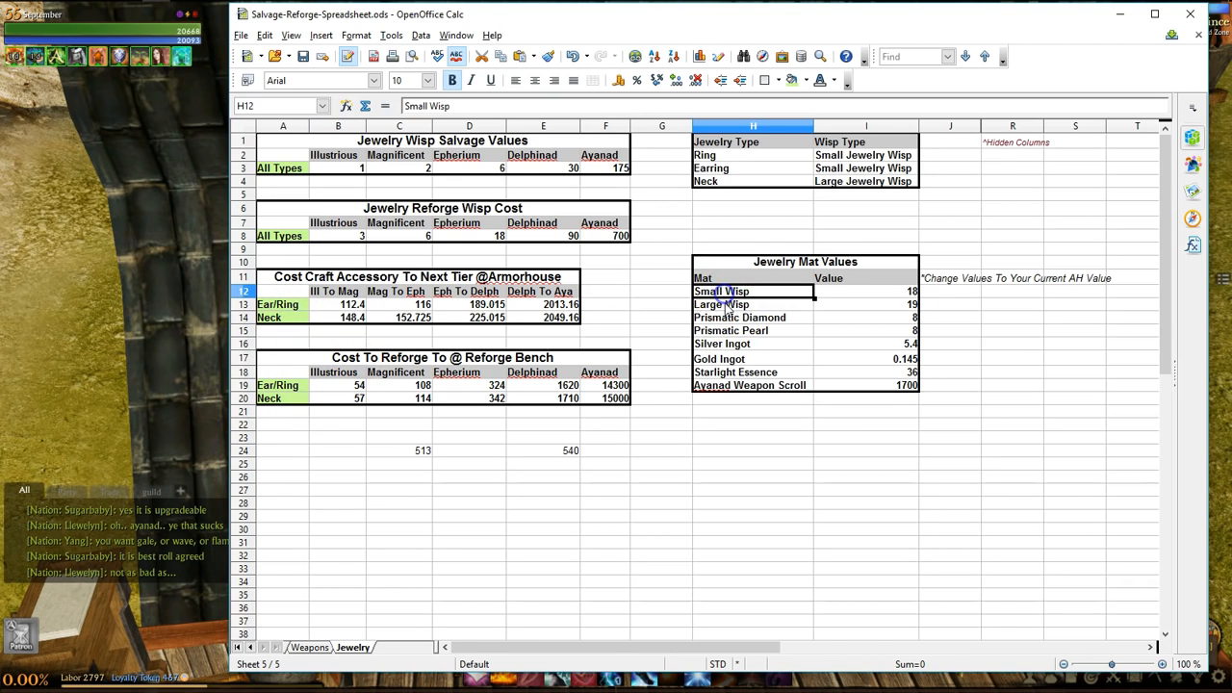
{"action": "left_click", "coordinate": [753, 304]}
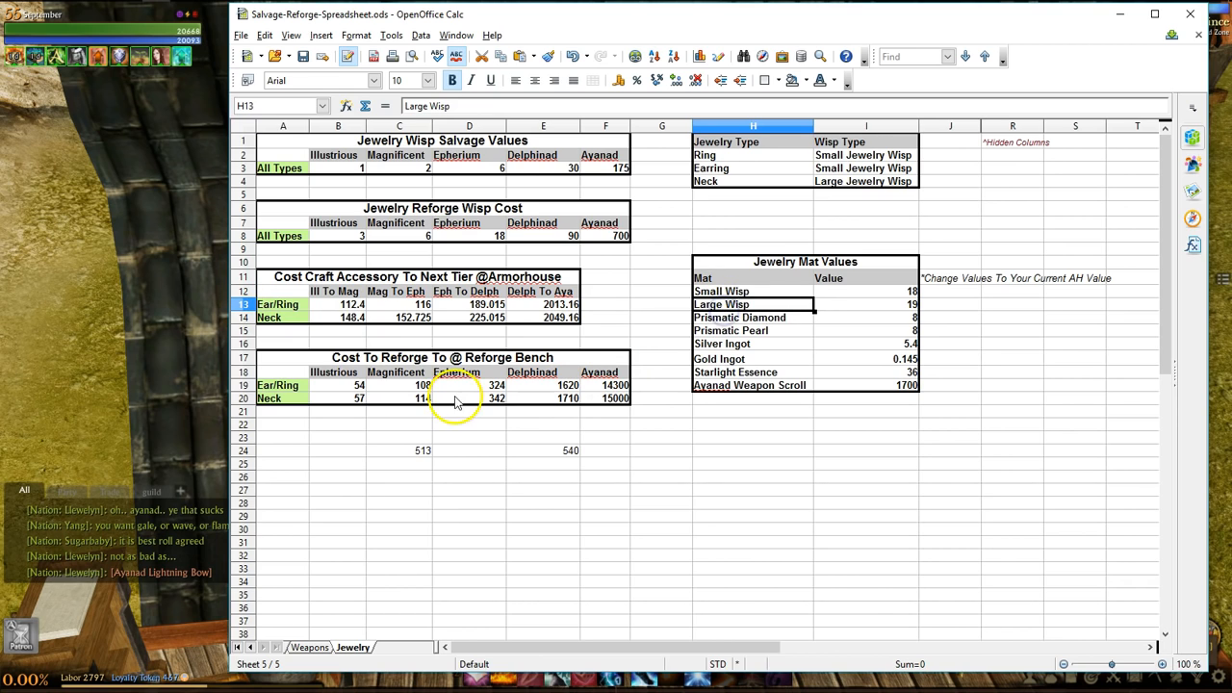
{"action": "mouse_move", "coordinate": [469, 241]}
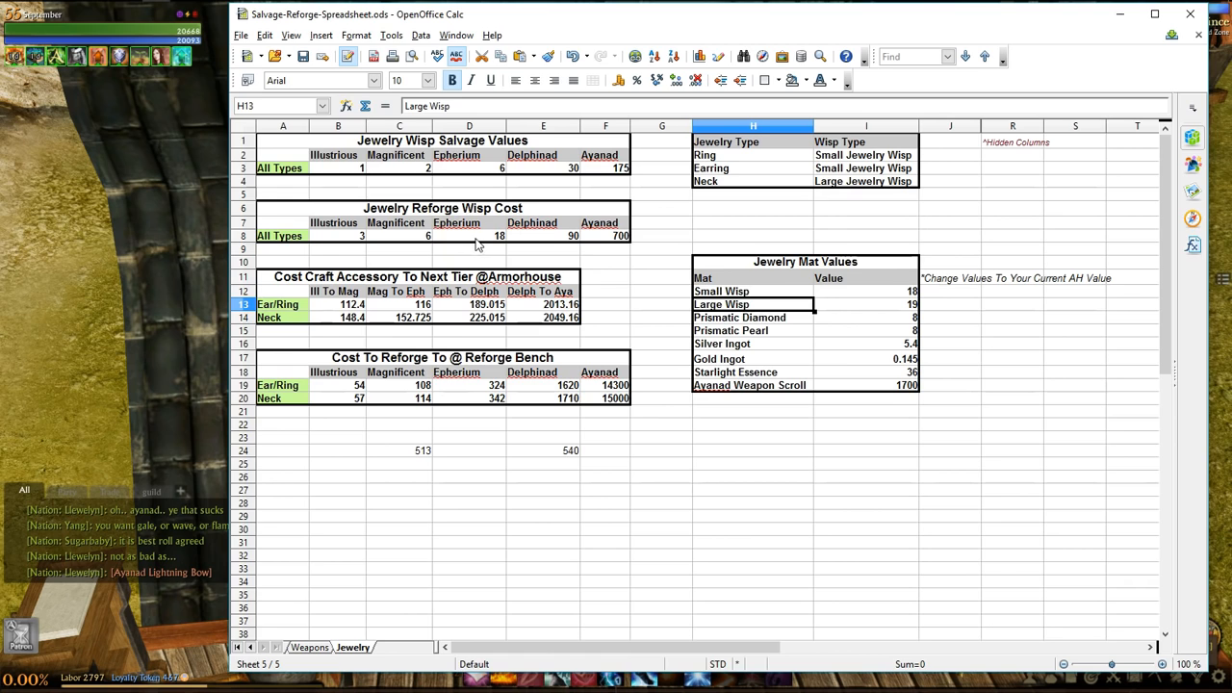
{"action": "left_click", "coordinate": [469, 236]}
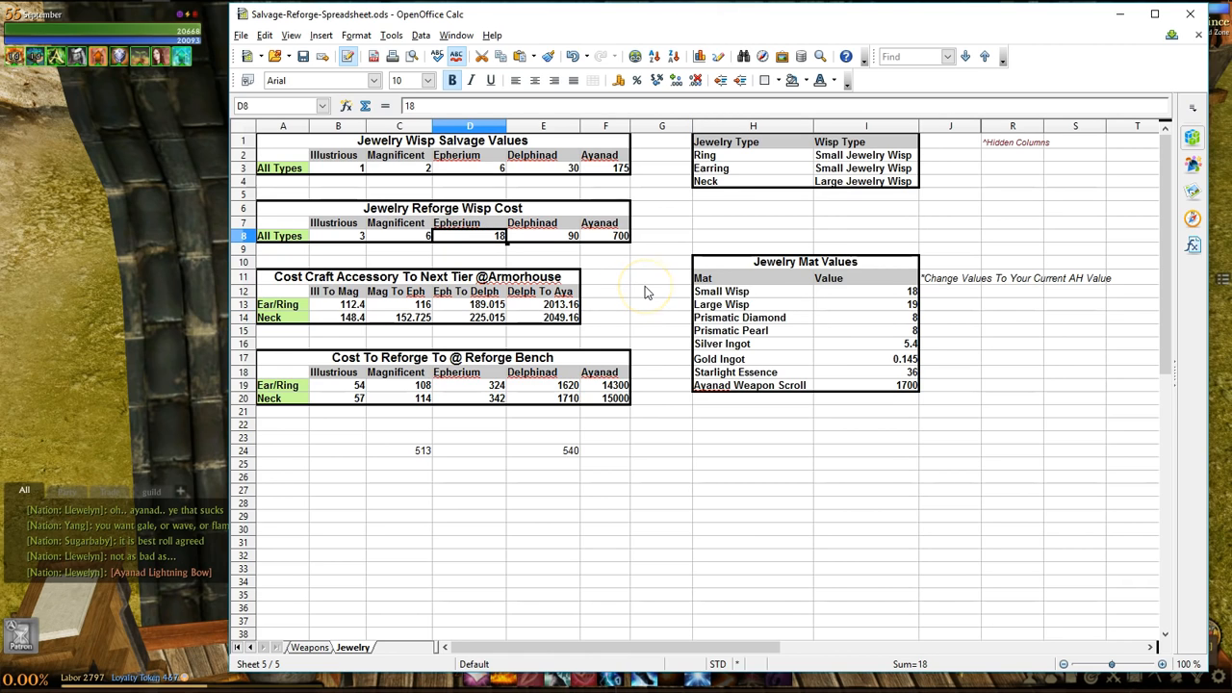
{"action": "mouse_move", "coordinate": [644, 291]}
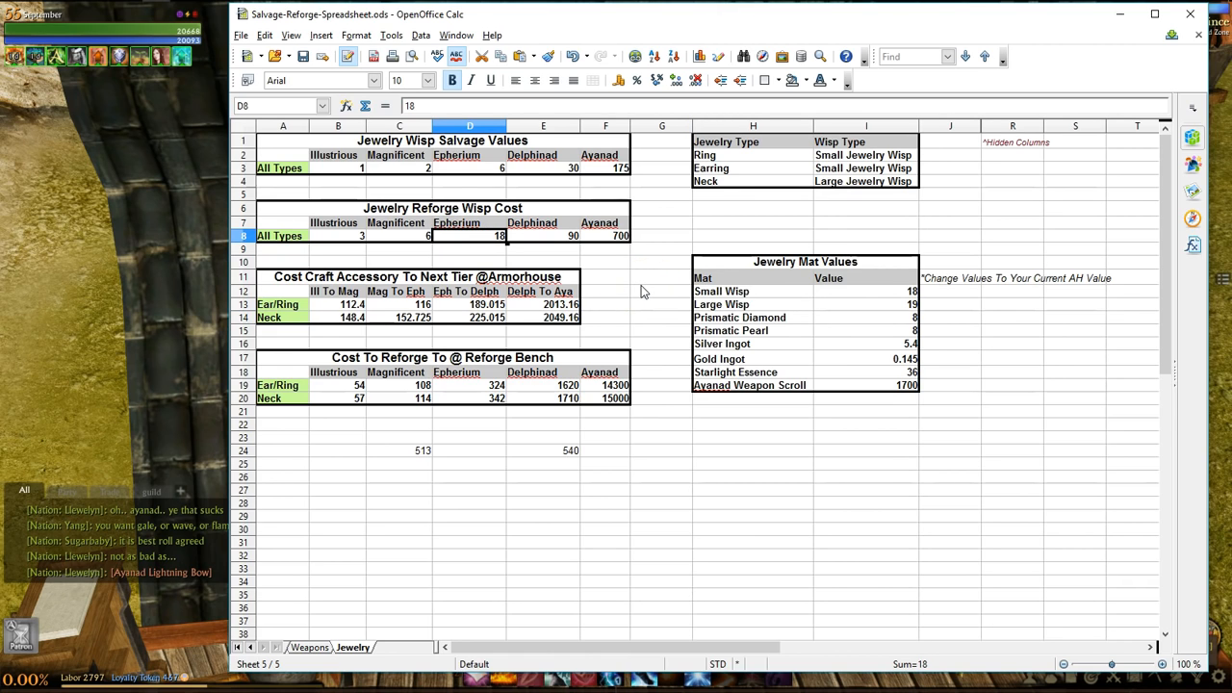
{"action": "mouse_move", "coordinate": [621, 279]}
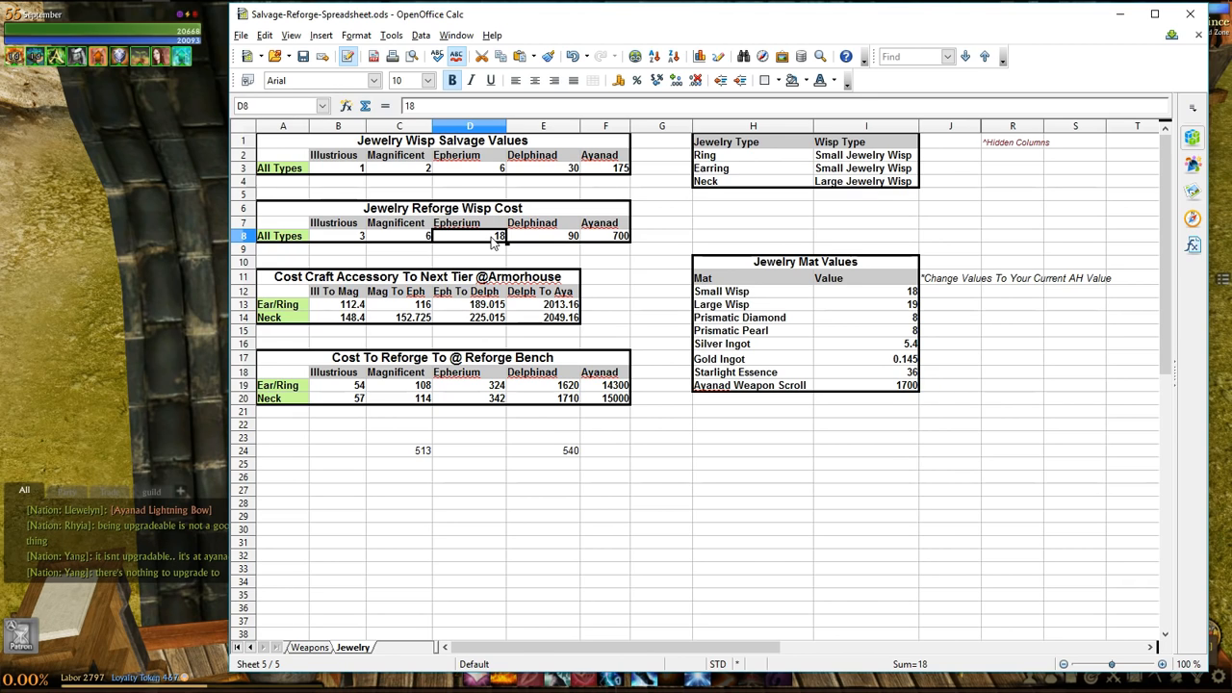
{"action": "left_click", "coordinate": [404, 450]}
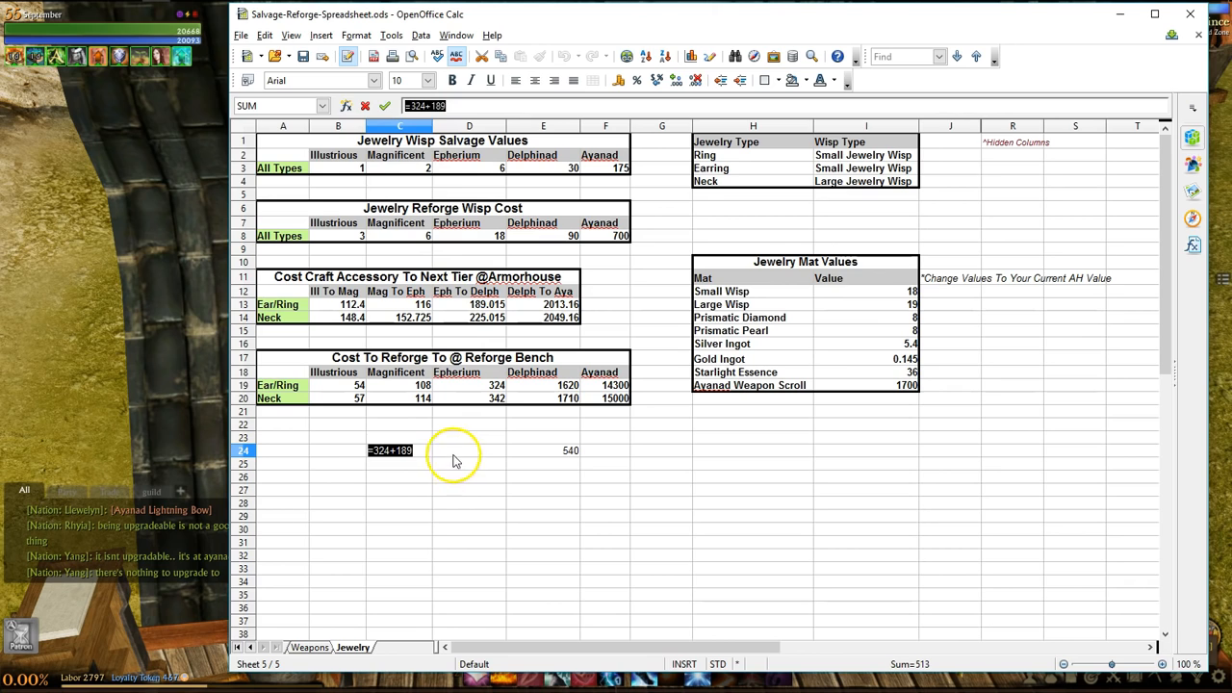
{"action": "mouse_move", "coordinate": [394, 427]}
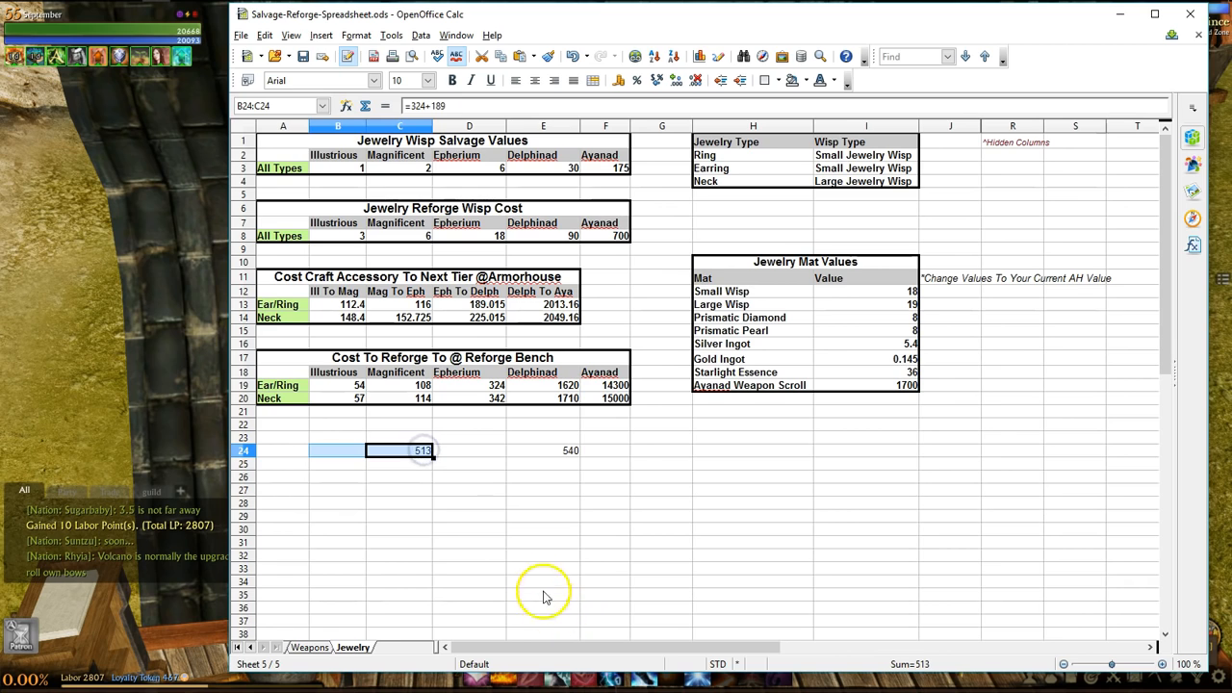
{"action": "left_click", "coordinate": [469, 502]}
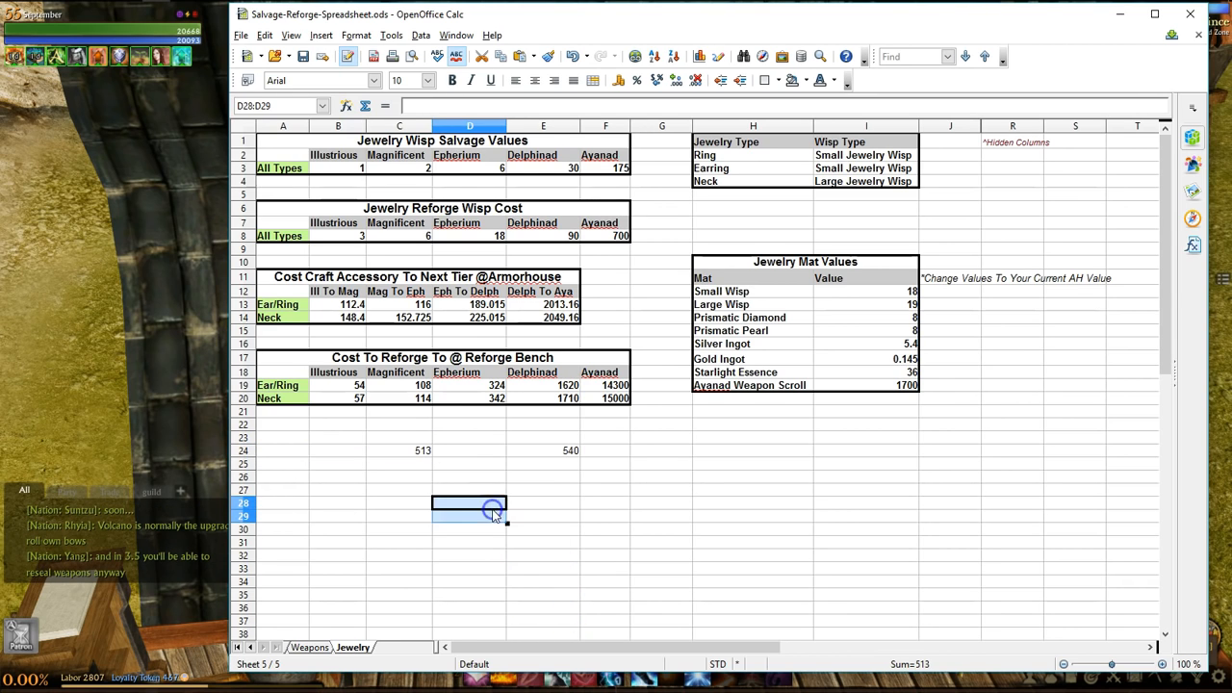
{"action": "left_click", "coordinate": [470, 451]}
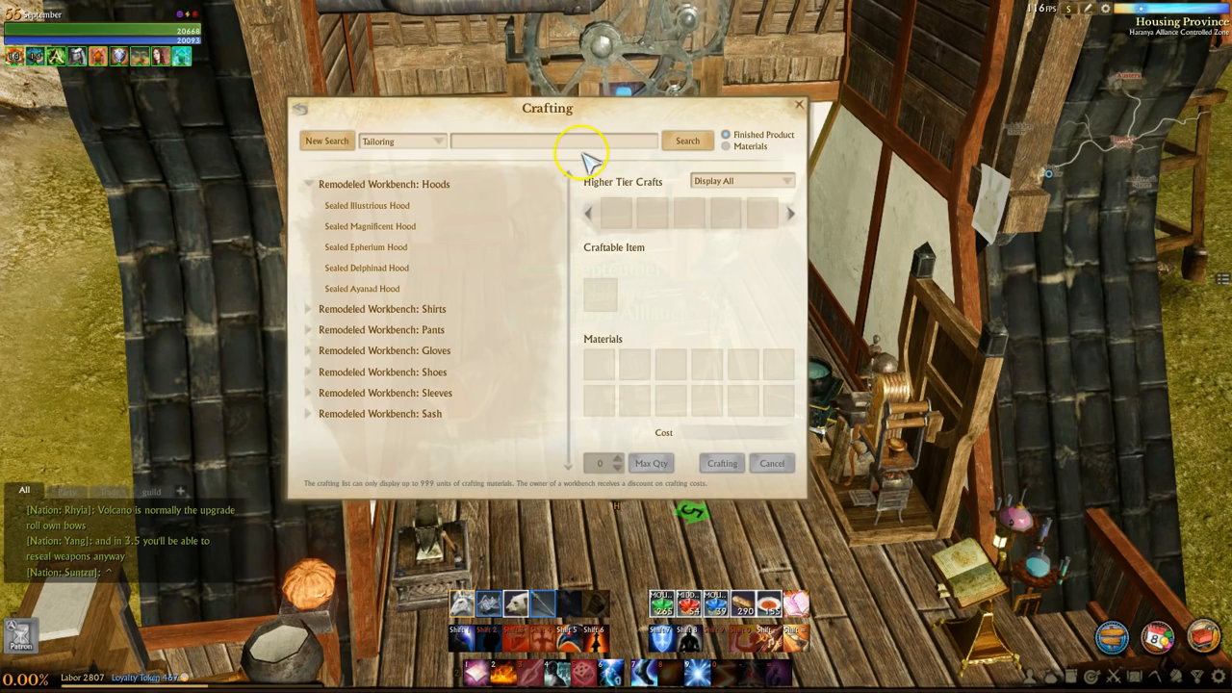
Start an auction house item search by typing 'de'
{"action": "left_click", "coordinate": [798, 104]}
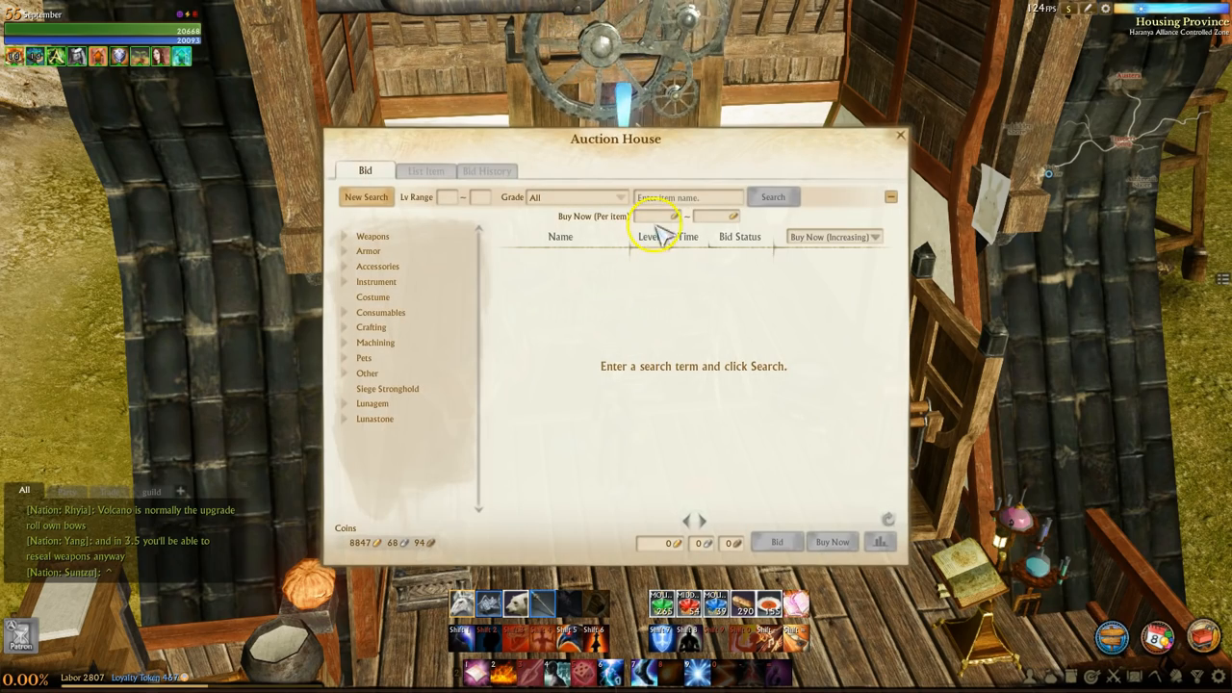
{"action": "type", "text": "de"}
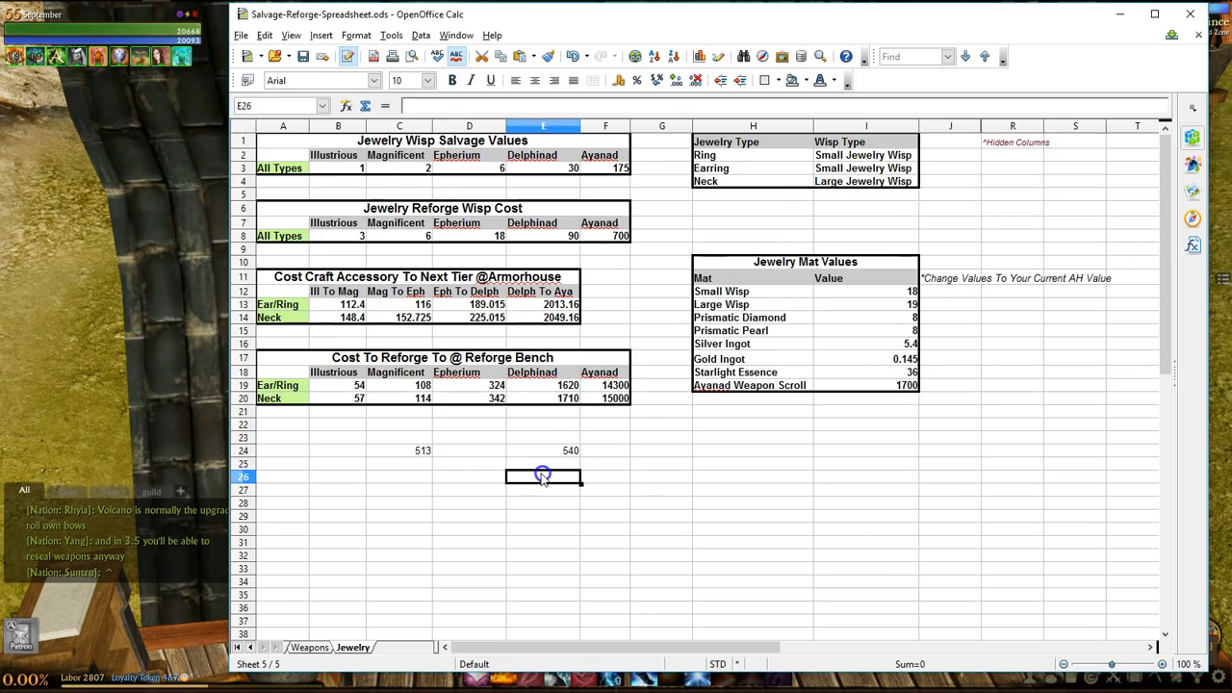
Trace the 540 total to Delphinad salvage 30 times Small Wisp 18, then select the Jewelry tab
{"action": "left_click", "coordinate": [469, 451]}
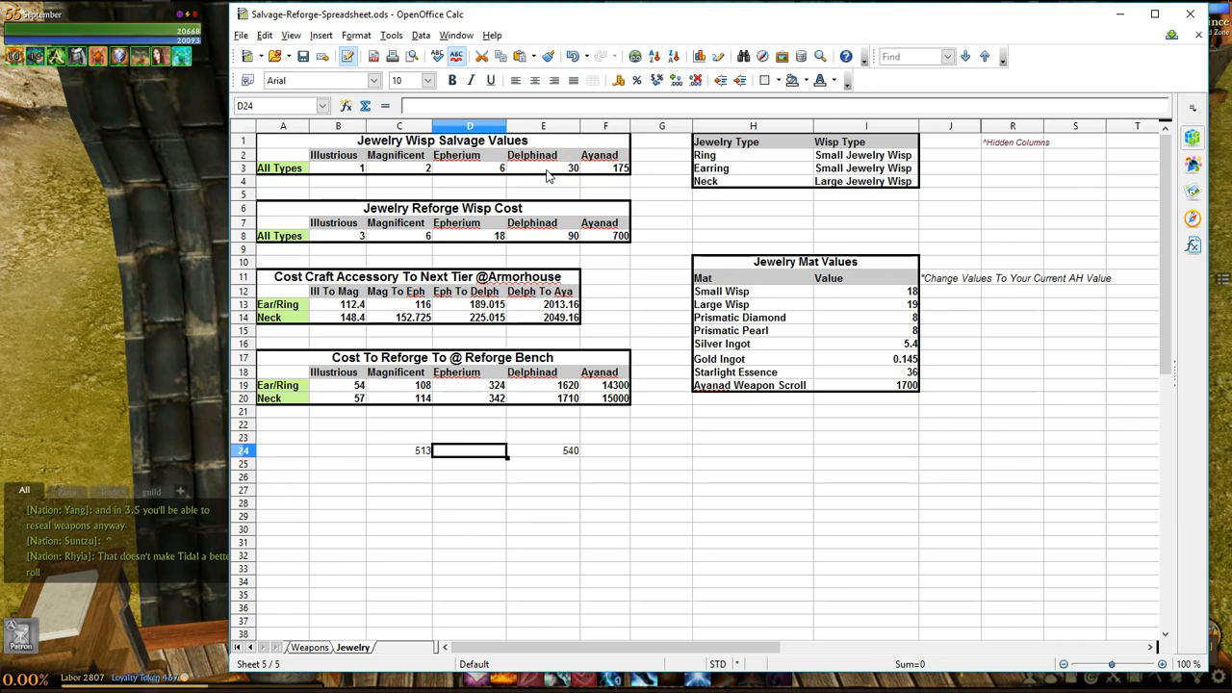
{"action": "left_click", "coordinate": [543, 167]}
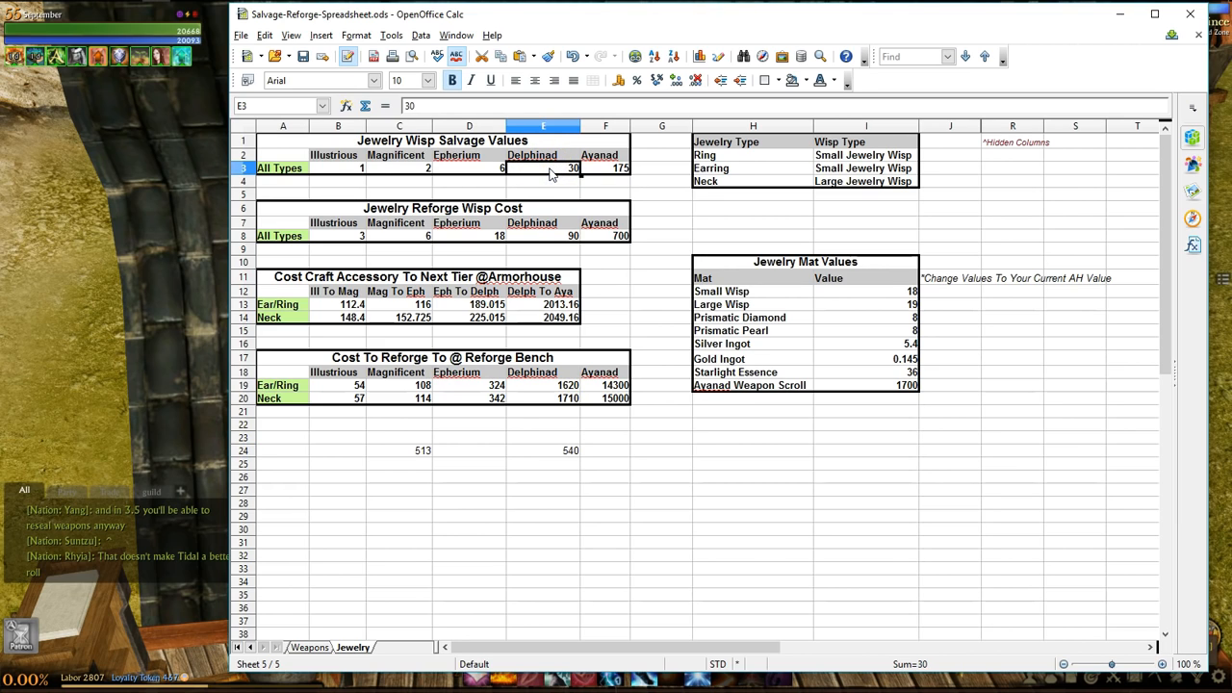
{"action": "mouse_move", "coordinate": [573, 188]}
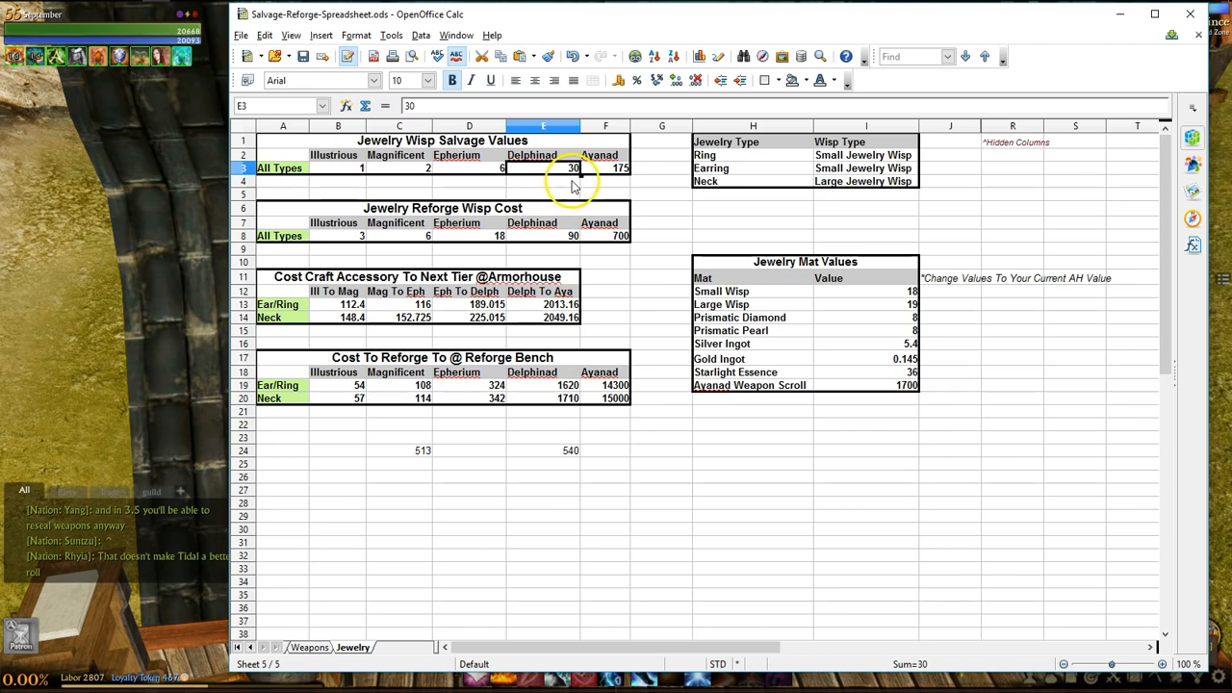
{"action": "mouse_move", "coordinate": [557, 176]}
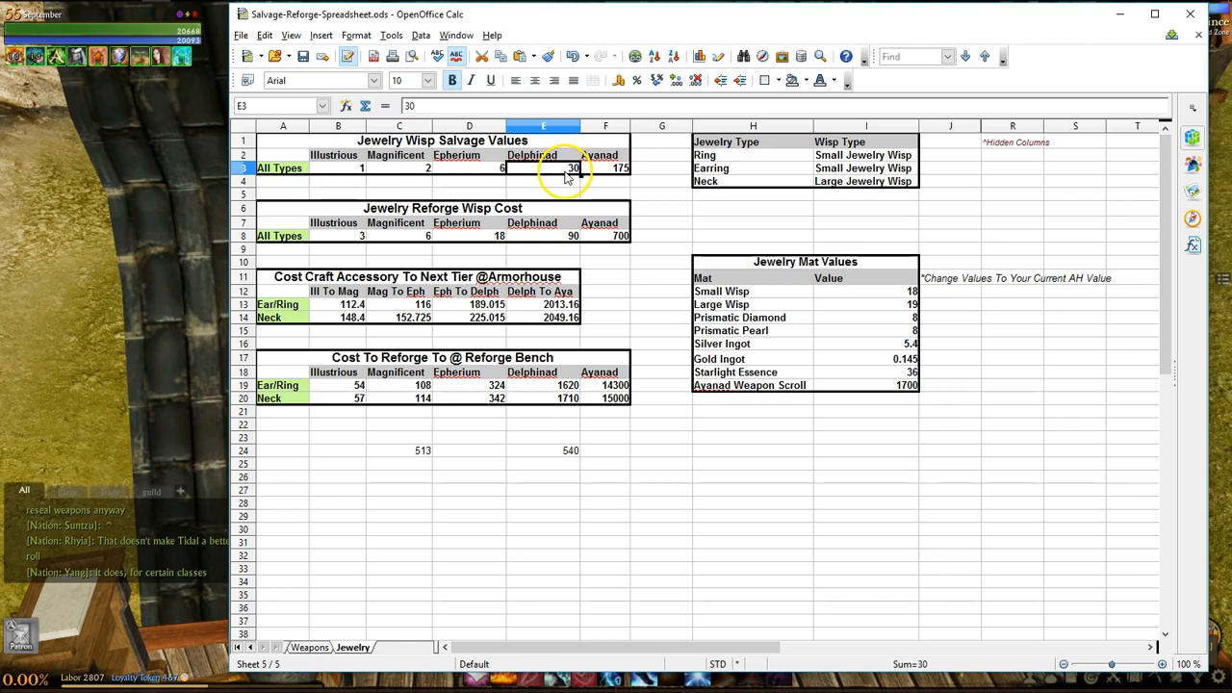
{"action": "left_click", "coordinate": [861, 291]}
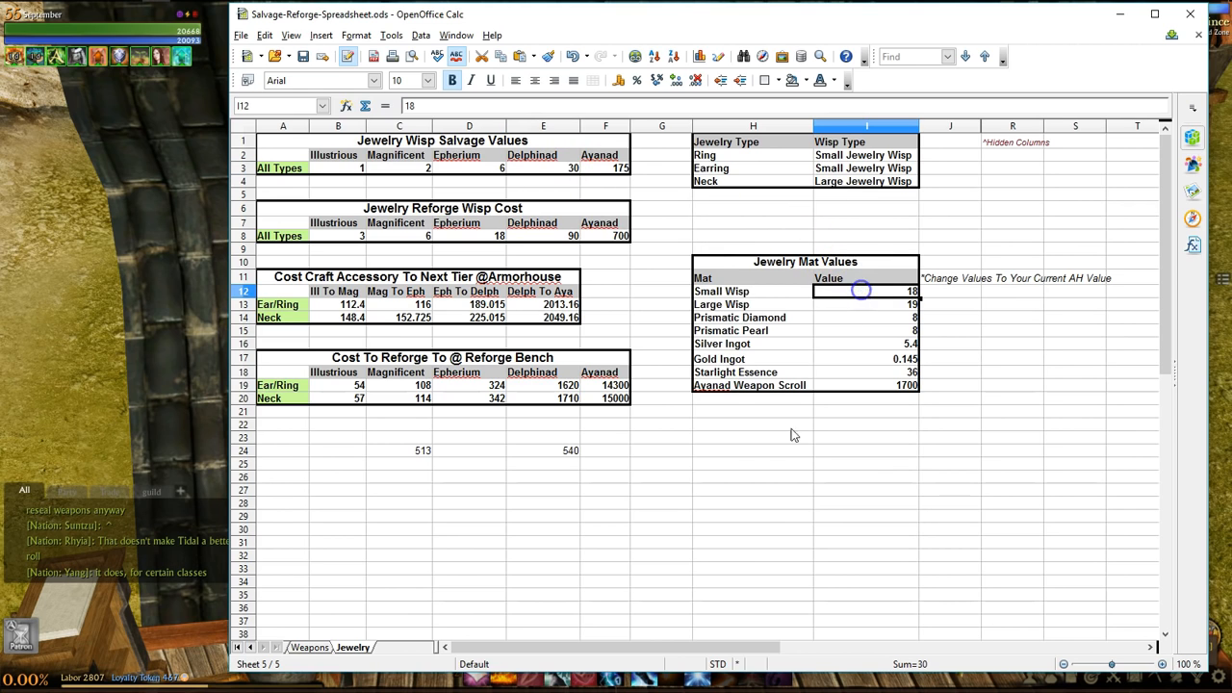
{"action": "left_click", "coordinate": [544, 450]}
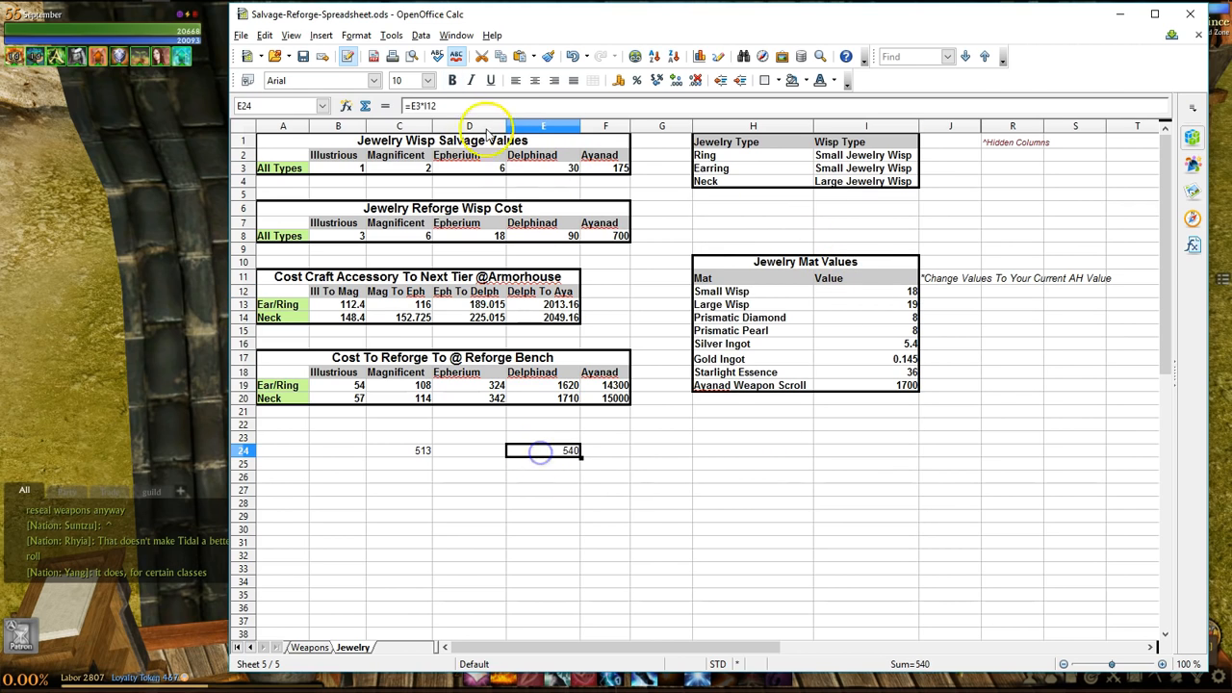
{"action": "double_click", "coordinate": [544, 450]}
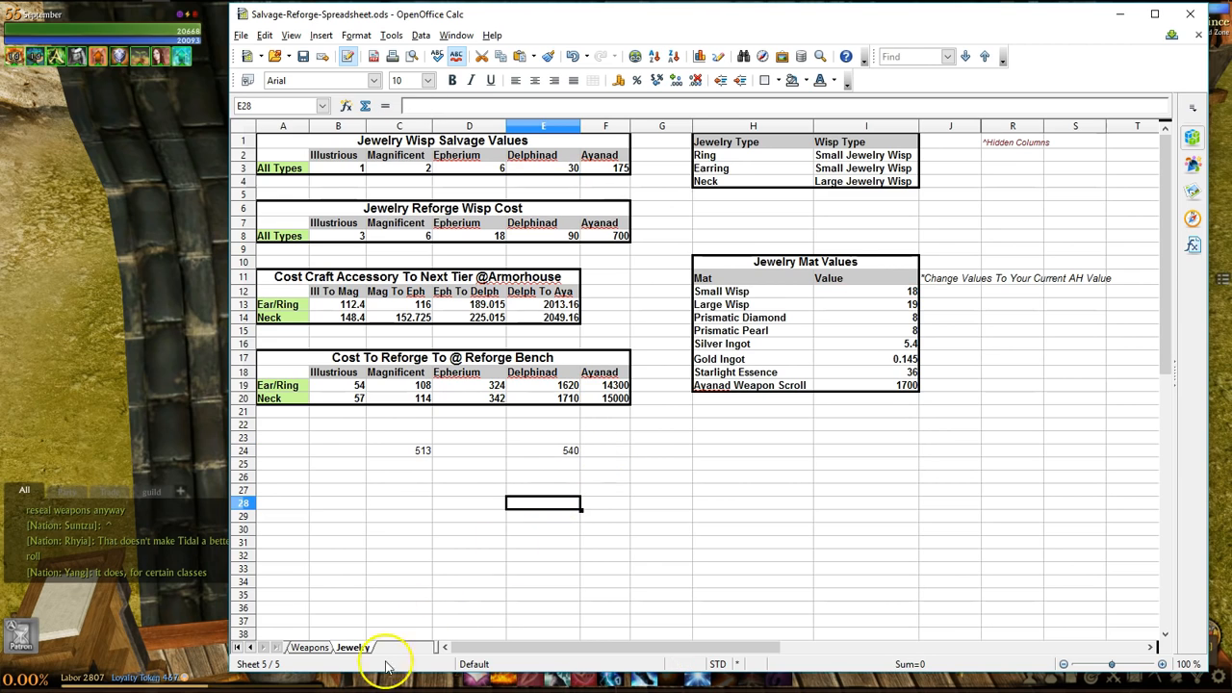
{"action": "left_click", "coordinate": [353, 647]}
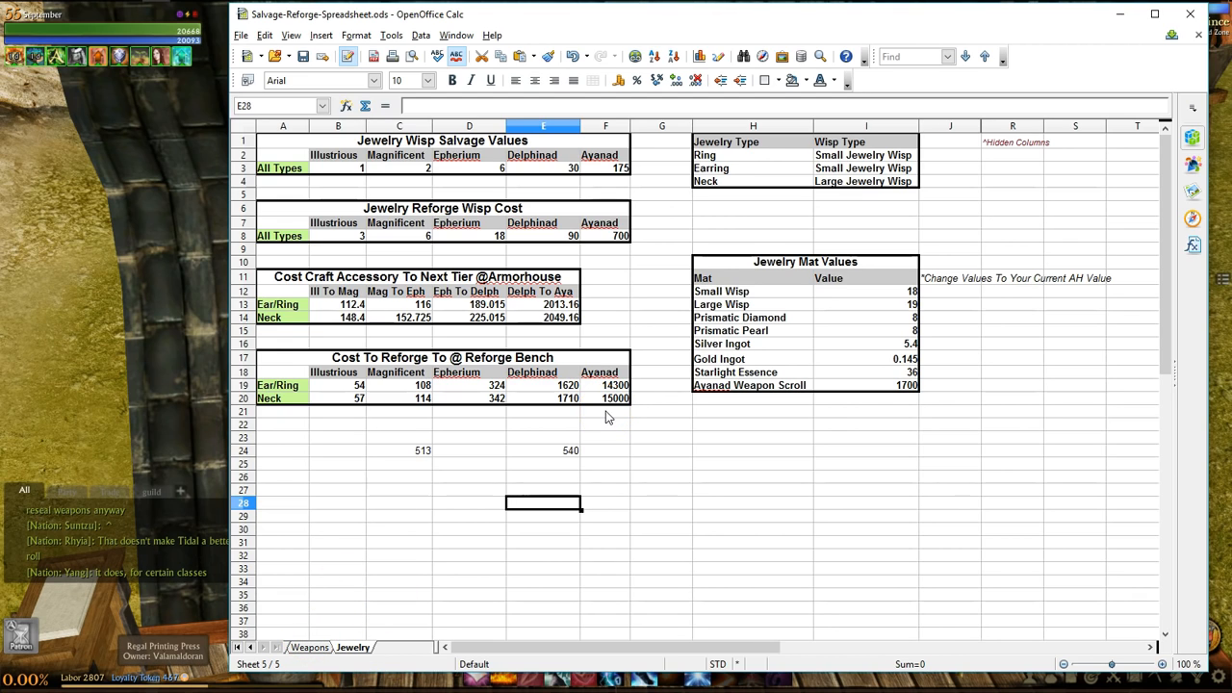
Clear the stray 513 and 540 totals in C23:E25, then return to the Armor sheet
{"action": "left_click_drag", "start_coordinate": [399, 437], "coordinate": [544, 464]}
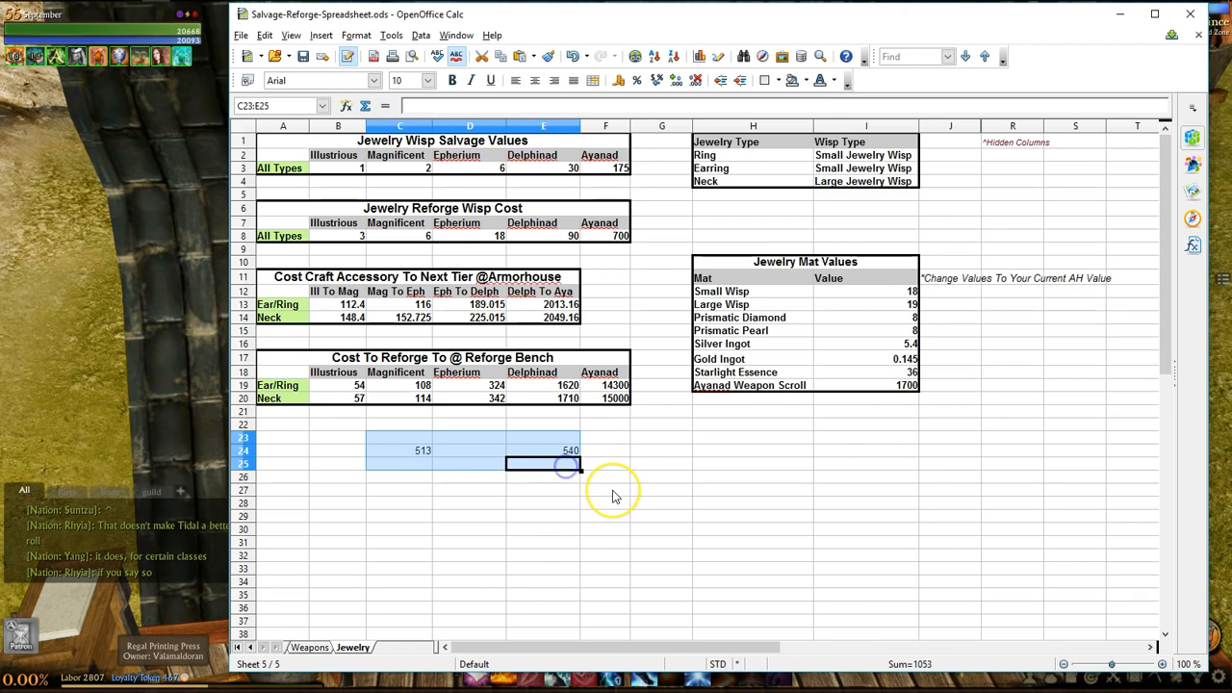
{"action": "key", "text": "Delete"}
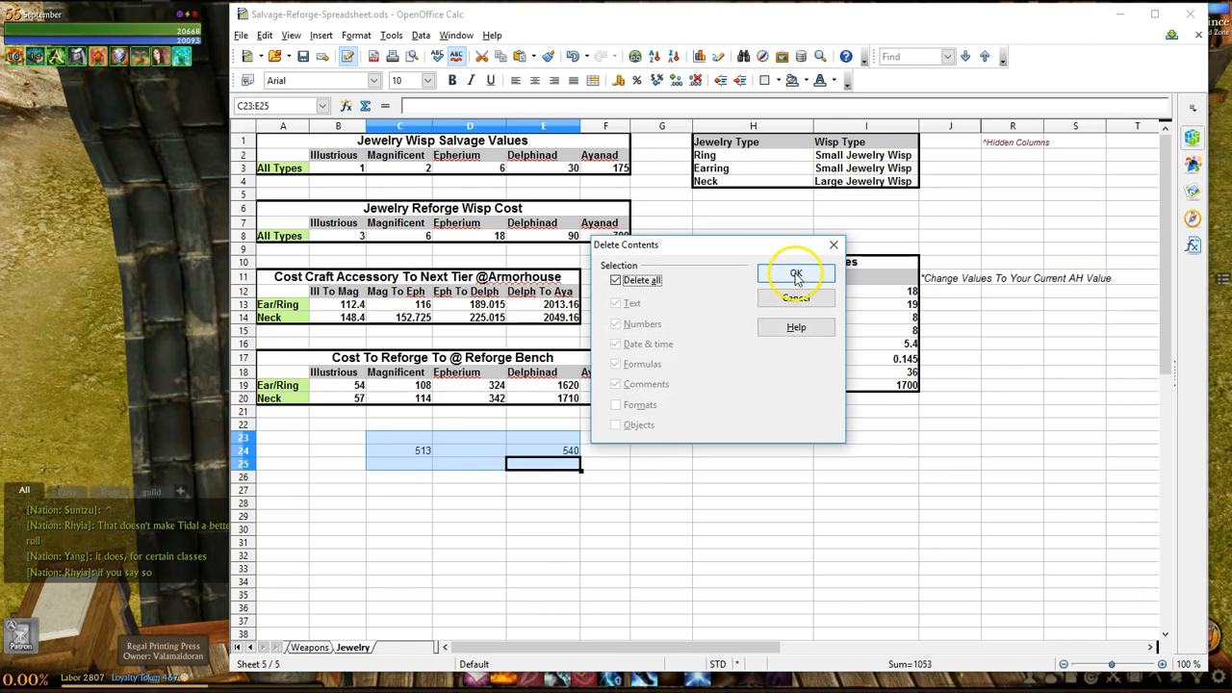
{"action": "left_click", "coordinate": [796, 275]}
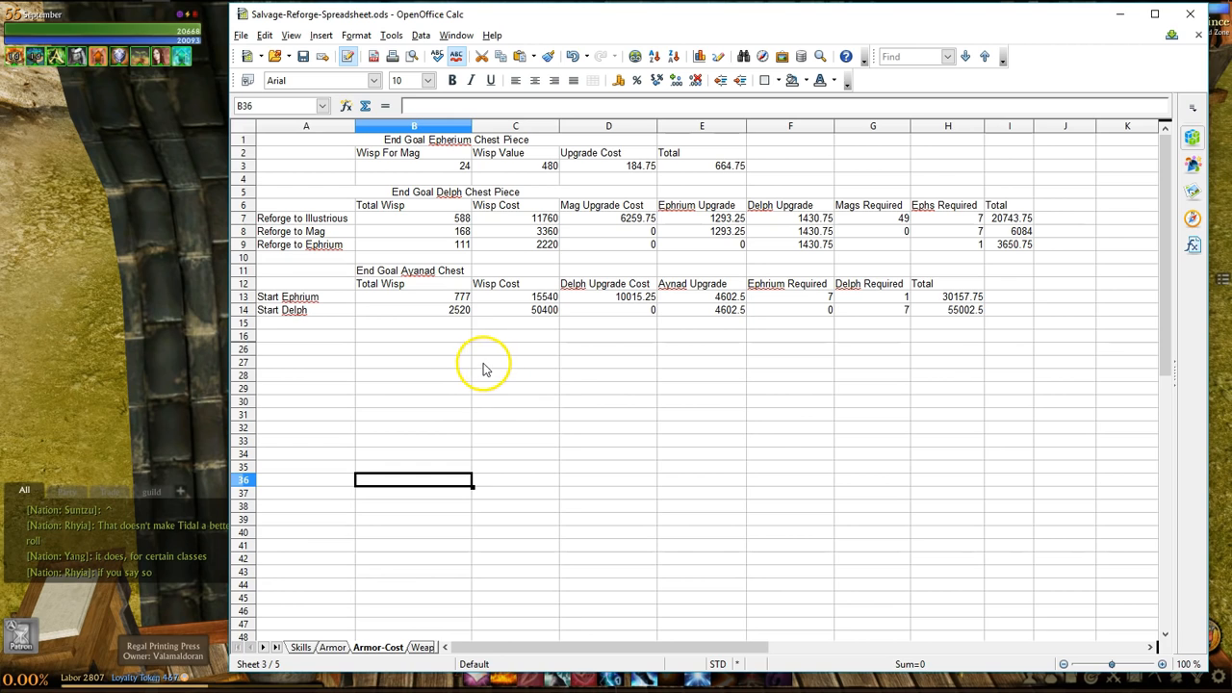
{"action": "mouse_move", "coordinate": [508, 349]}
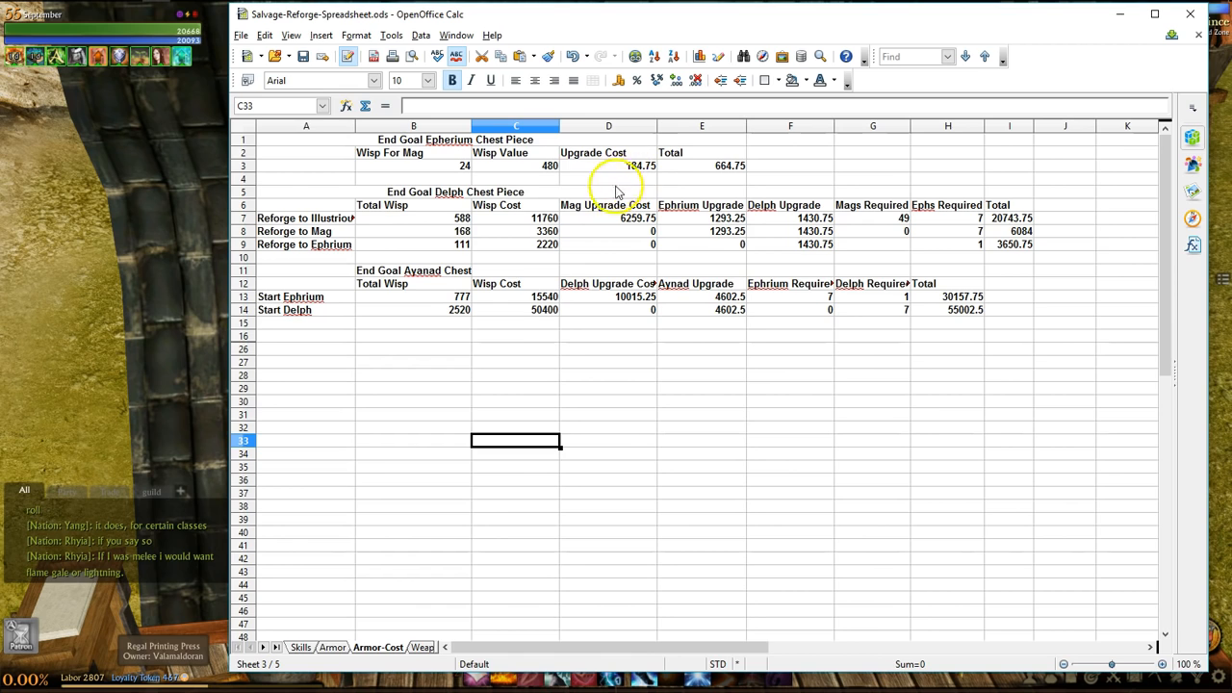
{"action": "mouse_move", "coordinate": [457, 421]}
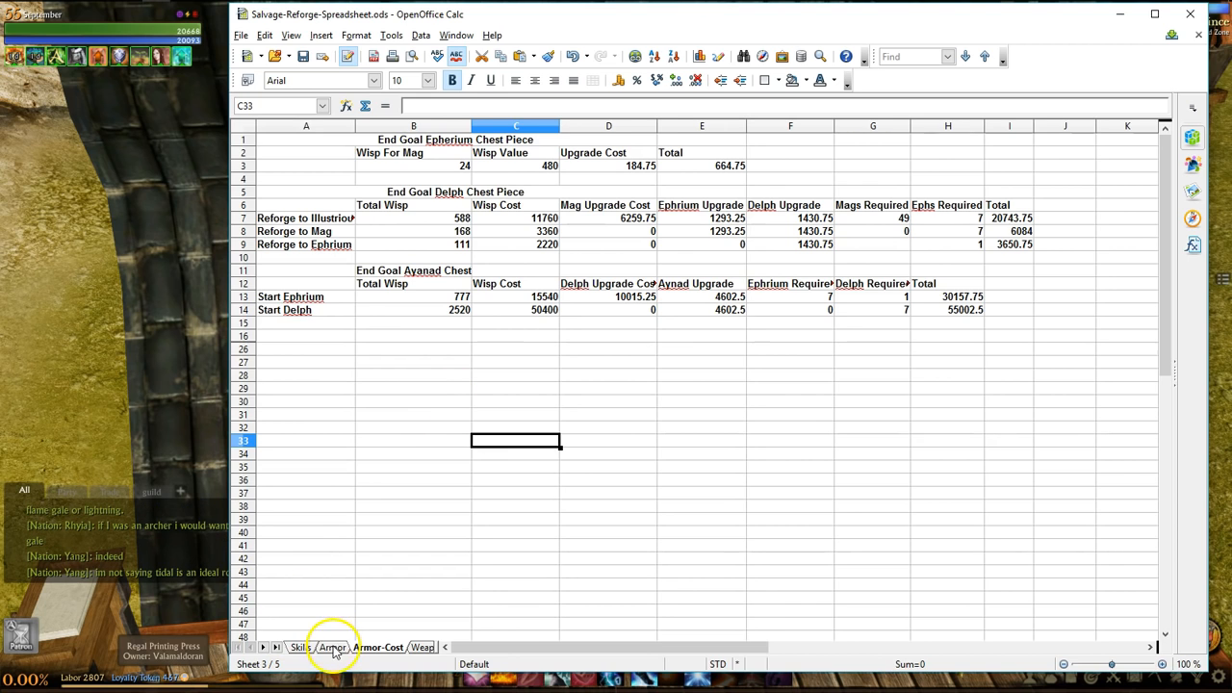
{"action": "left_click", "coordinate": [332, 647]}
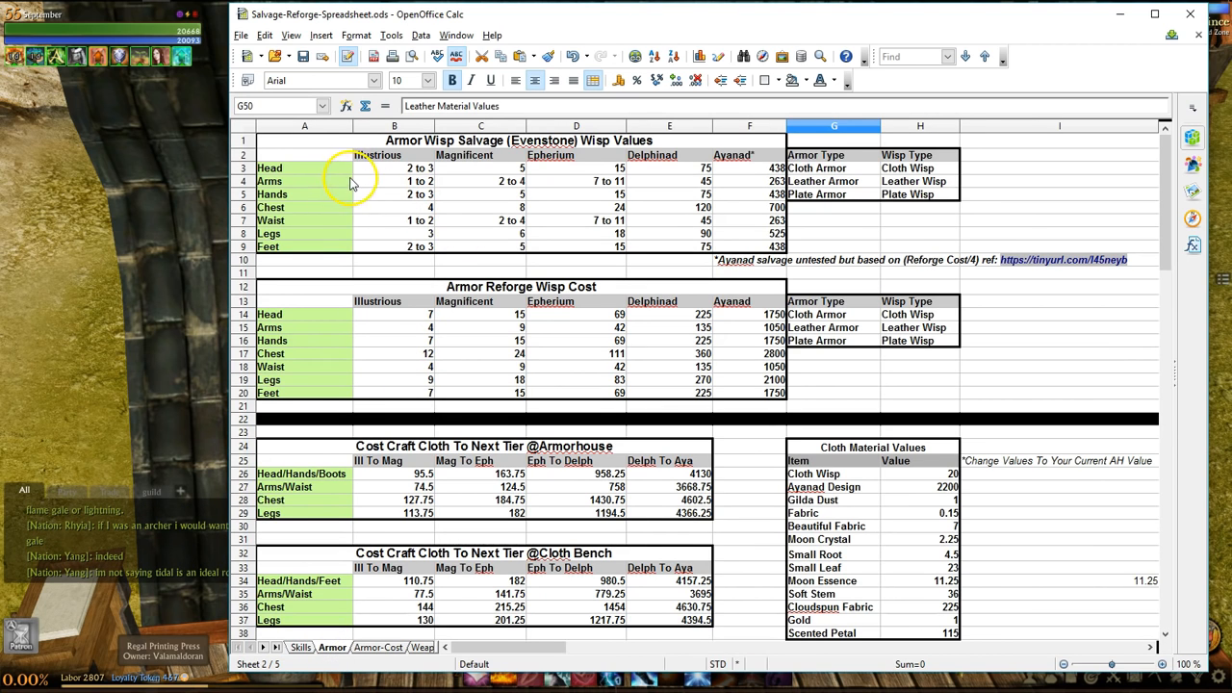
{"action": "mouse_move", "coordinate": [688, 270]}
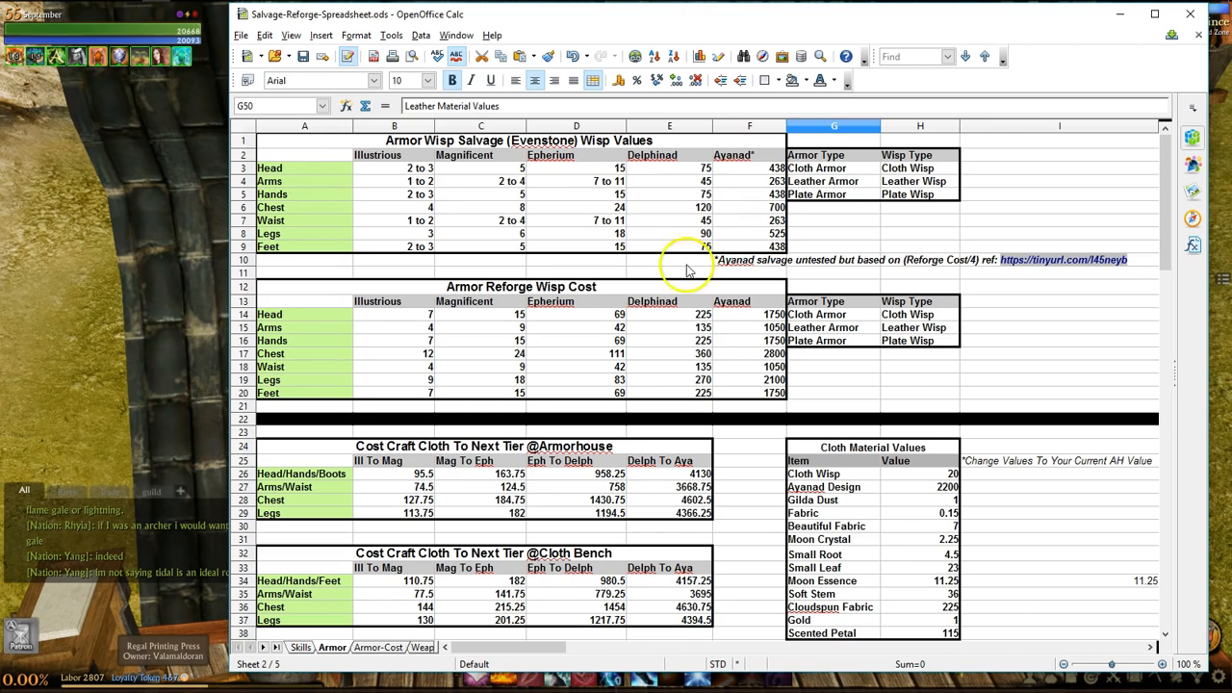
{"action": "mouse_move", "coordinate": [394, 500]}
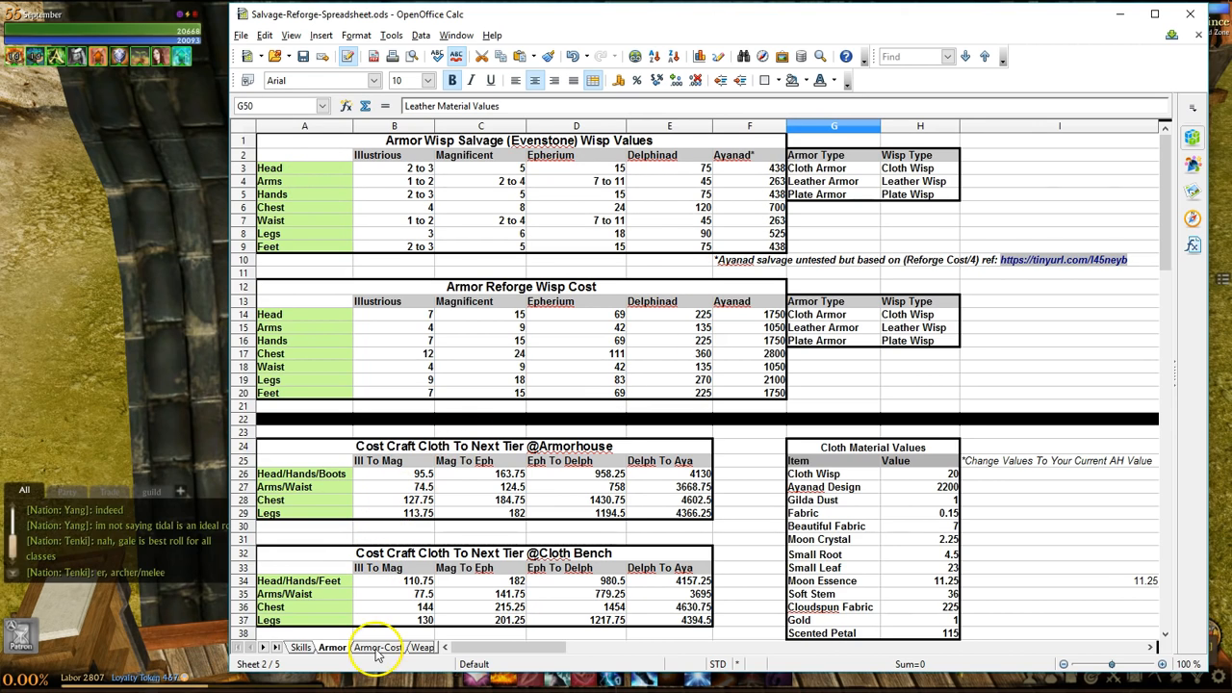
On Armor-Cost, outline the End Goal Epherium Chest Piece block (A1:E3) through Format Cells
{"action": "left_click", "coordinate": [377, 647]}
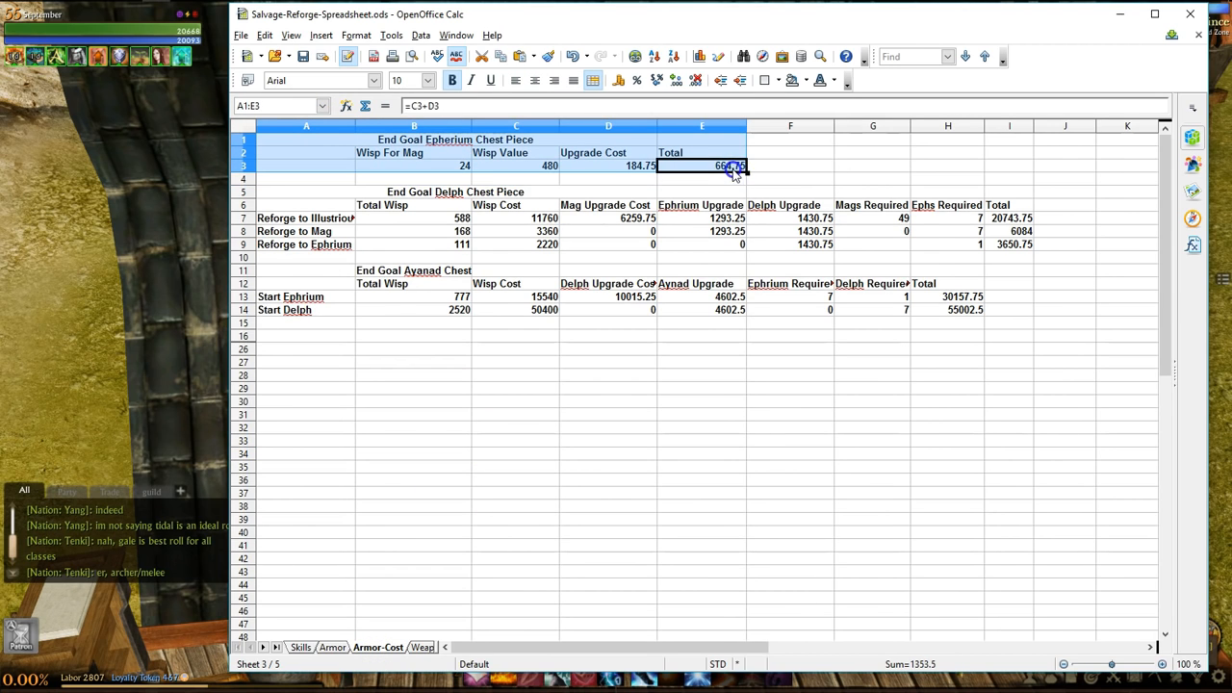
{"action": "right_click", "coordinate": [720, 166]}
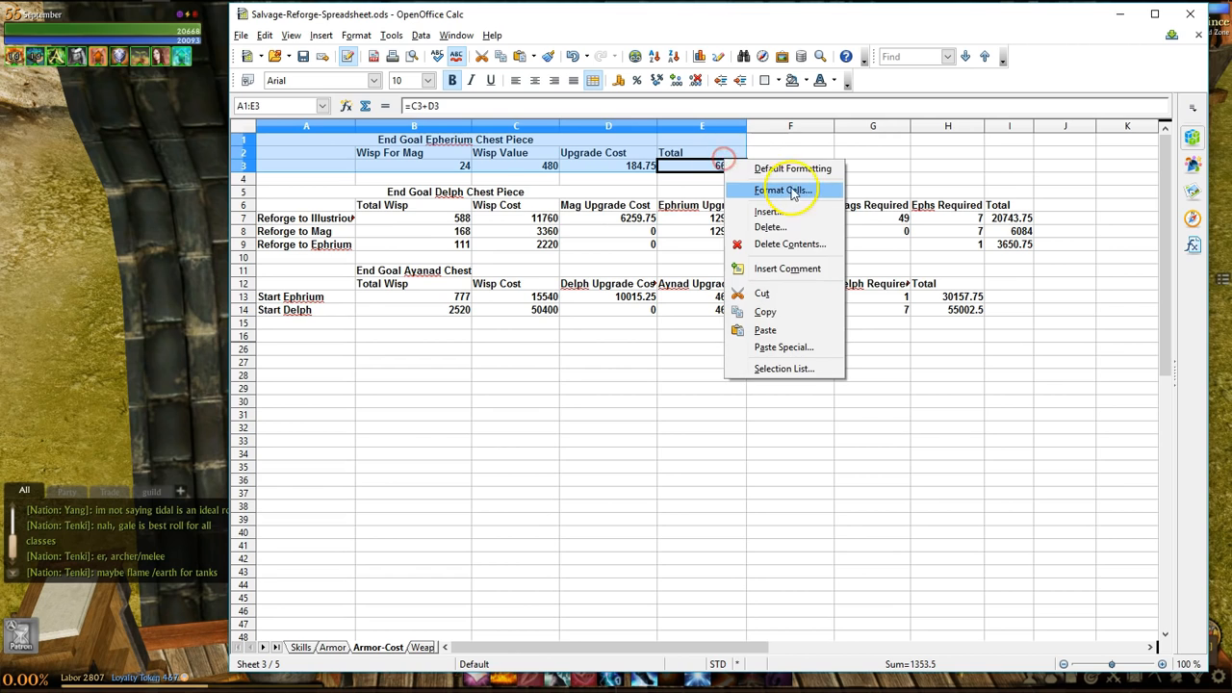
{"action": "left_click", "coordinate": [730, 166]}
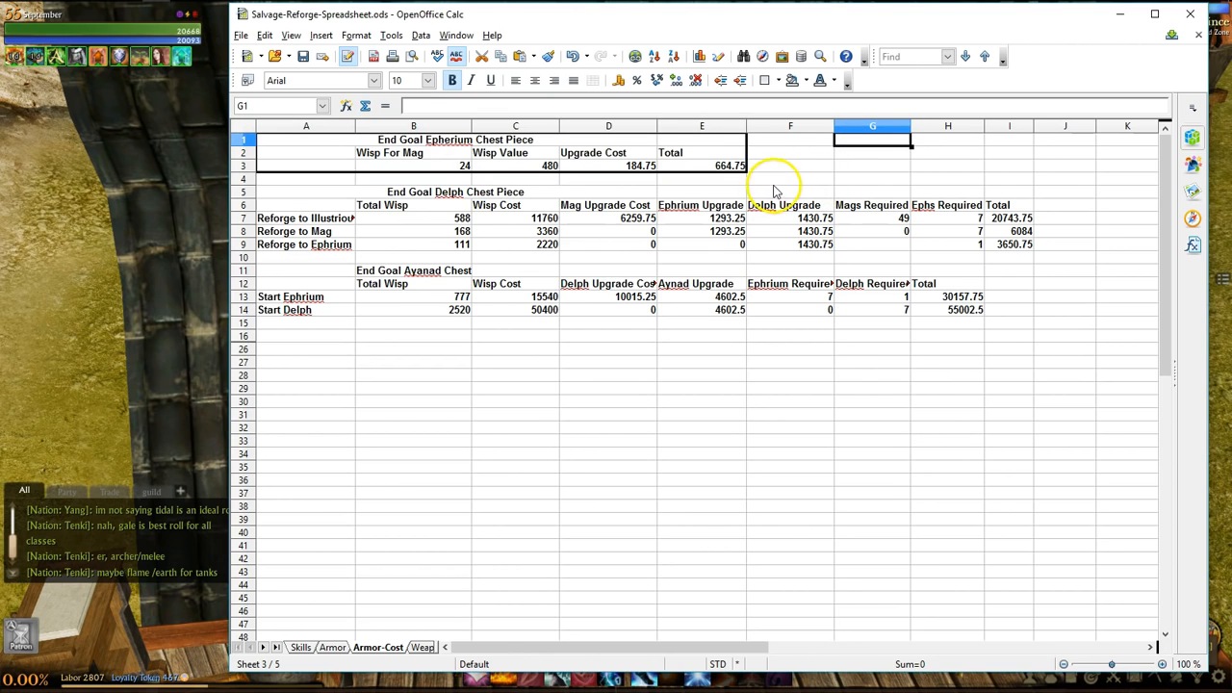
{"action": "mouse_move", "coordinate": [755, 184]}
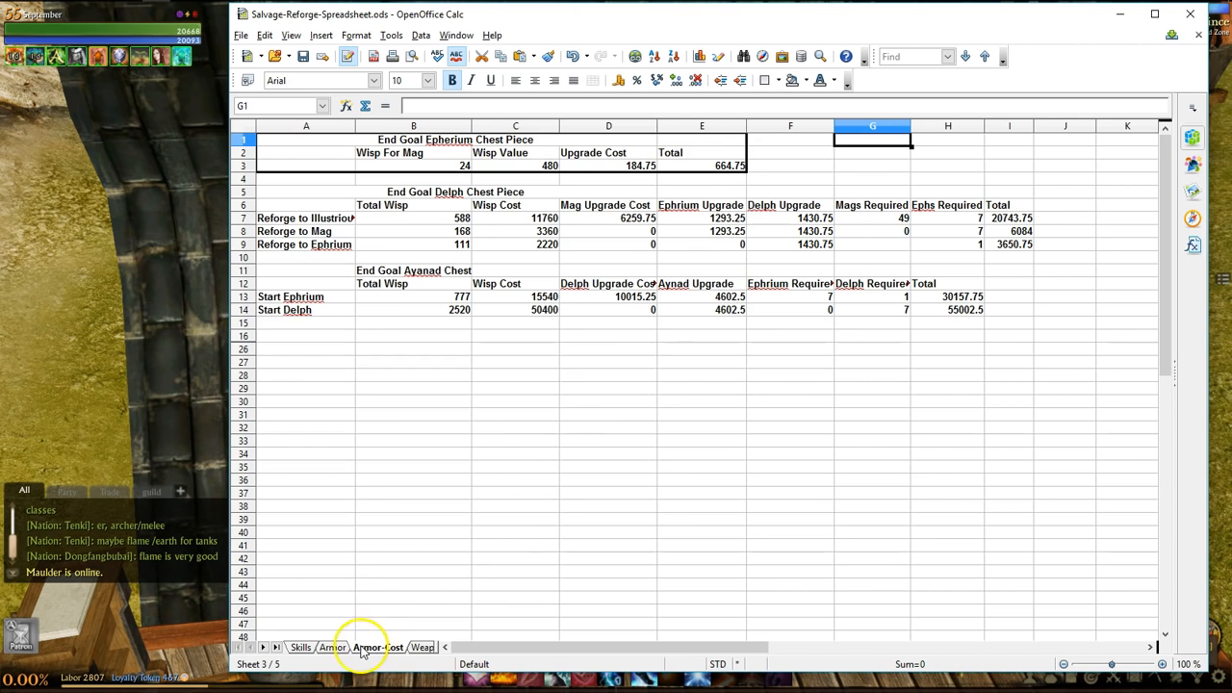
On the Armor sheet, inspect the chest Epherium reforge wisp and bench cost formulas
{"action": "left_click", "coordinate": [332, 647]}
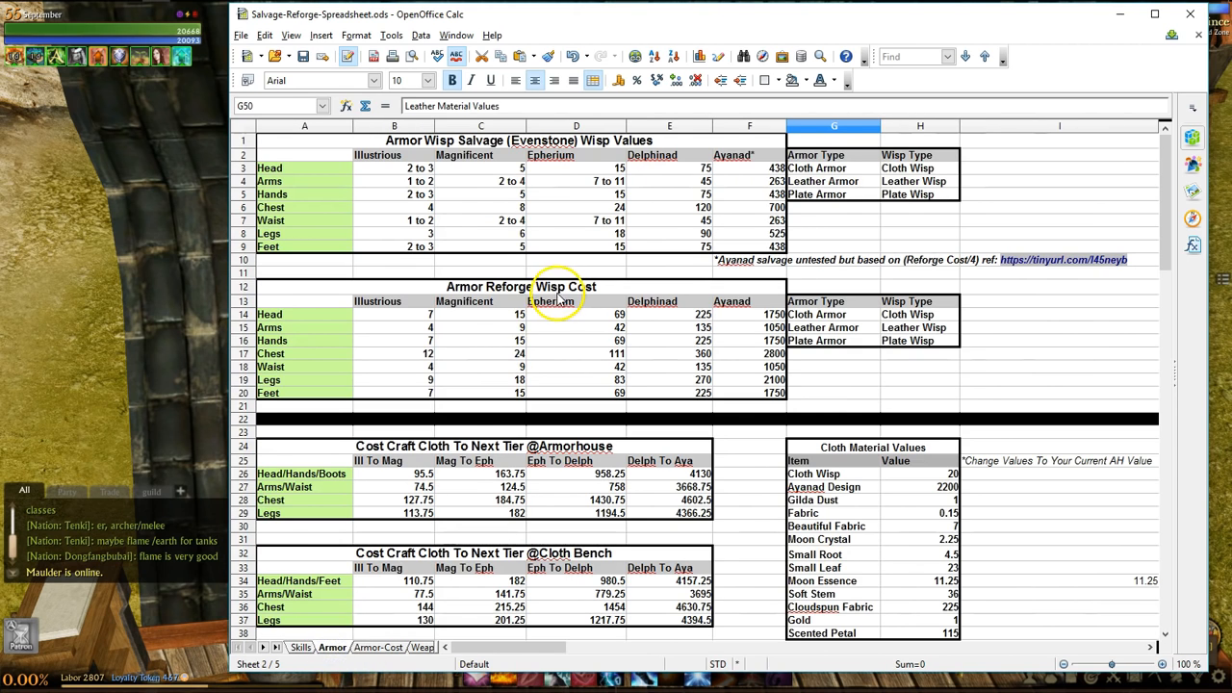
{"action": "mouse_move", "coordinate": [482, 322]}
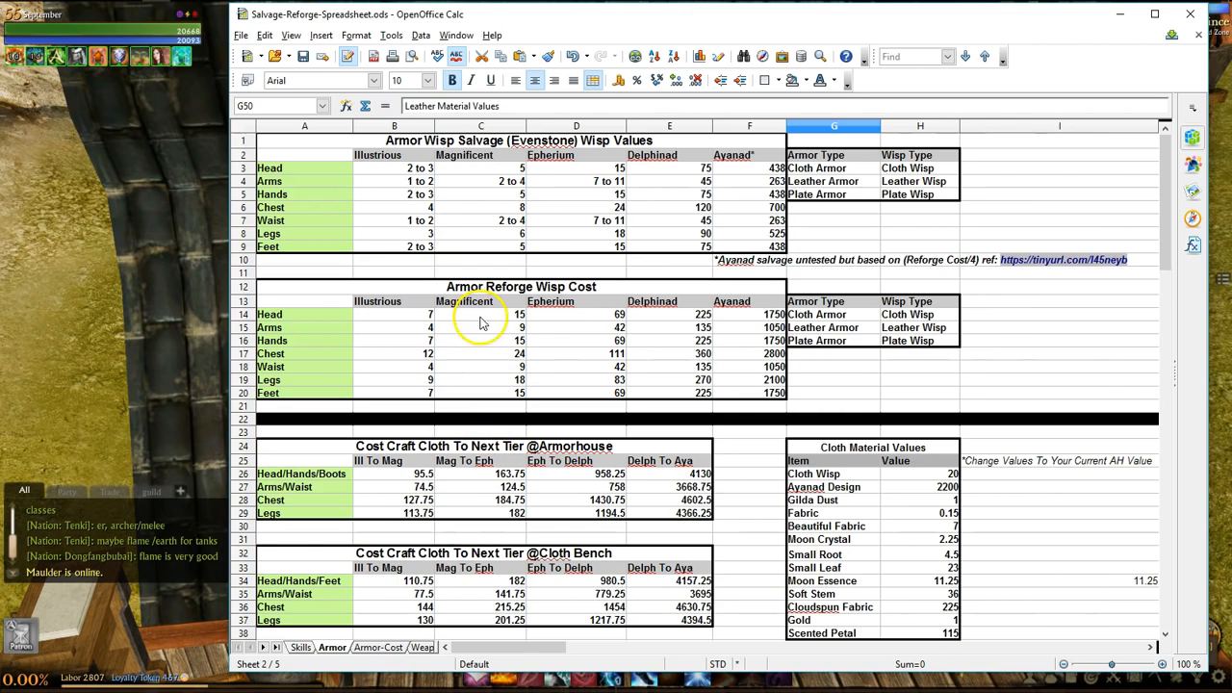
{"action": "mouse_move", "coordinate": [600, 236]}
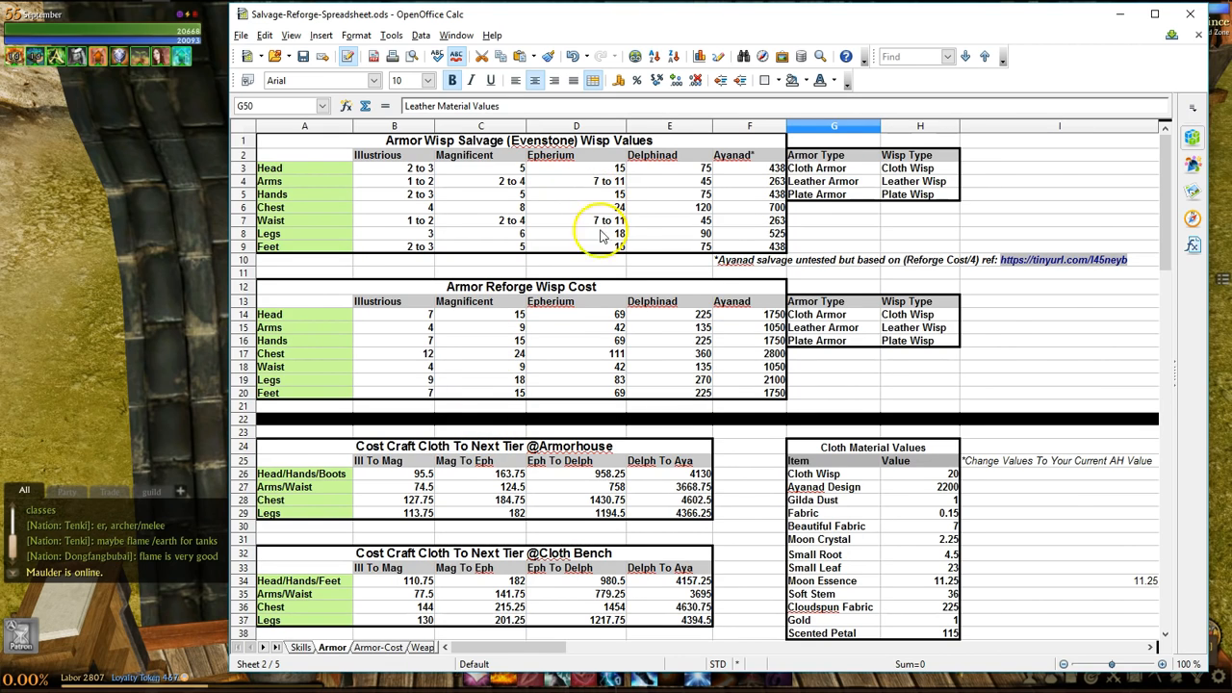
{"action": "left_click", "coordinate": [576, 353]}
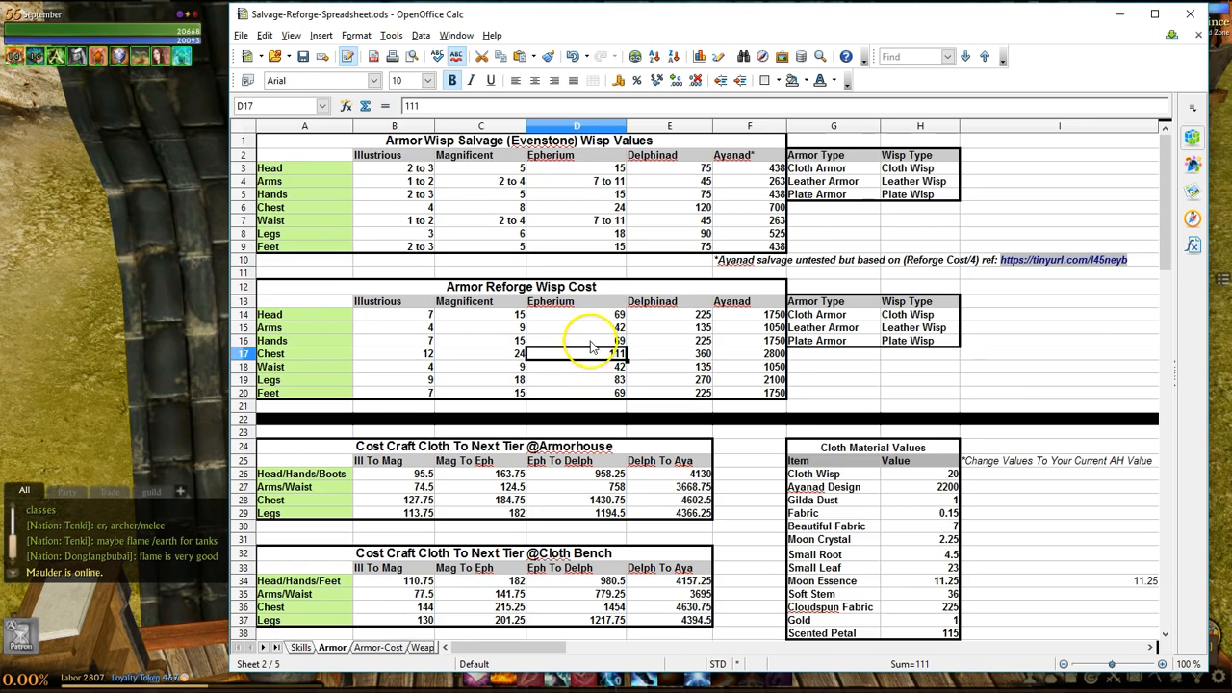
{"action": "scroll", "scroll_direction": "down", "scroll_amount": 3}
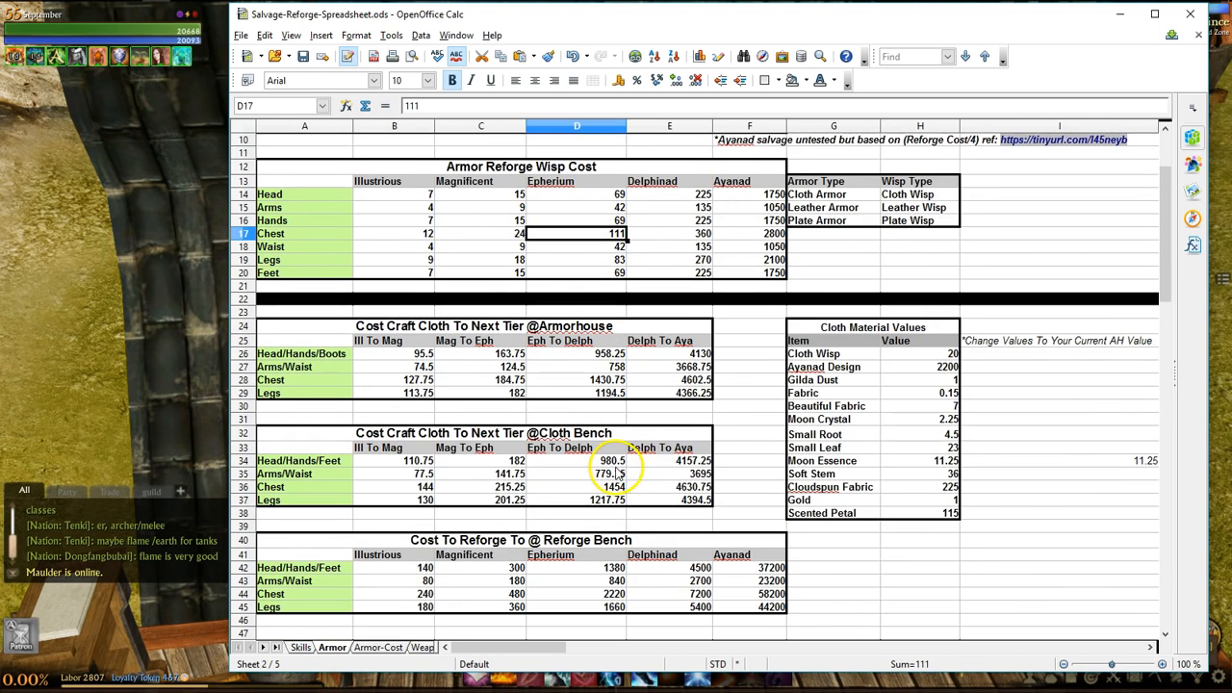
{"action": "scroll", "scroll_direction": "down", "scroll_amount": 3}
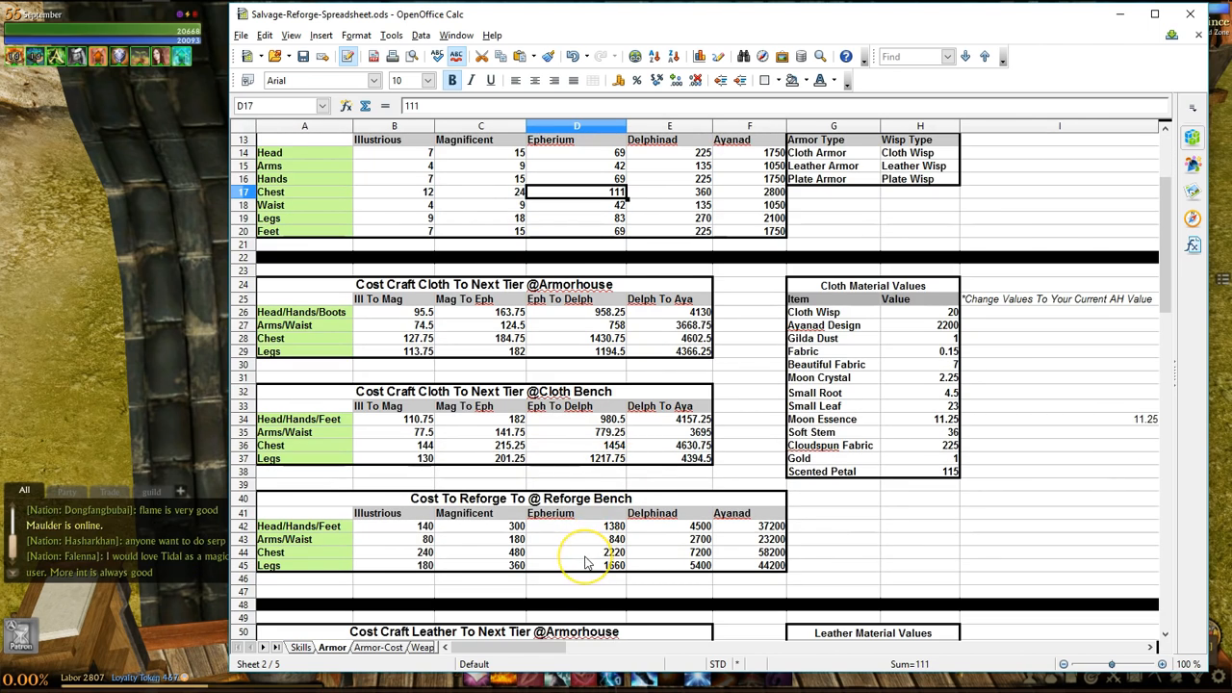
{"action": "left_click", "coordinate": [577, 553]}
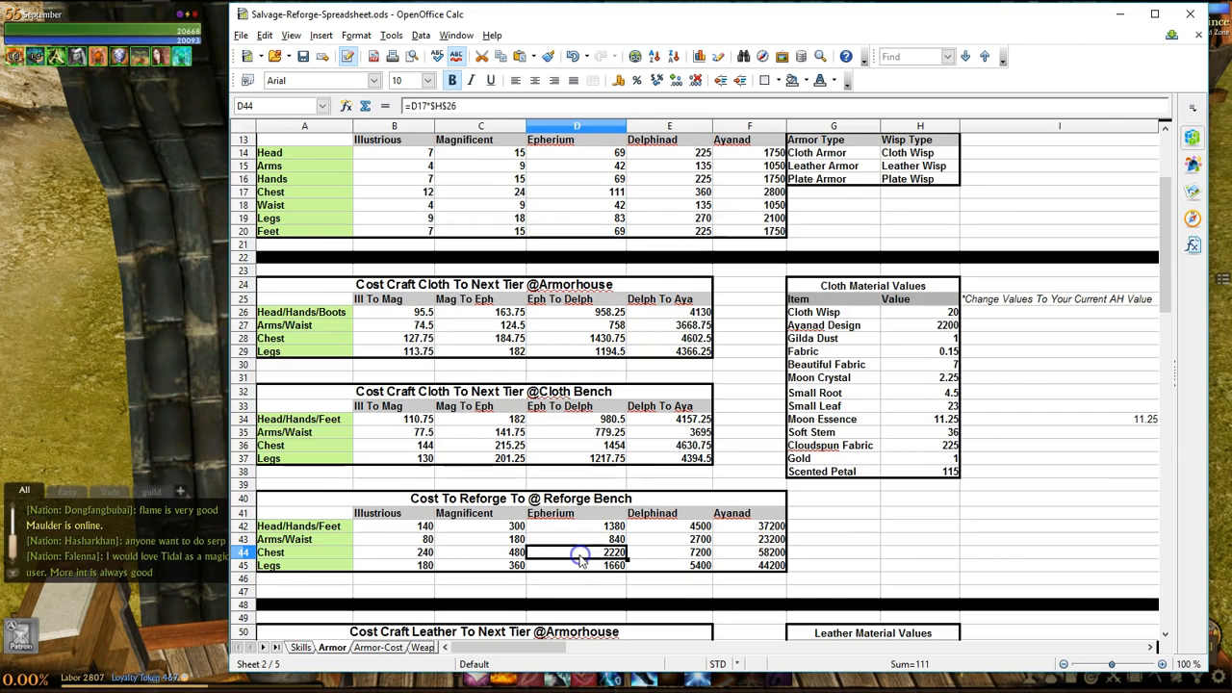
Inspect the chest Magnificent reforge wisp, bench and Mag To Eph craft costs
{"action": "scroll", "scroll_direction": "down", "scroll_amount": 3}
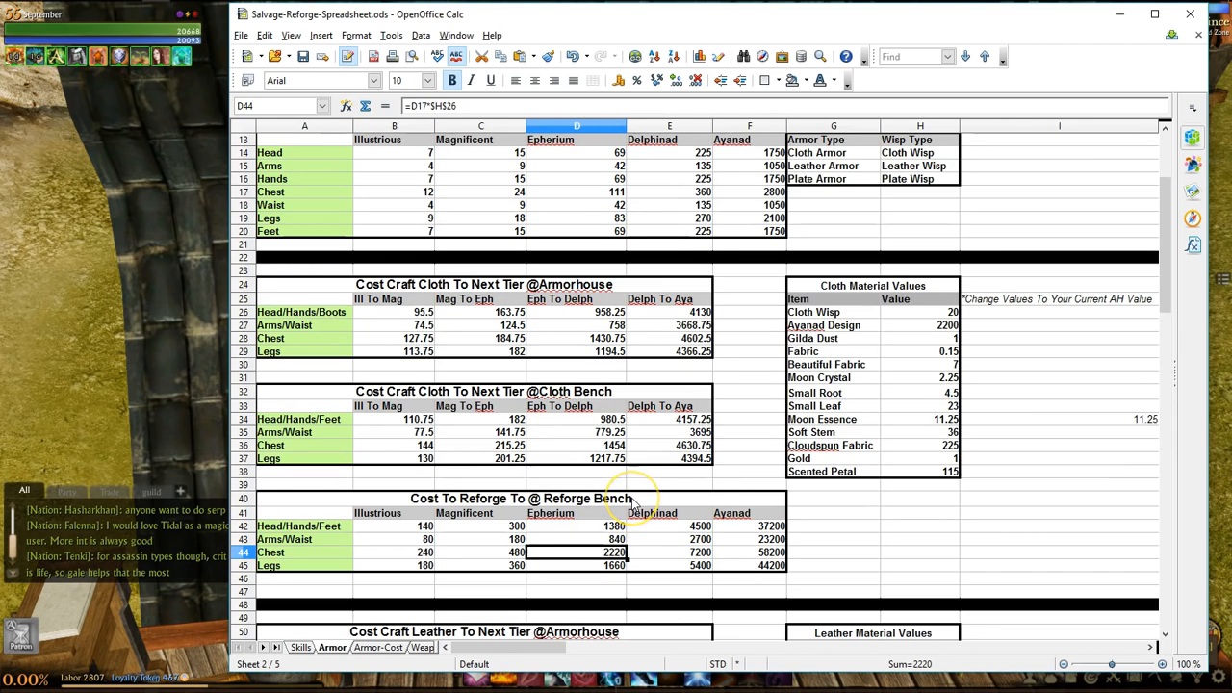
{"action": "scroll", "scroll_direction": "down", "scroll_amount": 3}
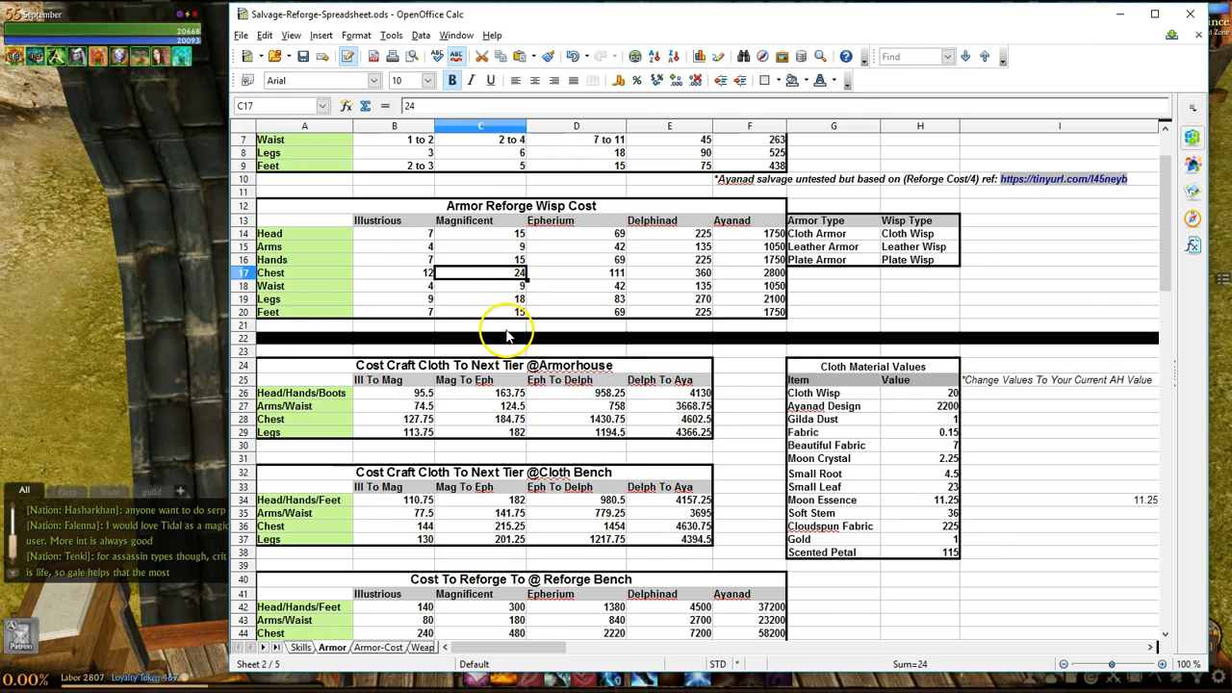
{"action": "left_click", "coordinate": [576, 272]}
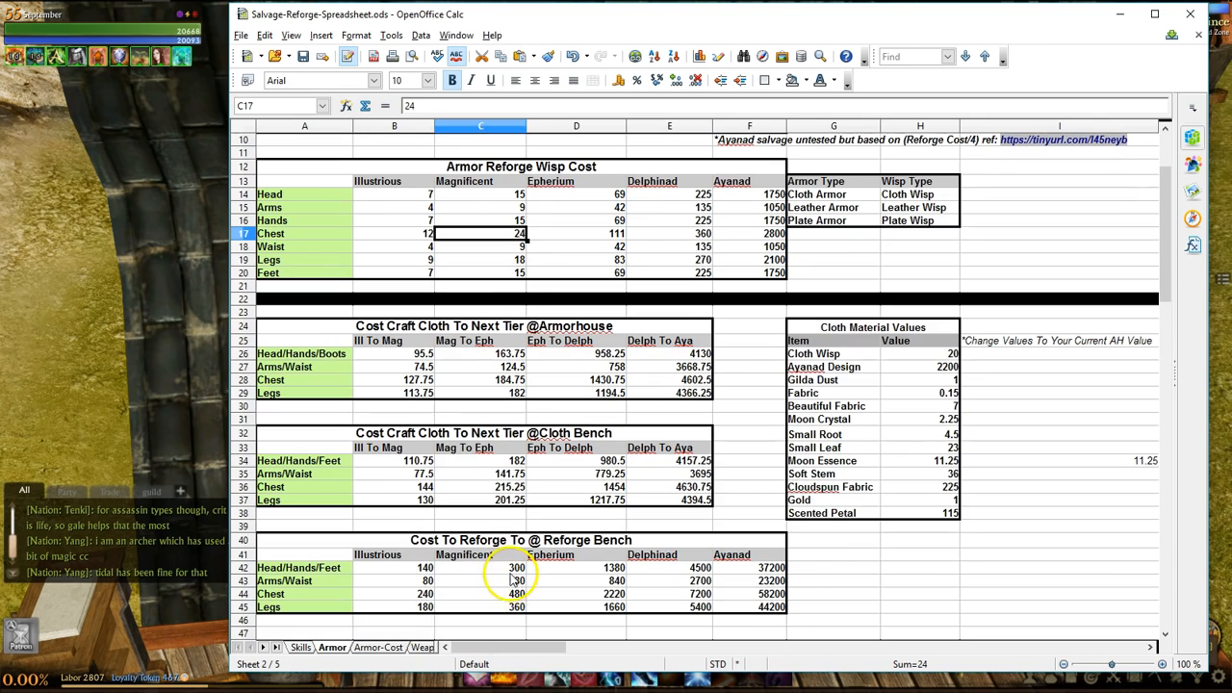
{"action": "left_click", "coordinate": [516, 594]}
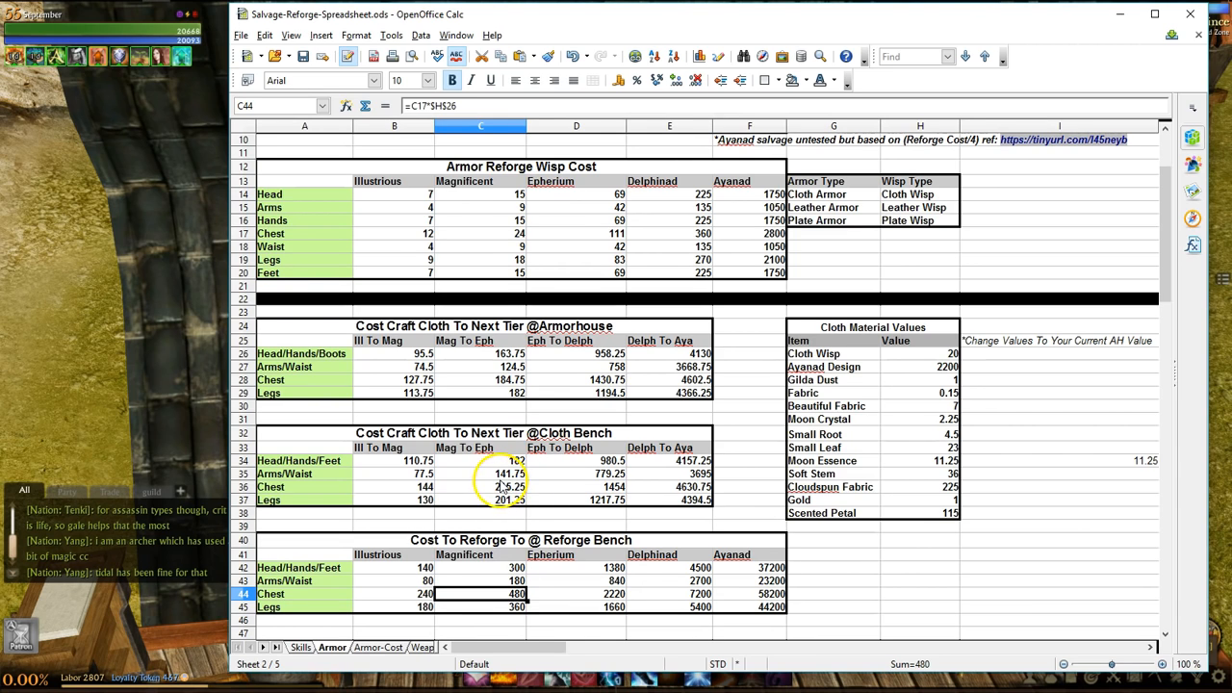
{"action": "left_click", "coordinate": [510, 379]}
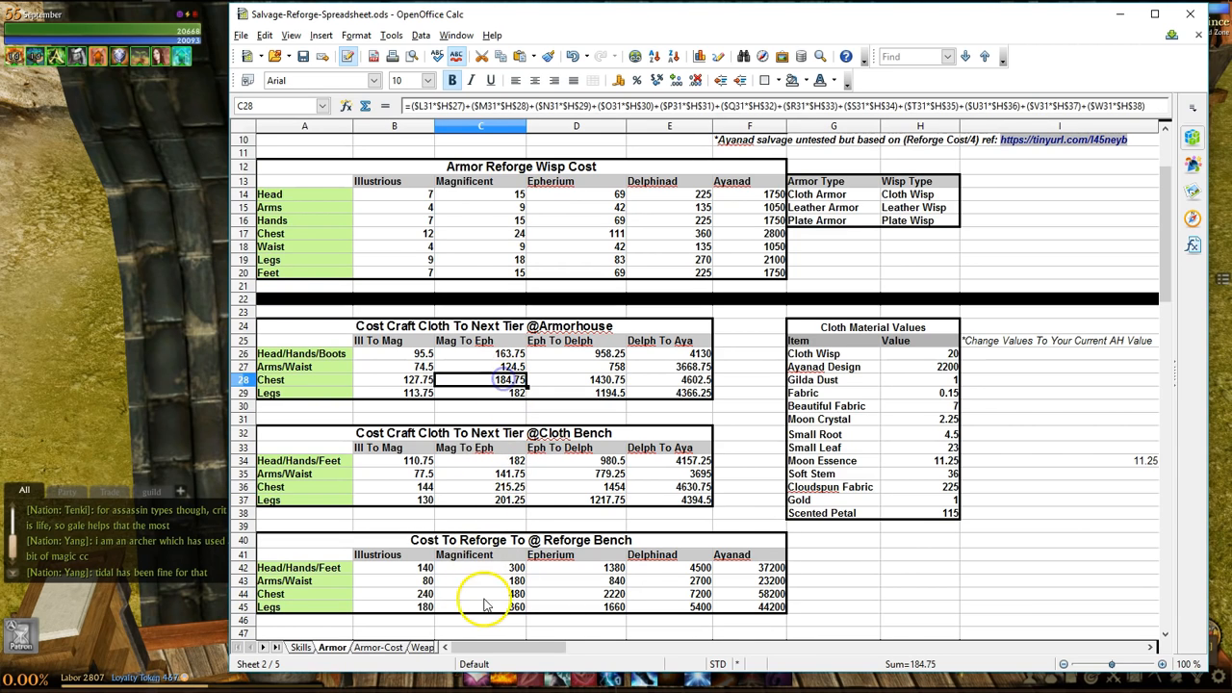
{"action": "mouse_move", "coordinate": [407, 587]}
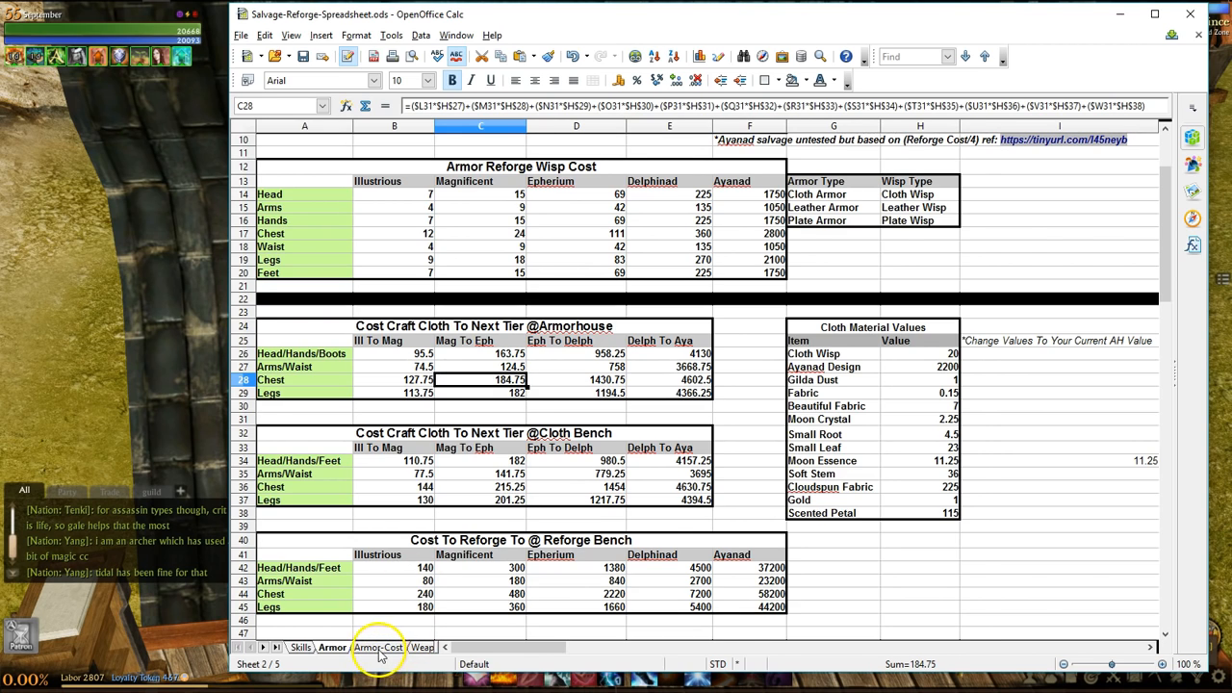
{"action": "left_click", "coordinate": [378, 647]}
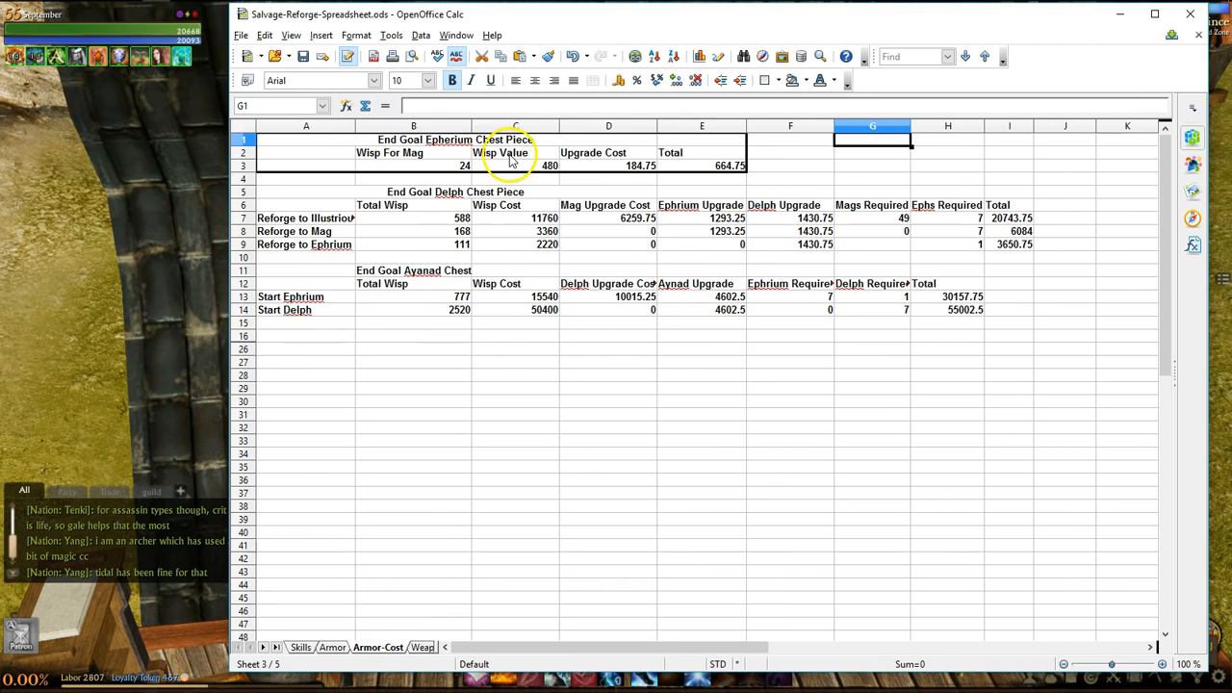
{"action": "mouse_move", "coordinate": [414, 163]}
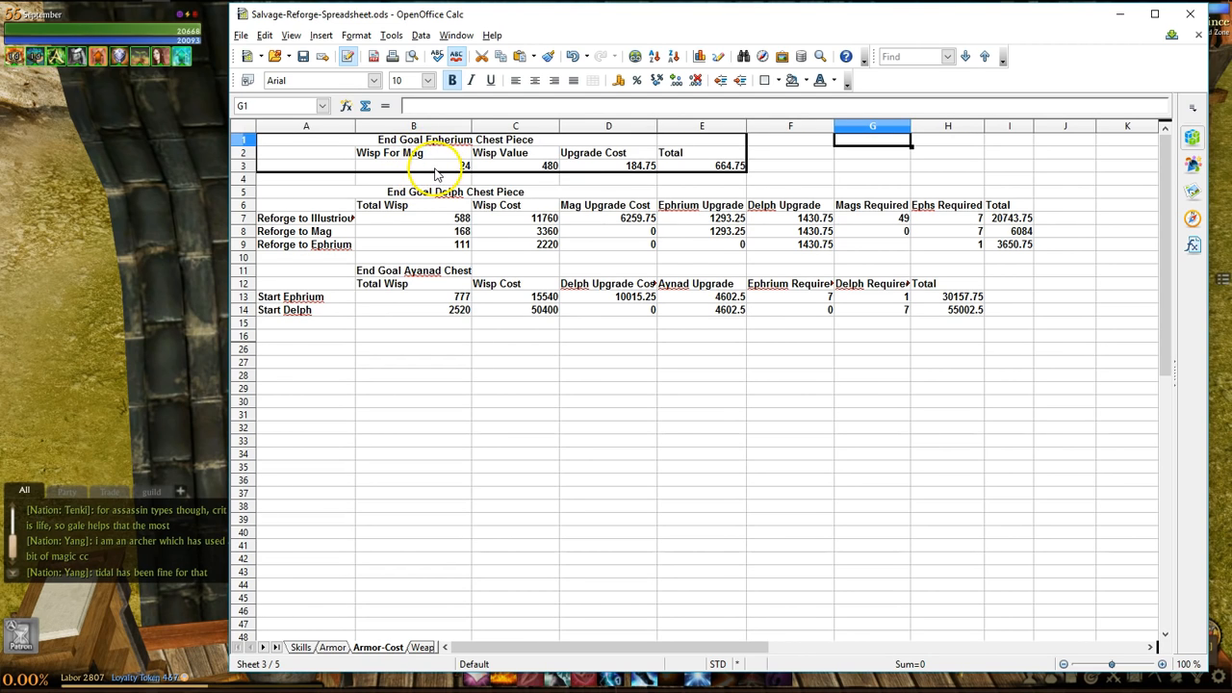
{"action": "left_click", "coordinate": [413, 164]}
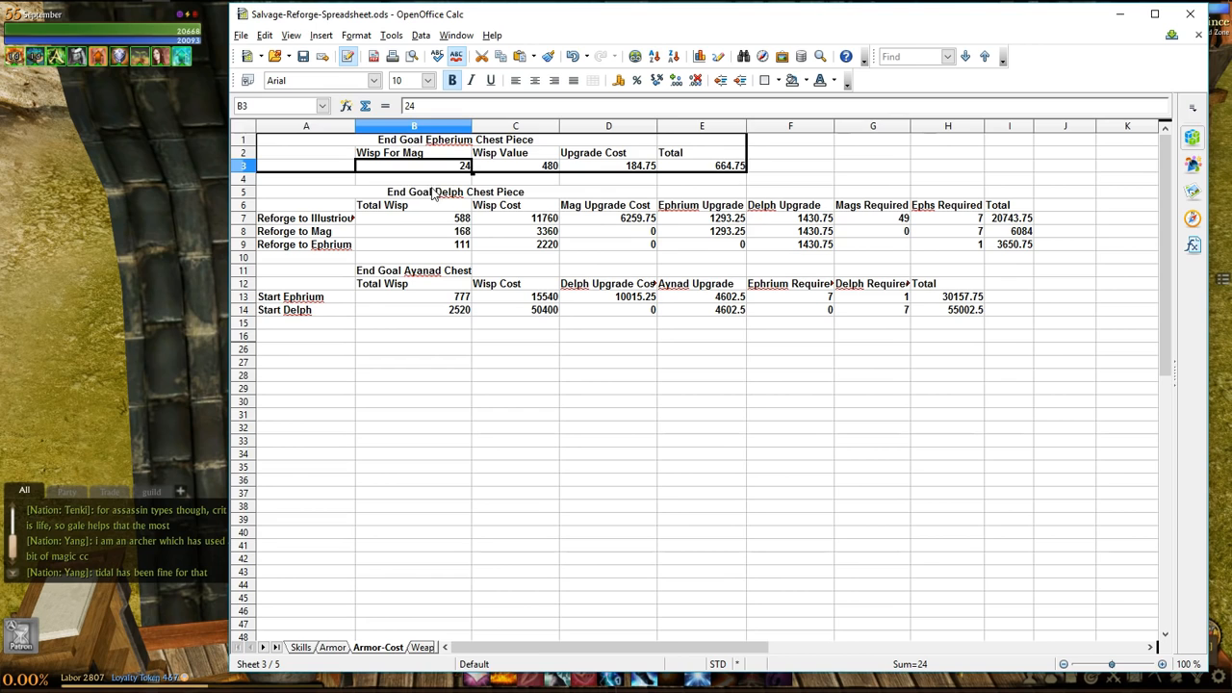
{"action": "mouse_move", "coordinate": [563, 178]}
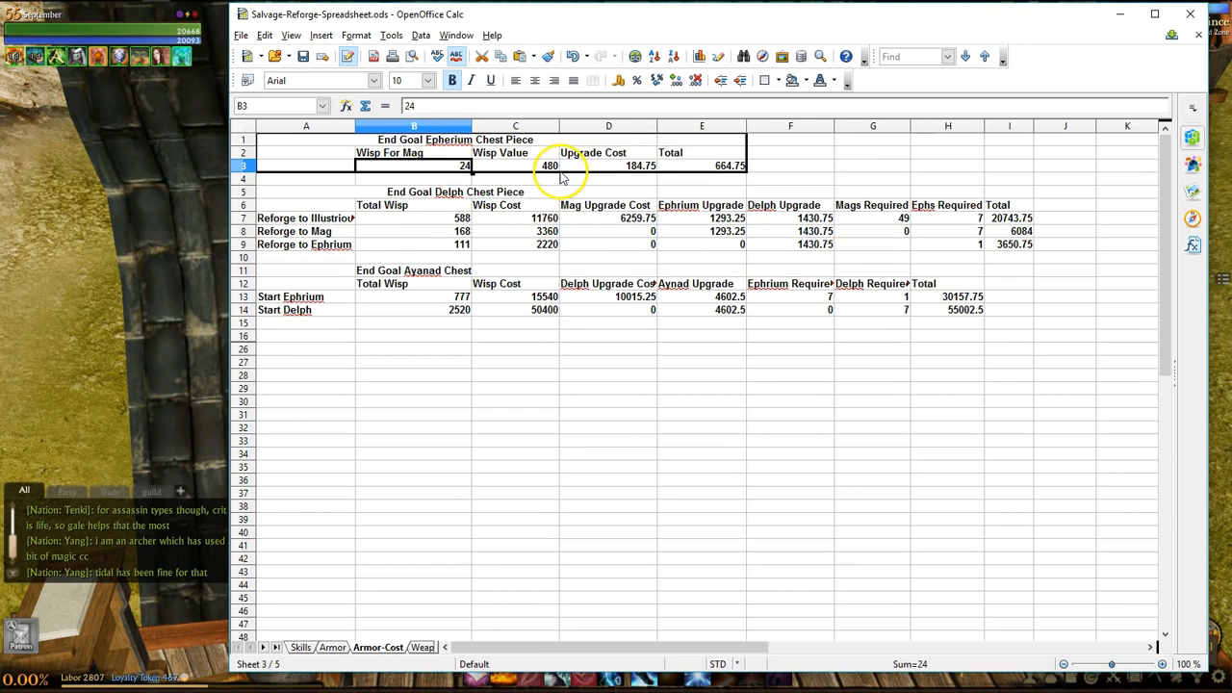
{"action": "left_click", "coordinate": [515, 164]}
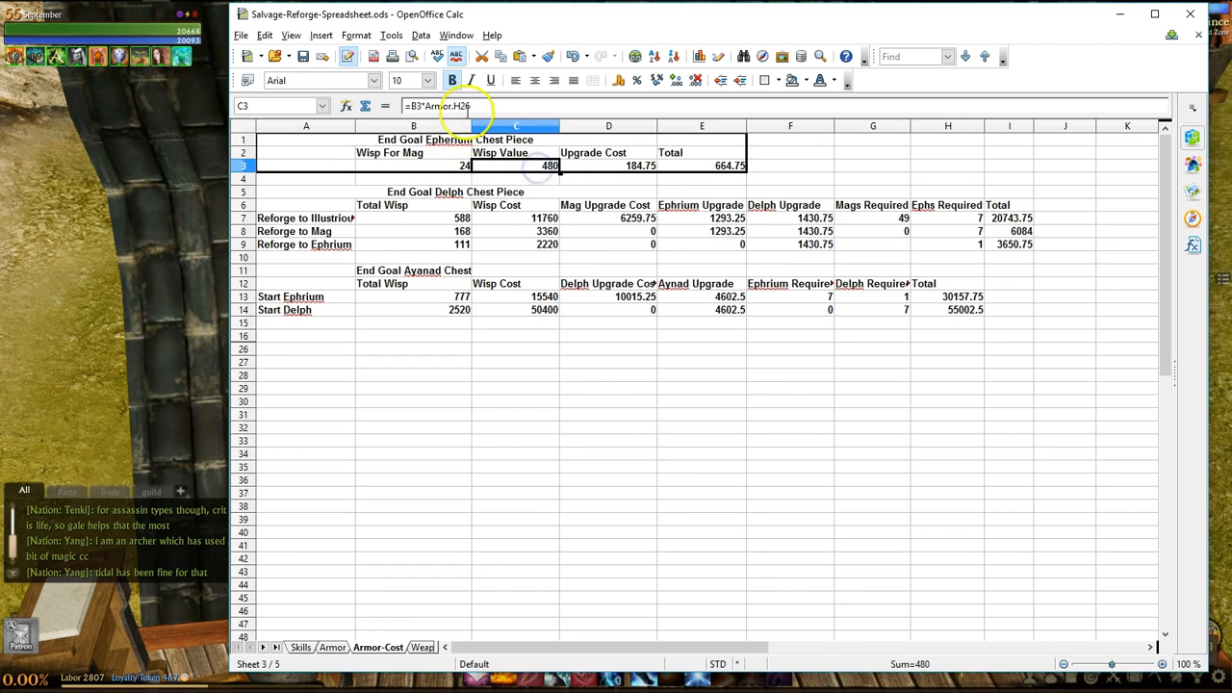
{"action": "double_click", "coordinate": [516, 164]}
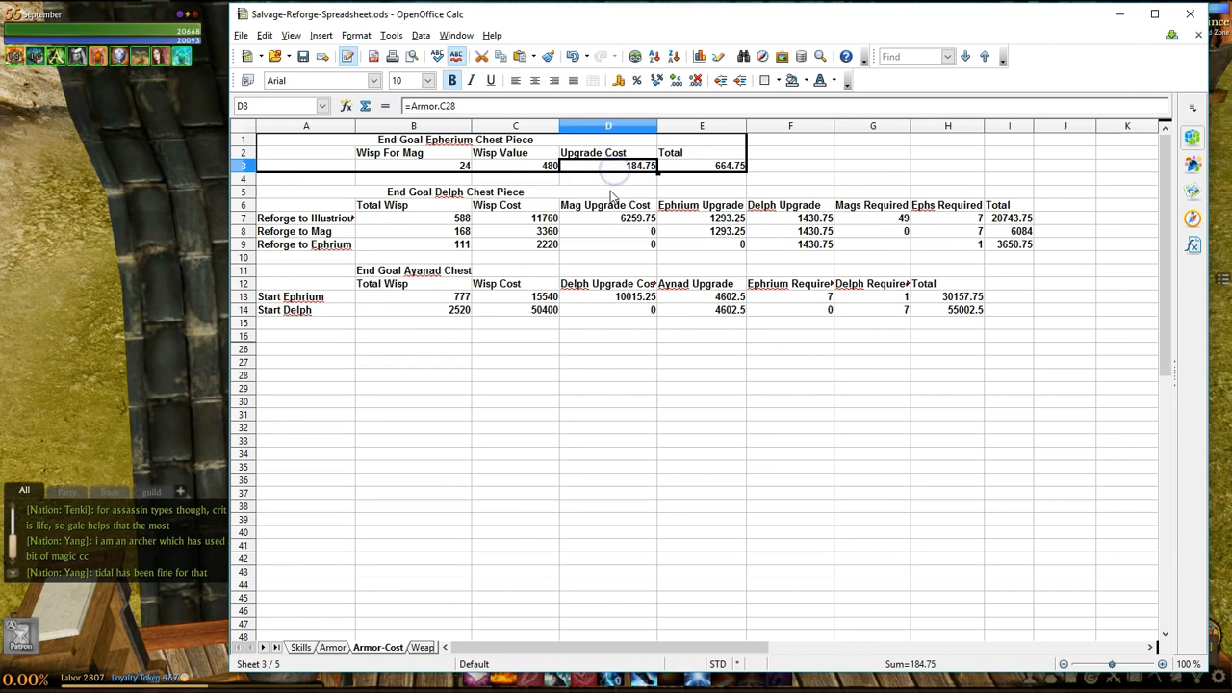
{"action": "left_click", "coordinate": [701, 165]}
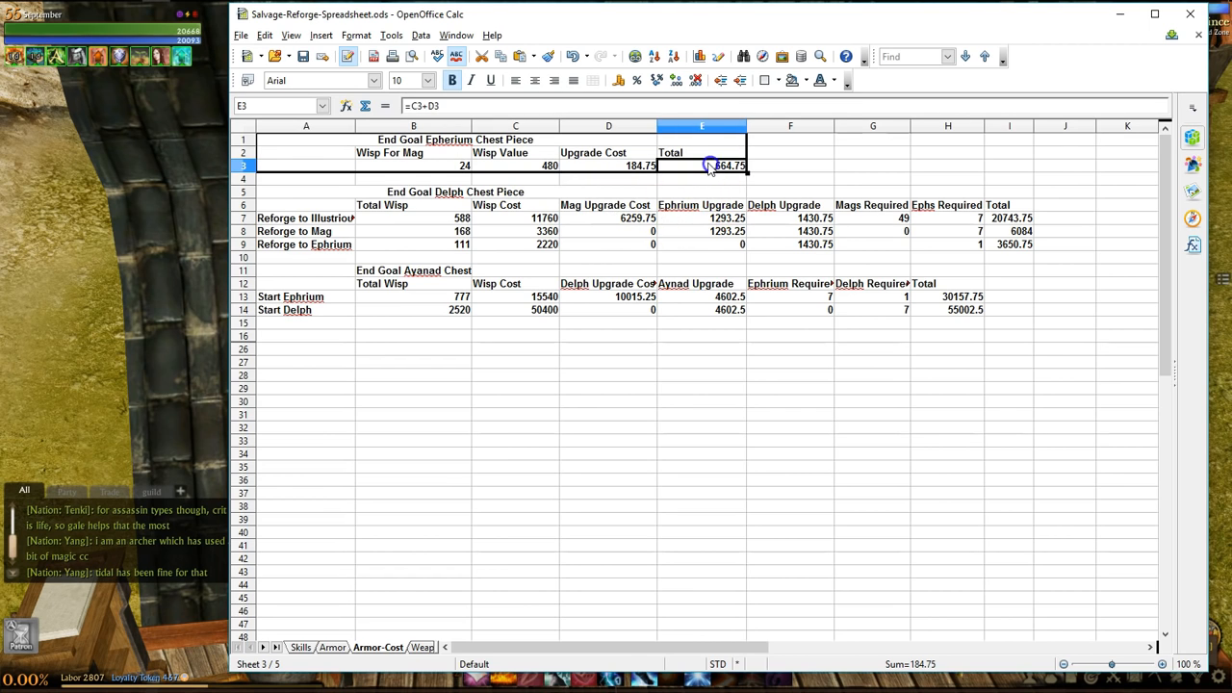
{"action": "mouse_move", "coordinate": [798, 178]}
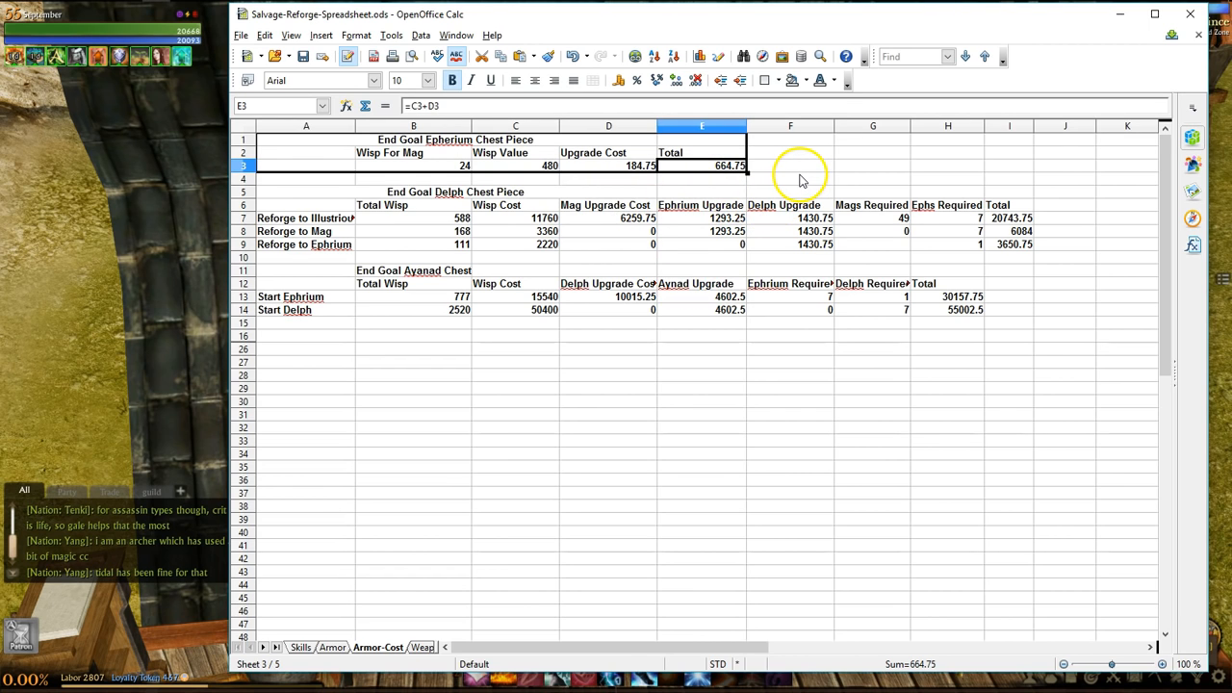
{"action": "mouse_move", "coordinate": [778, 222]}
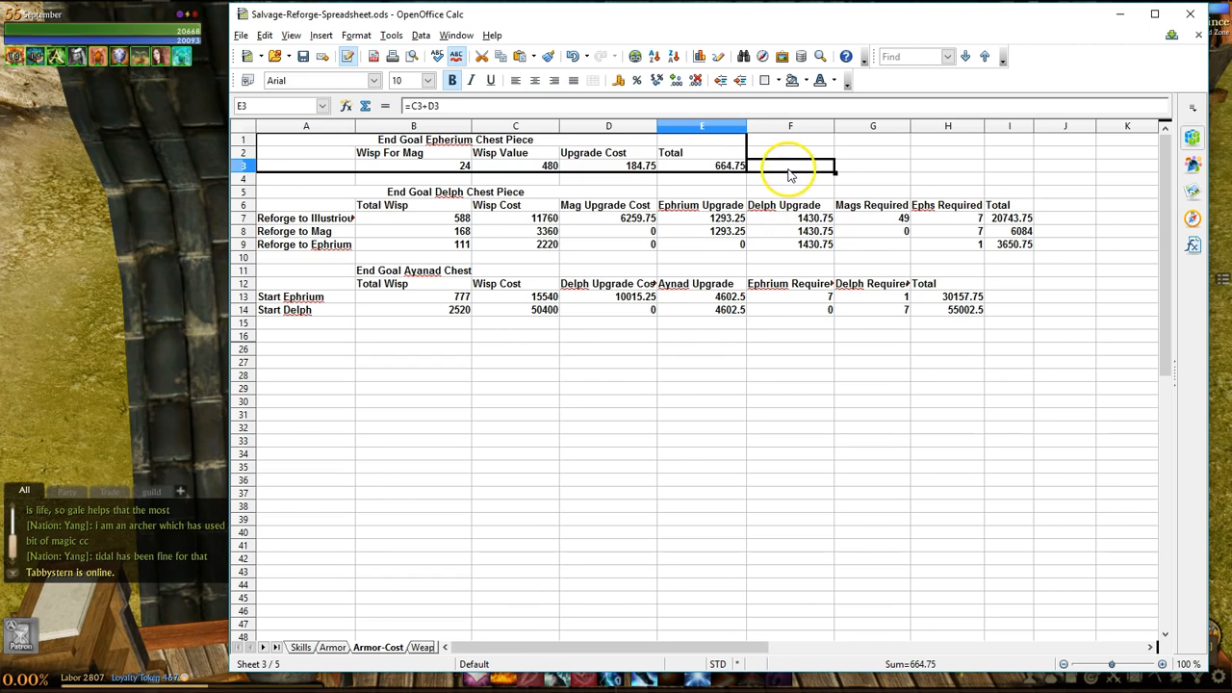
{"action": "left_click", "coordinate": [791, 165]}
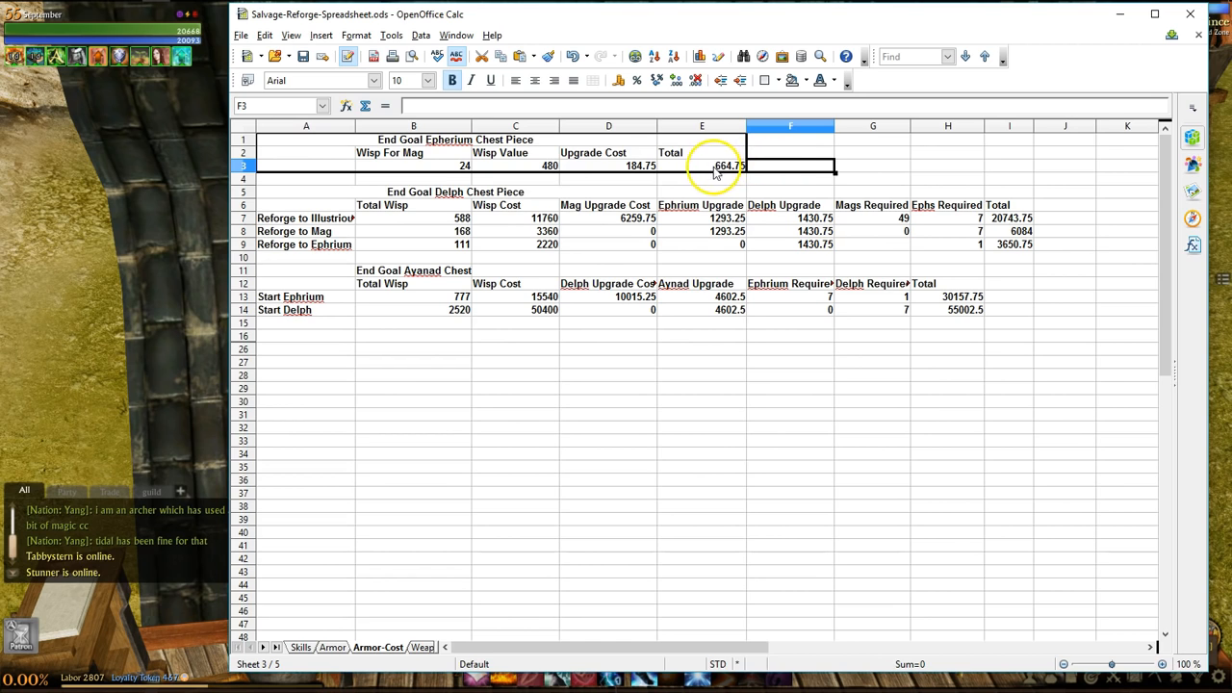
{"action": "mouse_move", "coordinate": [430, 562]}
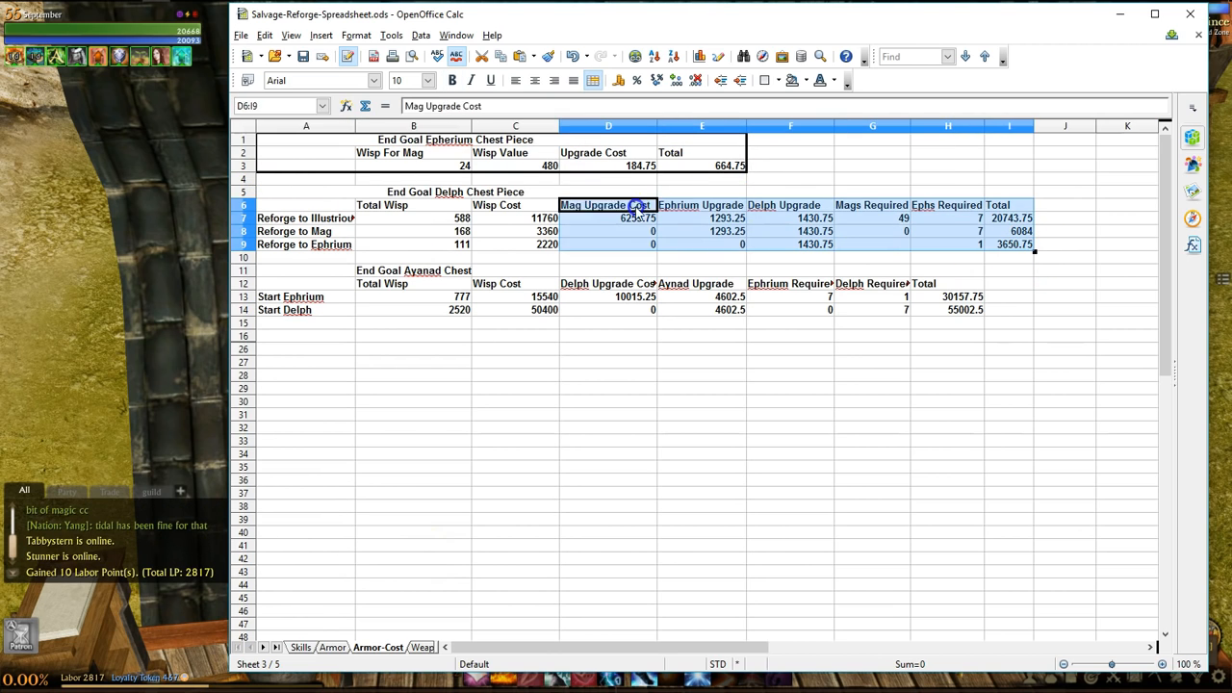
Open Format Cells on the Delph Chest table A5:I9 to add an outline border
{"action": "right_click", "coordinate": [361, 218]}
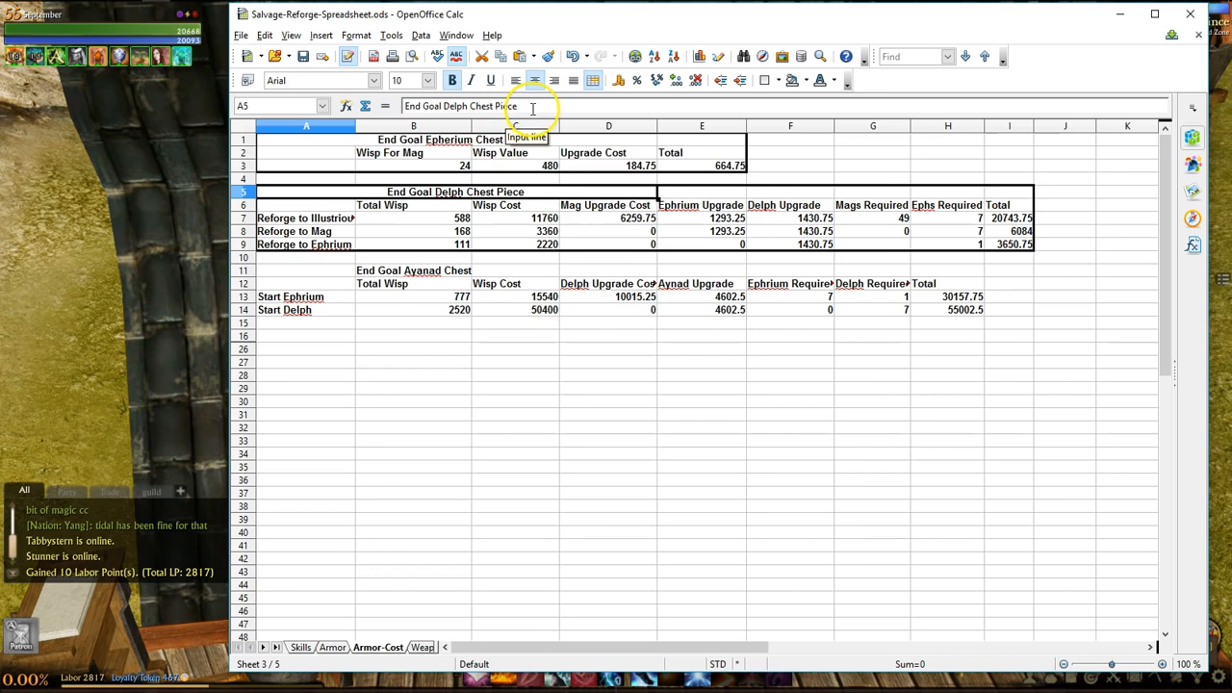
{"action": "left_click", "coordinate": [413, 217]}
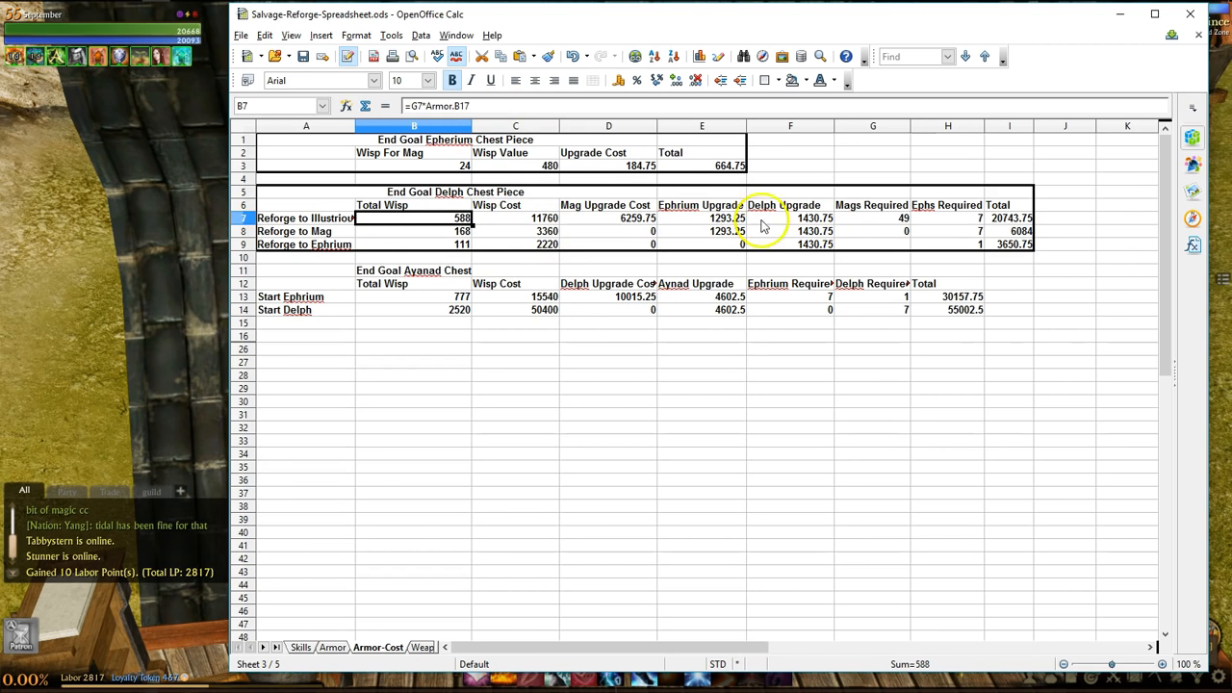
{"action": "mouse_move", "coordinate": [803, 207]}
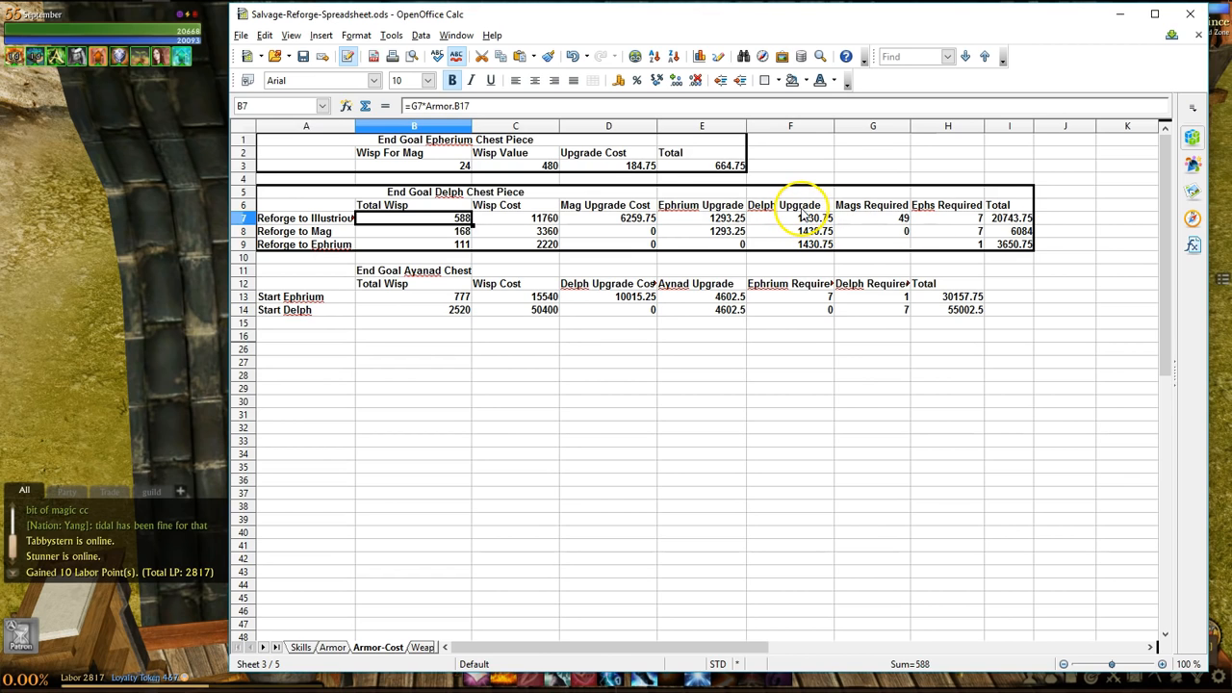
{"action": "mouse_move", "coordinate": [744, 248]}
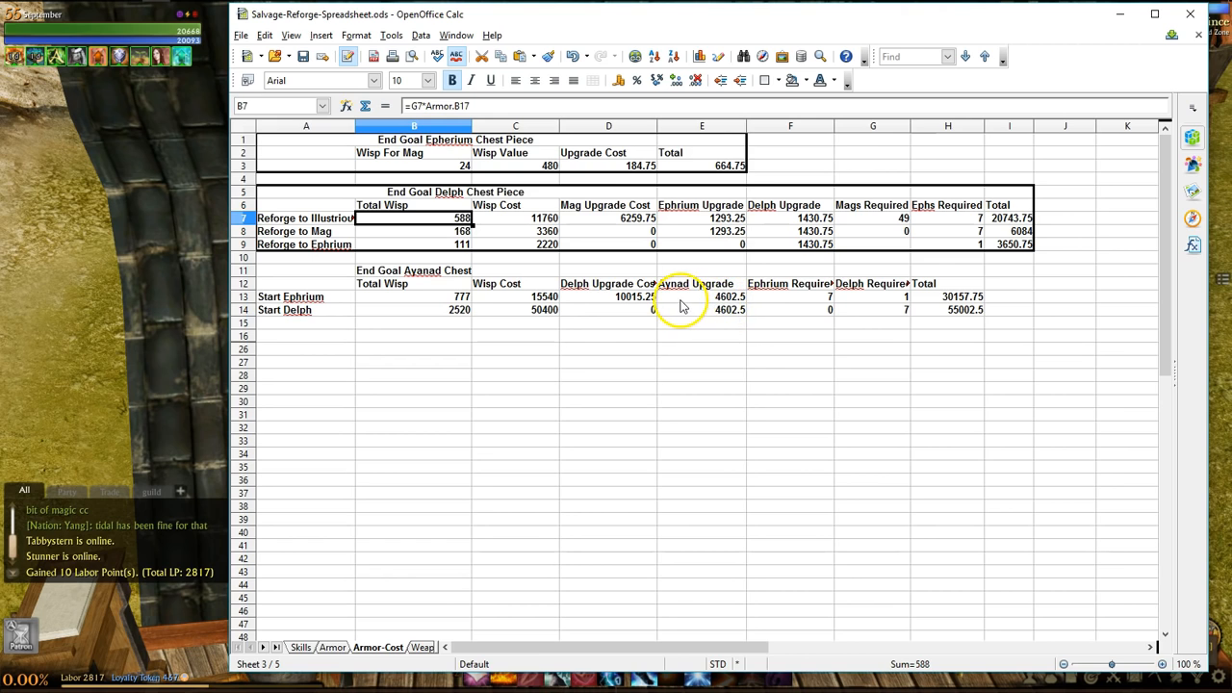
{"action": "mouse_move", "coordinate": [667, 169]}
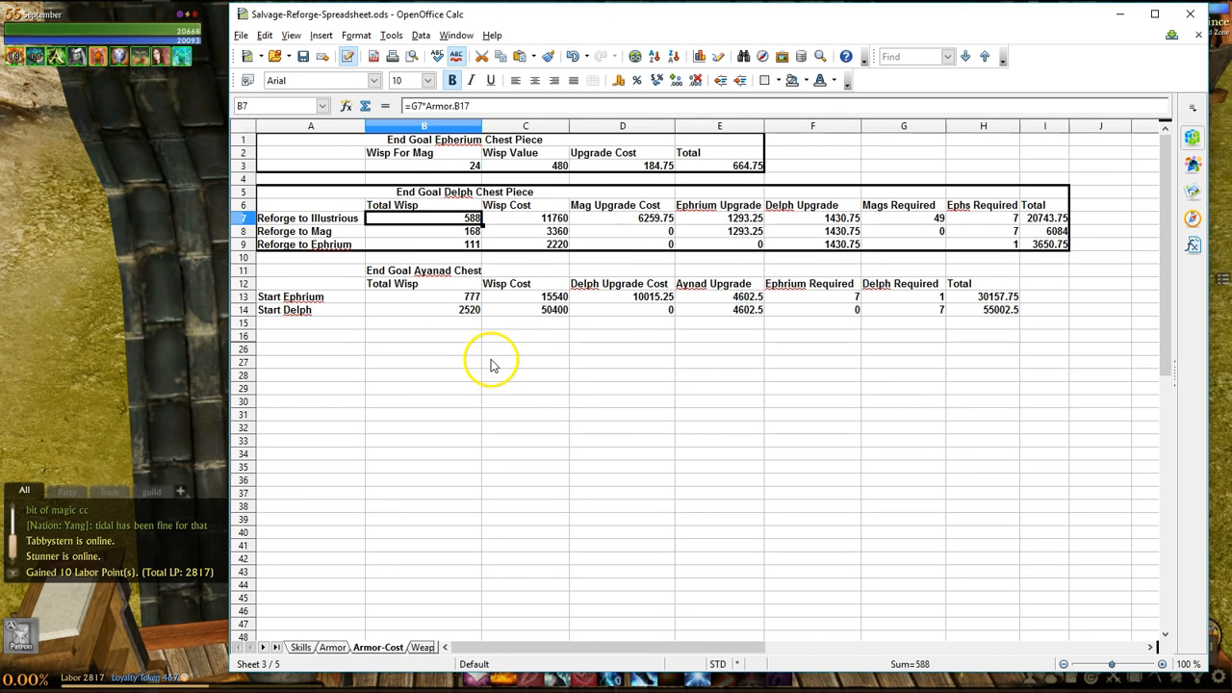
{"action": "mouse_move", "coordinate": [459, 488]}
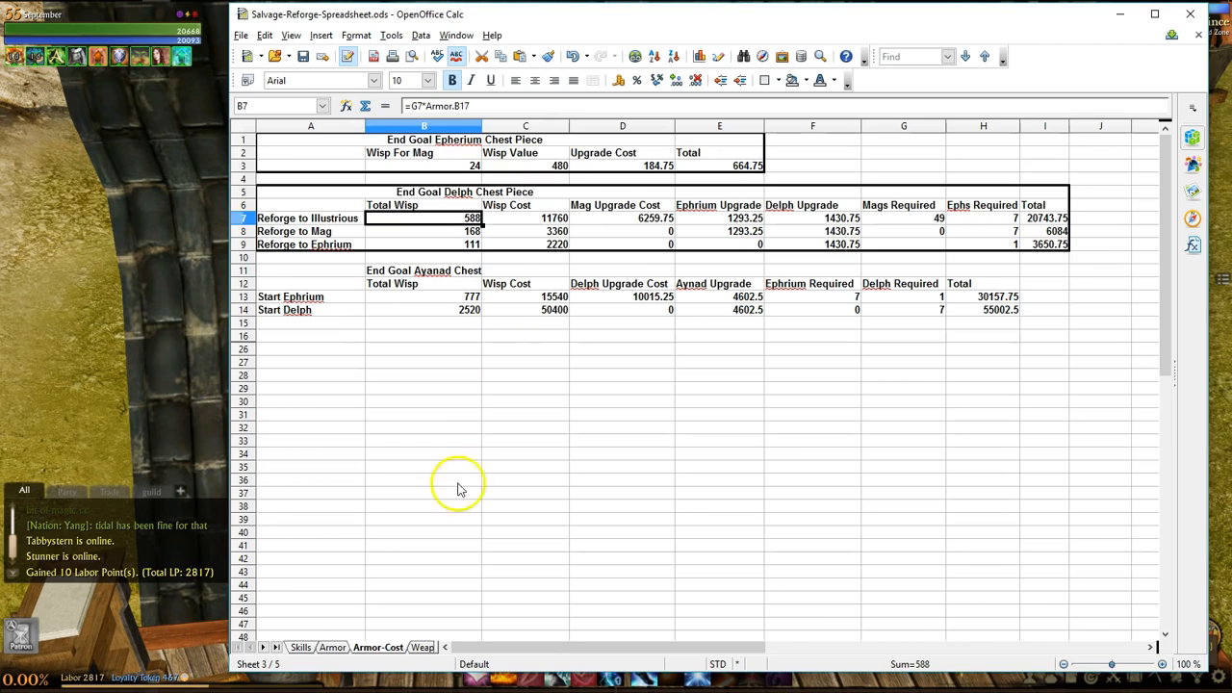
{"action": "mouse_move", "coordinate": [145, 289]}
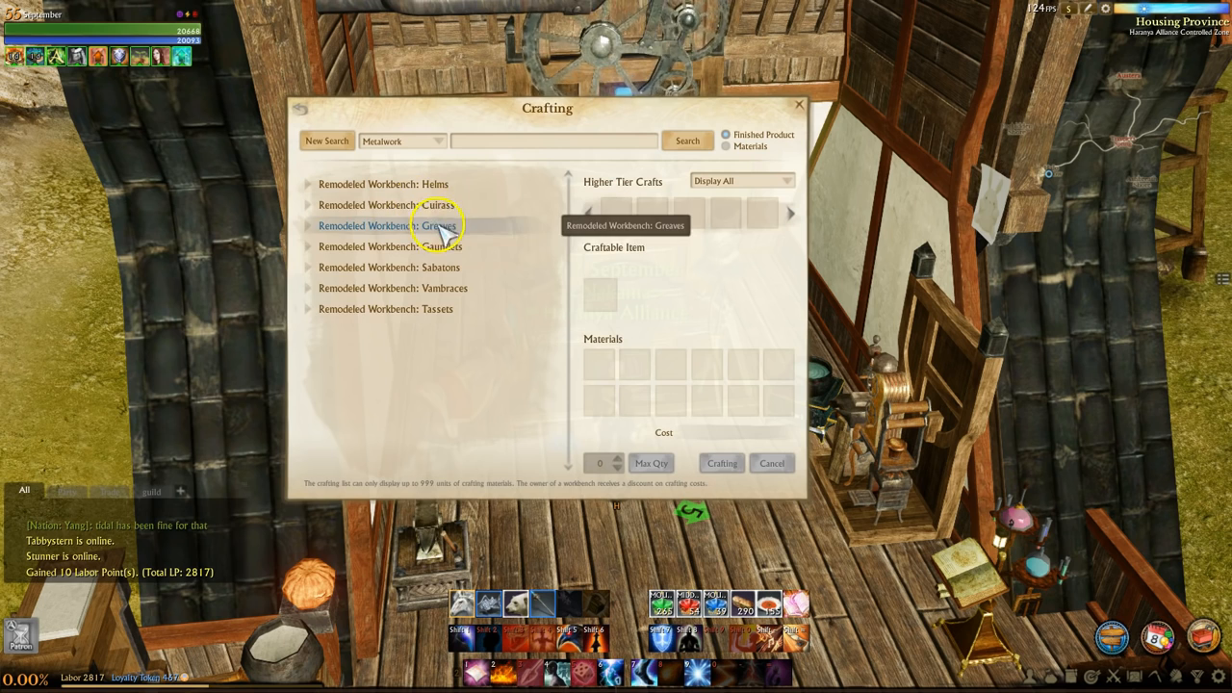
Expand Remodeled Workbench: Greaves to view Sealed Delphinad Greaves, then Alt+Tab back to Calc
{"action": "left_click", "coordinate": [387, 225]}
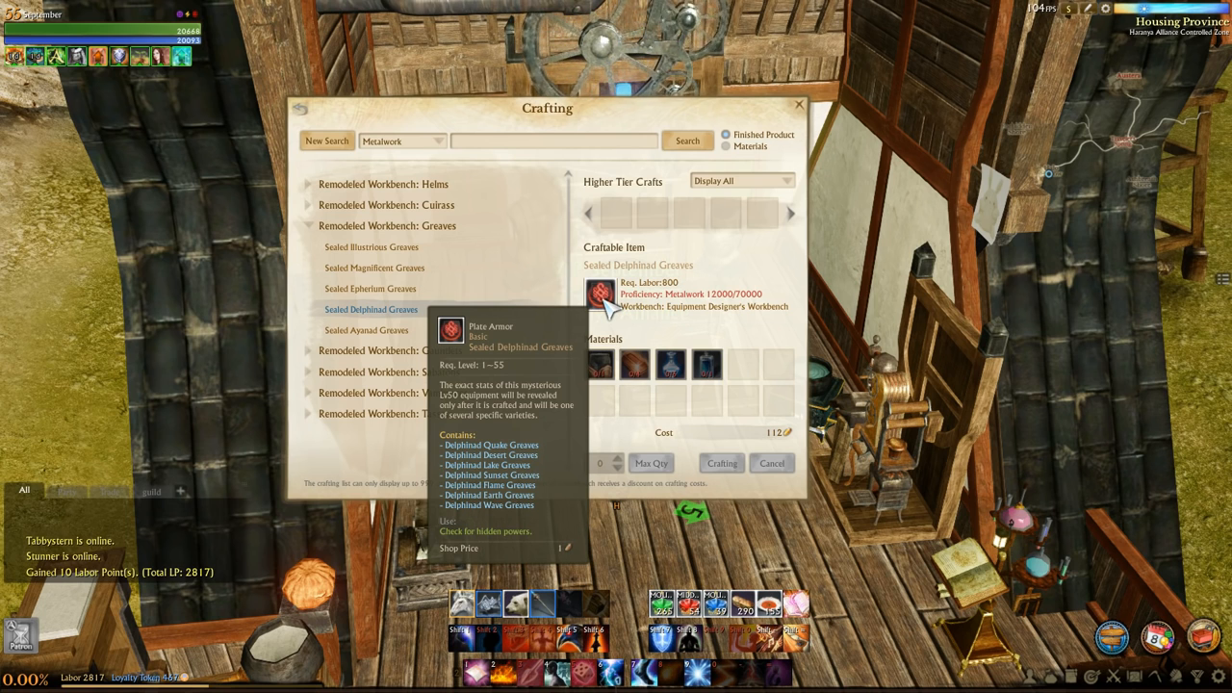
{"action": "key", "text": "alt+tab"}
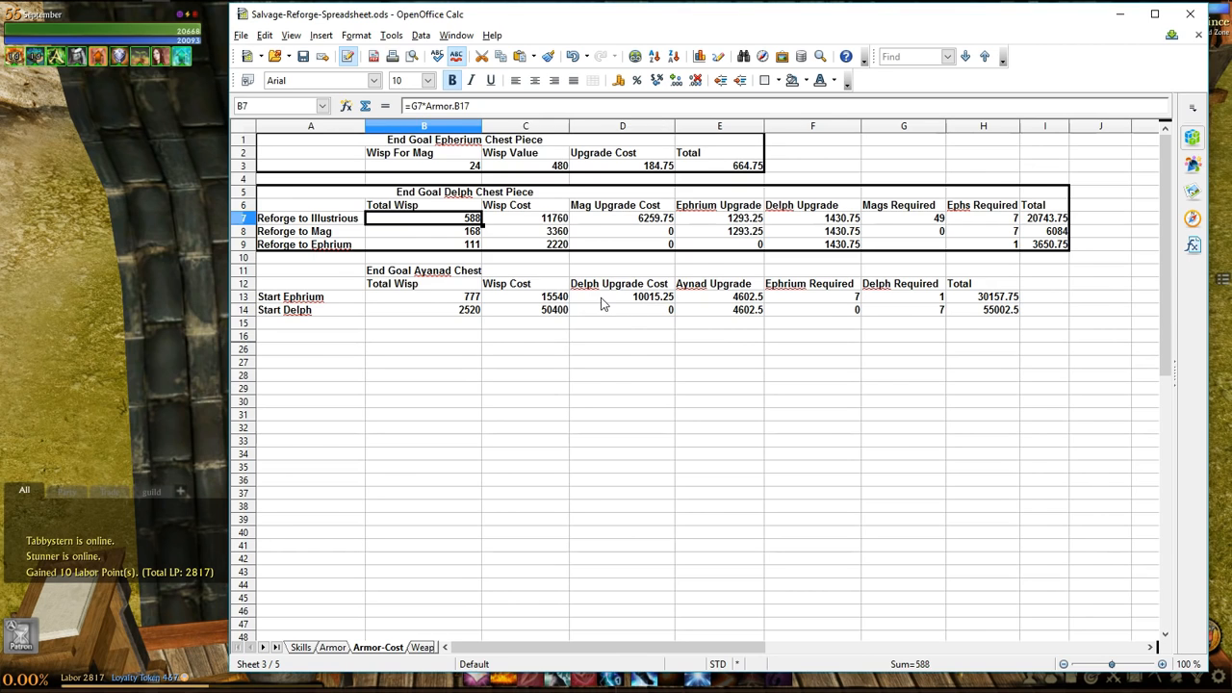
Give the Reforge to Illustrious row (A7:I7) a light green background
{"action": "left_click", "coordinate": [525, 388]}
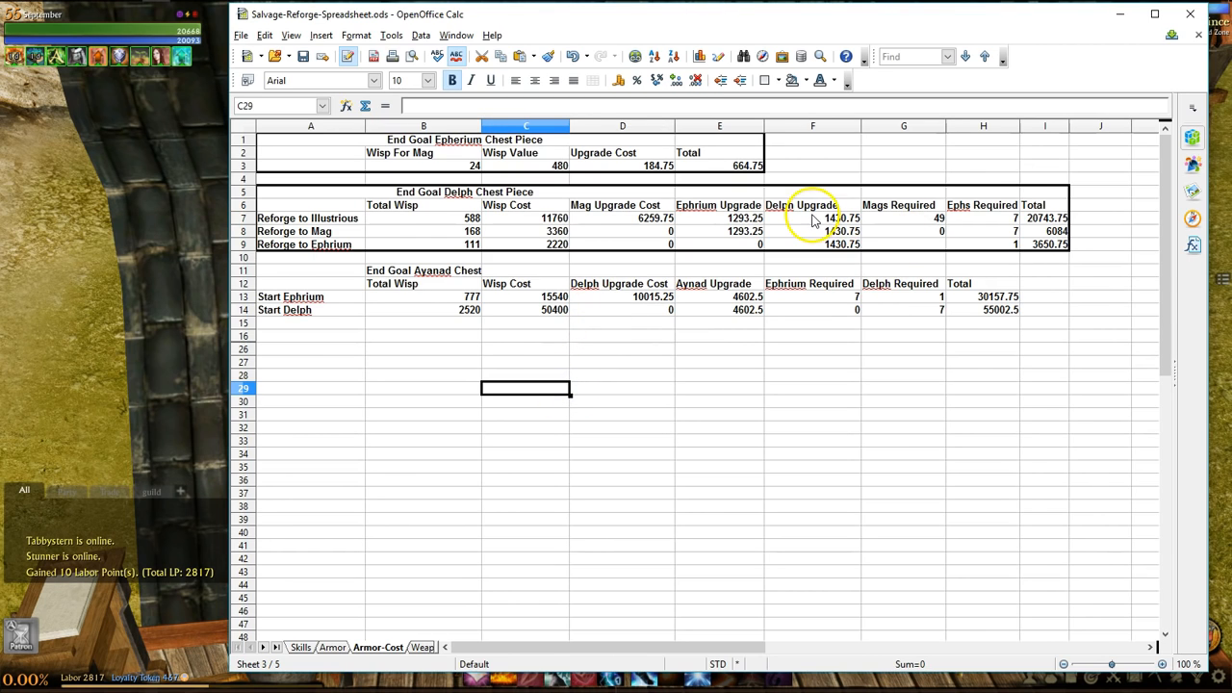
{"action": "mouse_move", "coordinate": [1009, 229]}
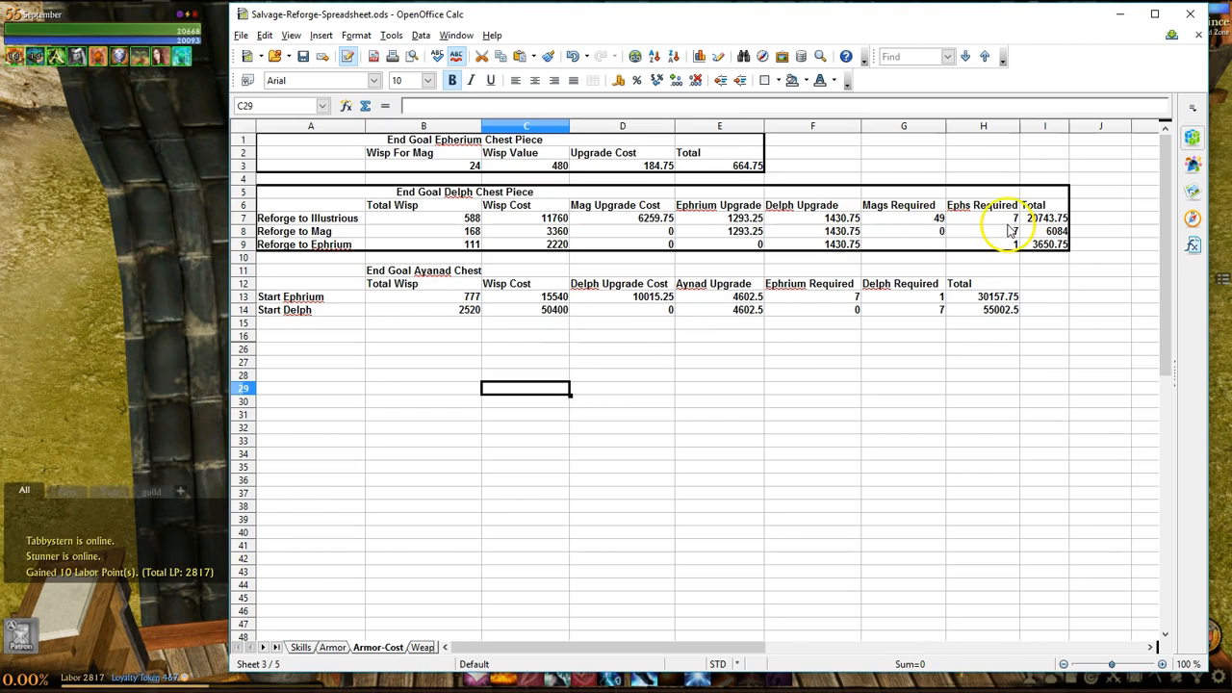
{"action": "left_click", "coordinate": [983, 217]}
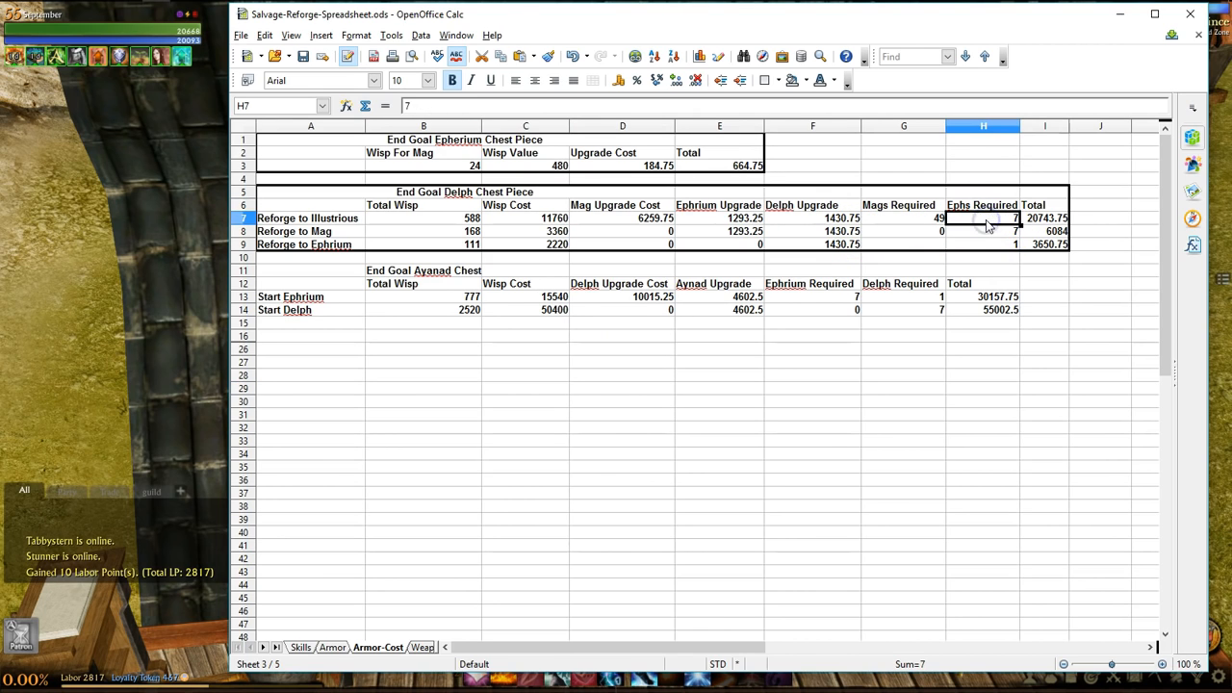
{"action": "left_click", "coordinate": [903, 217]}
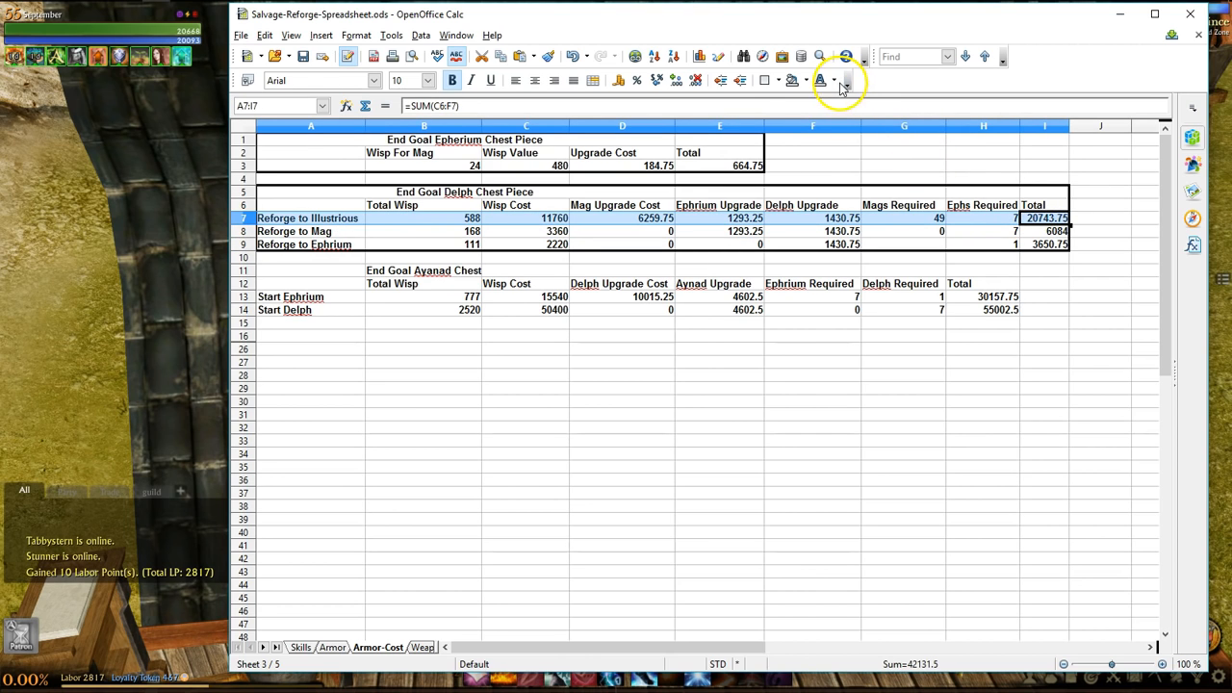
{"action": "left_click", "coordinate": [834, 80]}
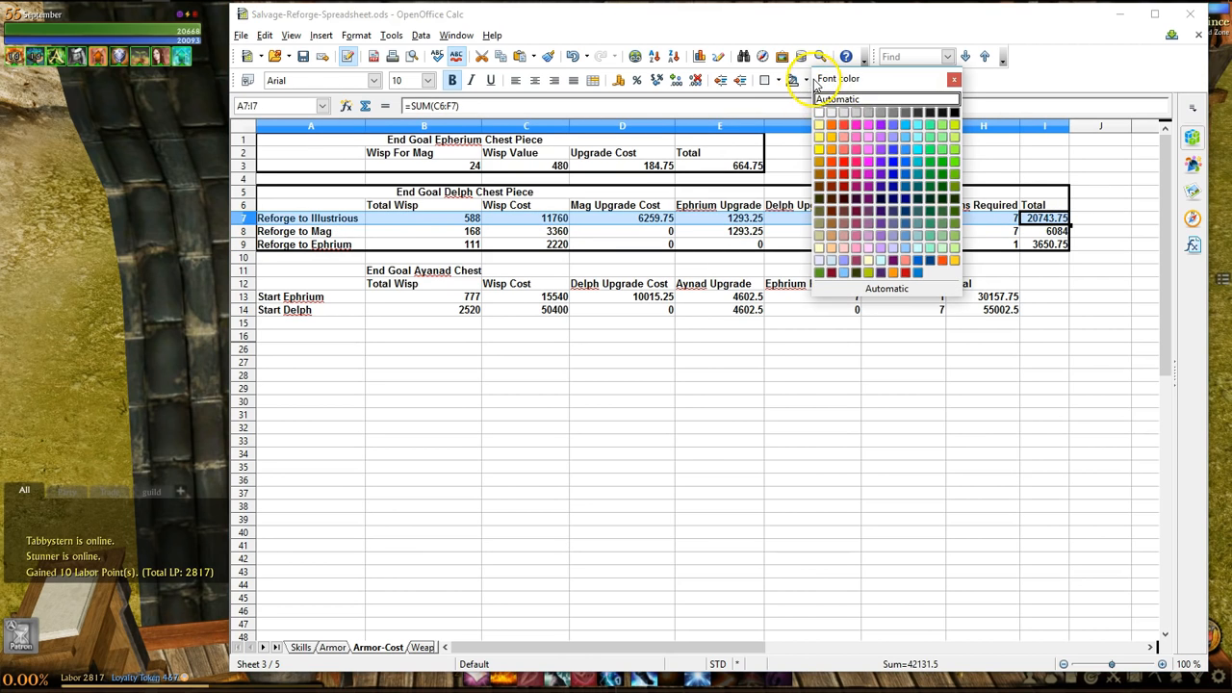
{"action": "left_click", "coordinate": [807, 80]}
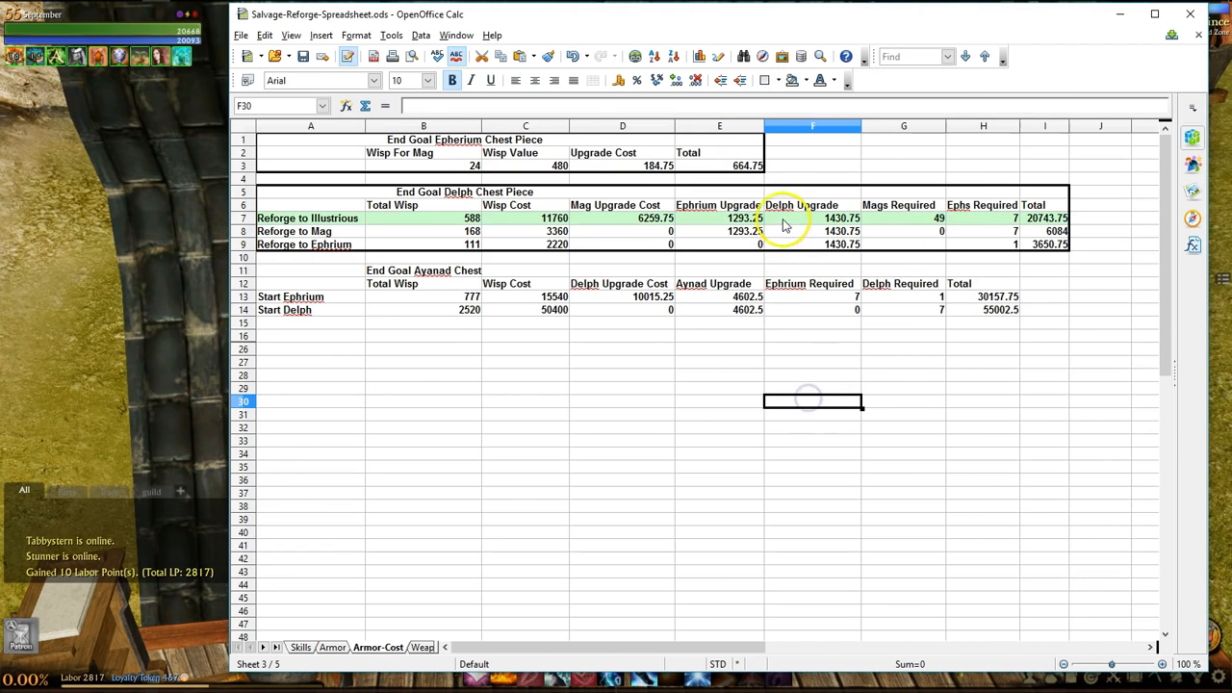
{"action": "left_click", "coordinate": [903, 218]}
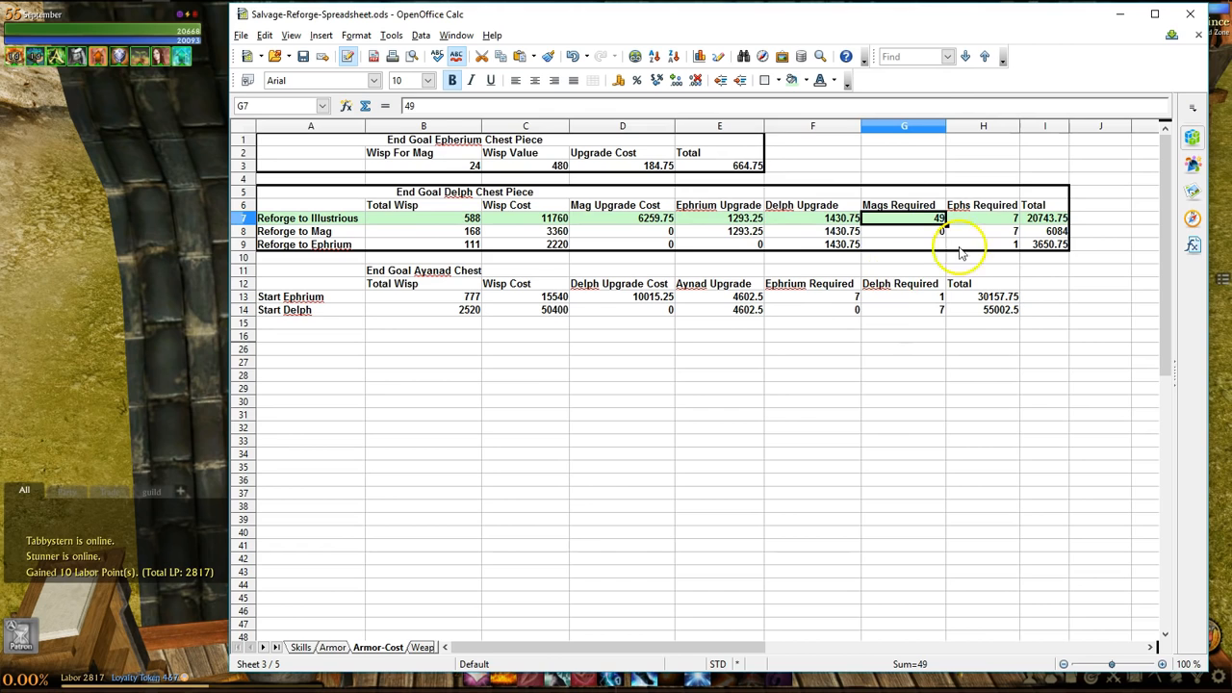
{"action": "mouse_move", "coordinate": [499, 227]}
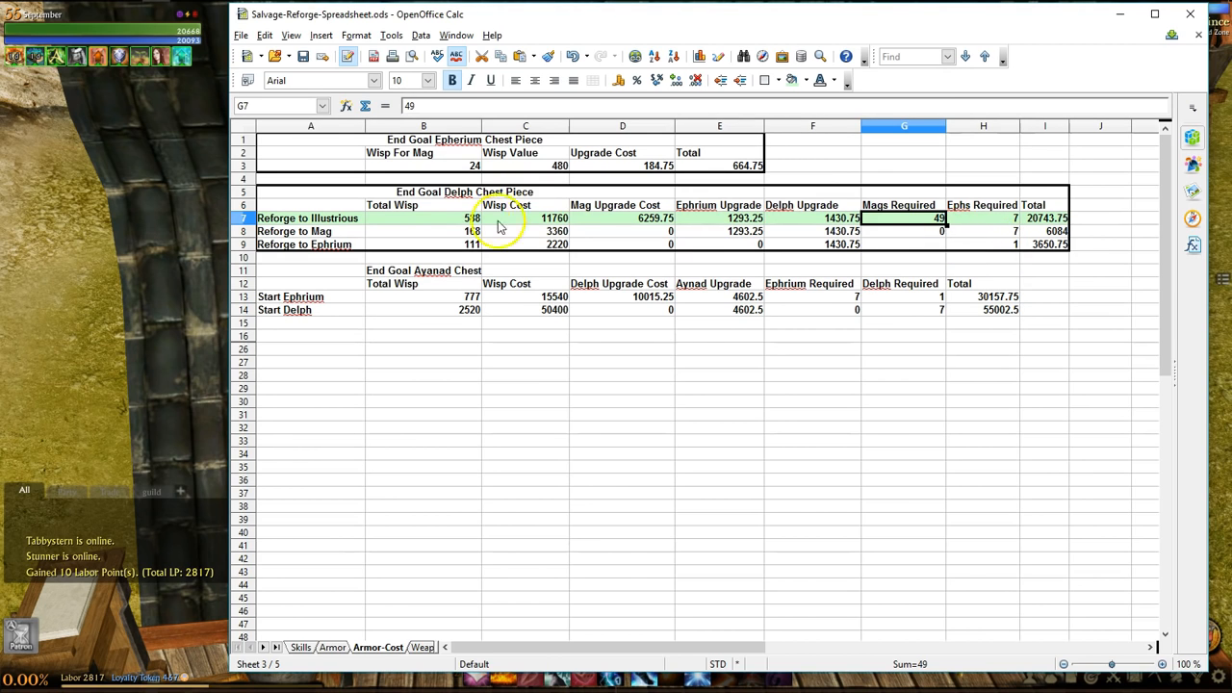
{"action": "left_click", "coordinate": [423, 218]}
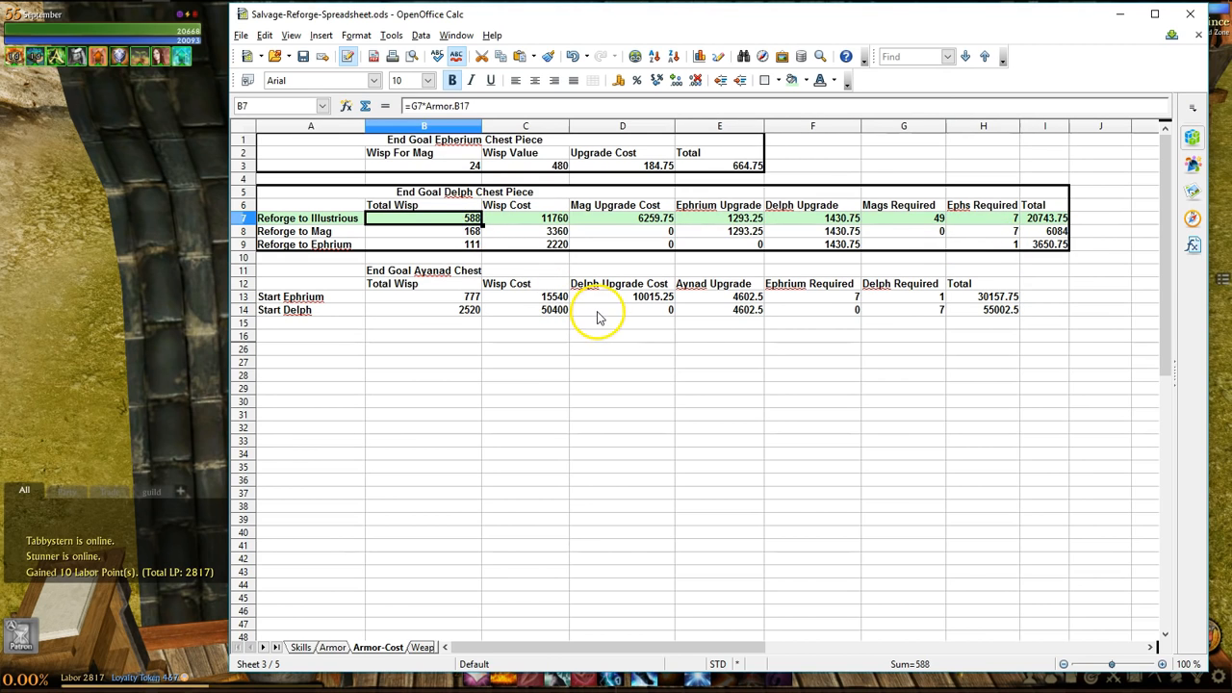
{"action": "left_click", "coordinate": [554, 218]}
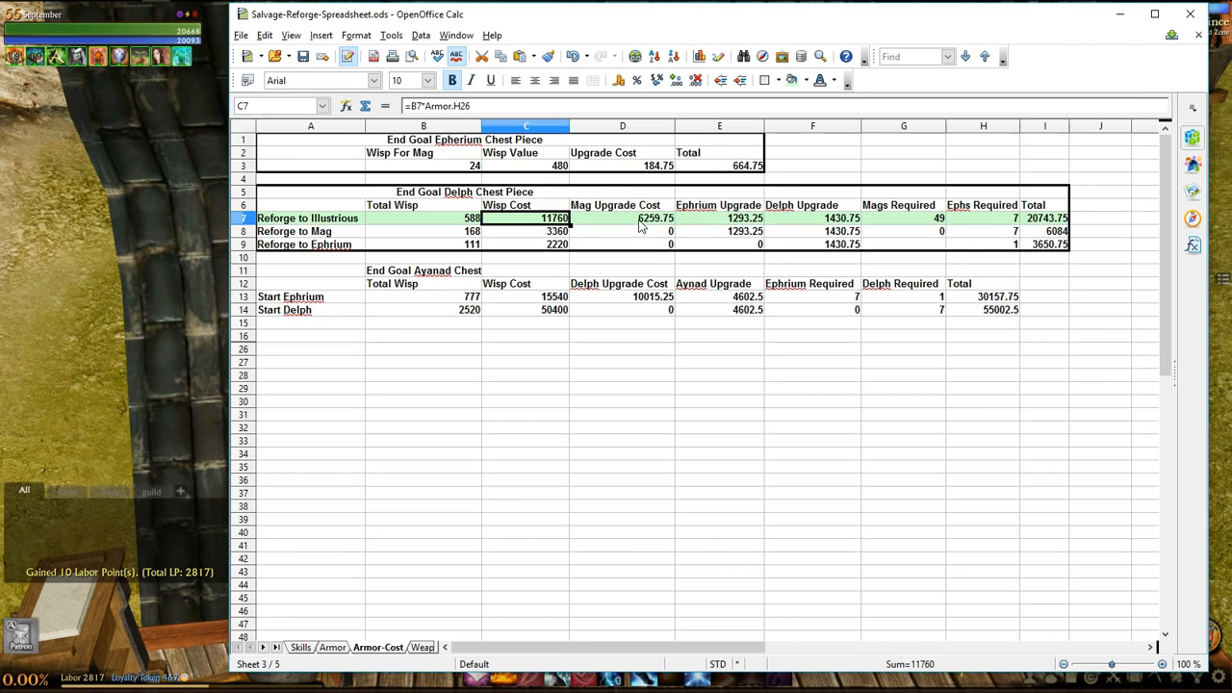
{"action": "left_click", "coordinate": [622, 217]}
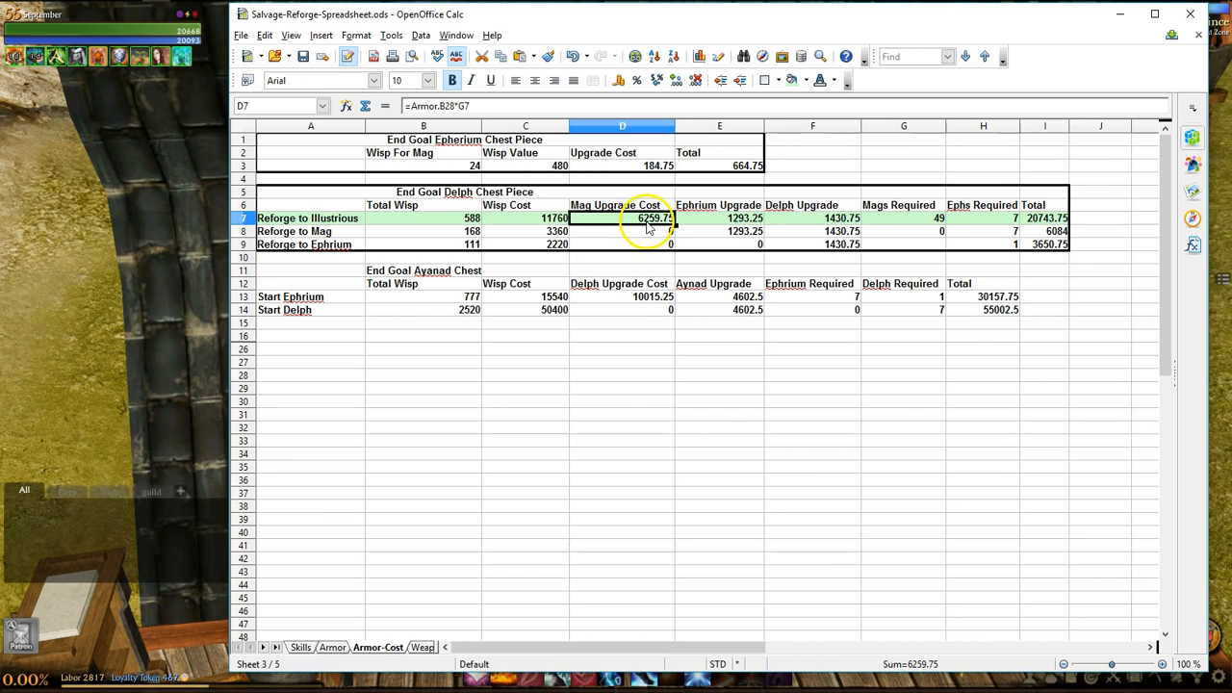
{"action": "mouse_move", "coordinate": [701, 228]}
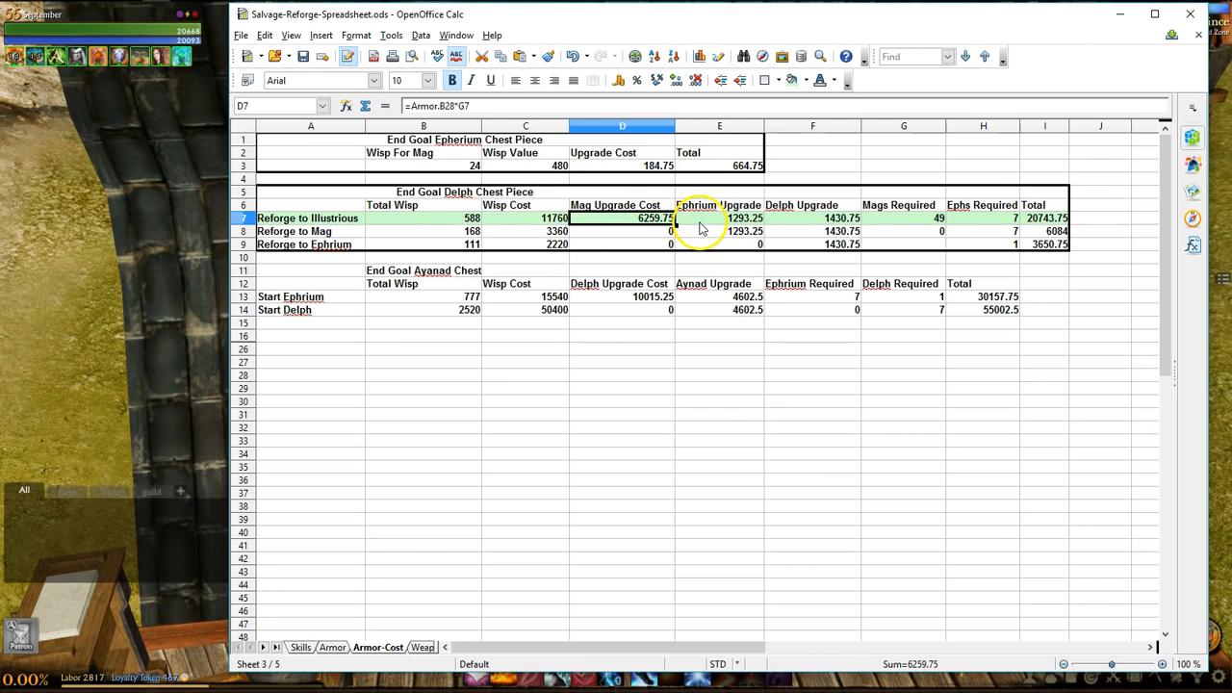
{"action": "mouse_move", "coordinate": [710, 229]}
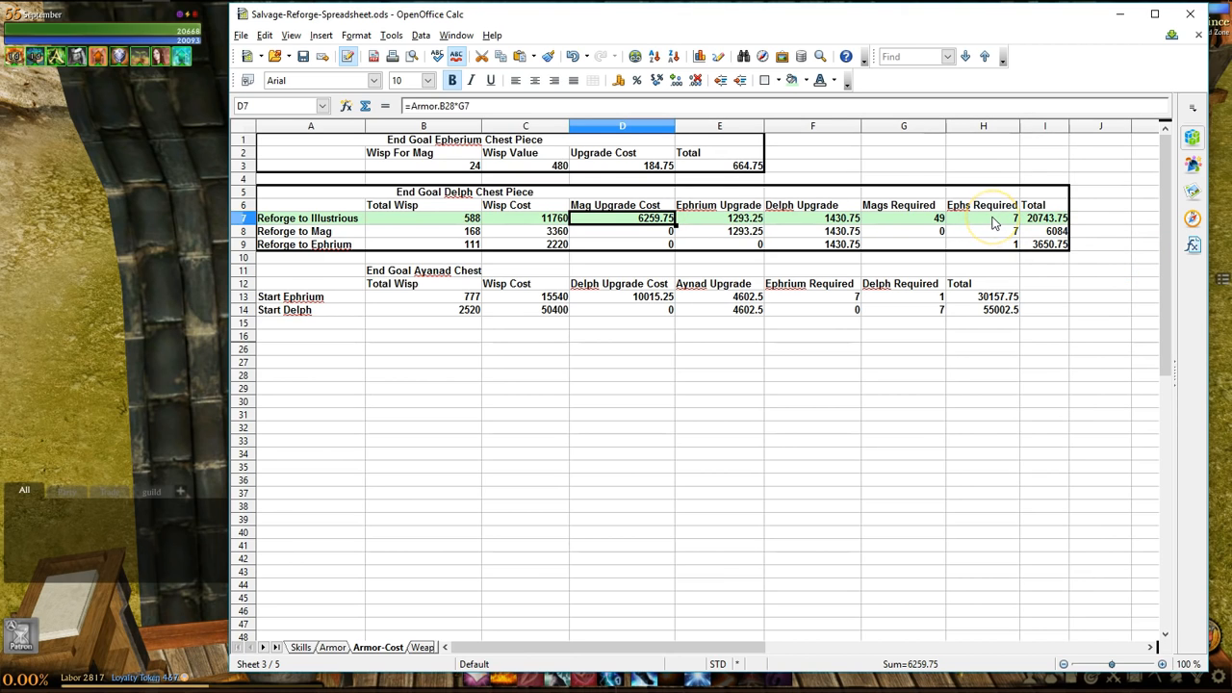
{"action": "left_click", "coordinate": [983, 218]}
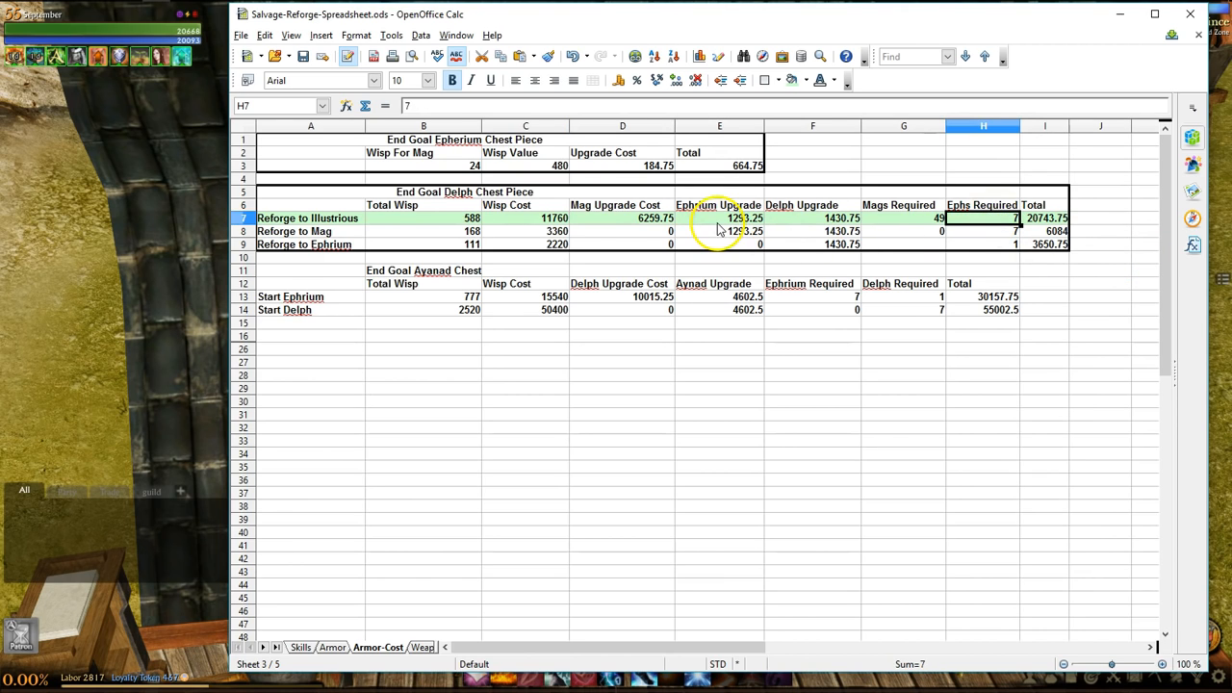
{"action": "left_click", "coordinate": [719, 218]}
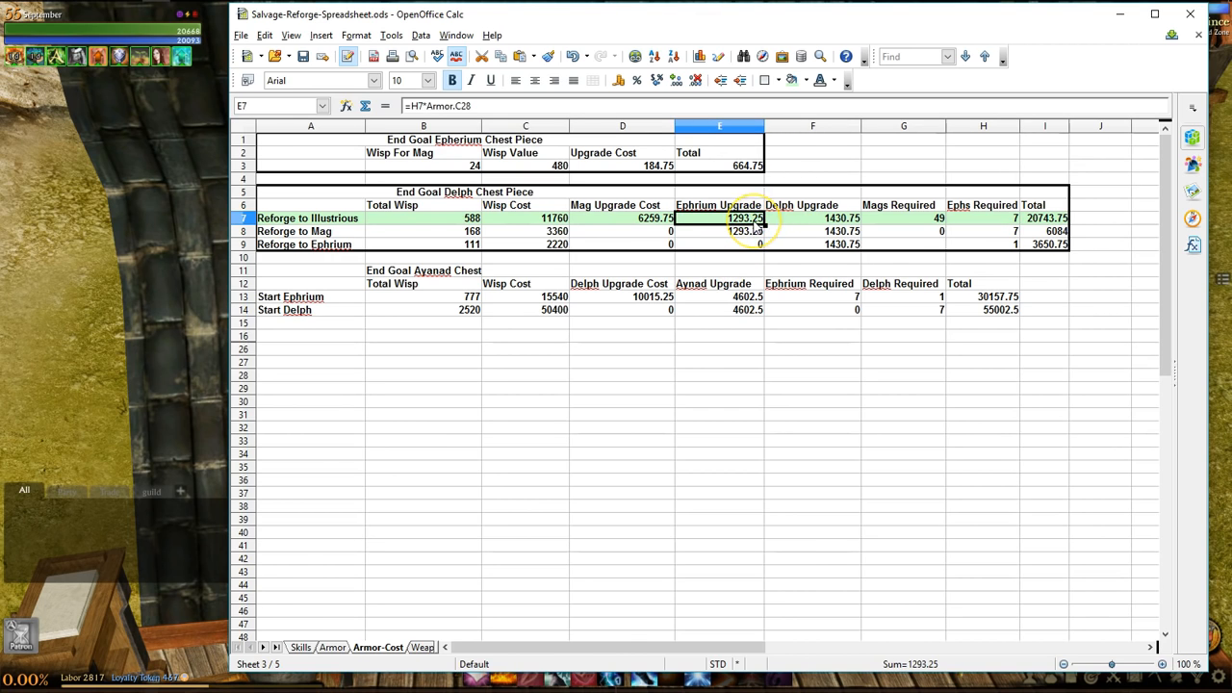
{"action": "mouse_move", "coordinate": [791, 223]}
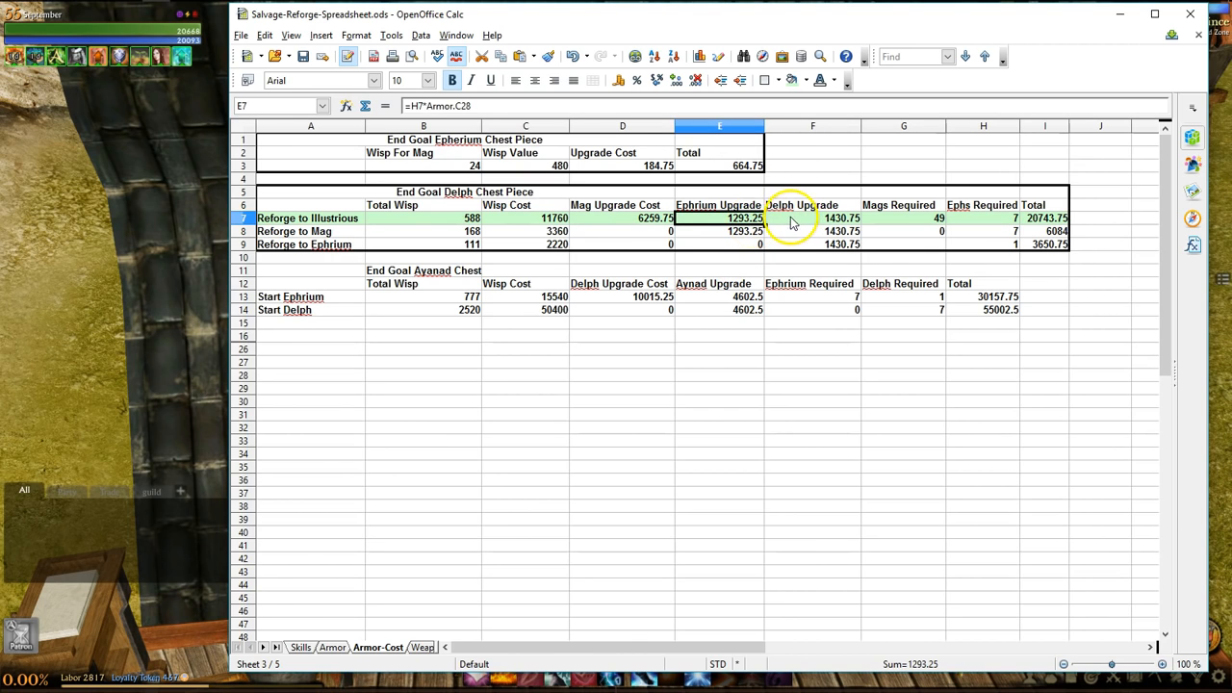
{"action": "left_click", "coordinate": [812, 218]}
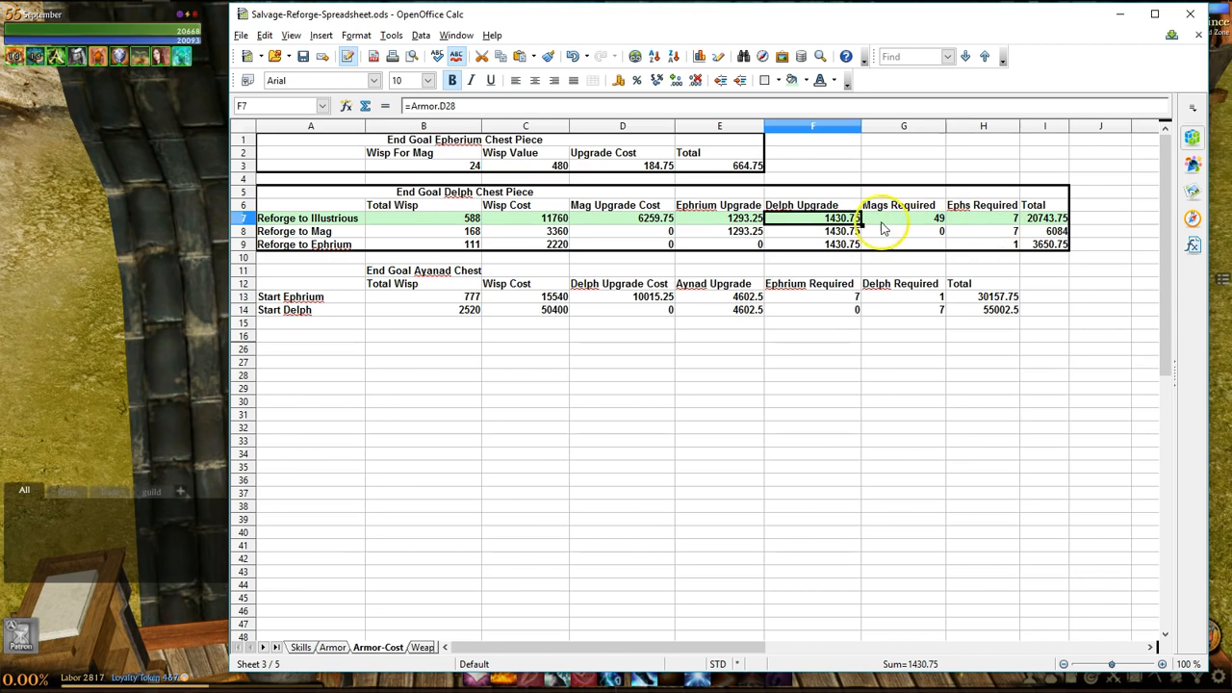
{"action": "mouse_move", "coordinate": [1049, 238]}
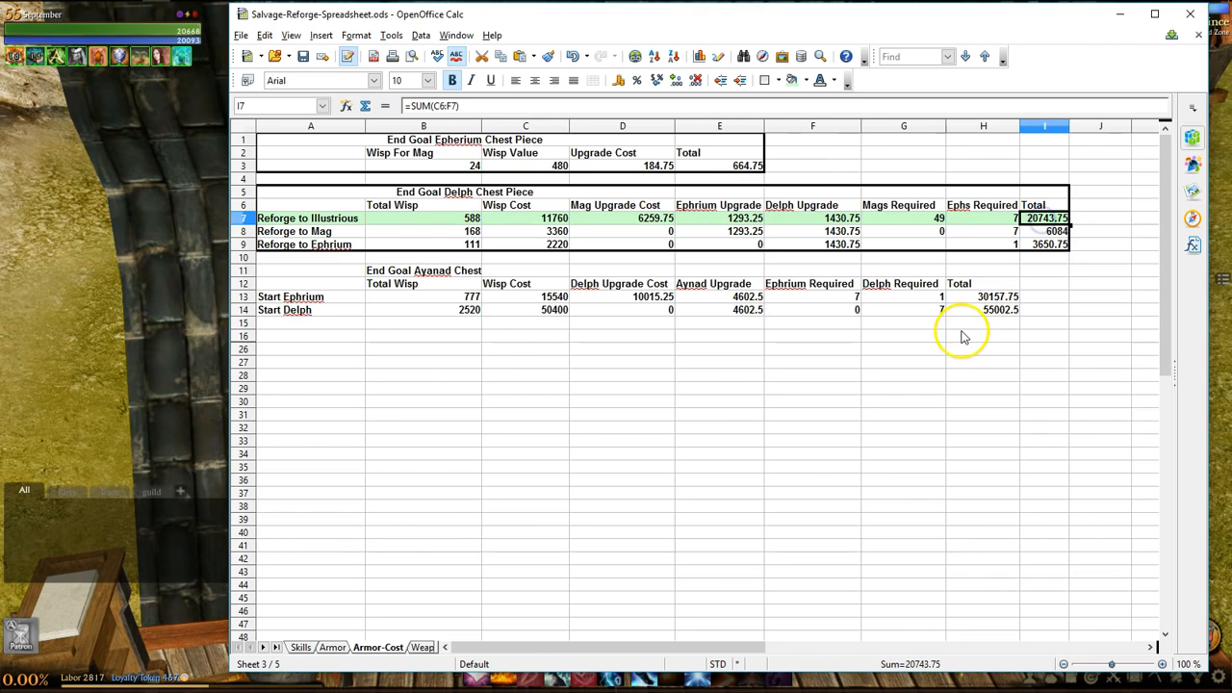
{"action": "mouse_move", "coordinate": [951, 324]}
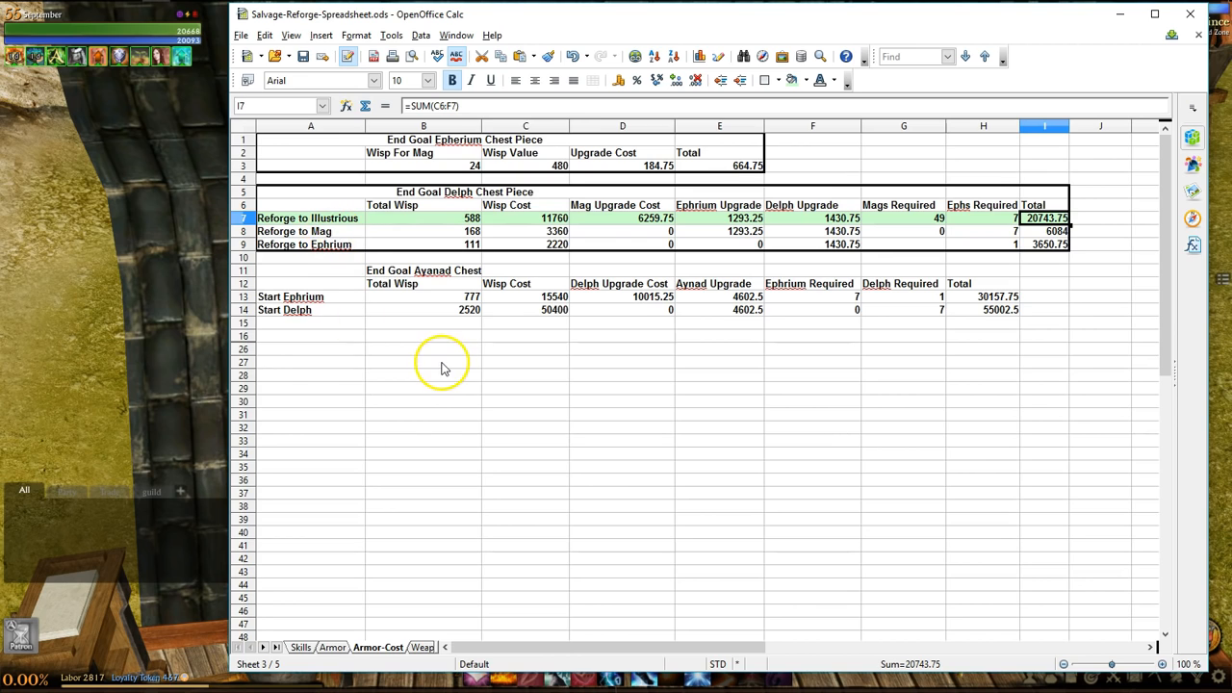
{"action": "mouse_move", "coordinate": [423, 366]}
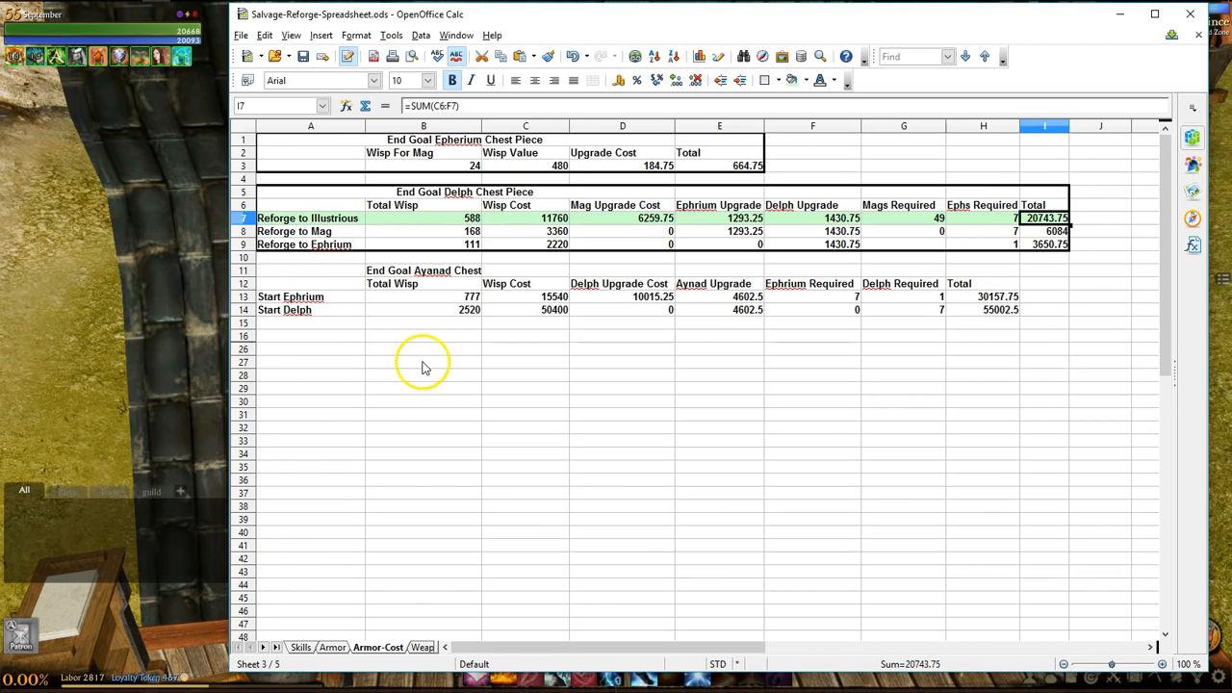
{"action": "mouse_move", "coordinate": [337, 236]}
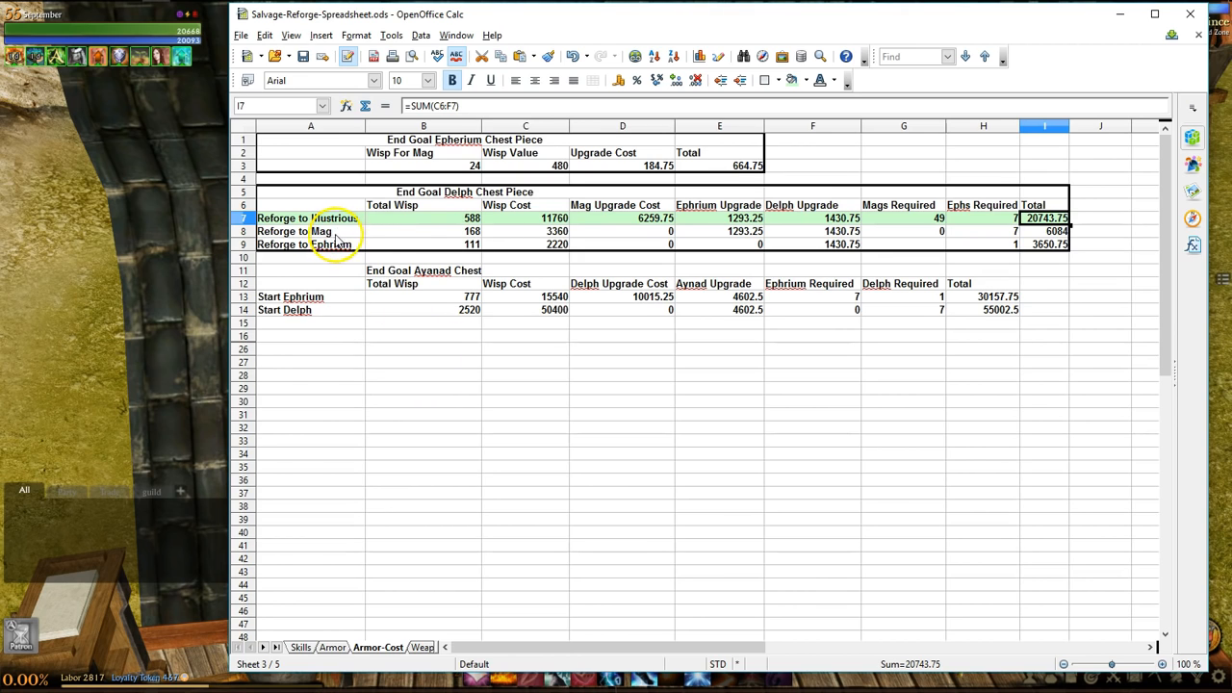
Shade the Reforge to Mag row A8:I8 yellow and check its Ephs Required value
{"action": "left_click", "coordinate": [318, 231]}
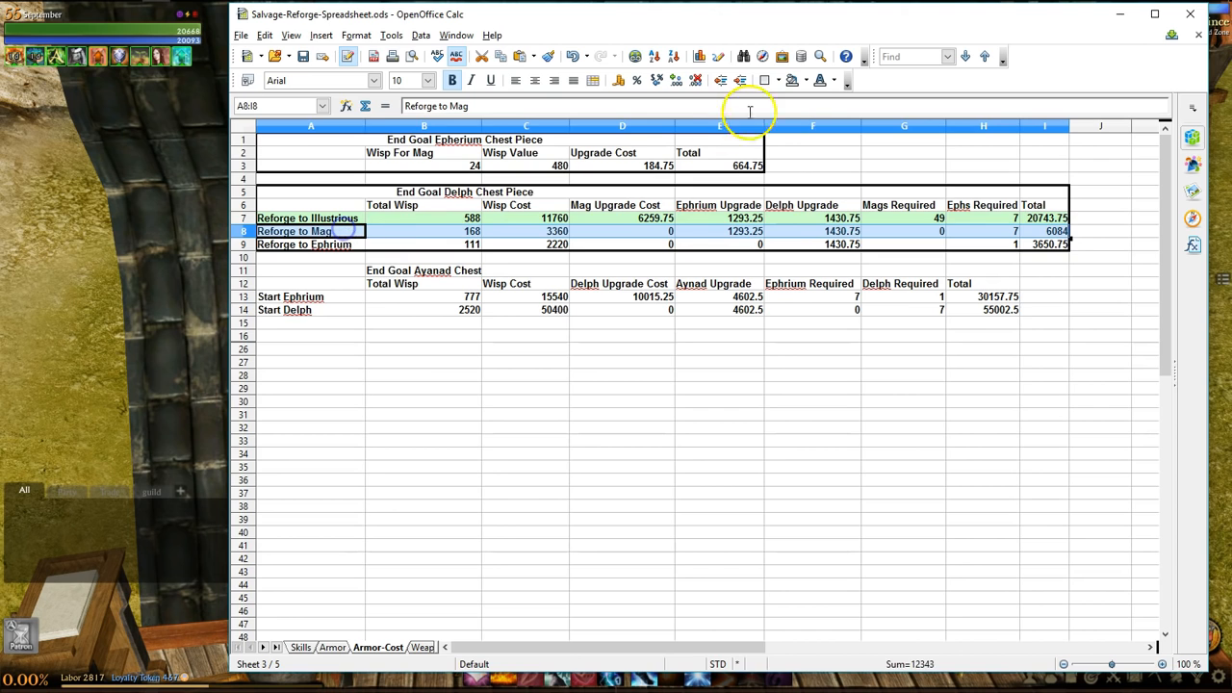
{"action": "left_click", "coordinate": [801, 80]}
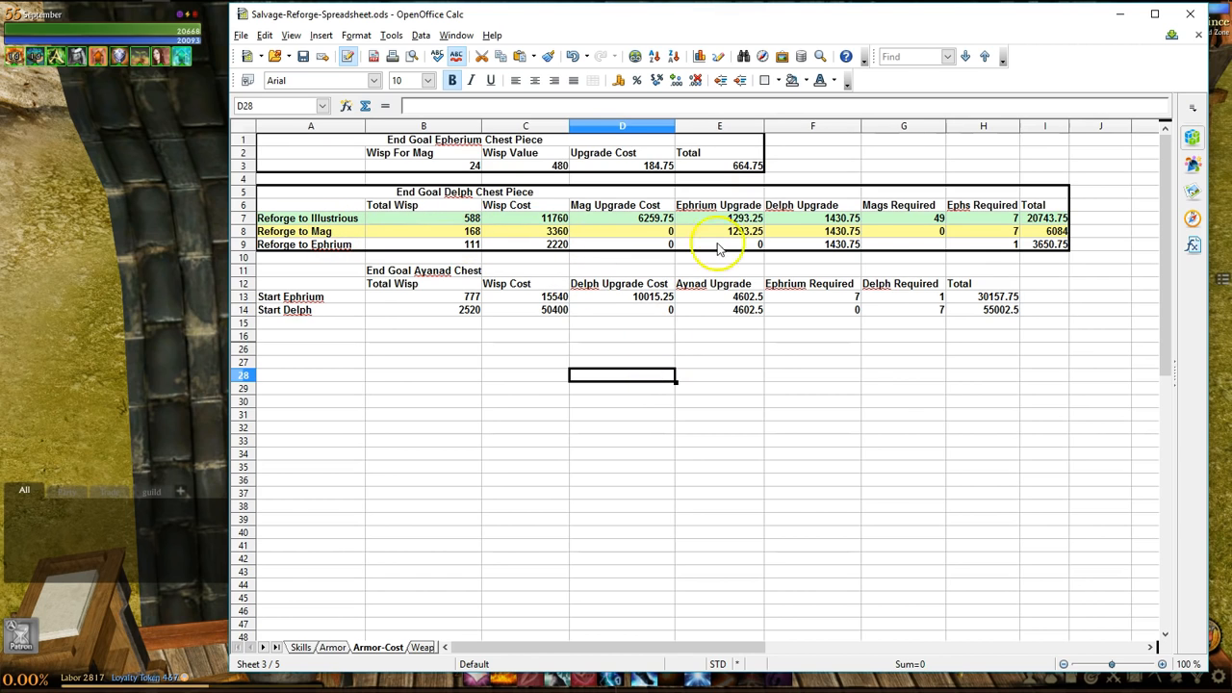
{"action": "left_click", "coordinate": [983, 231]}
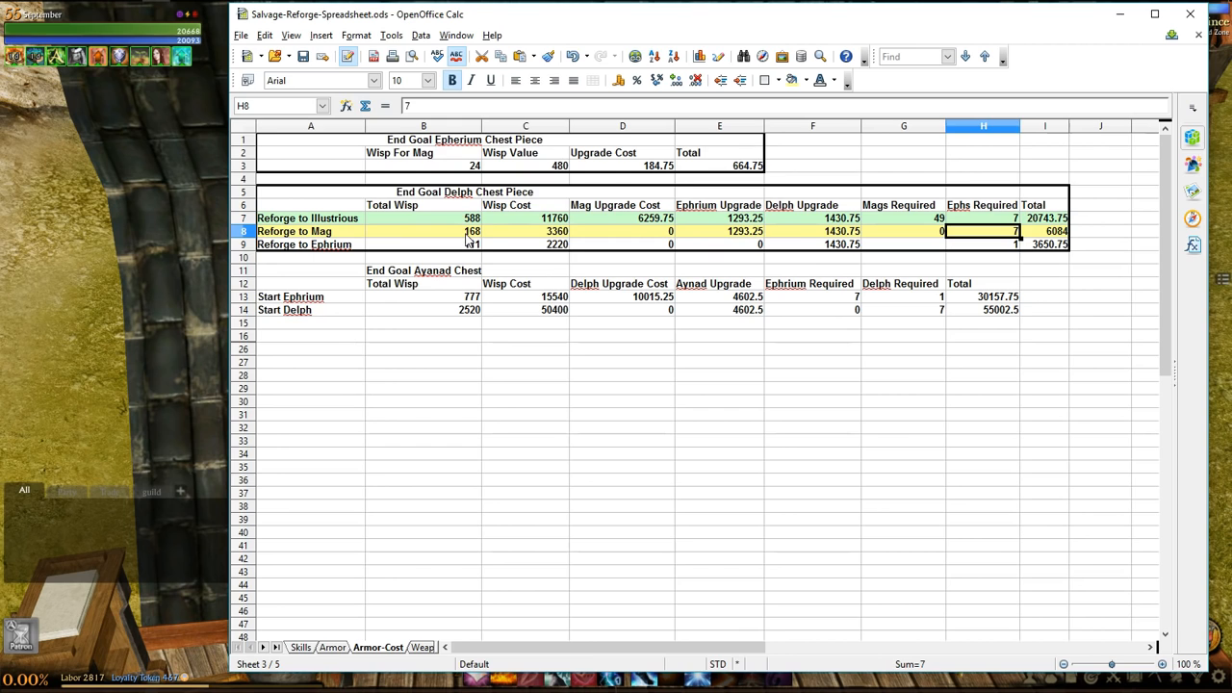
Trace the Mag row's Total Wisp, Wisp Cost, Ephrium Upgrade and 6084 total formulas
{"action": "left_click", "coordinate": [424, 231]}
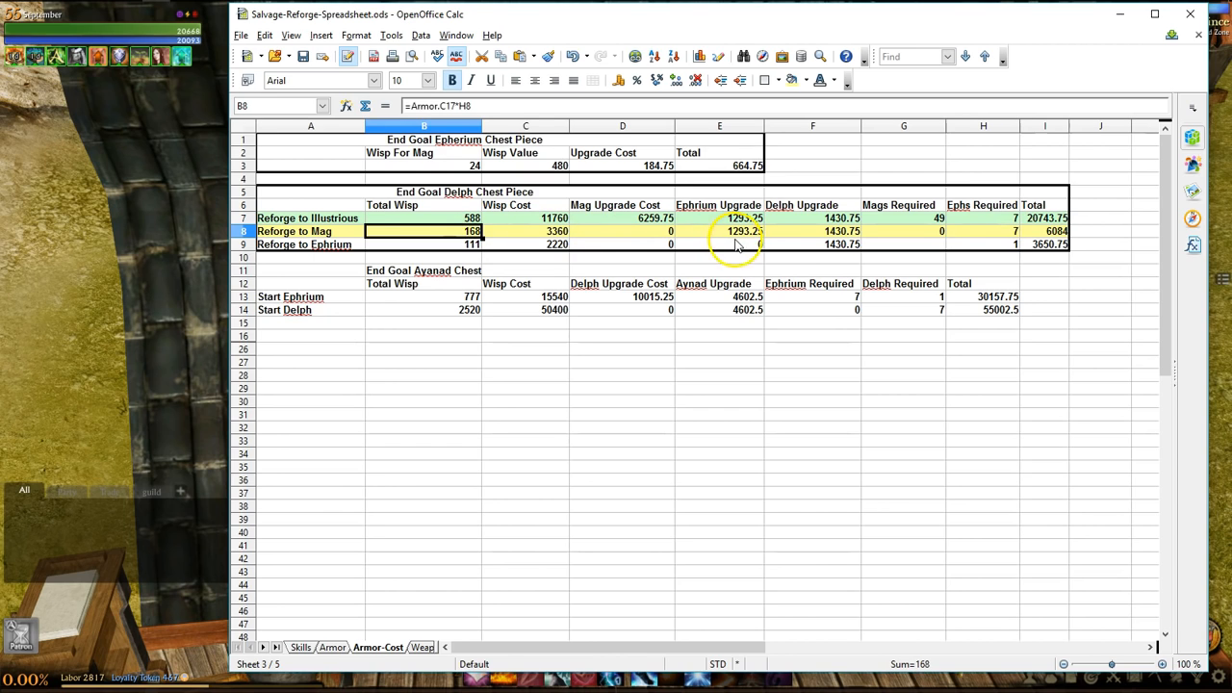
{"action": "left_click", "coordinate": [719, 231]}
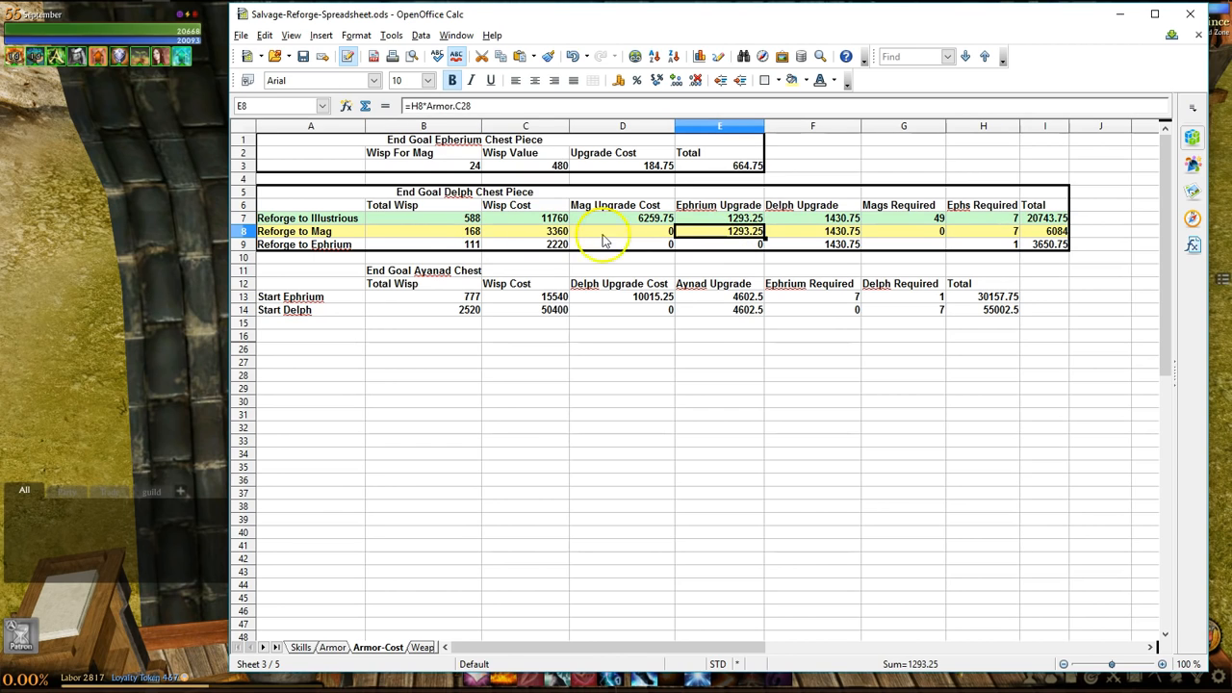
{"action": "left_click", "coordinate": [423, 231]}
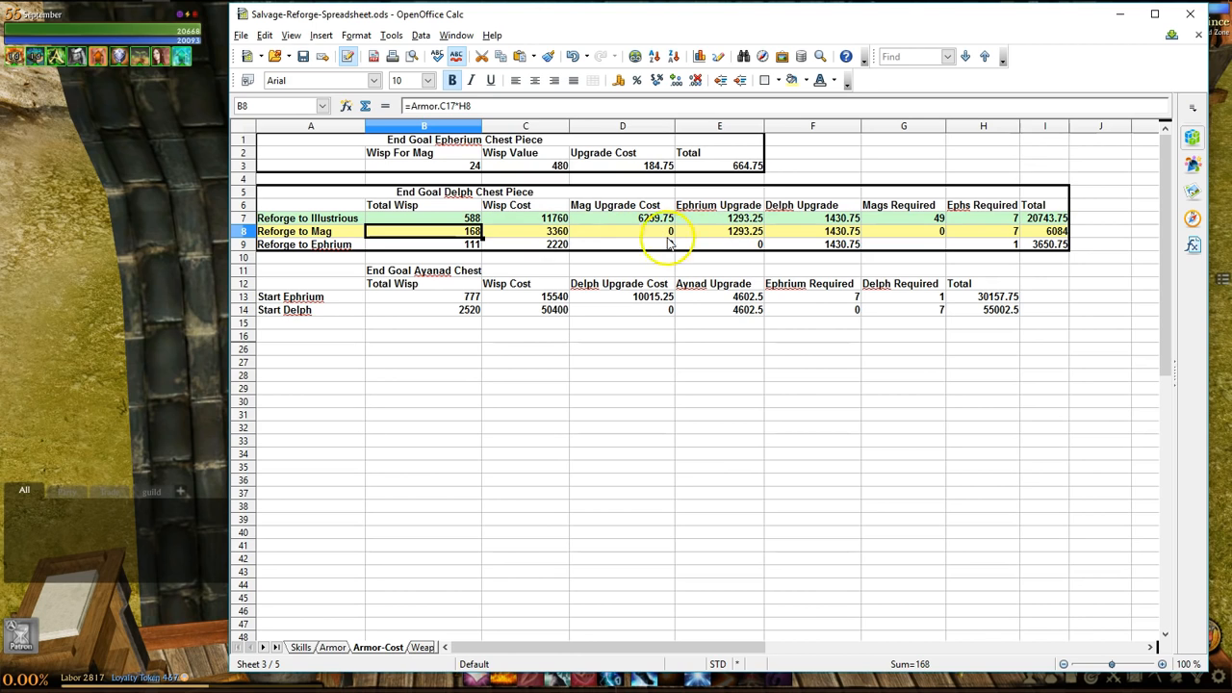
{"action": "left_click", "coordinate": [525, 231]}
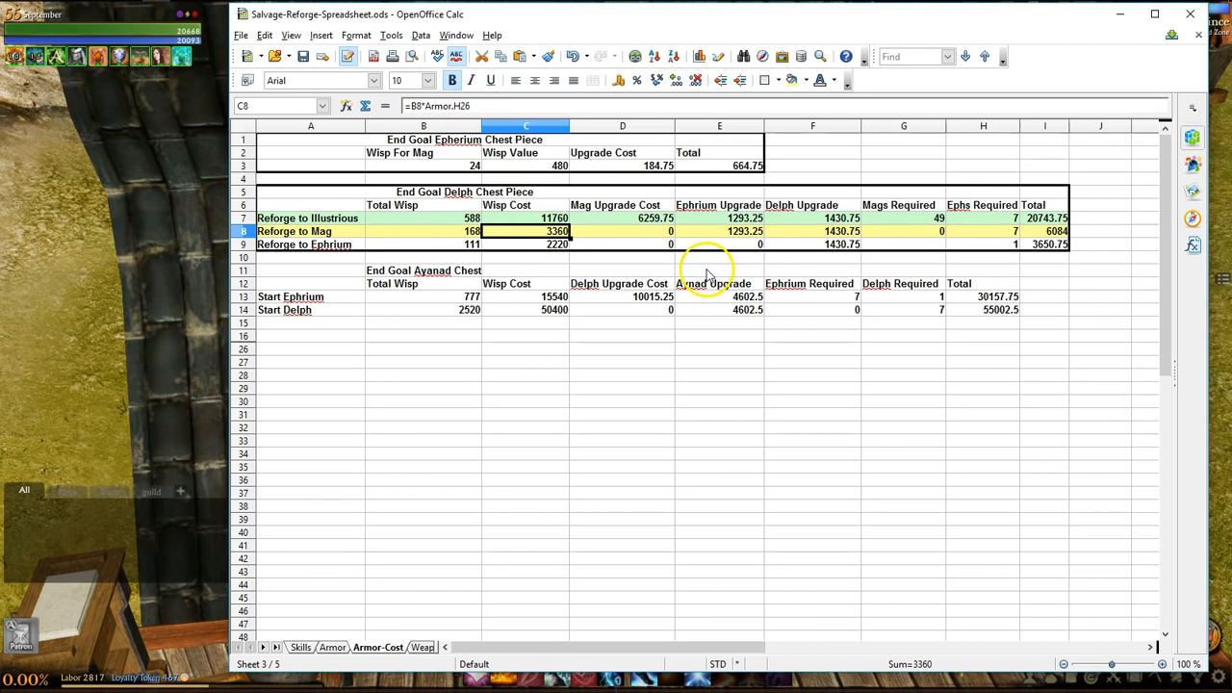
{"action": "left_click", "coordinate": [720, 231]}
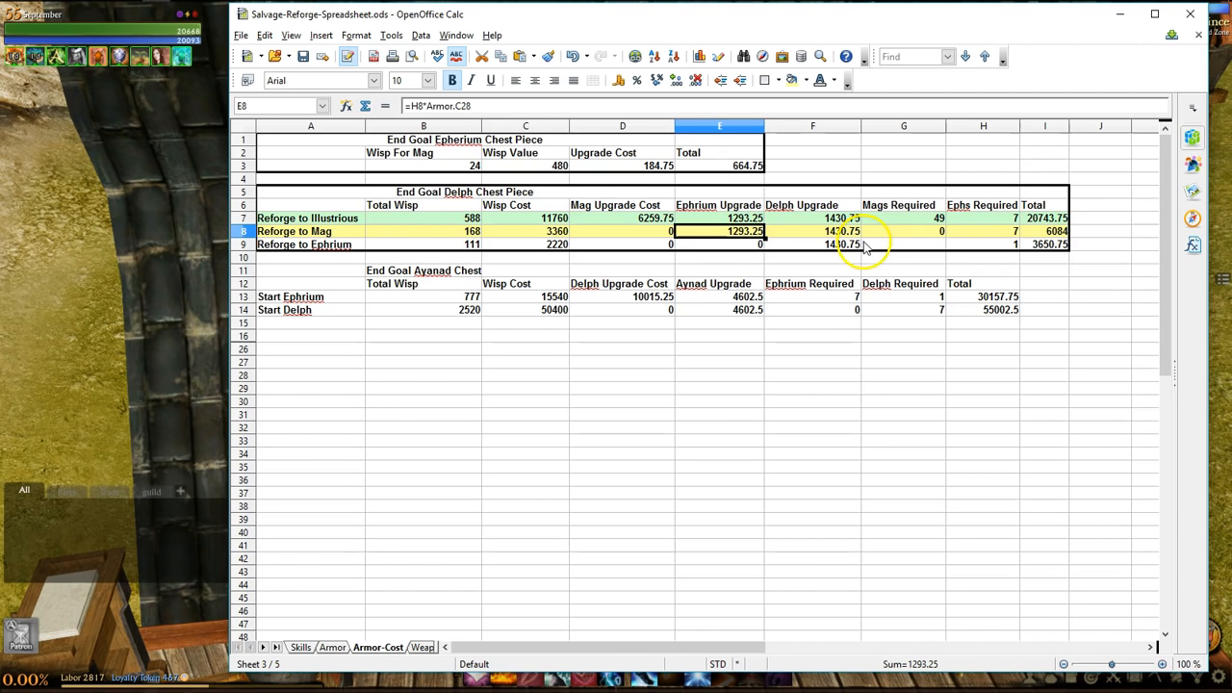
{"action": "left_click", "coordinate": [812, 231]}
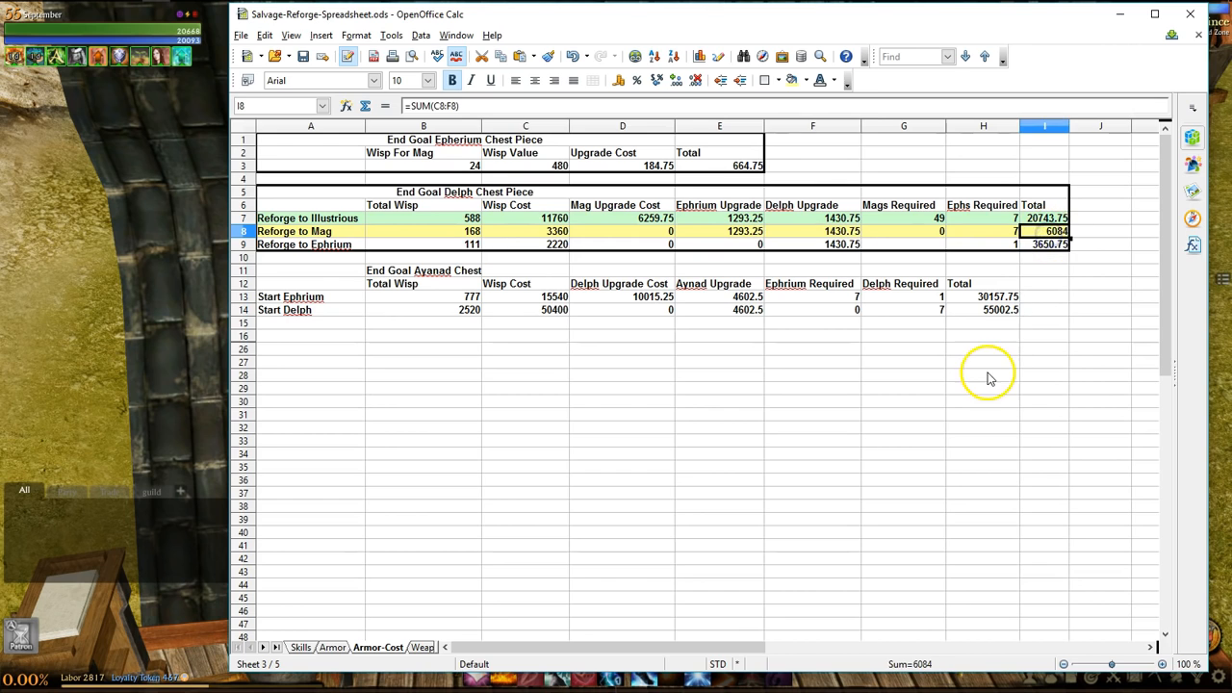
{"action": "mouse_move", "coordinate": [992, 369]}
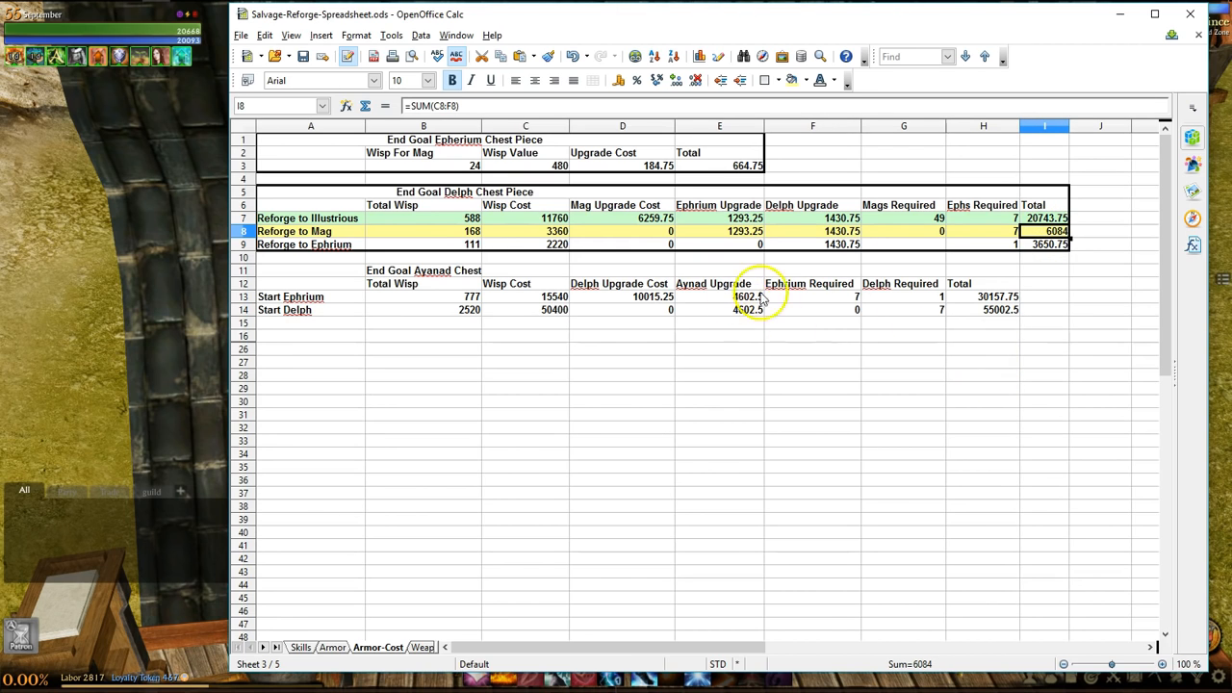
Fill the Reforge to Ephrium row A9:I9 with cyan
{"action": "left_click", "coordinate": [812, 244]}
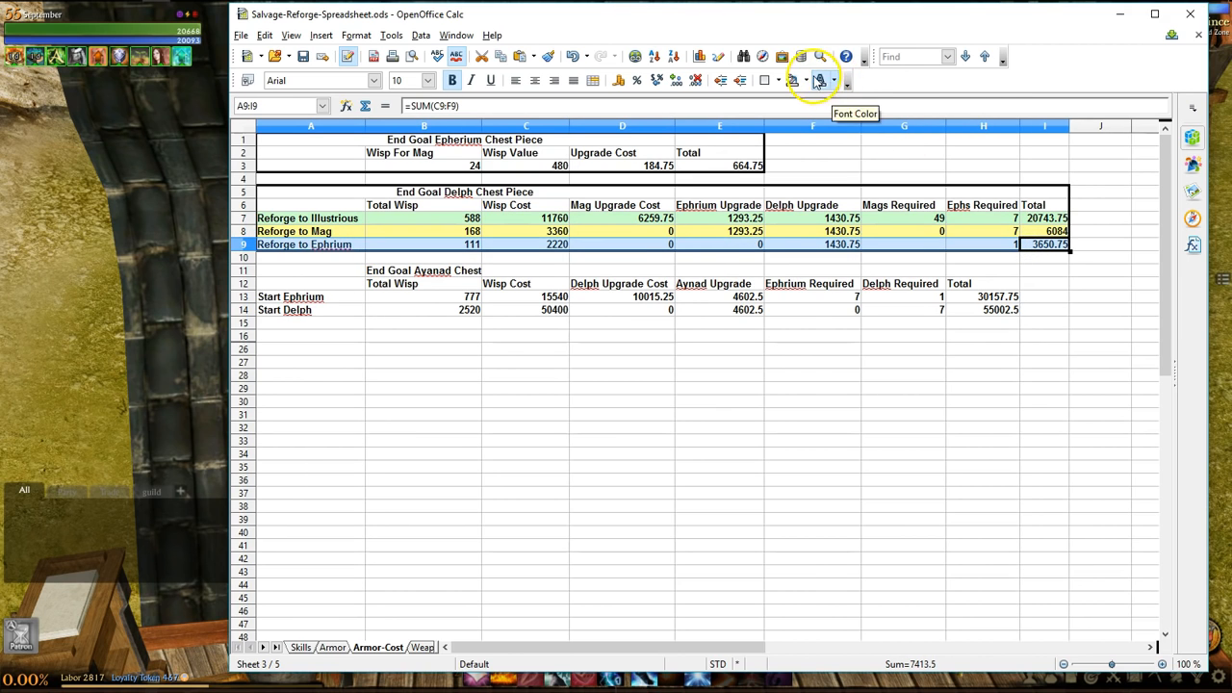
{"action": "left_click", "coordinate": [806, 79]}
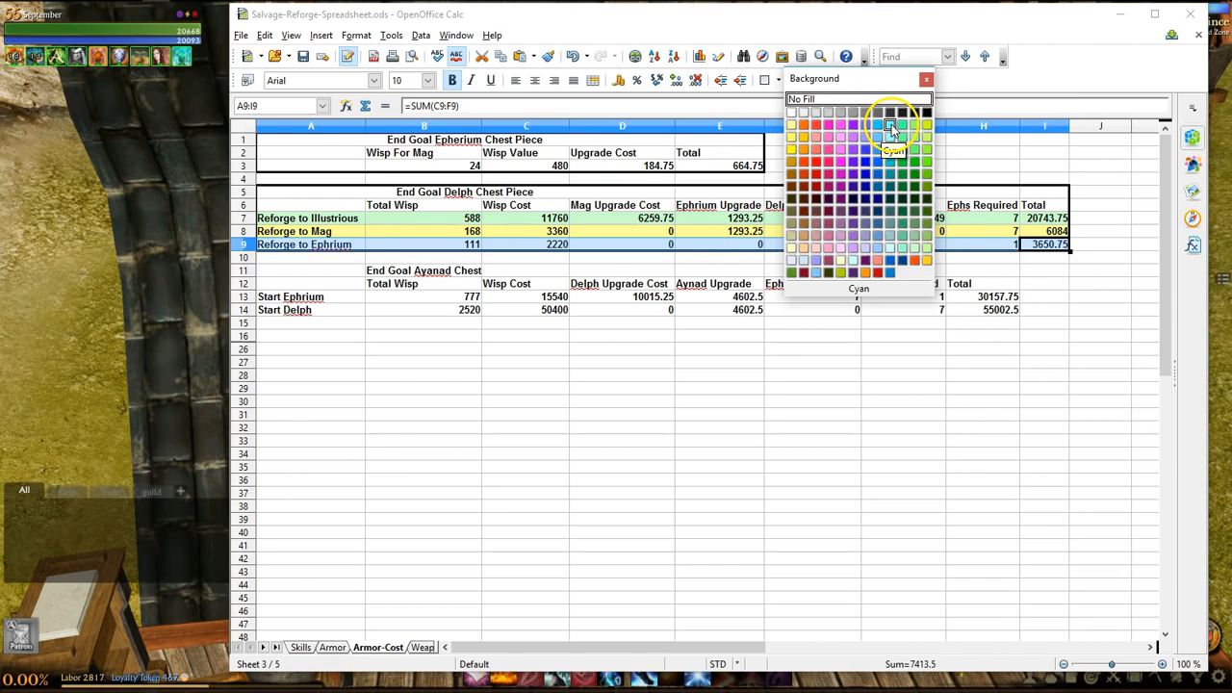
{"action": "left_click", "coordinate": [878, 125]}
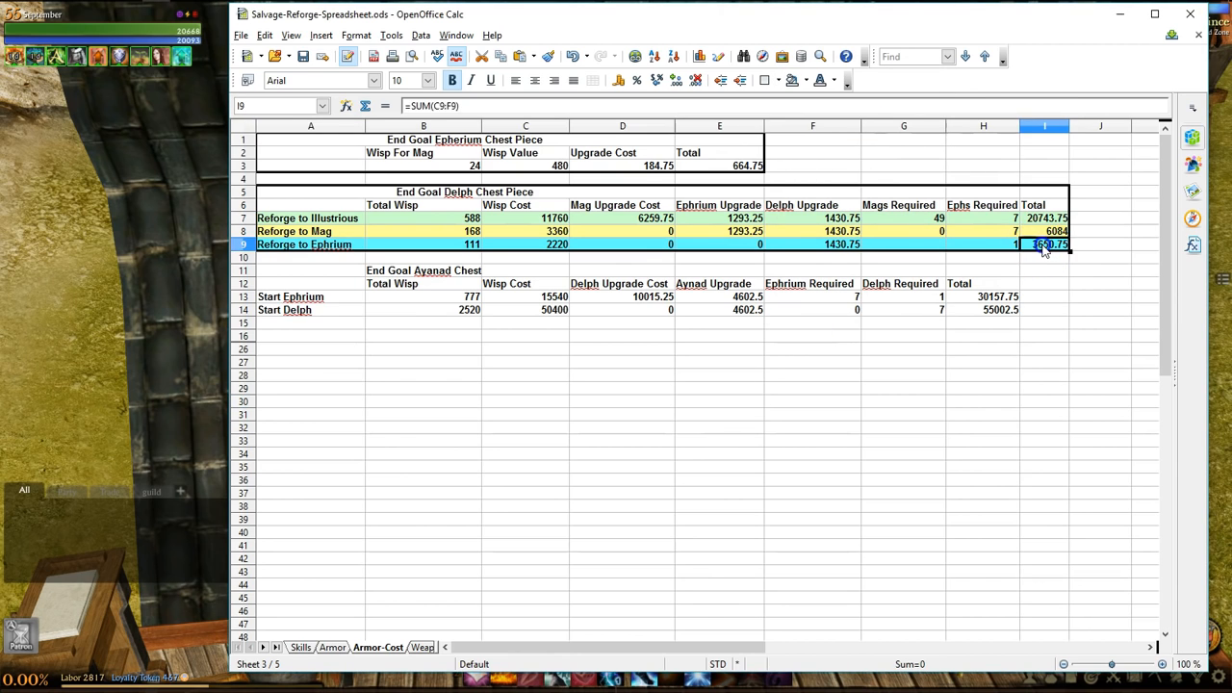
{"action": "left_click", "coordinate": [1044, 269]}
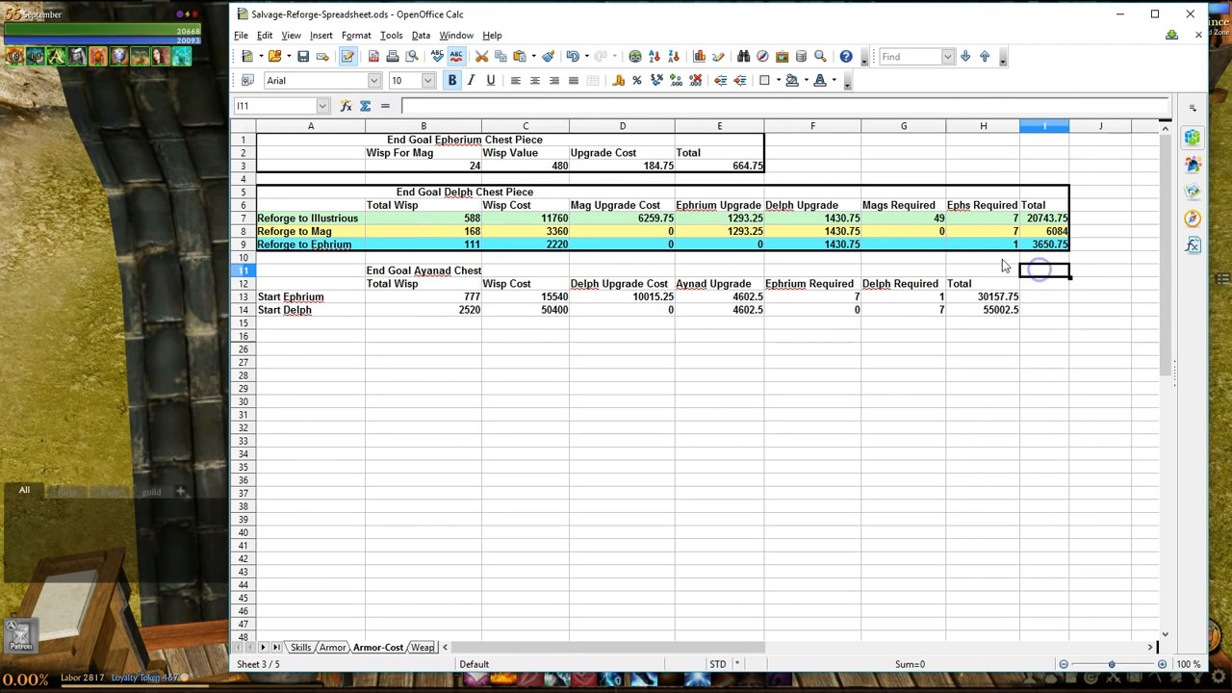
{"action": "mouse_move", "coordinate": [541, 267]}
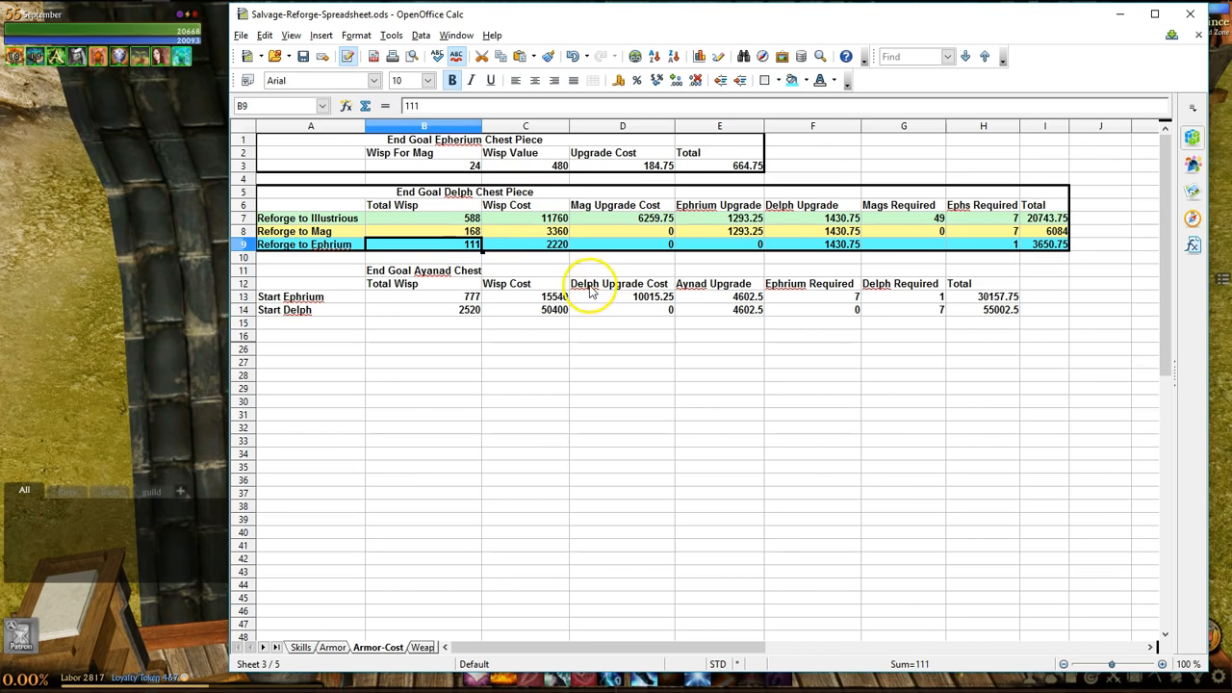
Check the Ephrium Delph Upgrade and 3650.75 total, then pick J9 for a '???' note
{"action": "left_click", "coordinate": [524, 244]}
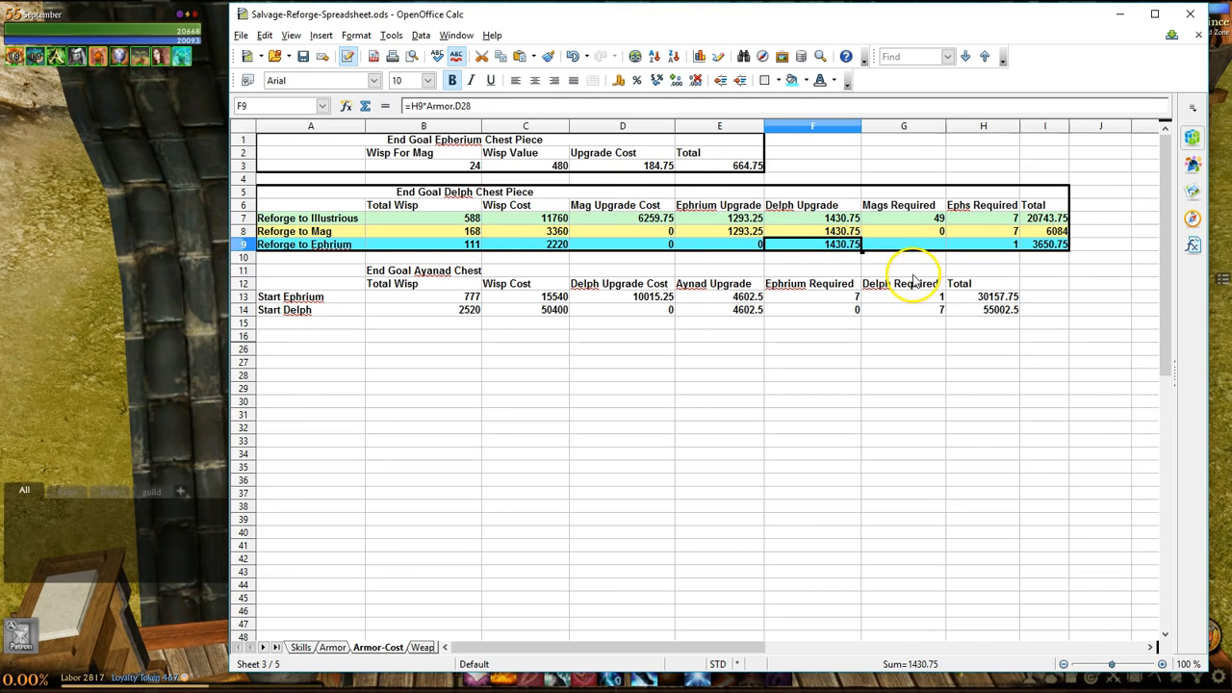
{"action": "mouse_move", "coordinate": [1057, 260]}
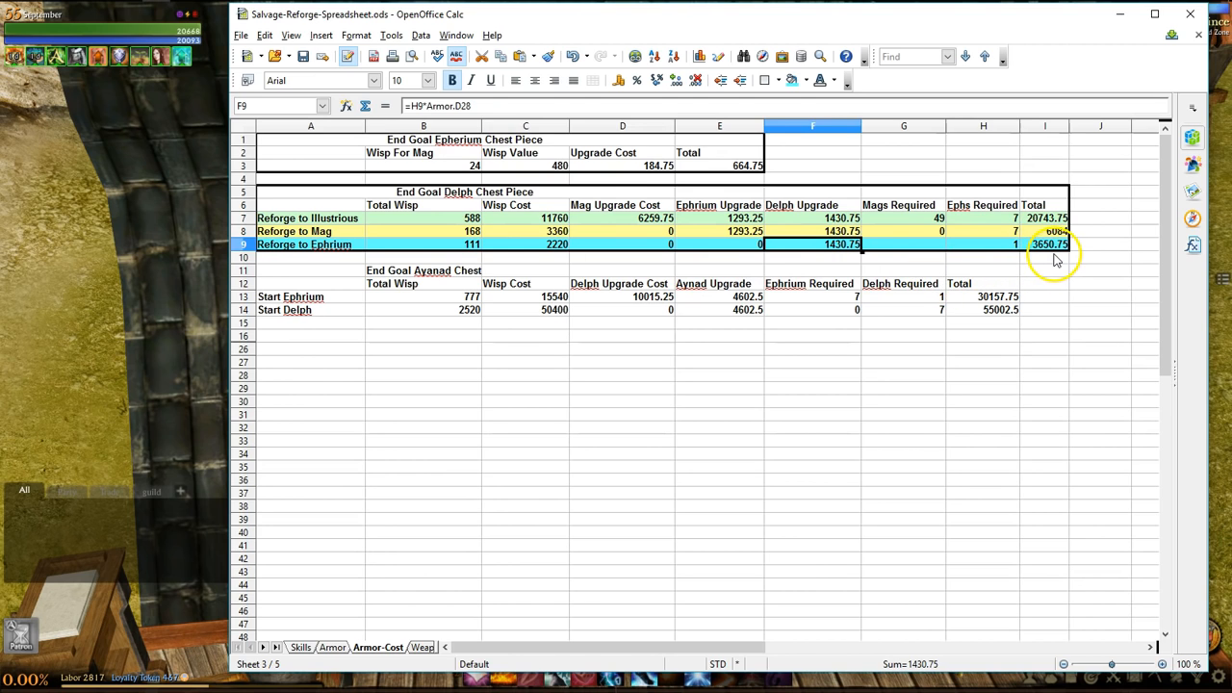
{"action": "left_click", "coordinate": [1045, 244]}
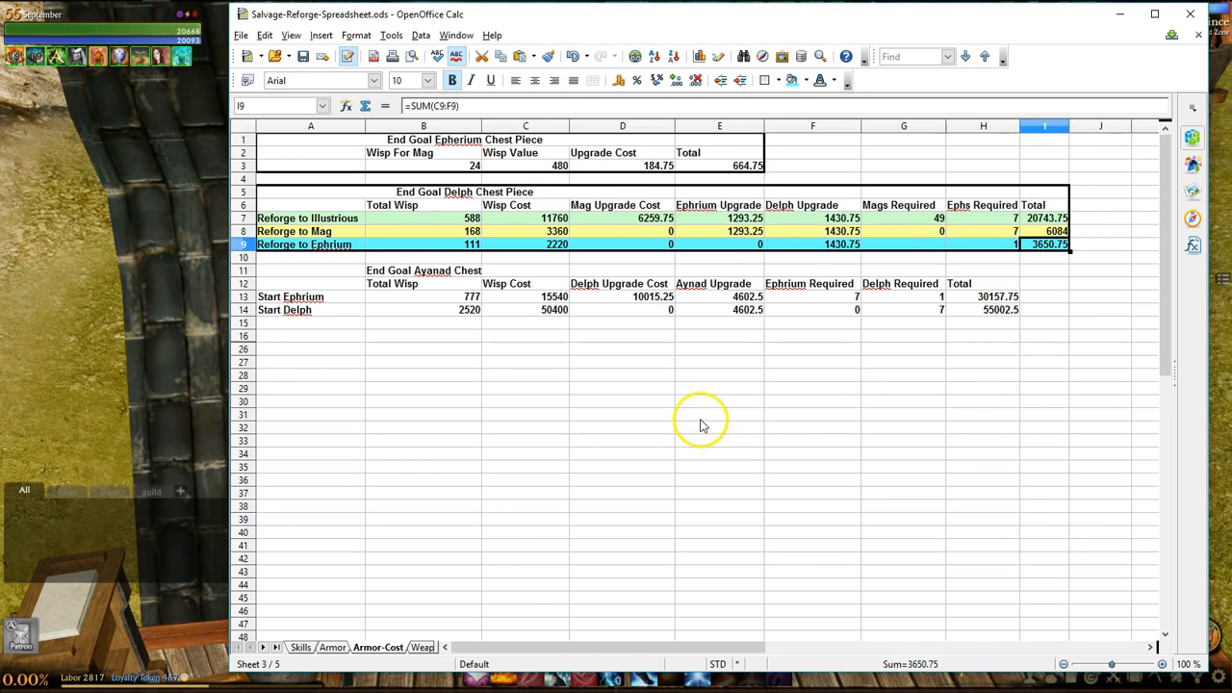
{"action": "mouse_move", "coordinate": [705, 422]}
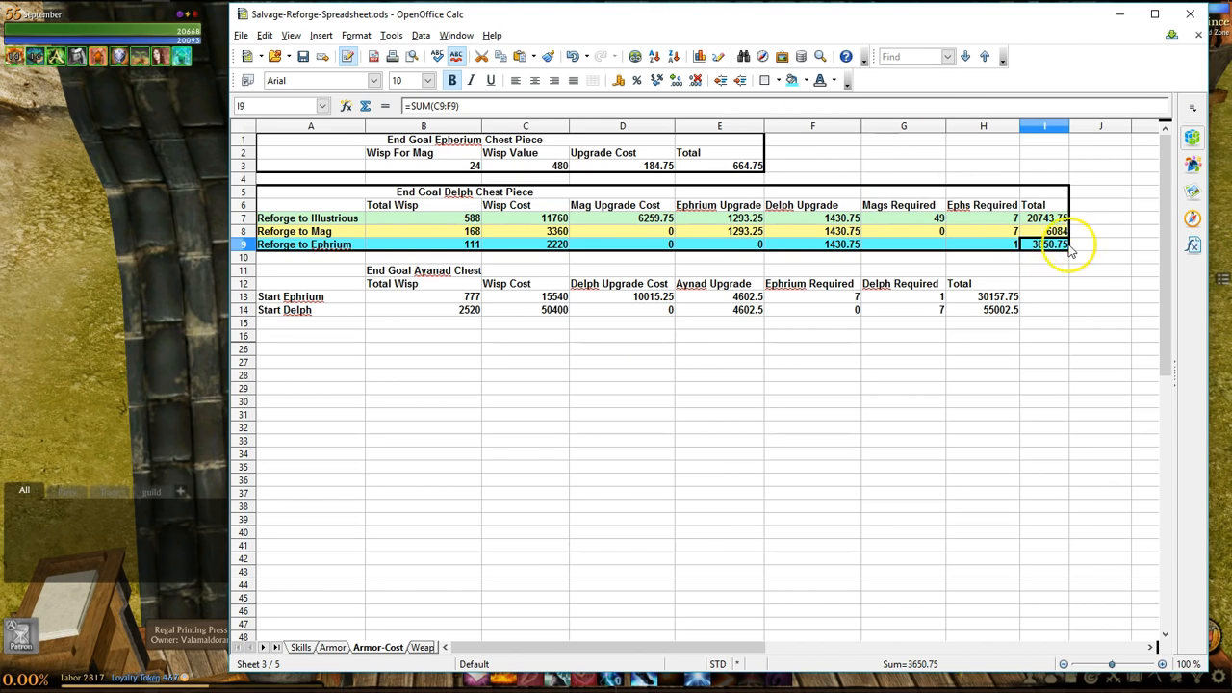
{"action": "left_click", "coordinate": [1101, 244]}
{"action": "type", "text": "???"}
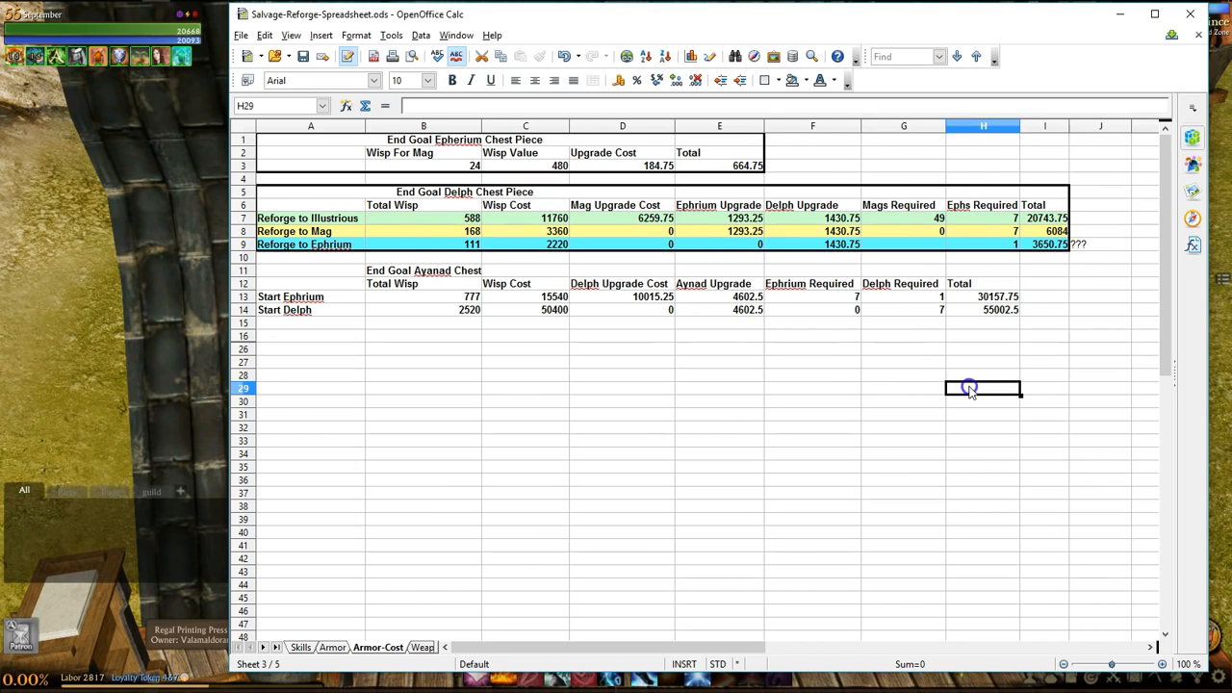
{"action": "mouse_move", "coordinate": [269, 445]}
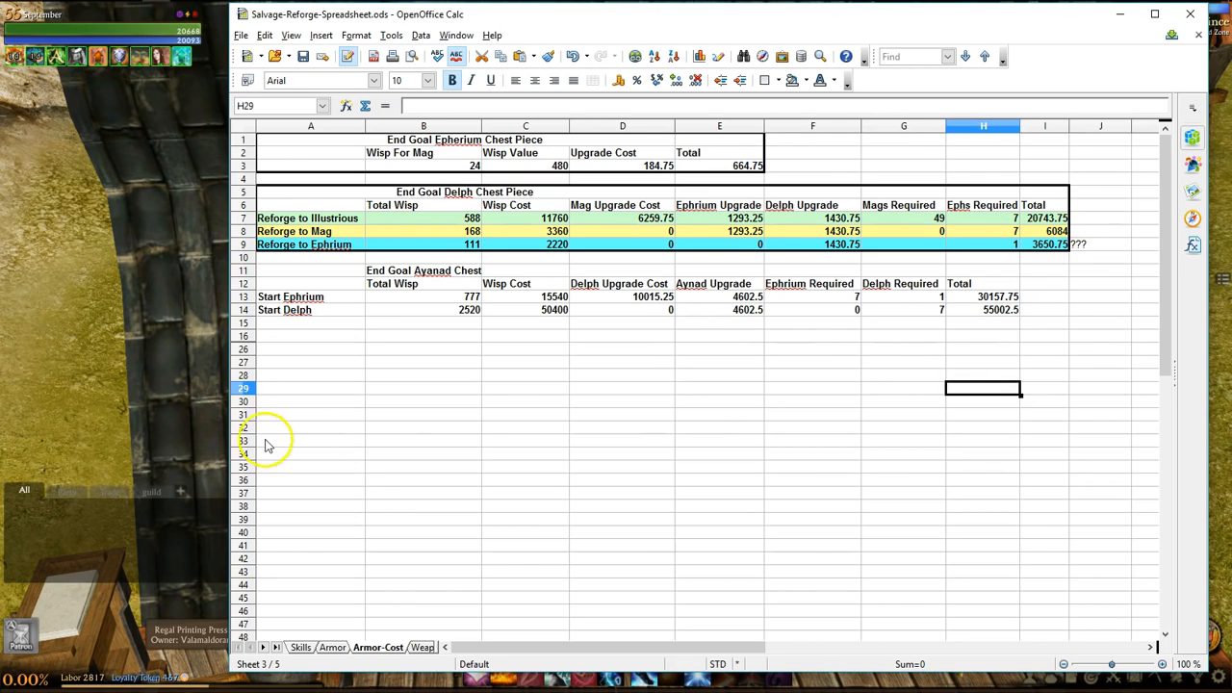
Unhide rows 16–26 for the Delph and Ayanad leftovers, then select the Reforges III row
{"action": "left_click", "coordinate": [243, 336]}
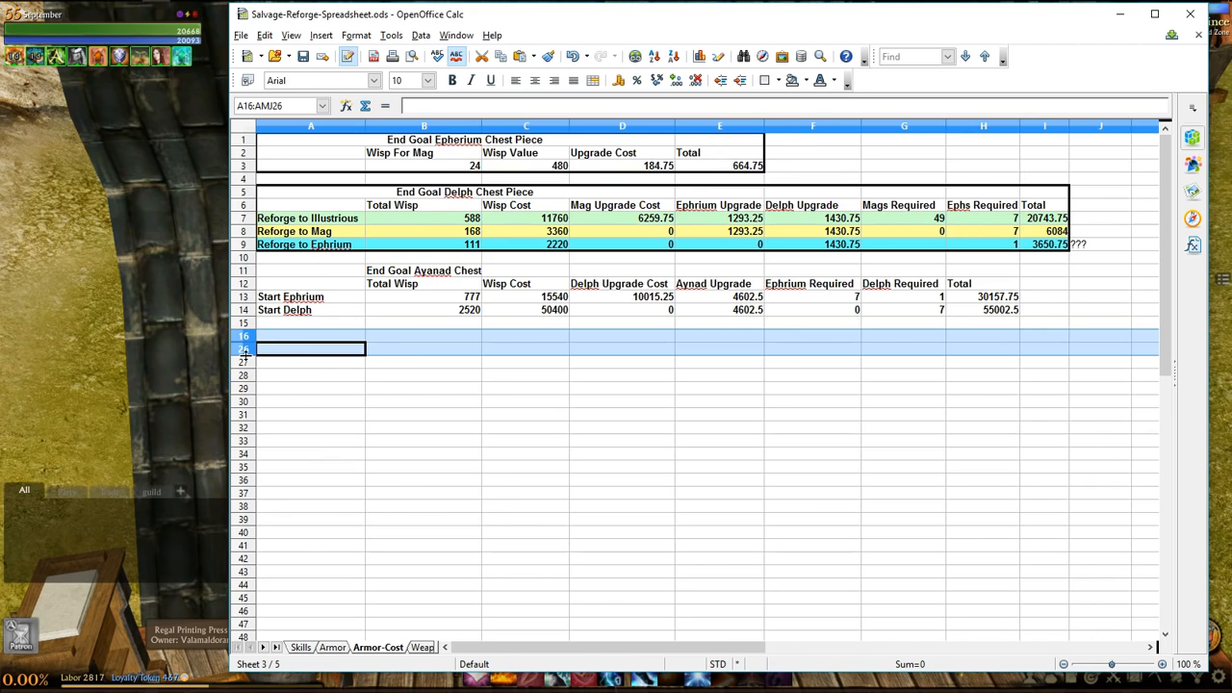
{"action": "mouse_move", "coordinate": [247, 355]}
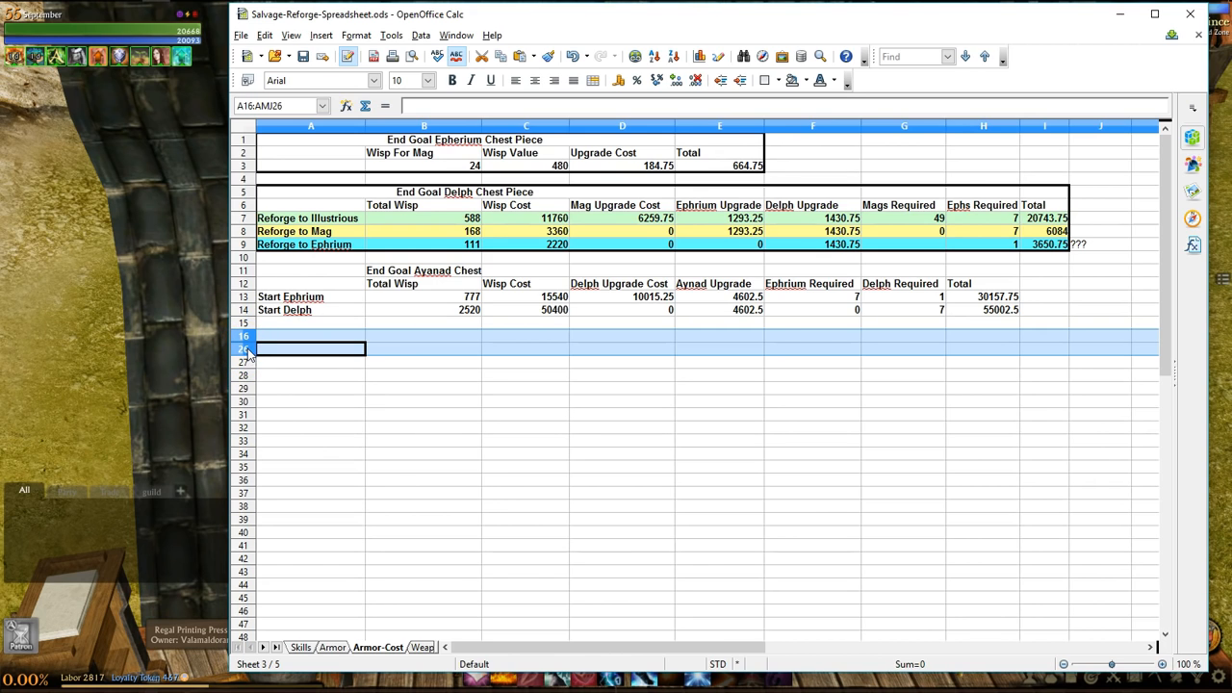
{"action": "right_click", "coordinate": [248, 348]}
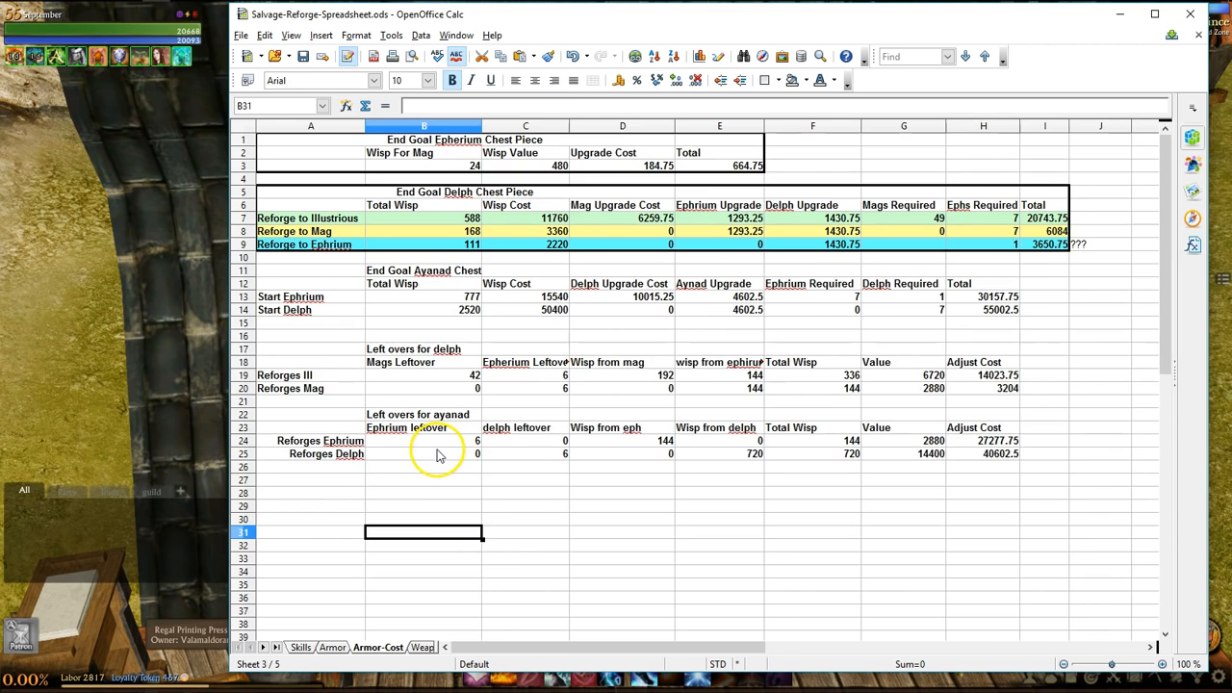
{"action": "mouse_move", "coordinate": [427, 448]}
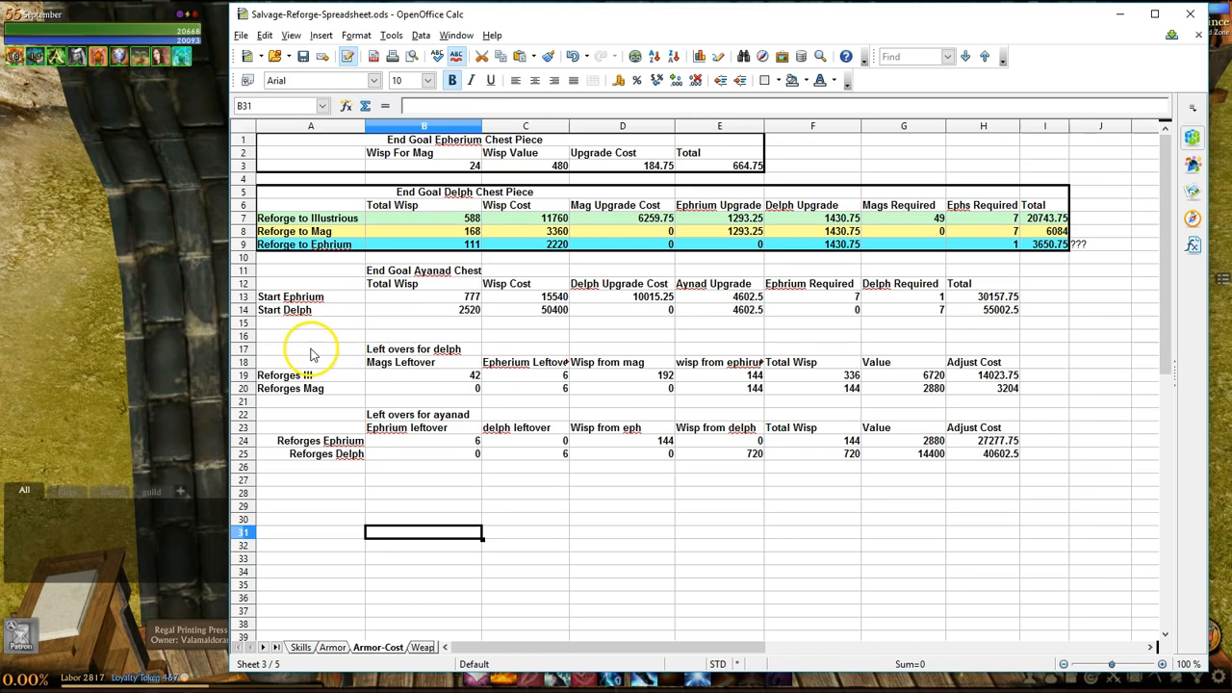
{"action": "left_click", "coordinate": [524, 375]}
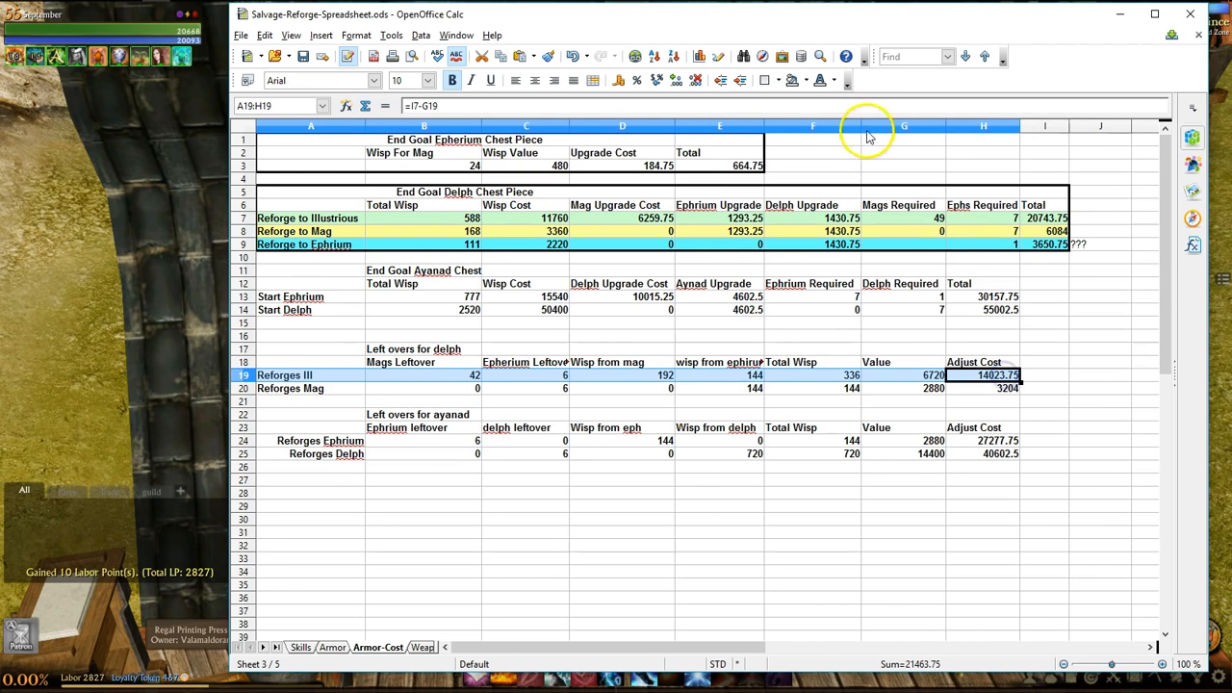
{"action": "left_click", "coordinate": [780, 80]}
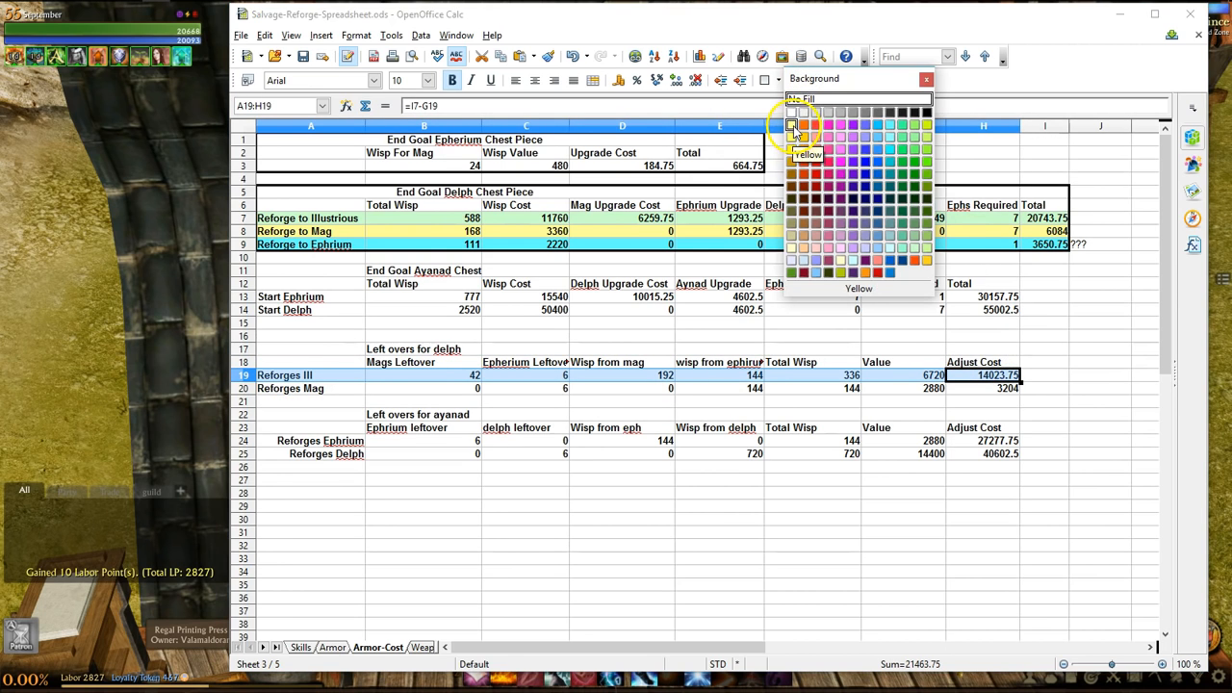
{"action": "left_click", "coordinate": [790, 125]}
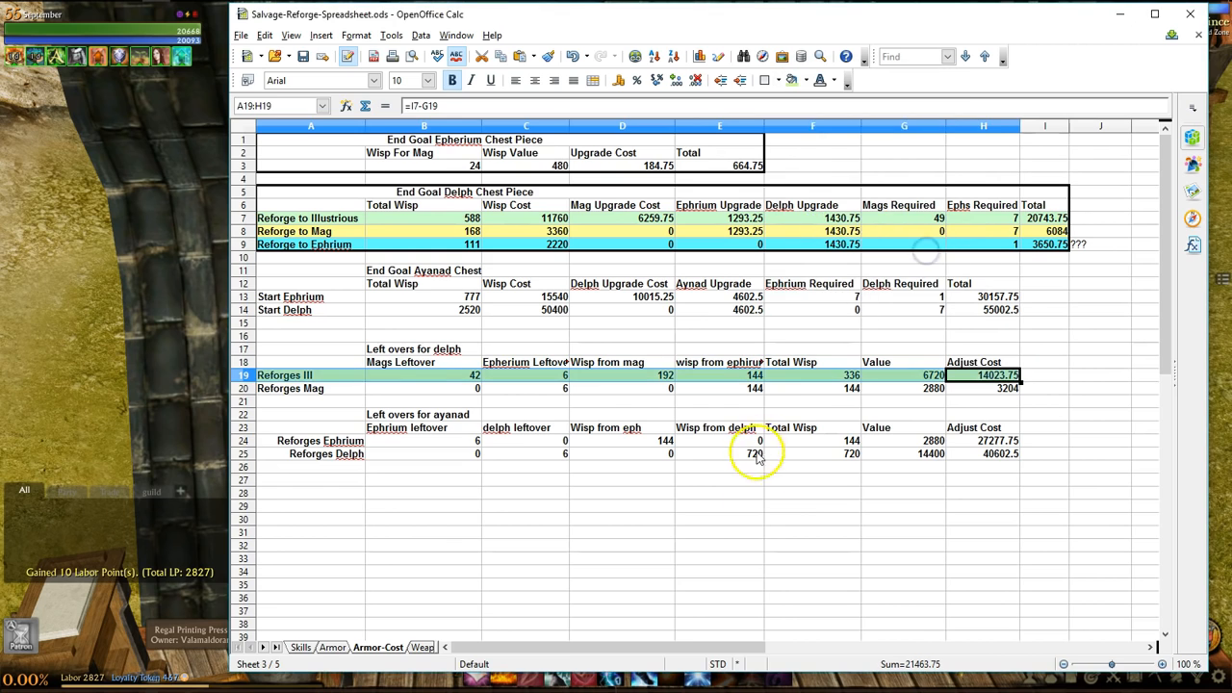
{"action": "left_click", "coordinate": [720, 518]}
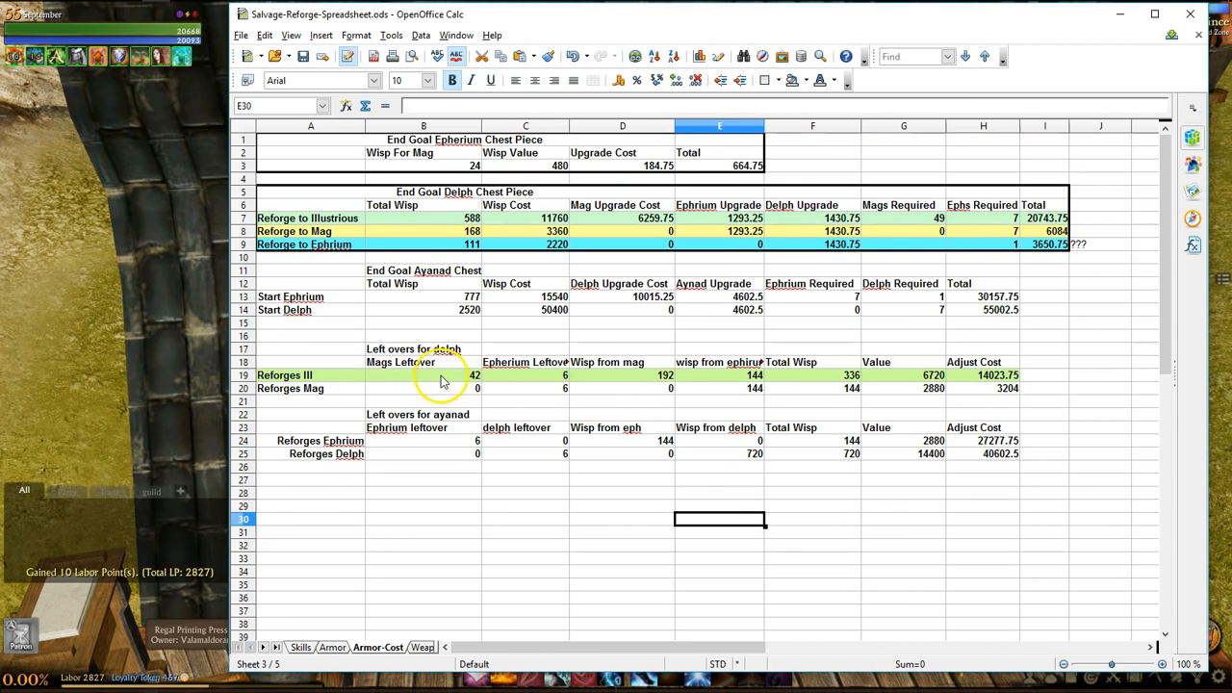
{"action": "left_click", "coordinate": [424, 375]}
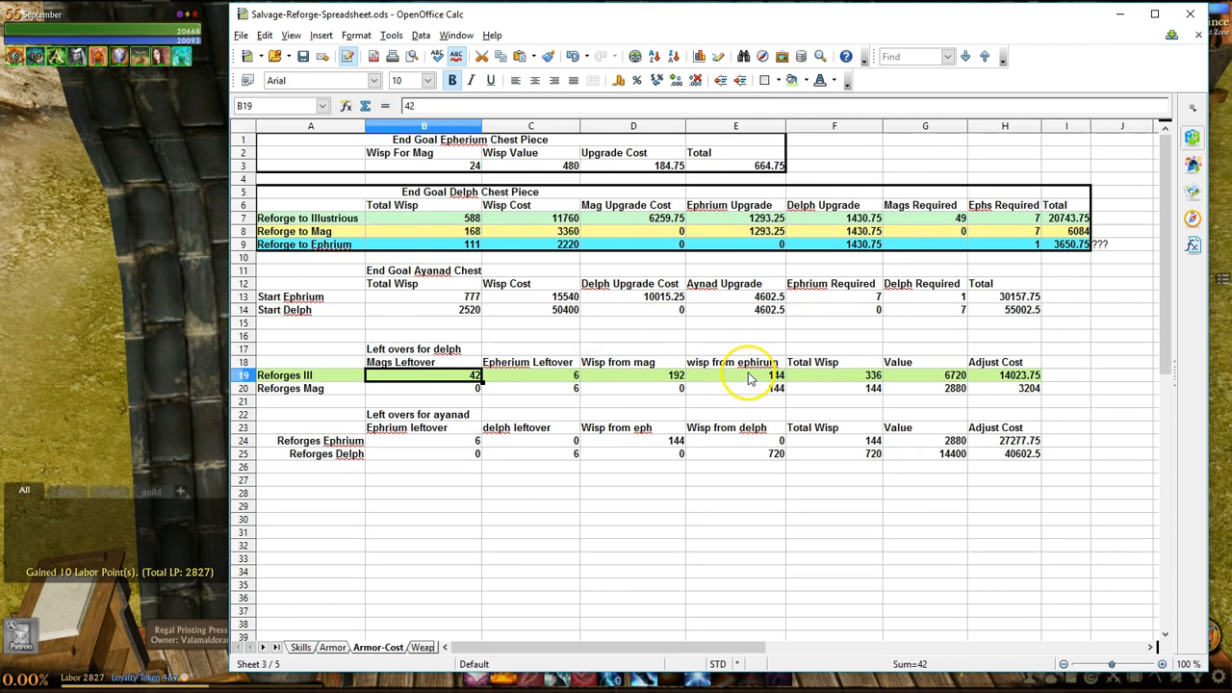
{"action": "mouse_move", "coordinate": [727, 393]}
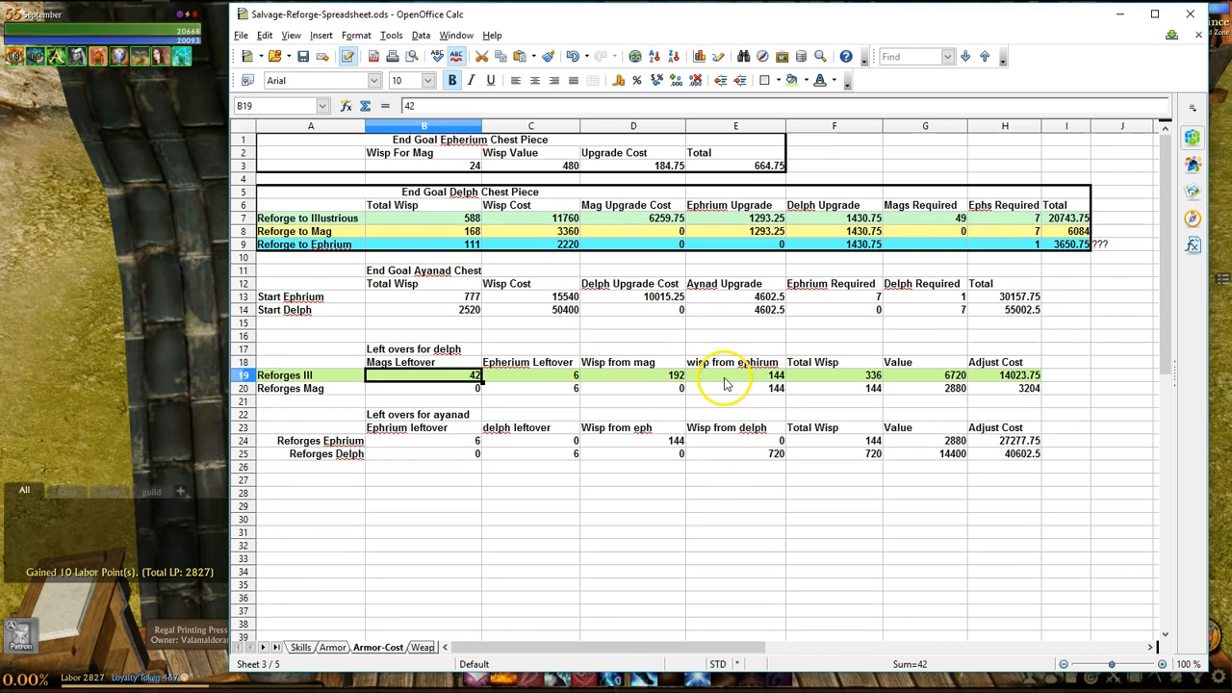
{"action": "mouse_move", "coordinate": [739, 383]}
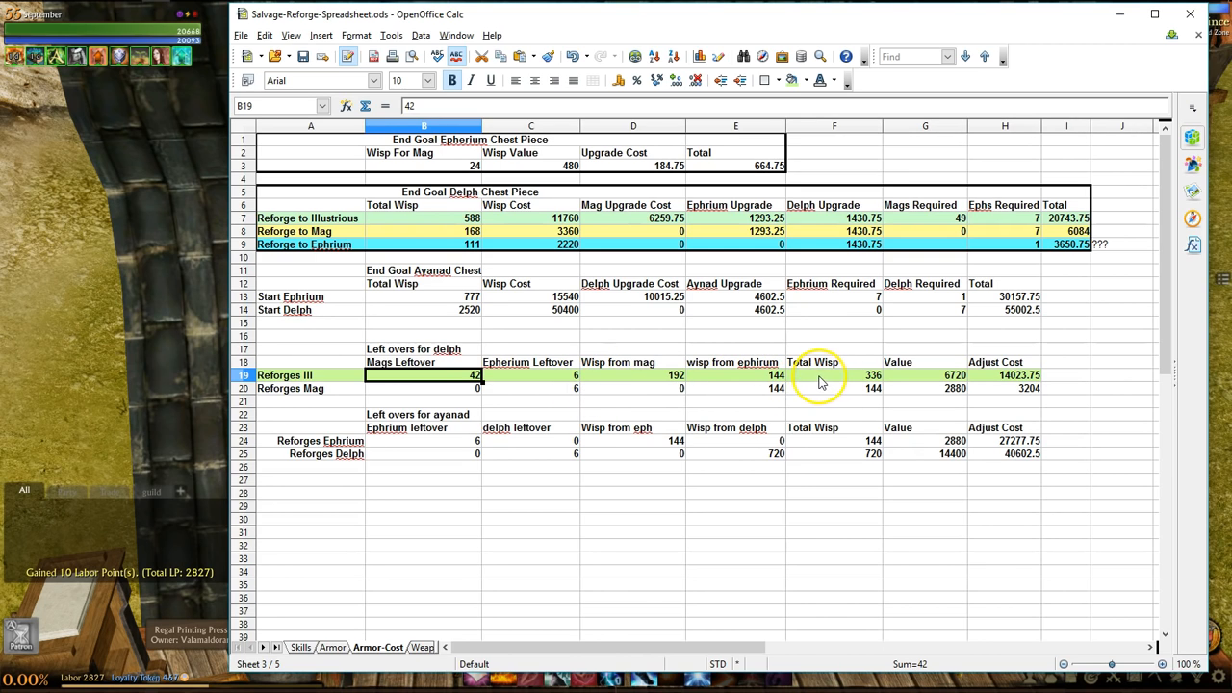
{"action": "left_click", "coordinate": [834, 374]}
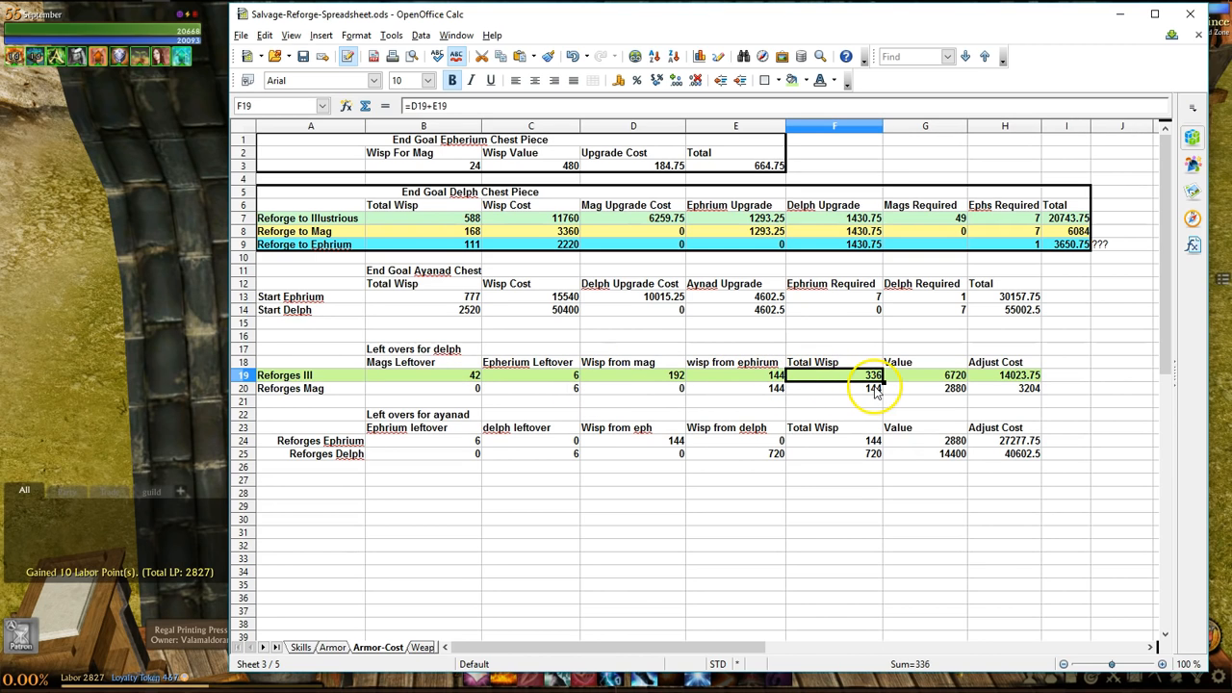
{"action": "mouse_move", "coordinate": [845, 397]}
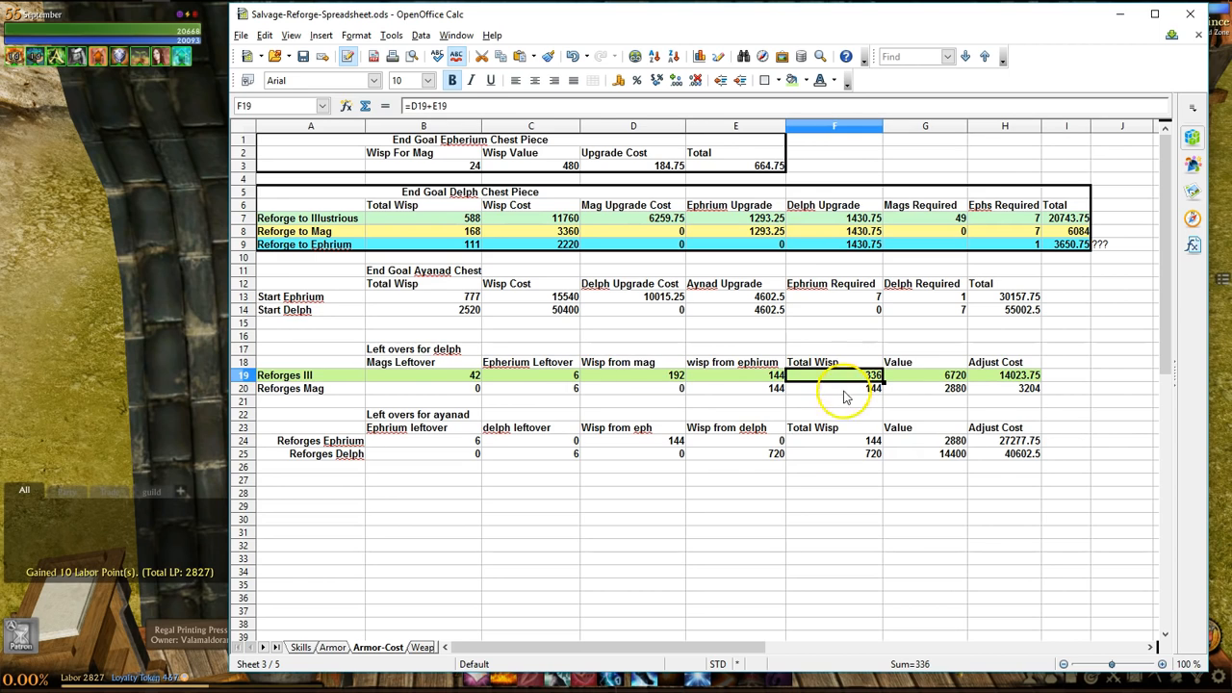
{"action": "left_click", "coordinate": [925, 374]}
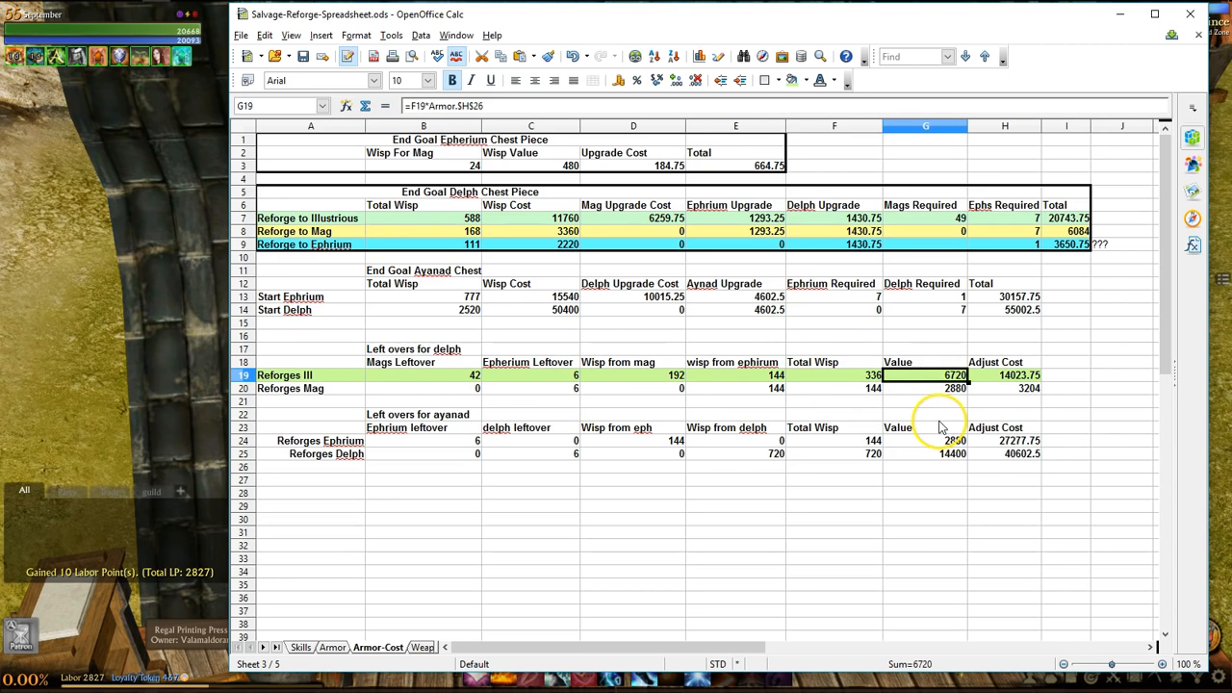
{"action": "mouse_move", "coordinate": [1020, 400]}
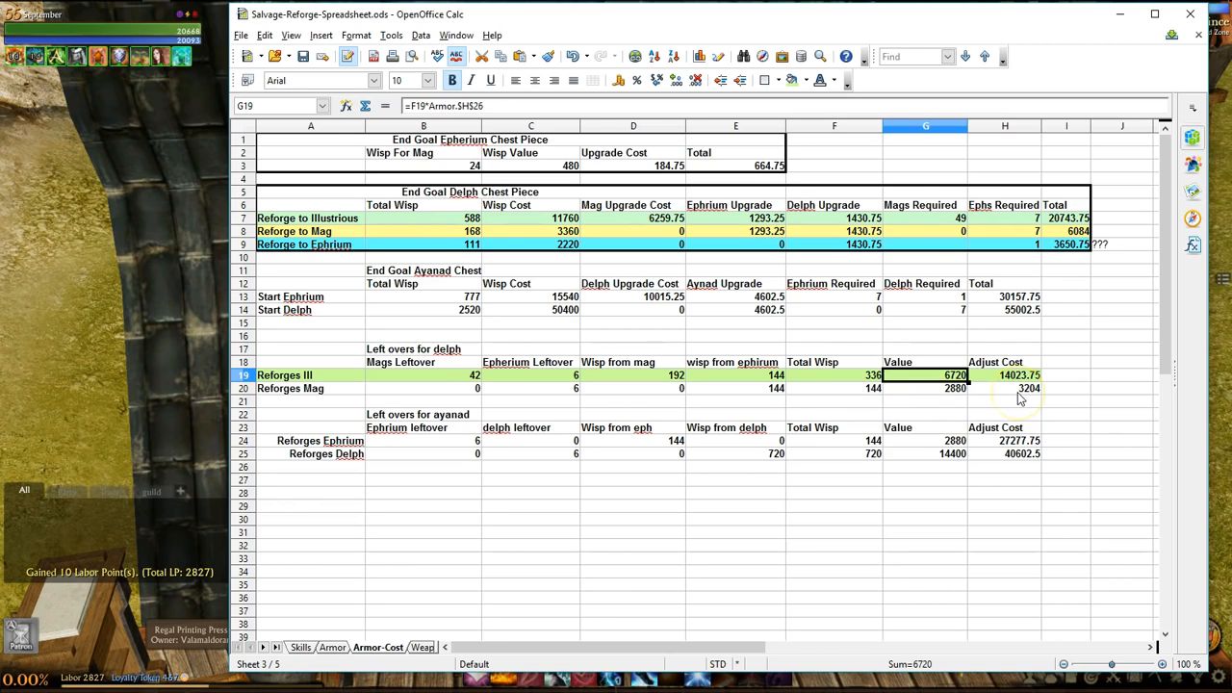
{"action": "mouse_move", "coordinate": [1071, 225]}
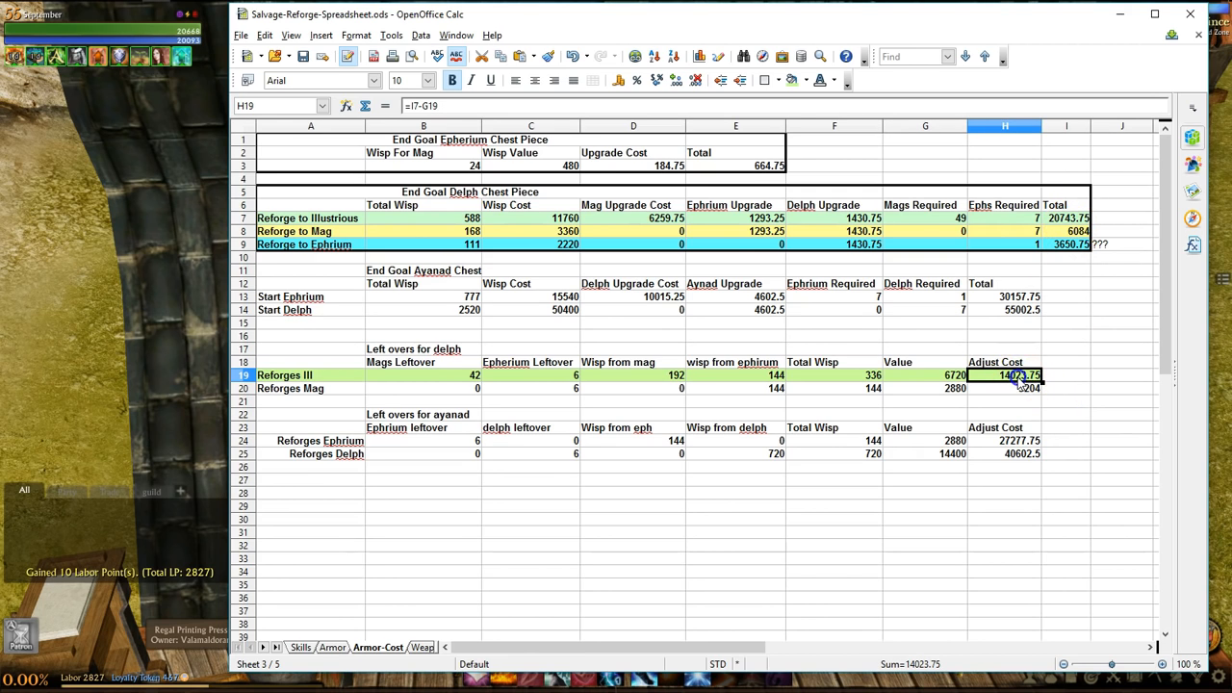
{"action": "double_click", "coordinate": [1005, 375]}
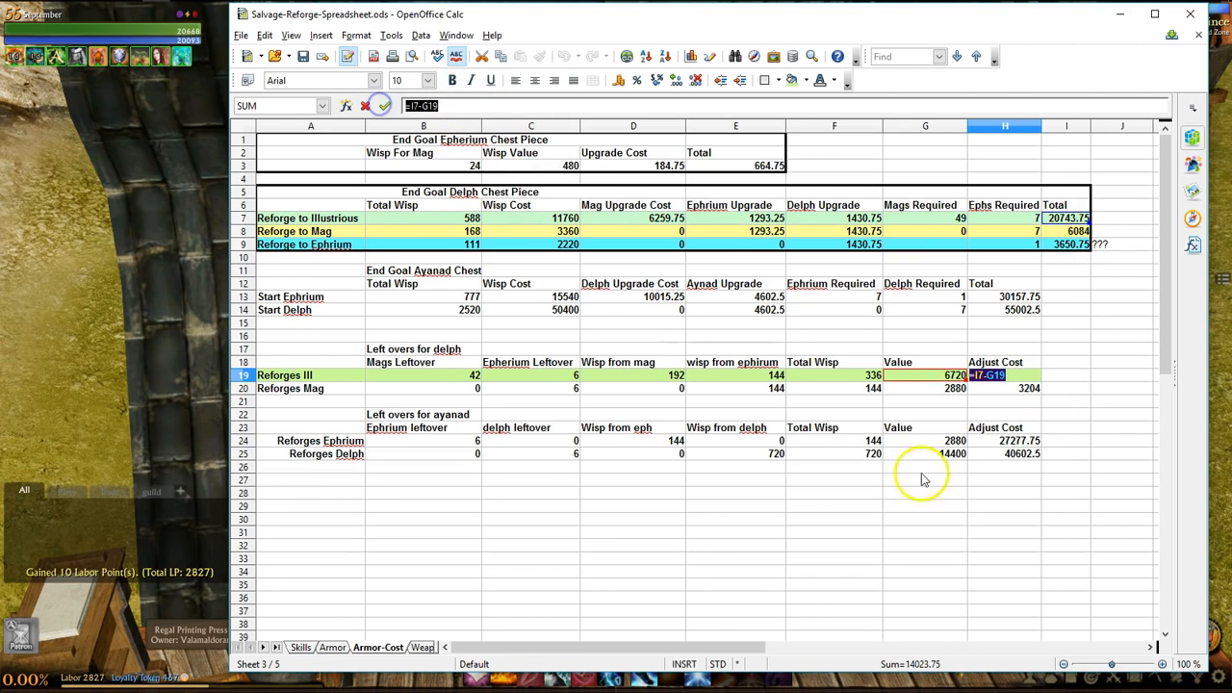
{"action": "mouse_move", "coordinate": [996, 373]}
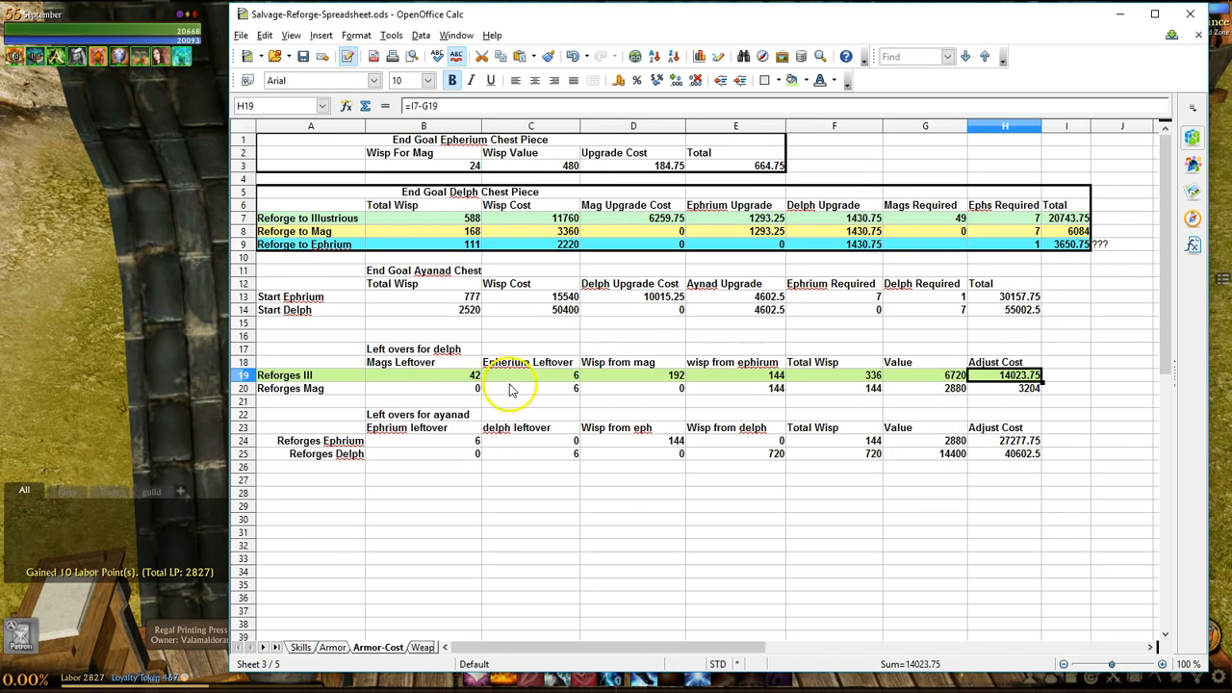
Fill the Reforges Mag leftovers row A20:H20 with yellow
{"action": "left_click", "coordinate": [1018, 388]}
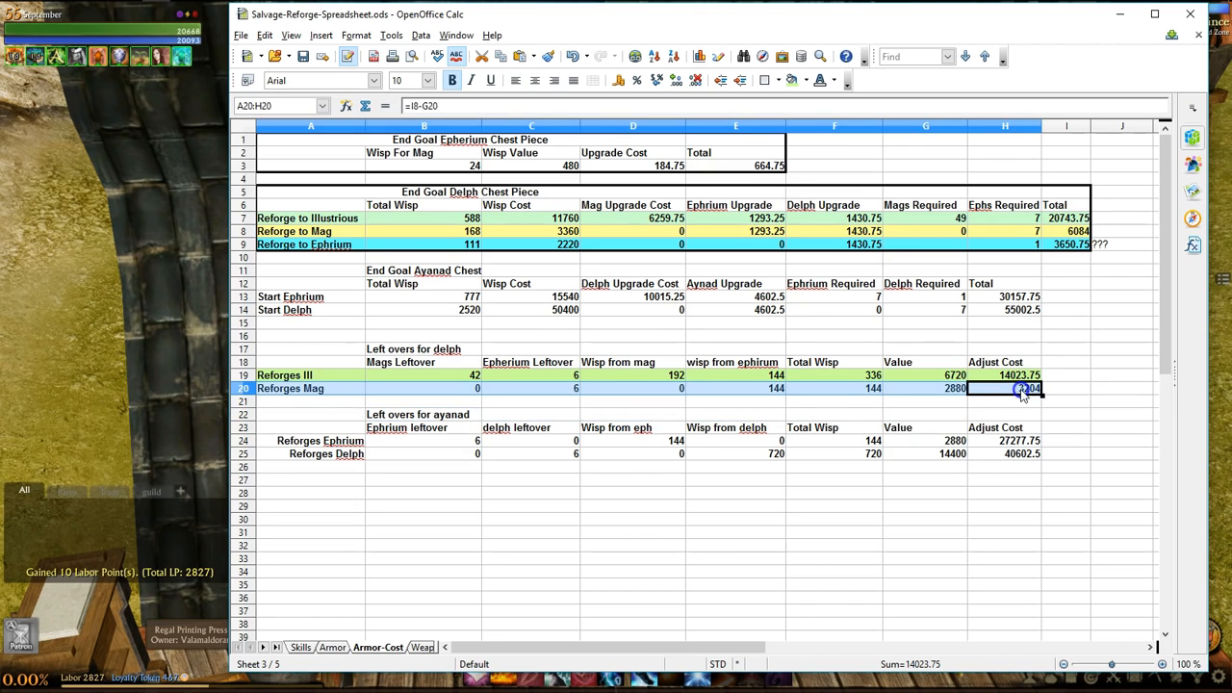
{"action": "right_click", "coordinate": [1020, 388]}
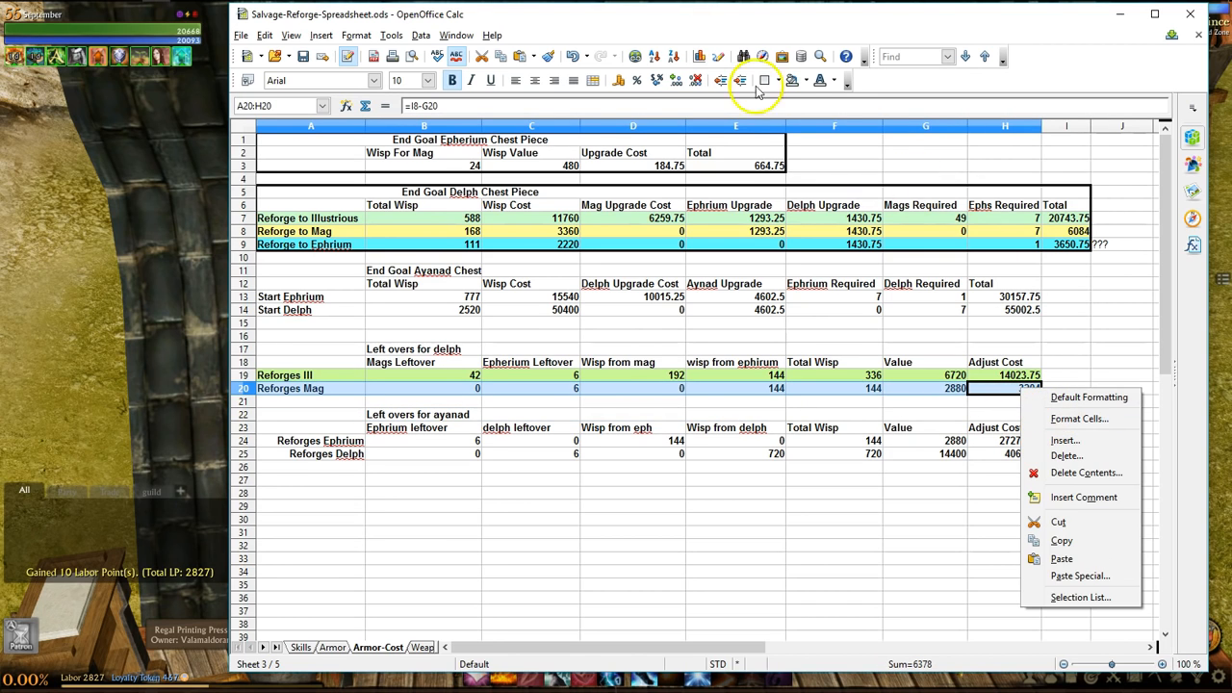
{"action": "left_click", "coordinate": [780, 80]}
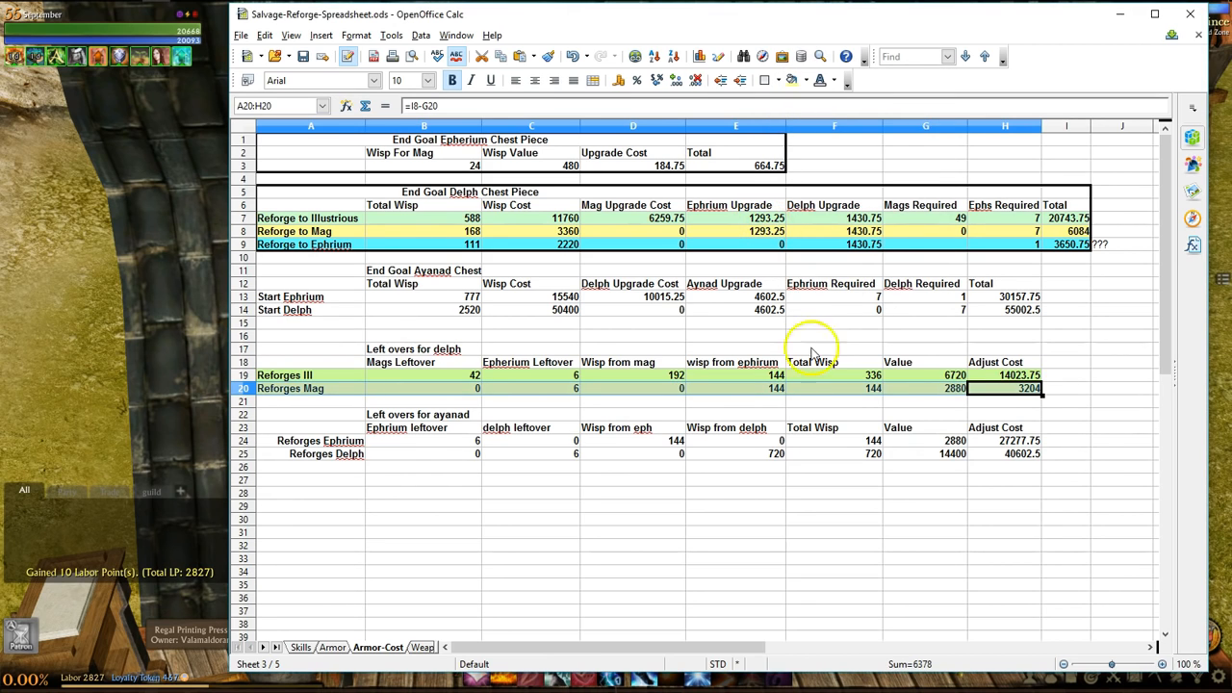
{"action": "left_click", "coordinate": [834, 414]}
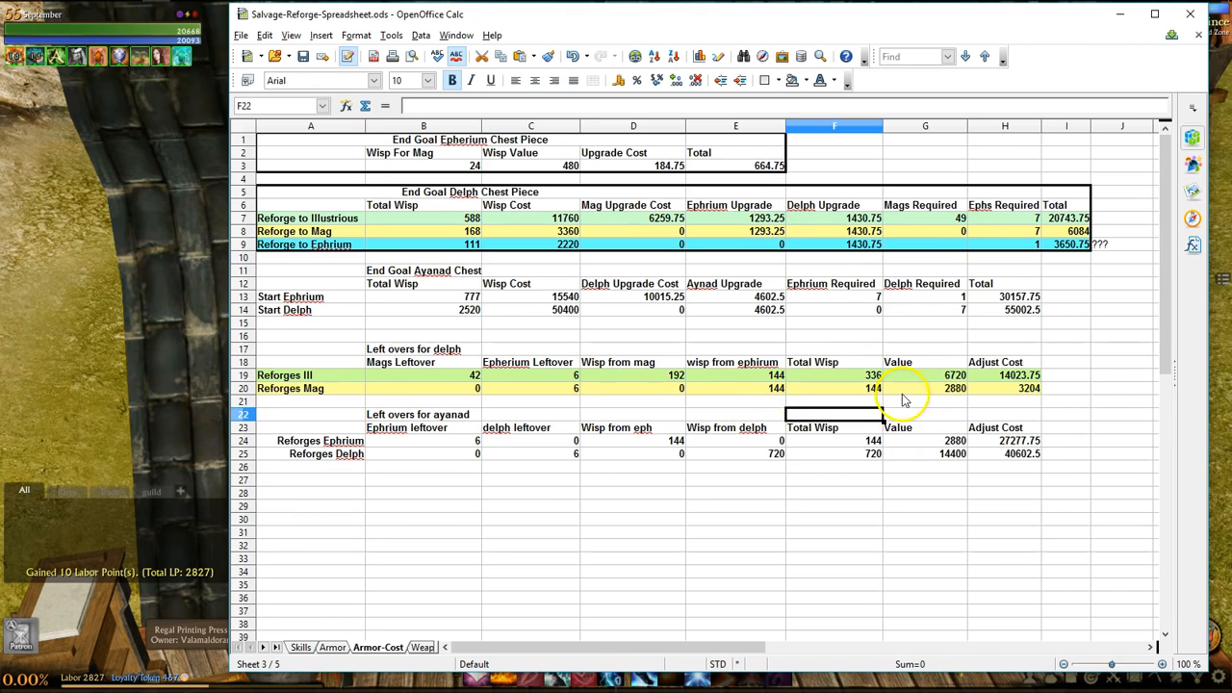
Inspect the Reforges Mag 2880 Value and 3204 Adjust Cost formulas
{"action": "left_click", "coordinate": [925, 388]}
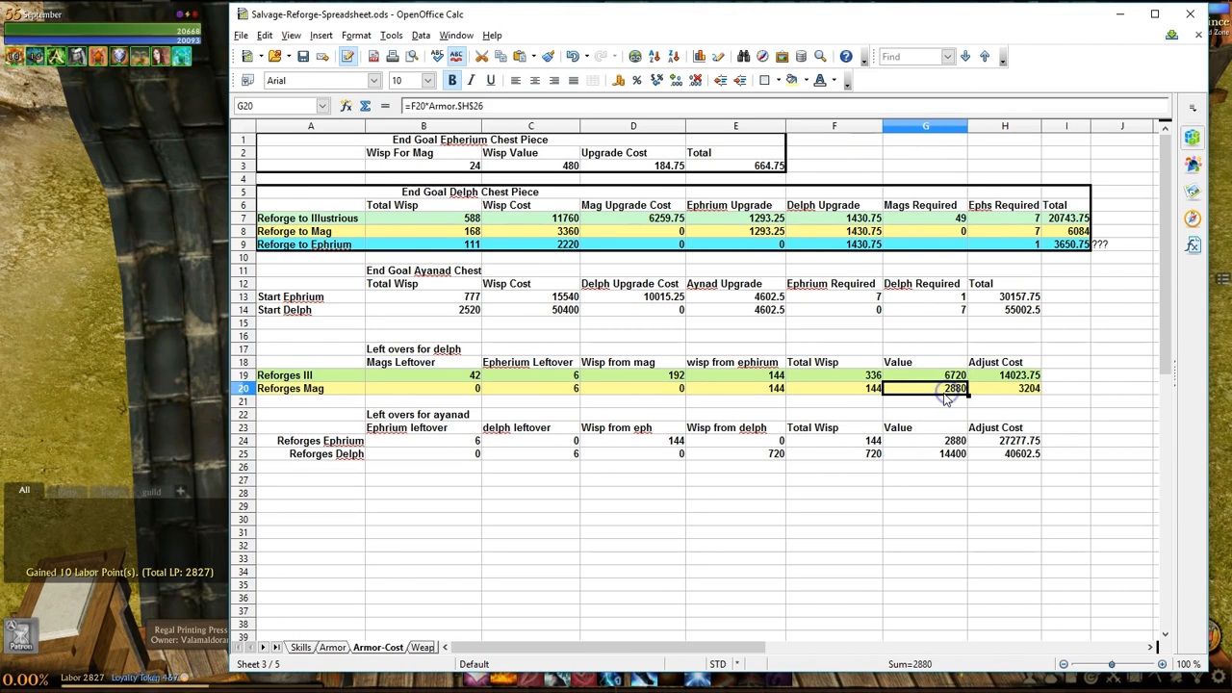
{"action": "left_click", "coordinate": [1005, 388]}
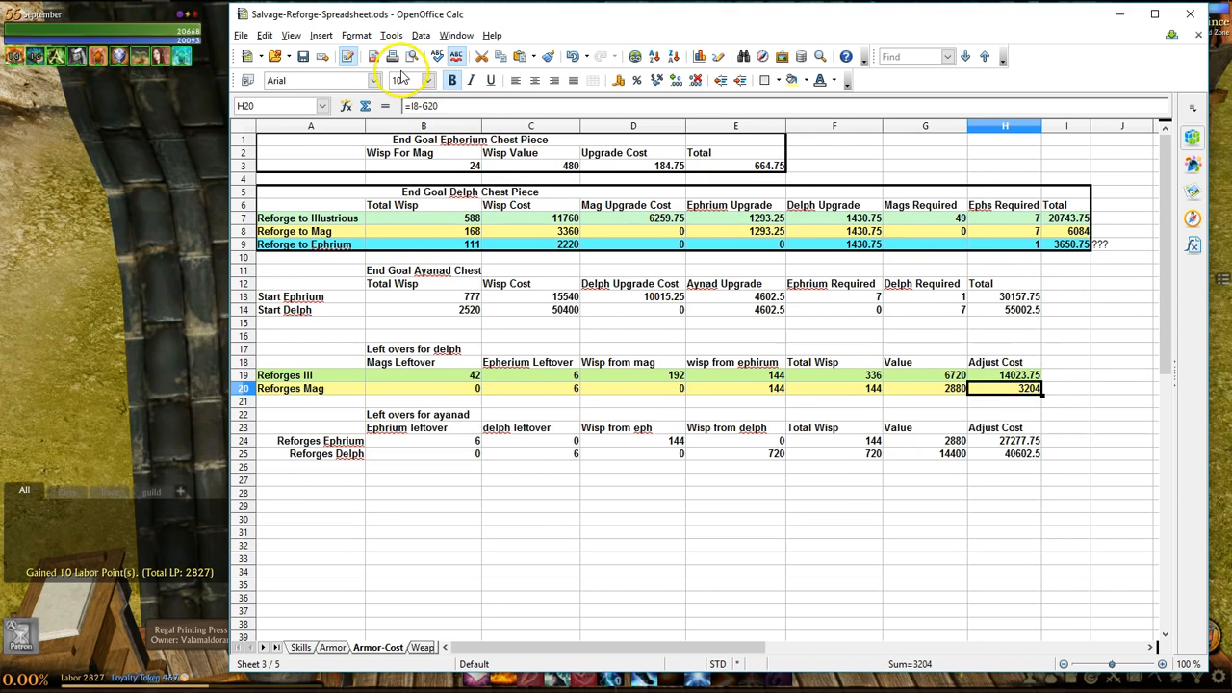
{"action": "double_click", "coordinate": [1005, 388]}
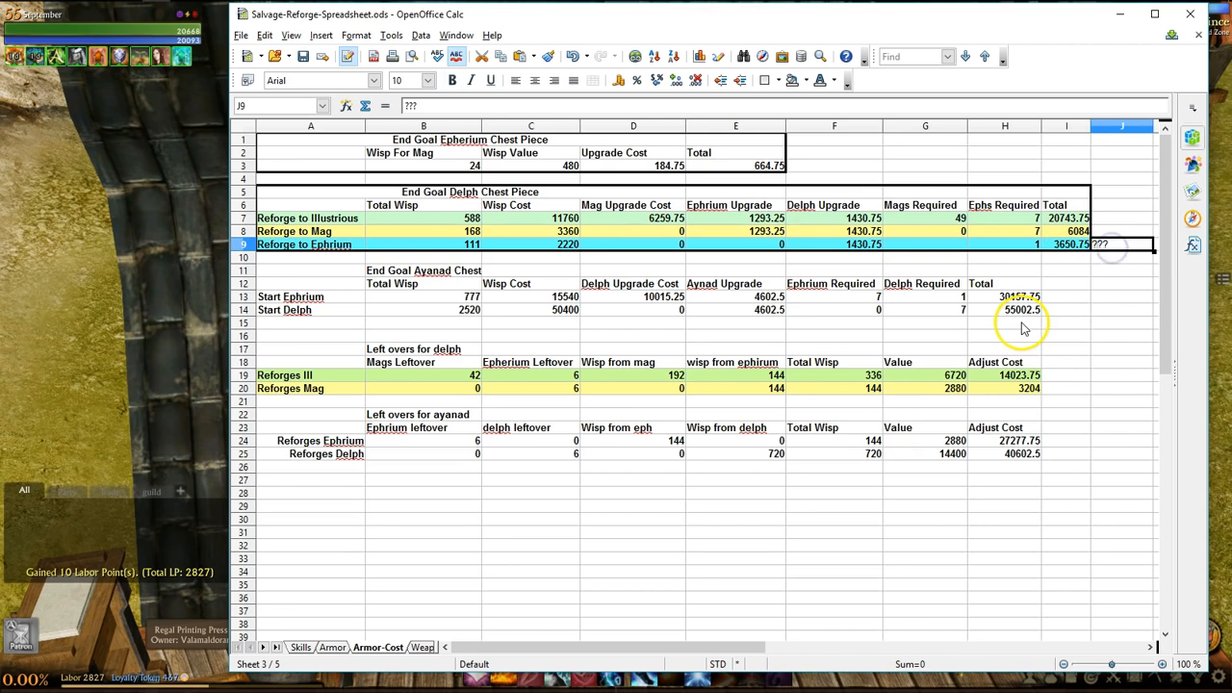
Clear the '???' note in J9 beside the 3650.75 Reforge to Ephrium total
{"action": "key", "text": "Delete"}
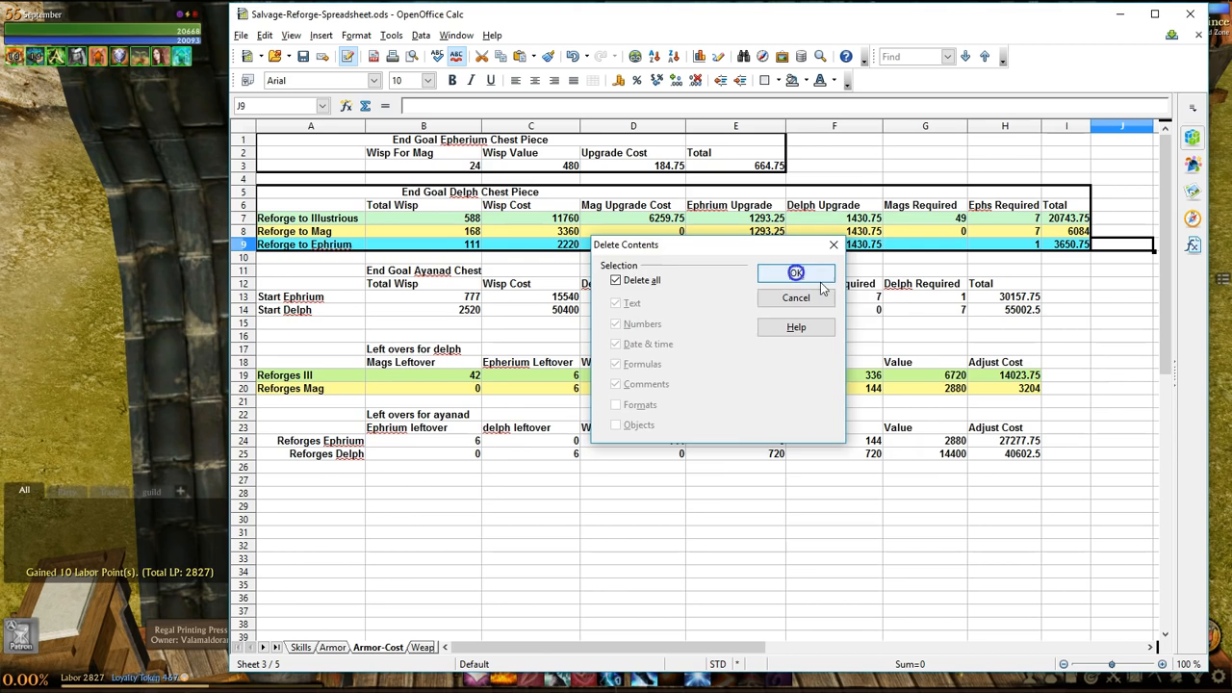
{"action": "left_click", "coordinate": [796, 273]}
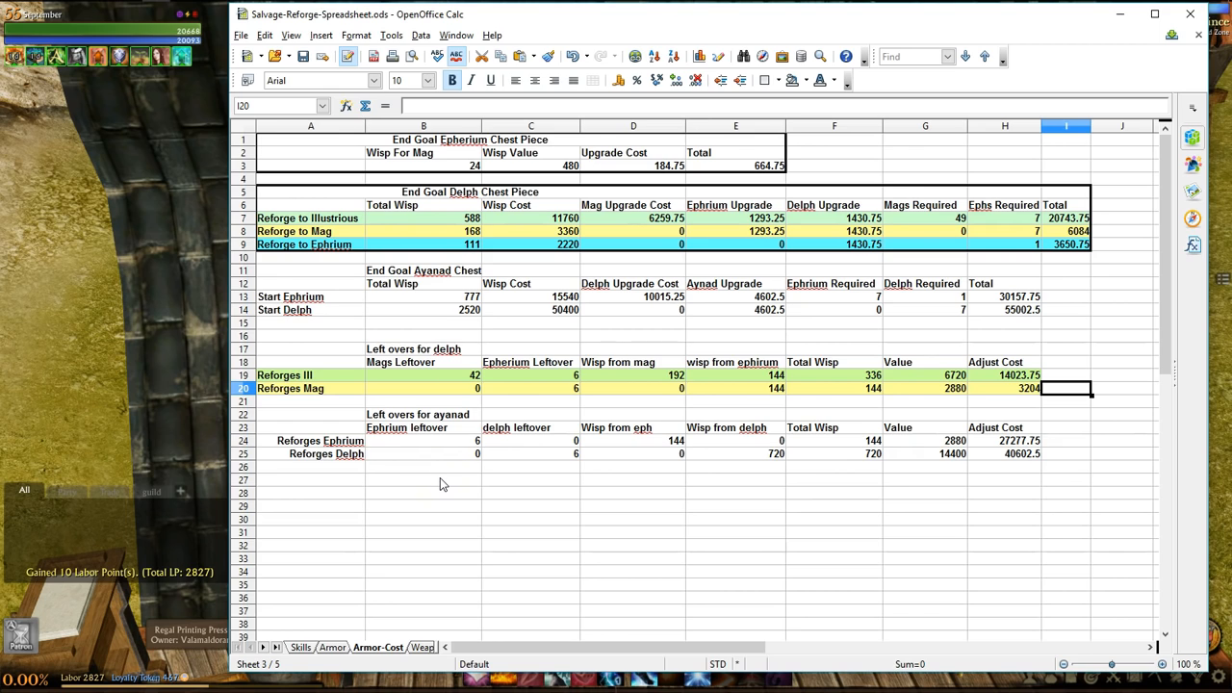
{"action": "mouse_move", "coordinate": [515, 503]}
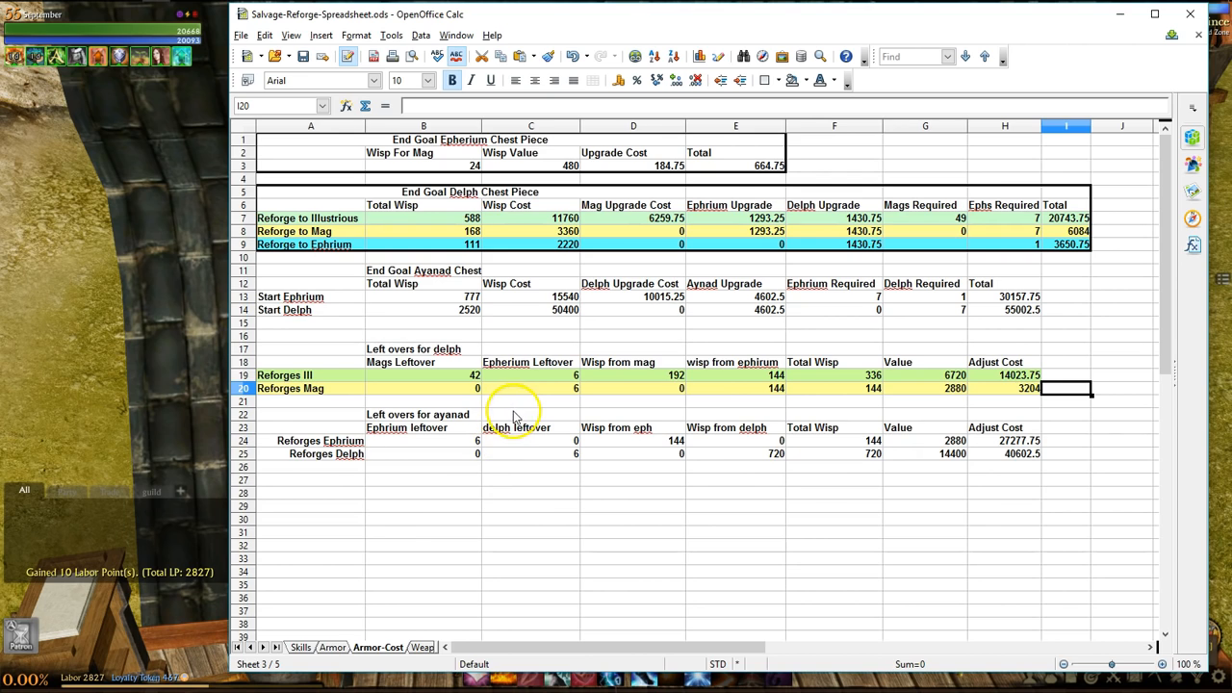
{"action": "mouse_move", "coordinate": [527, 459]}
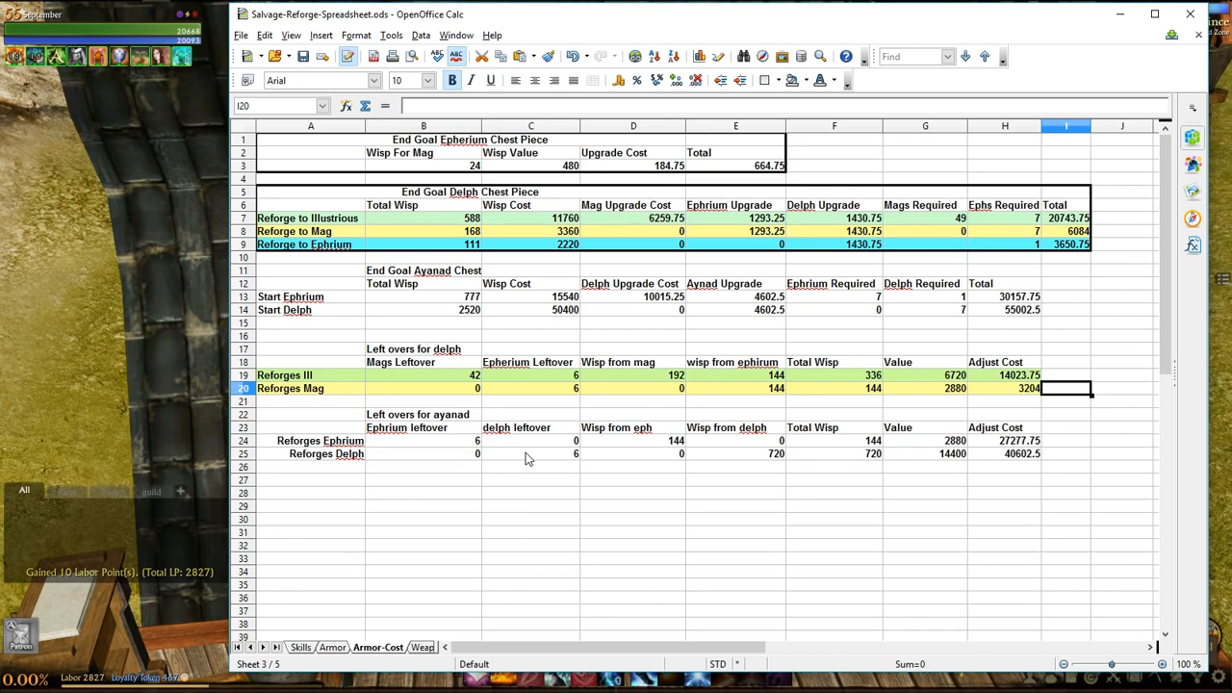
{"action": "left_click", "coordinate": [366, 647]}
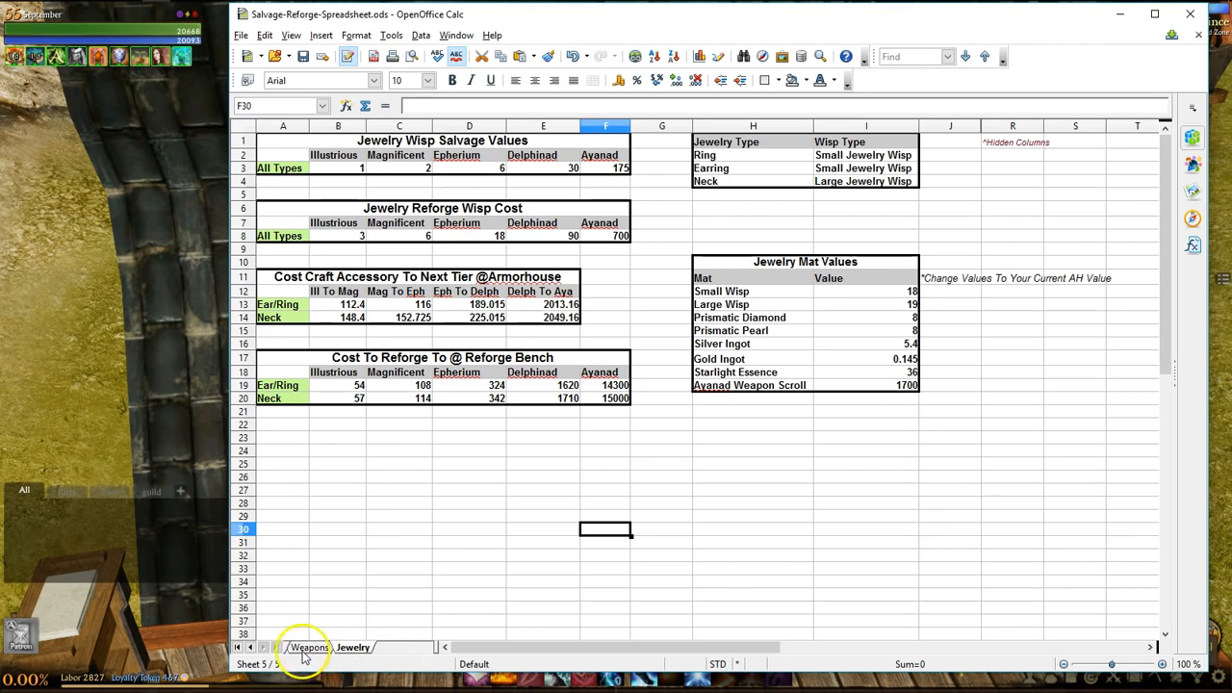
{"action": "left_click", "coordinate": [250, 647]}
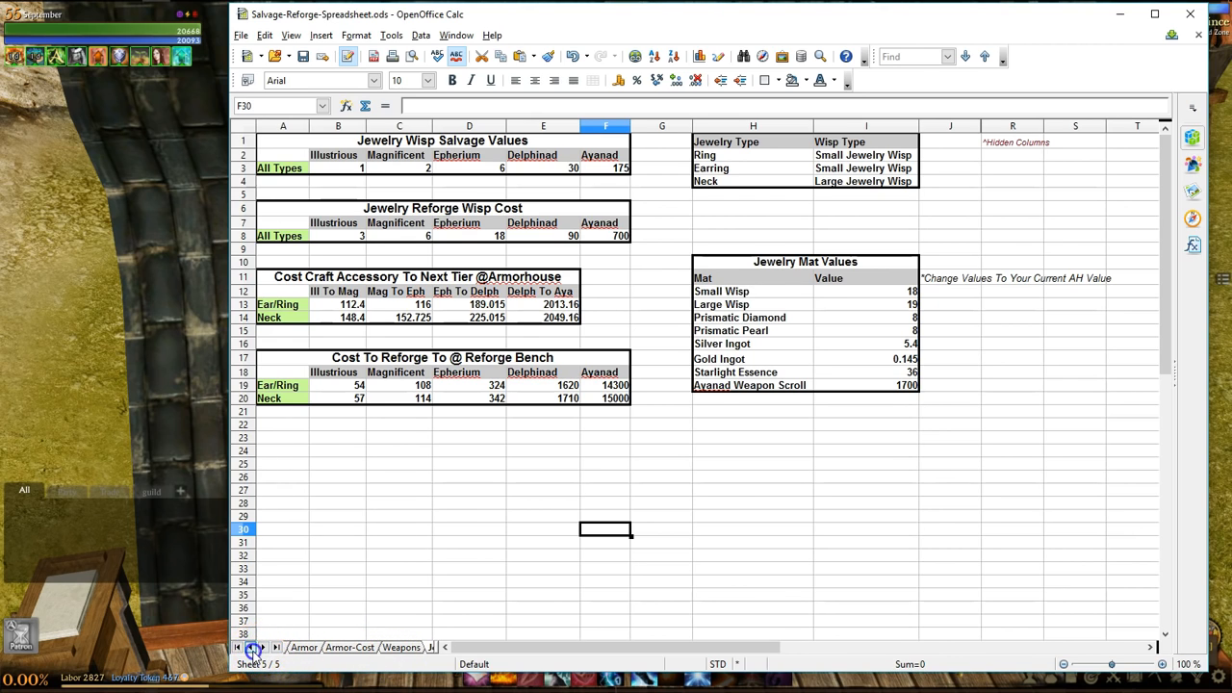
{"action": "left_click", "coordinate": [332, 647]}
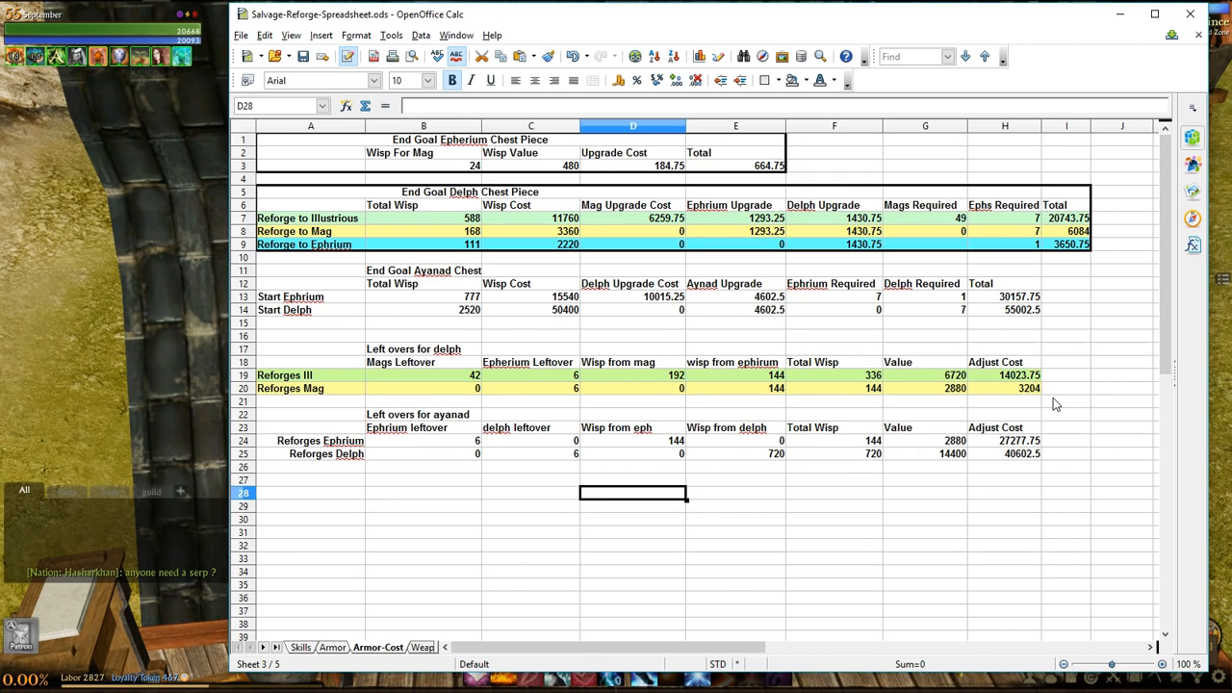
{"action": "mouse_move", "coordinate": [994, 25]}
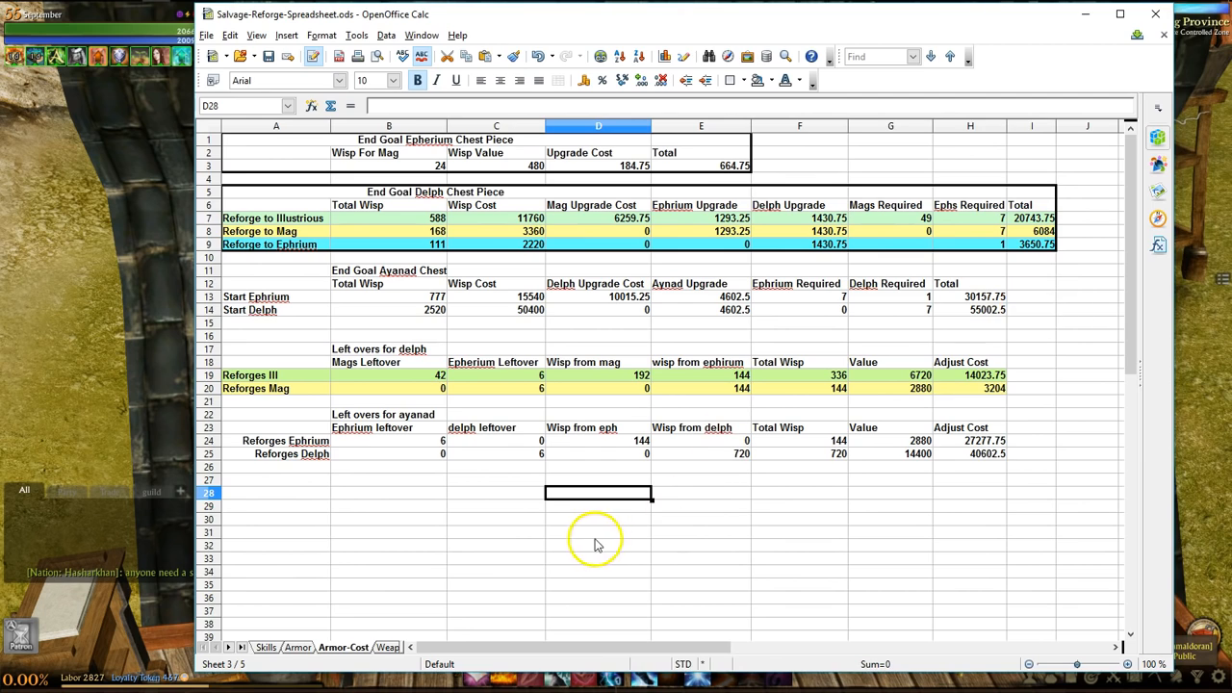
{"action": "mouse_move", "coordinate": [481, 554]}
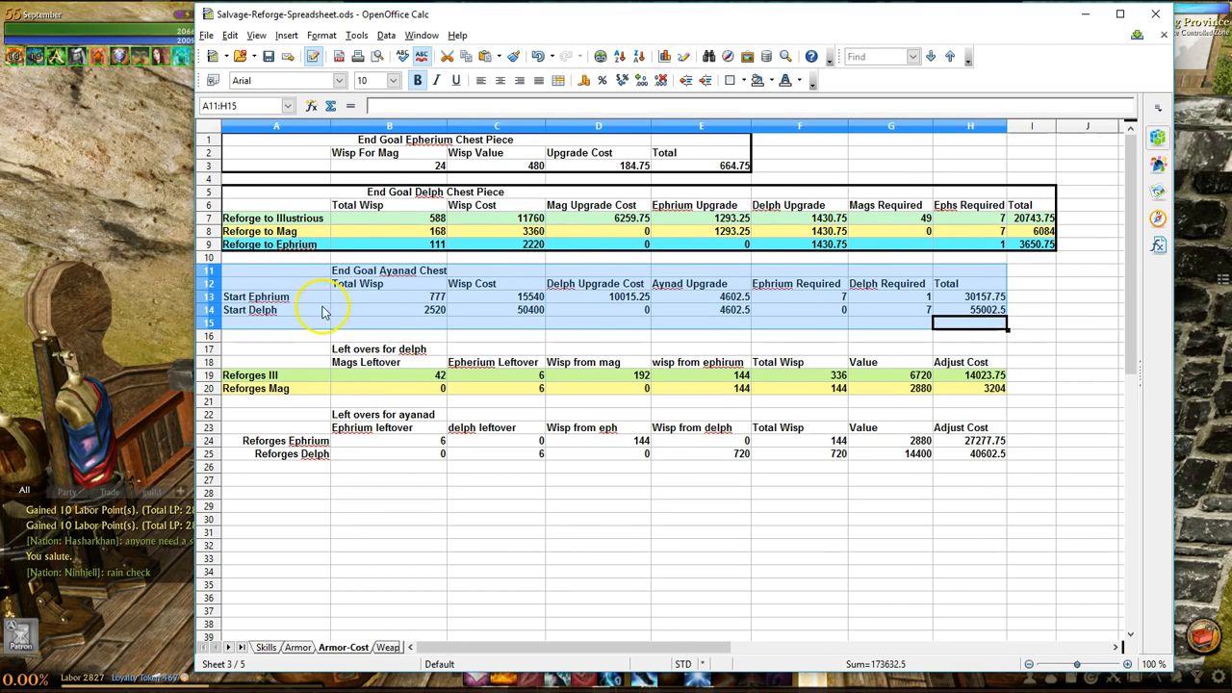
{"action": "mouse_move", "coordinate": [459, 310]}
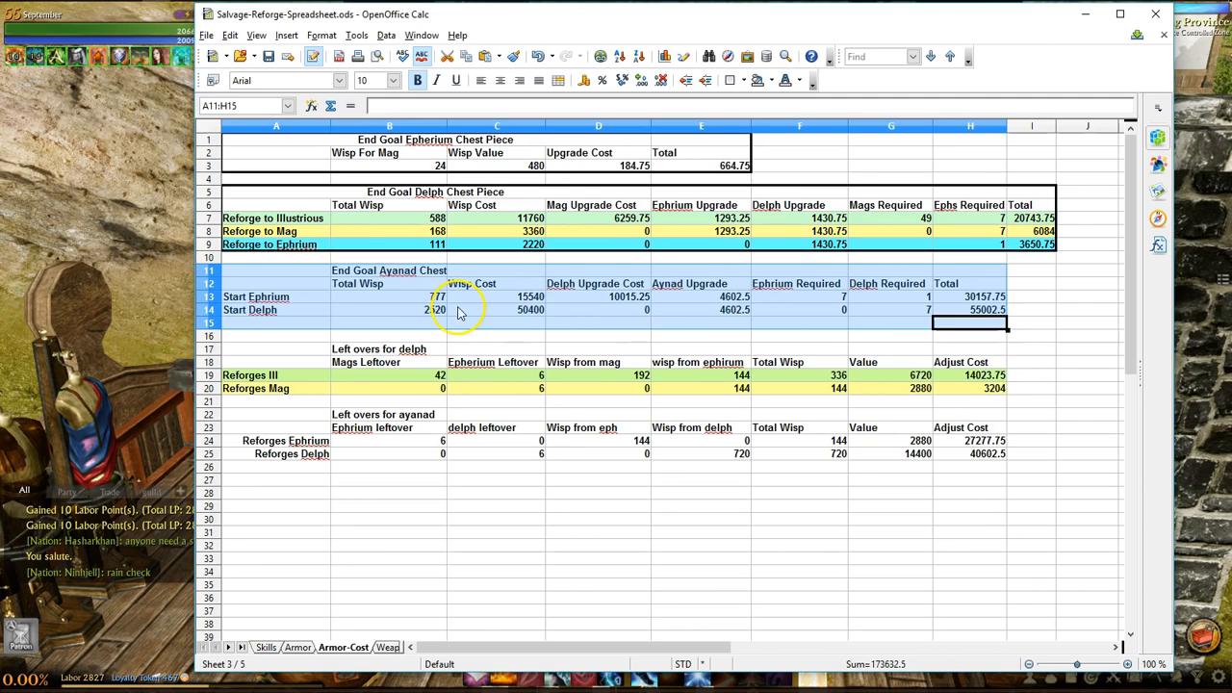